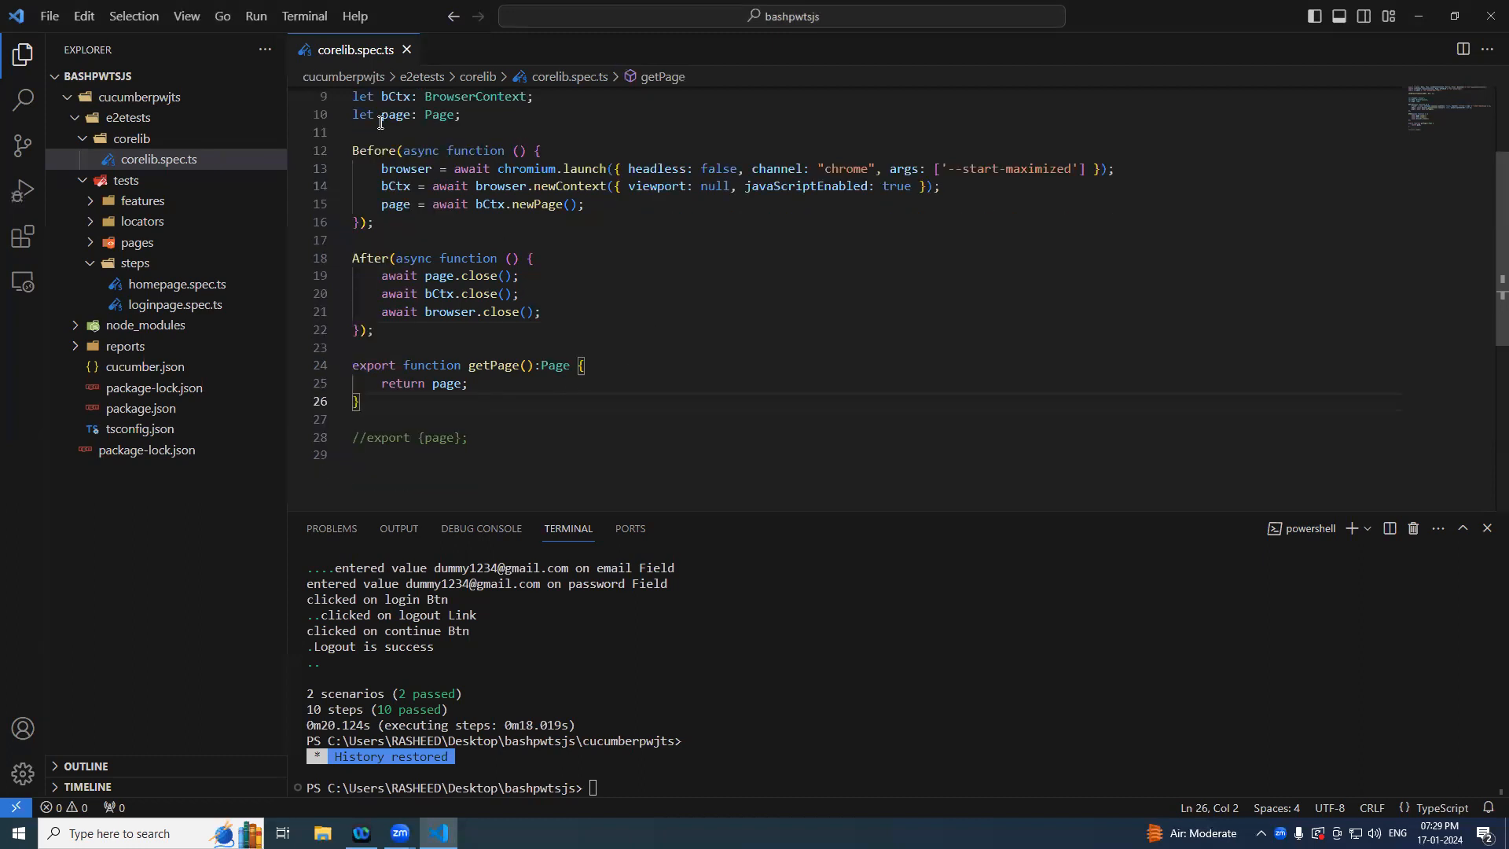
mouse_move(150, 166)
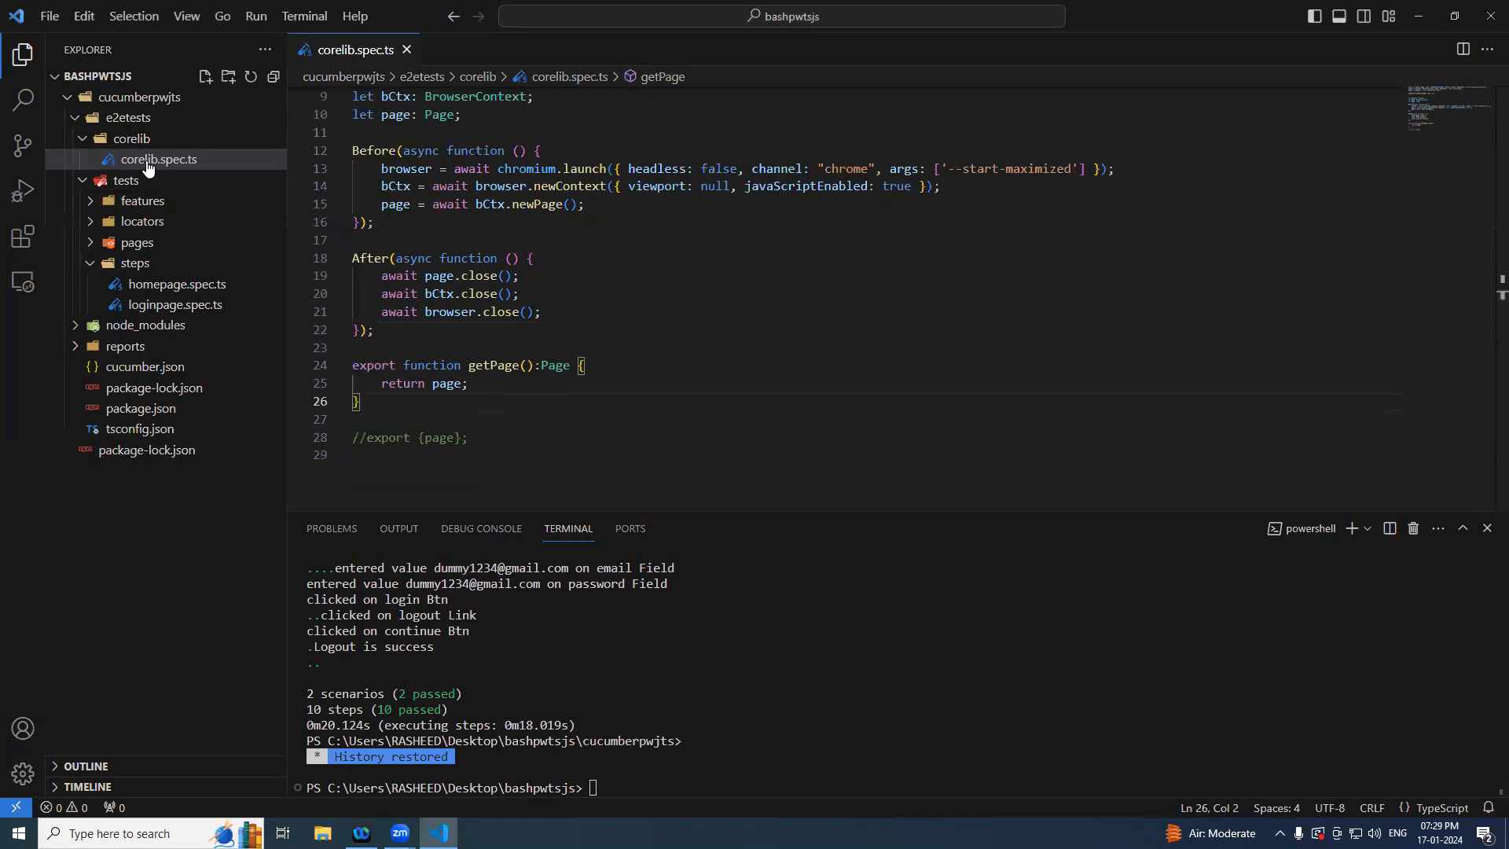
mouse_move(154, 165)
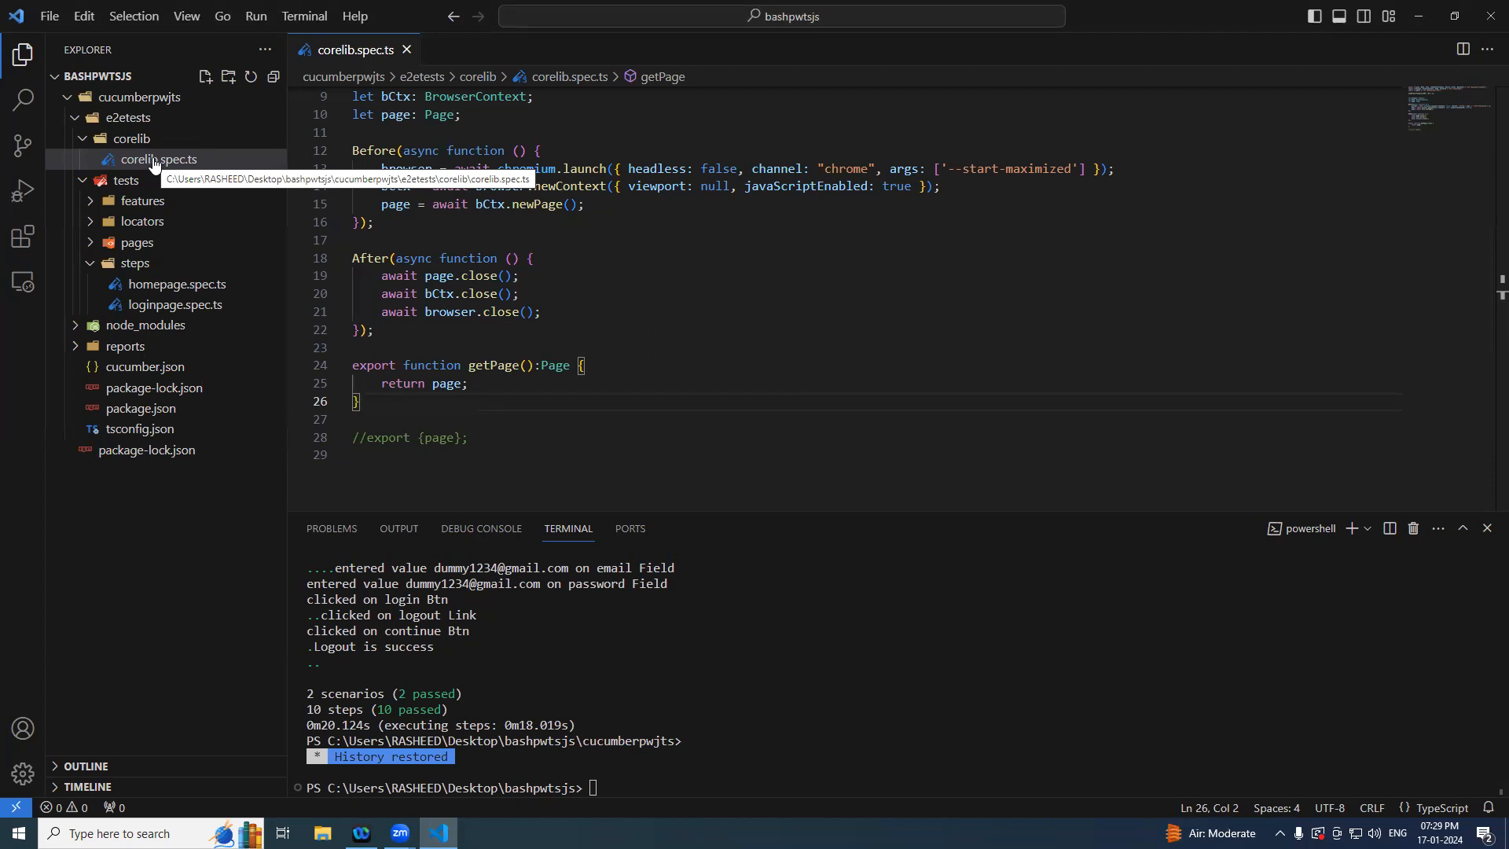
mouse_move(151, 170)
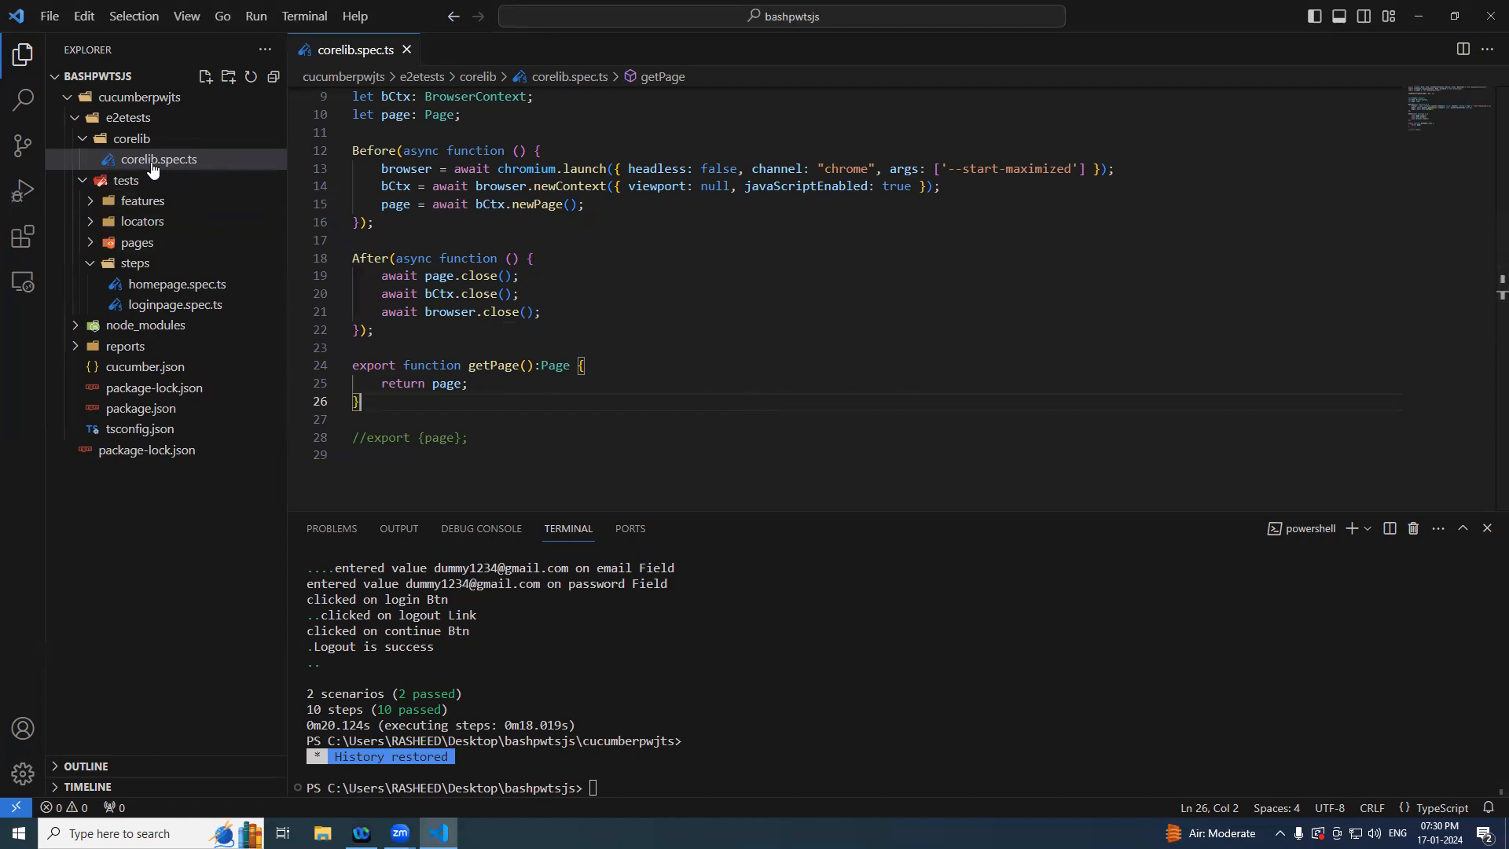
mouse_move(440, 293)
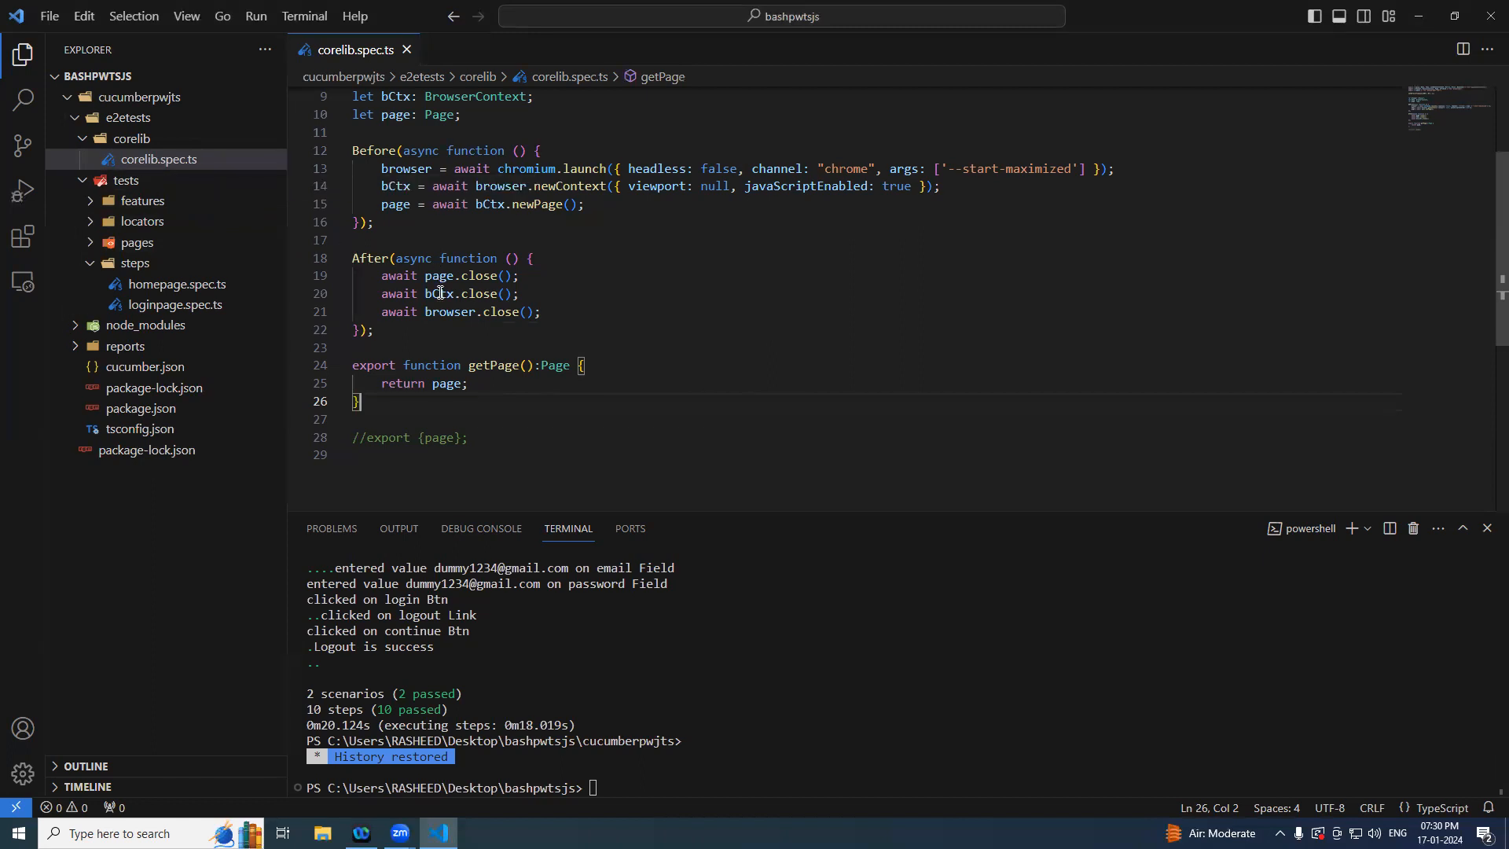
Open tests/pages/loginpage.ts to review its hard-coded URL and credentials, then collapse e2etests
click(404, 186)
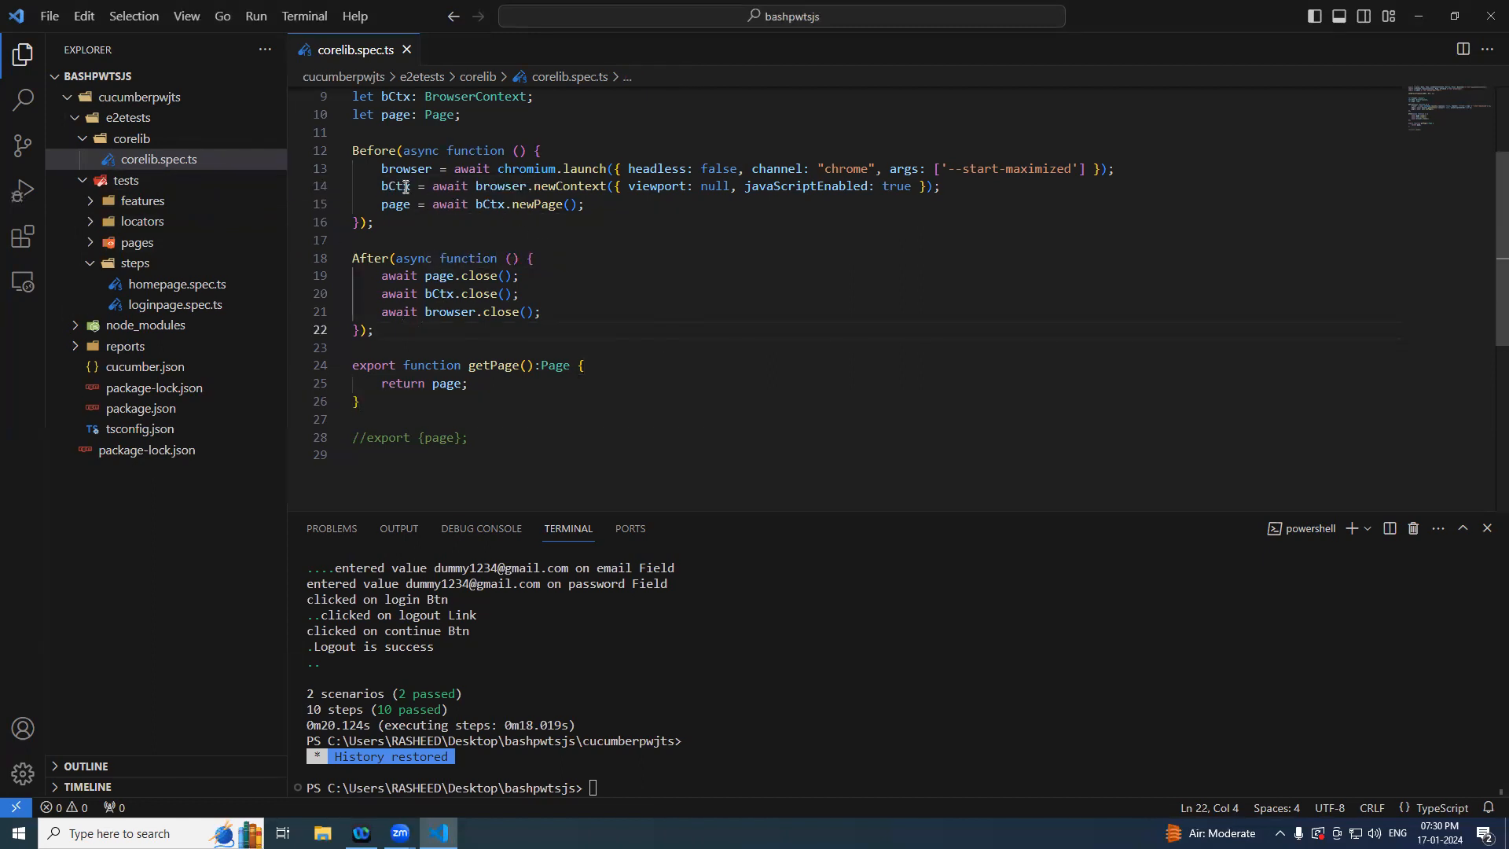
click(379, 224)
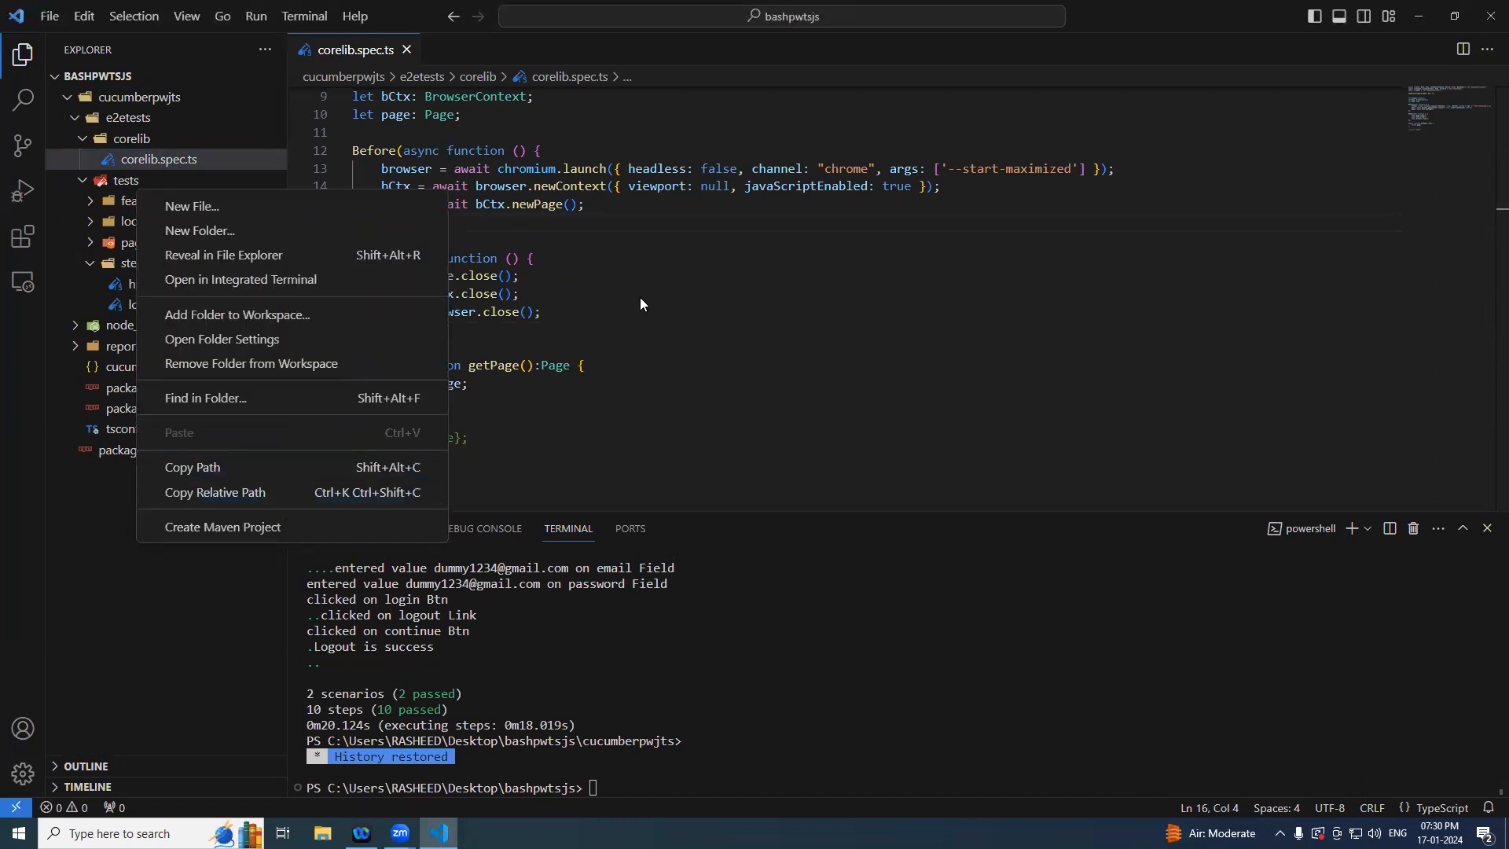
click(189, 290)
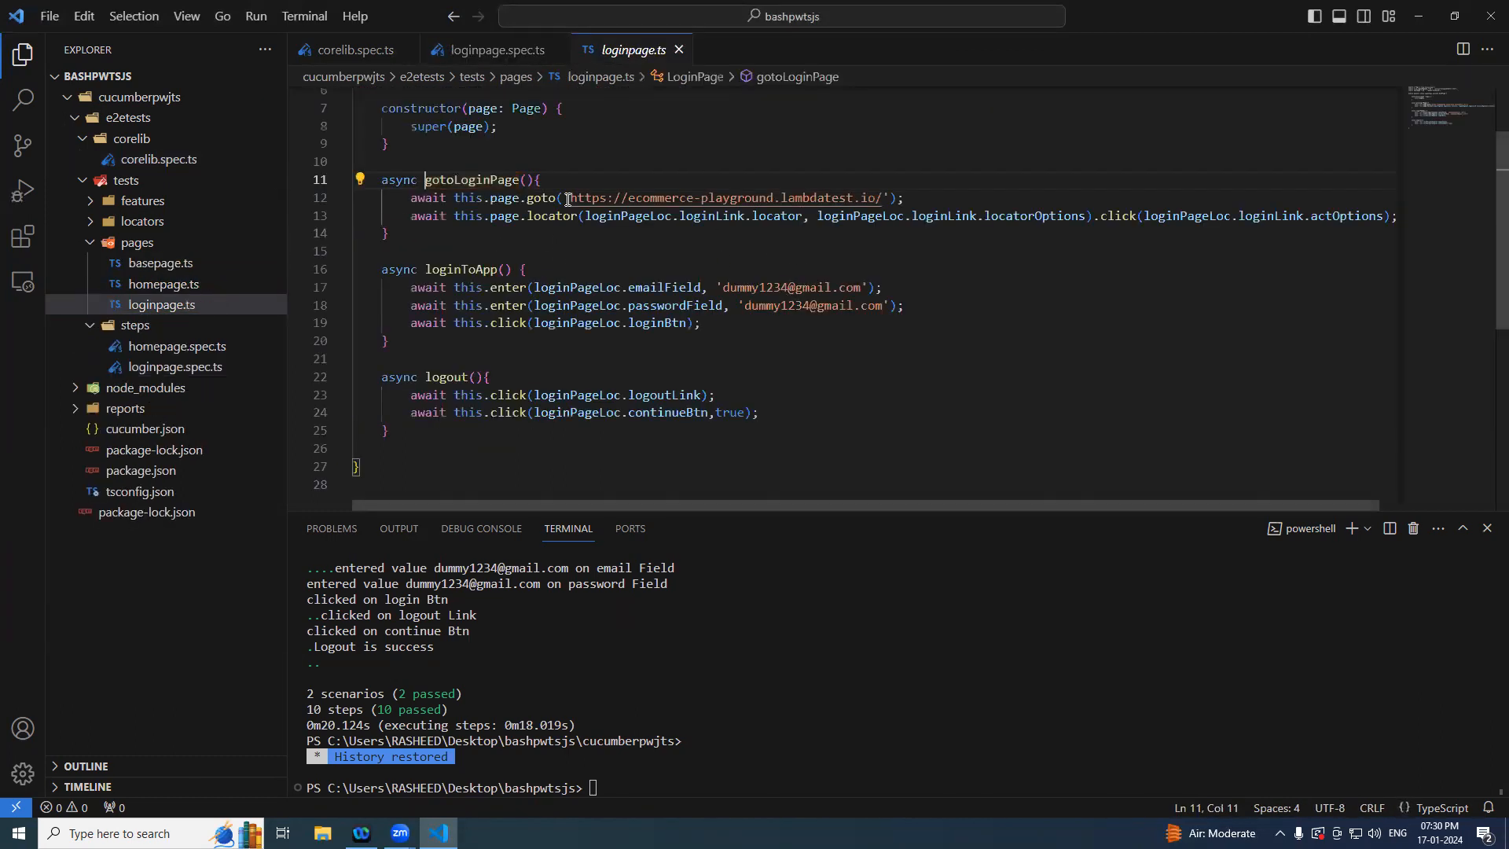
double_click(721, 198)
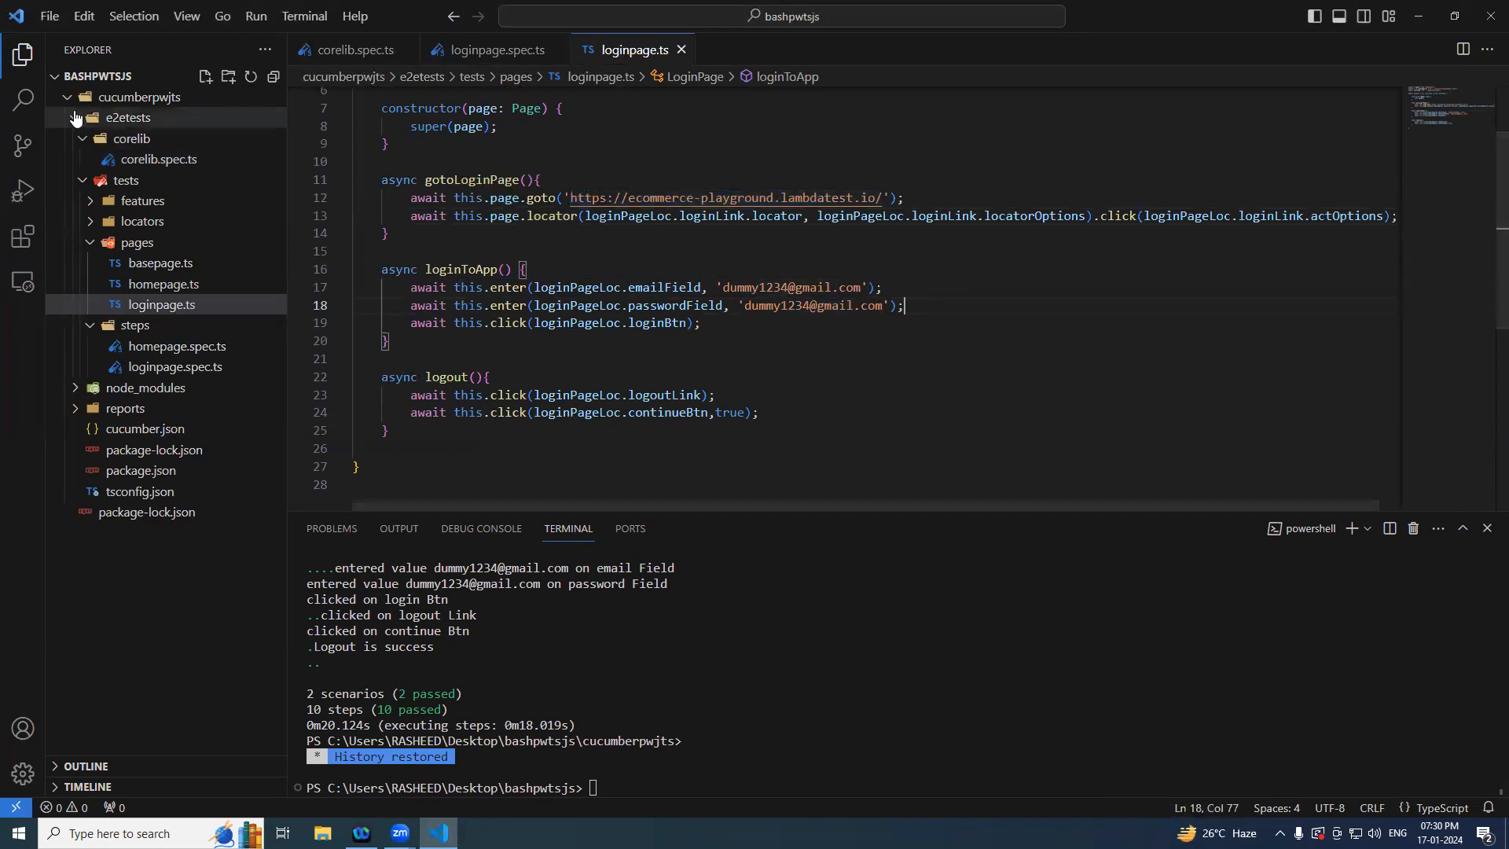
click(85, 116)
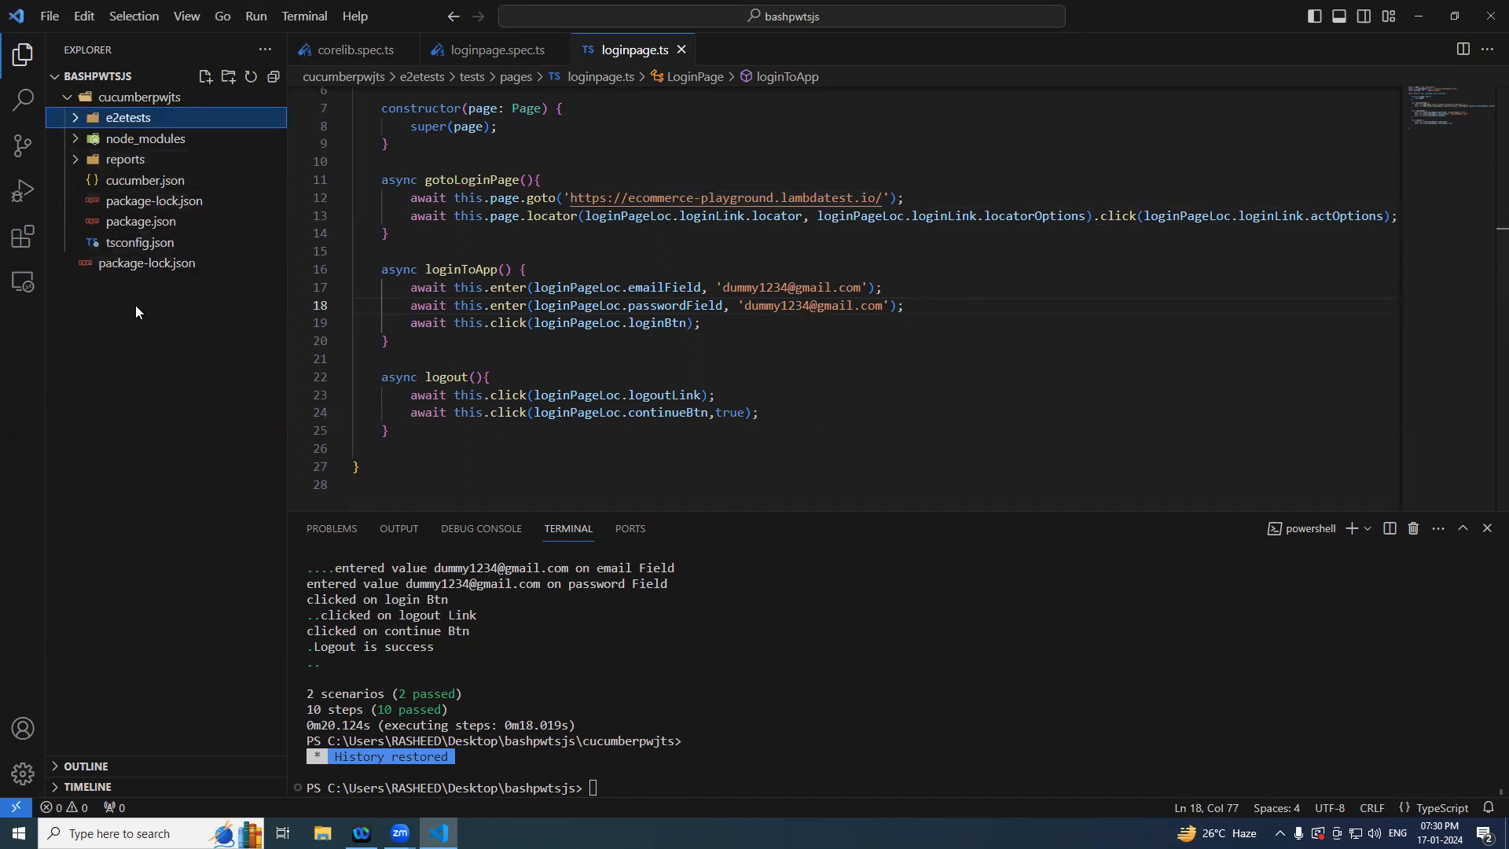
Delete the stray package-lock.json at the workspace root via the Explorer context menu
right_click(136, 312)
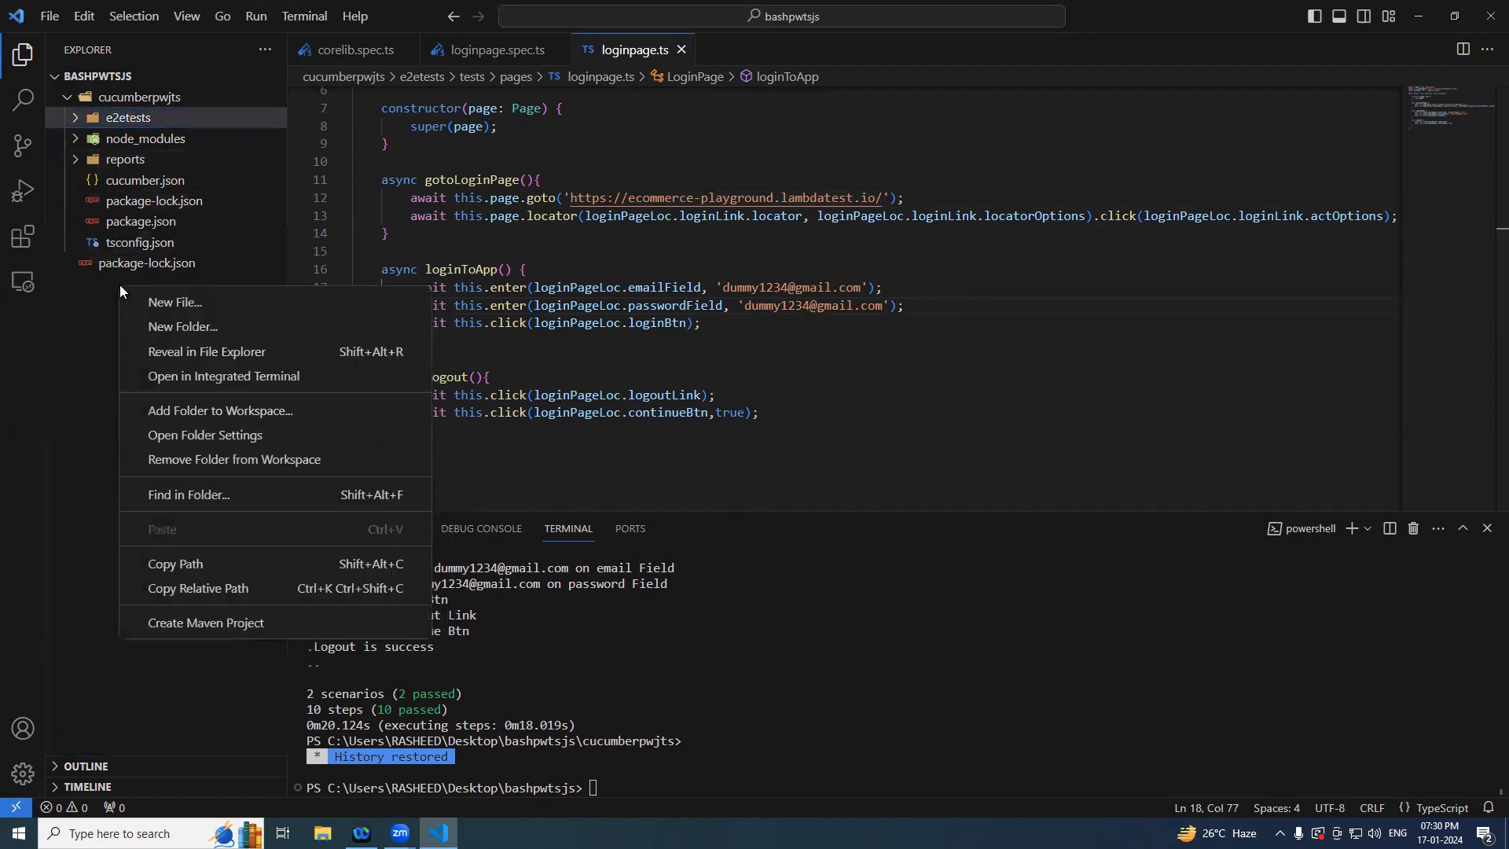
click(140, 98)
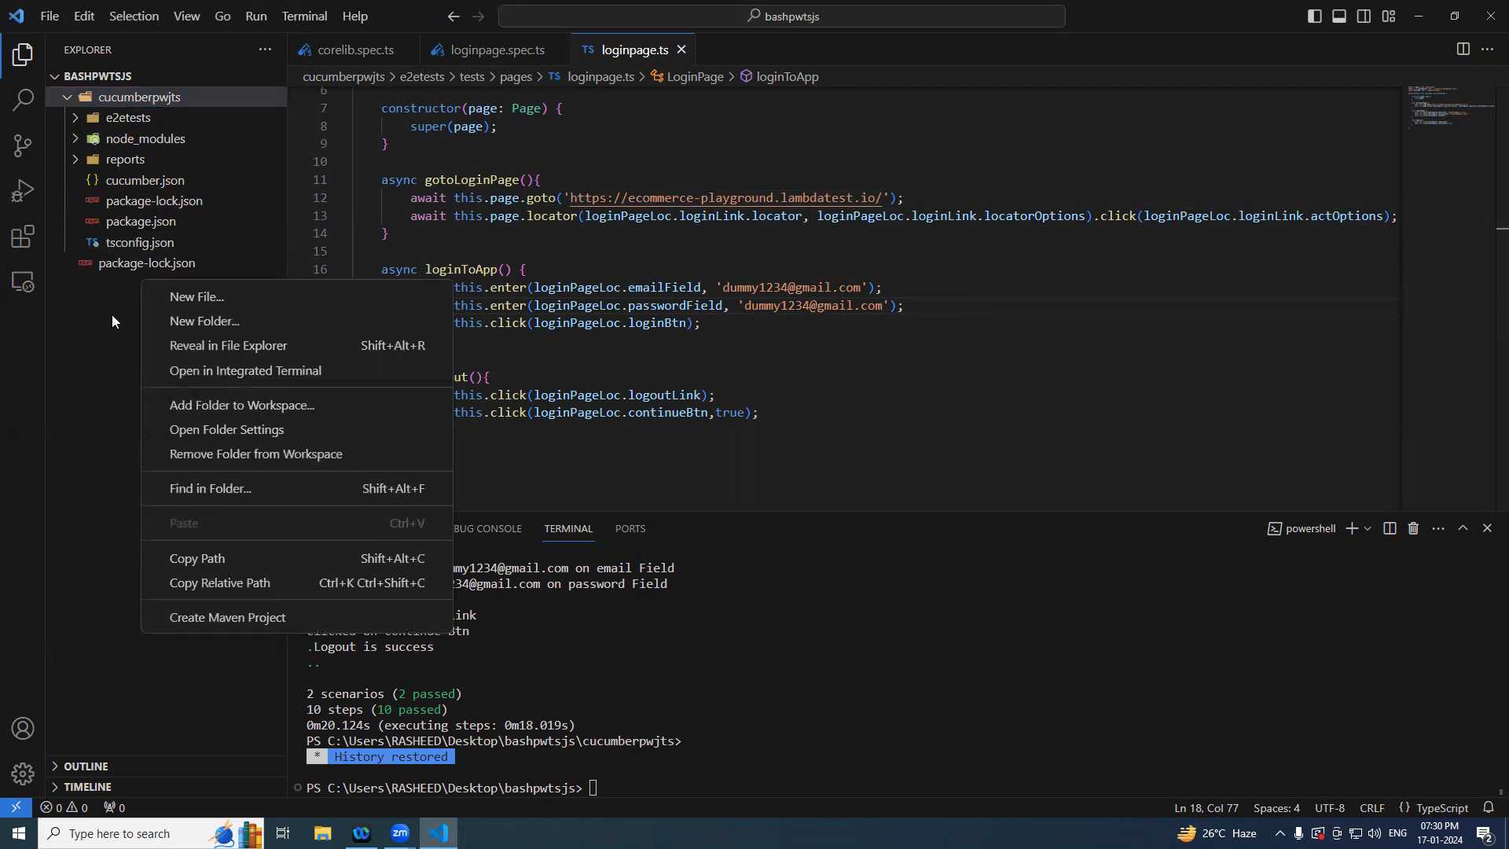
right_click(147, 263)
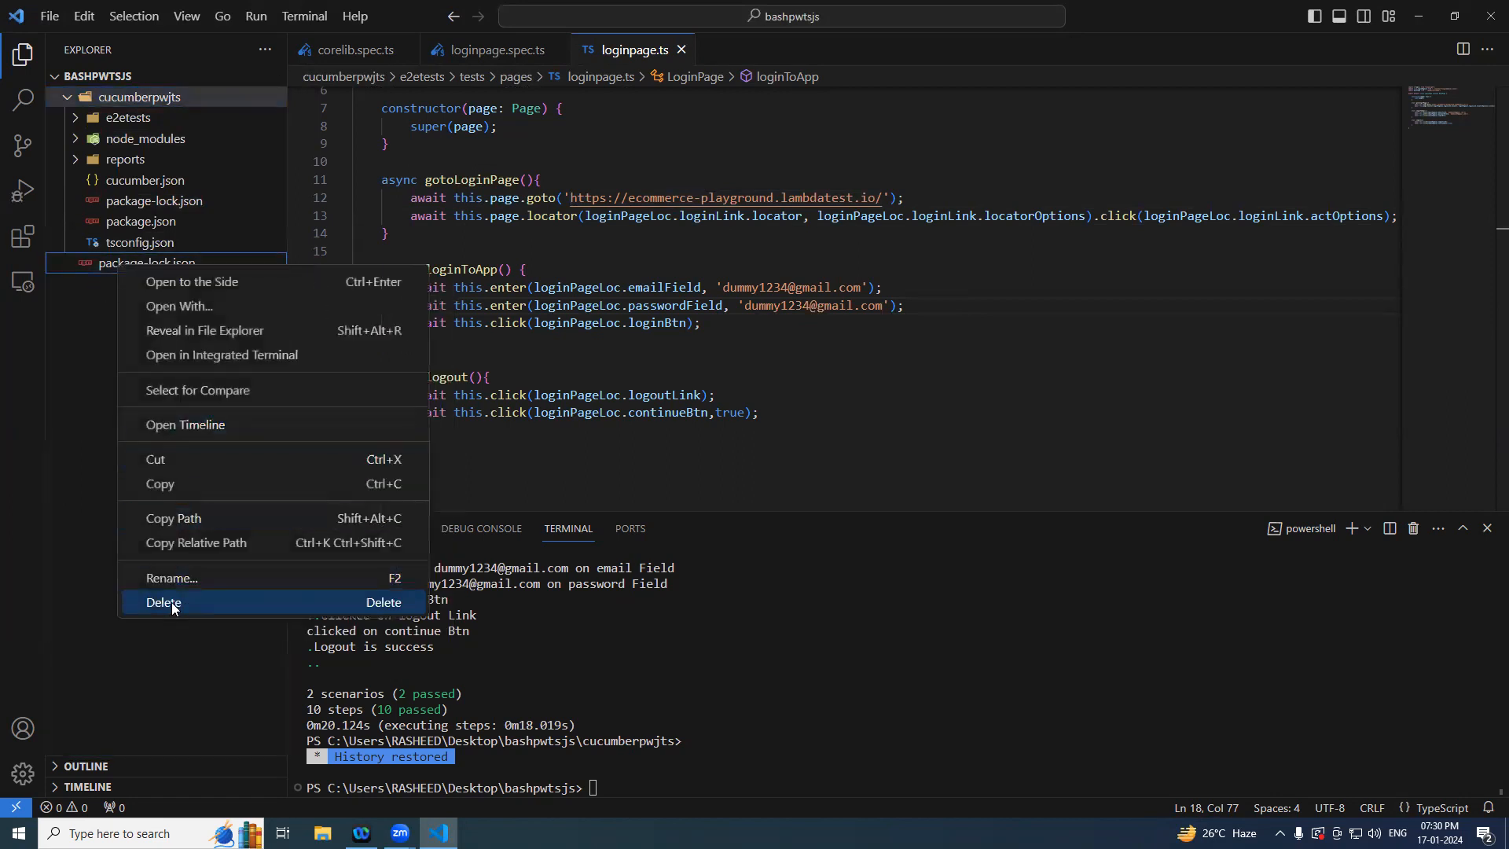
click(163, 602)
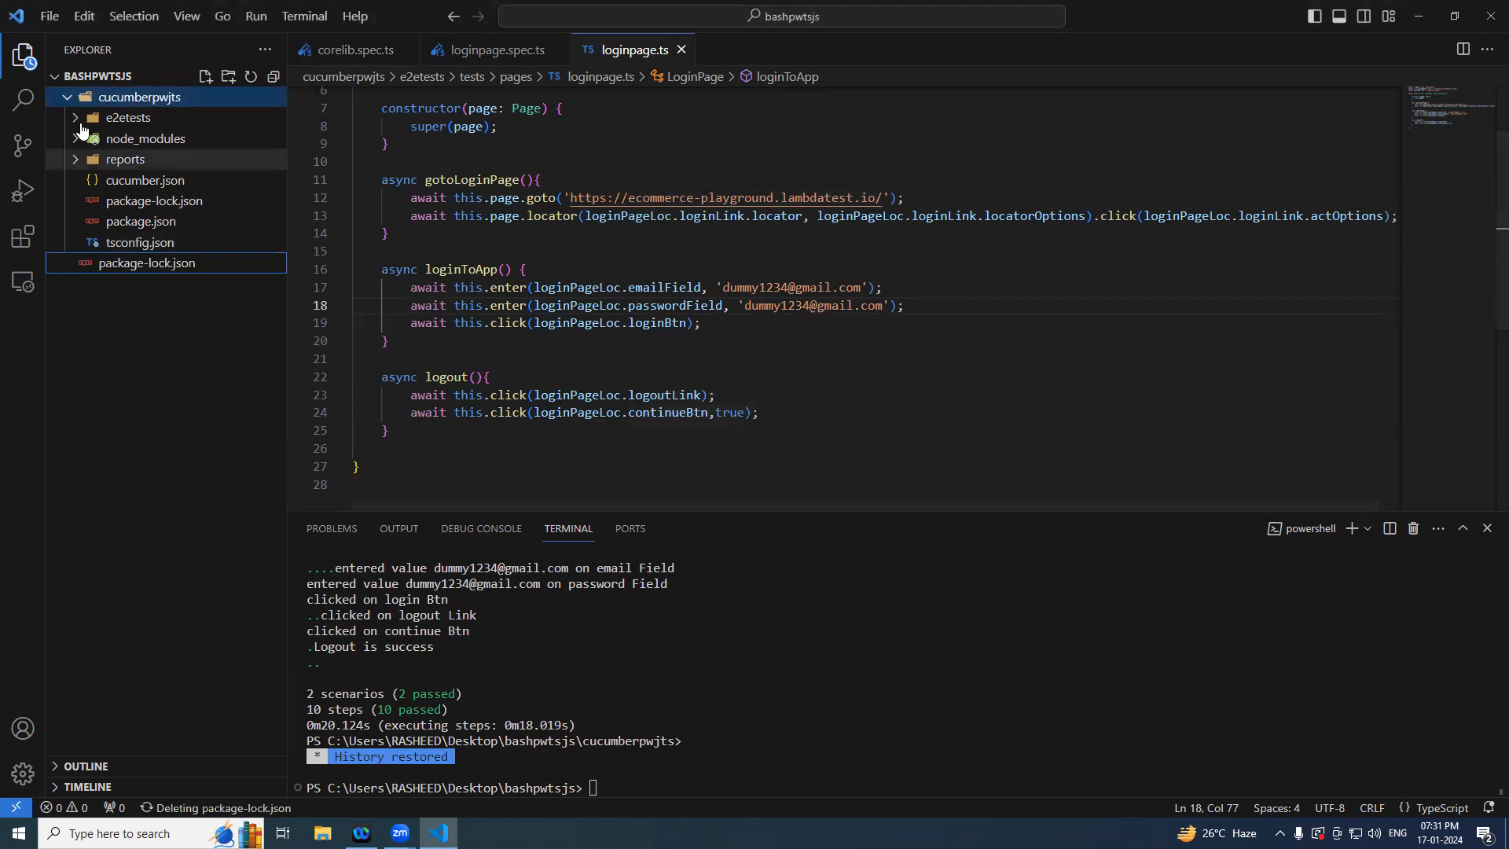
right_click(138, 97)
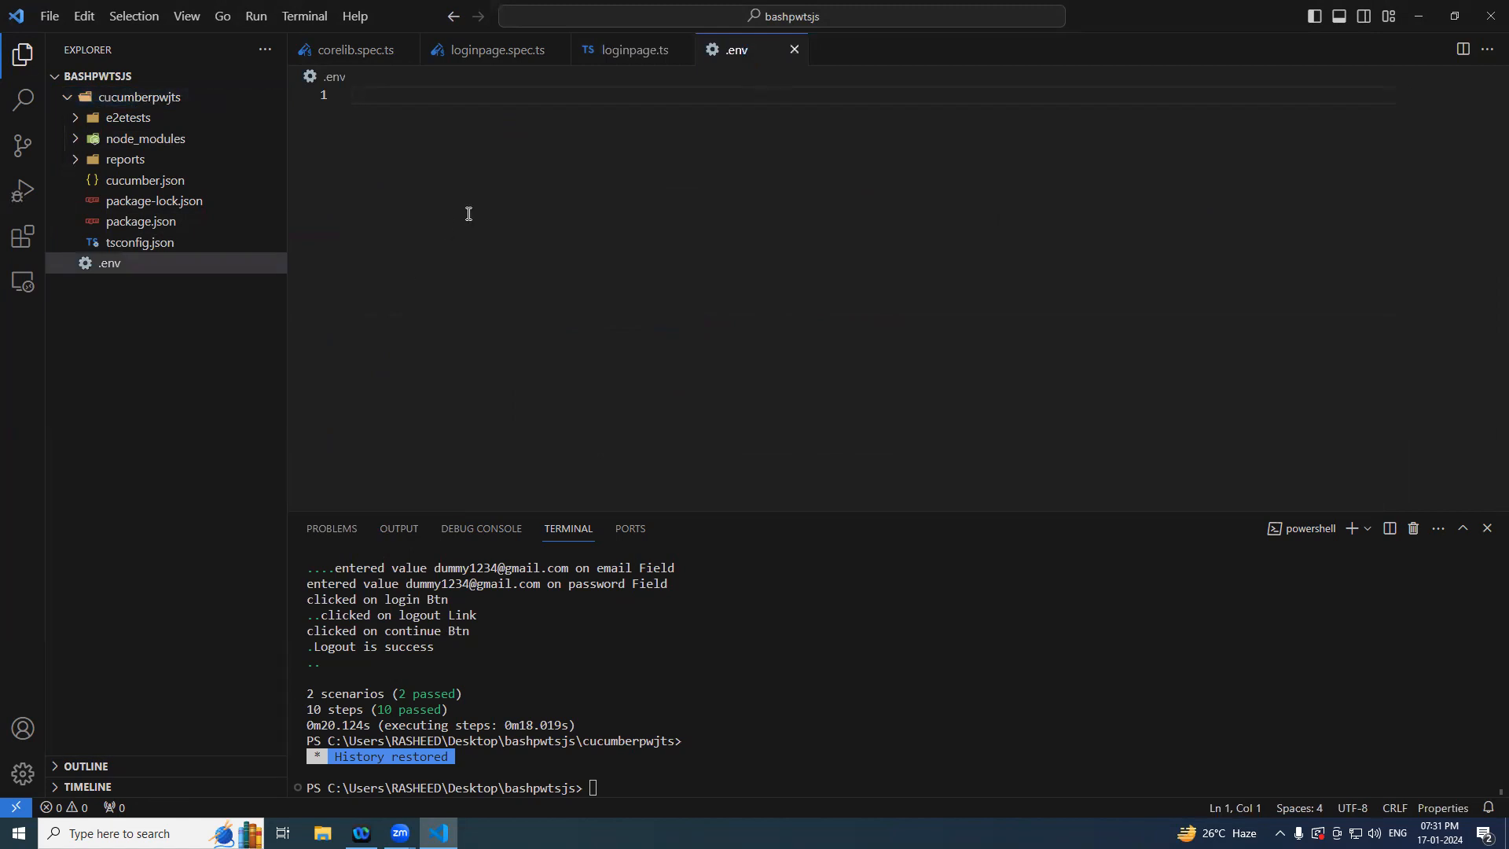
text(browser=chrom)
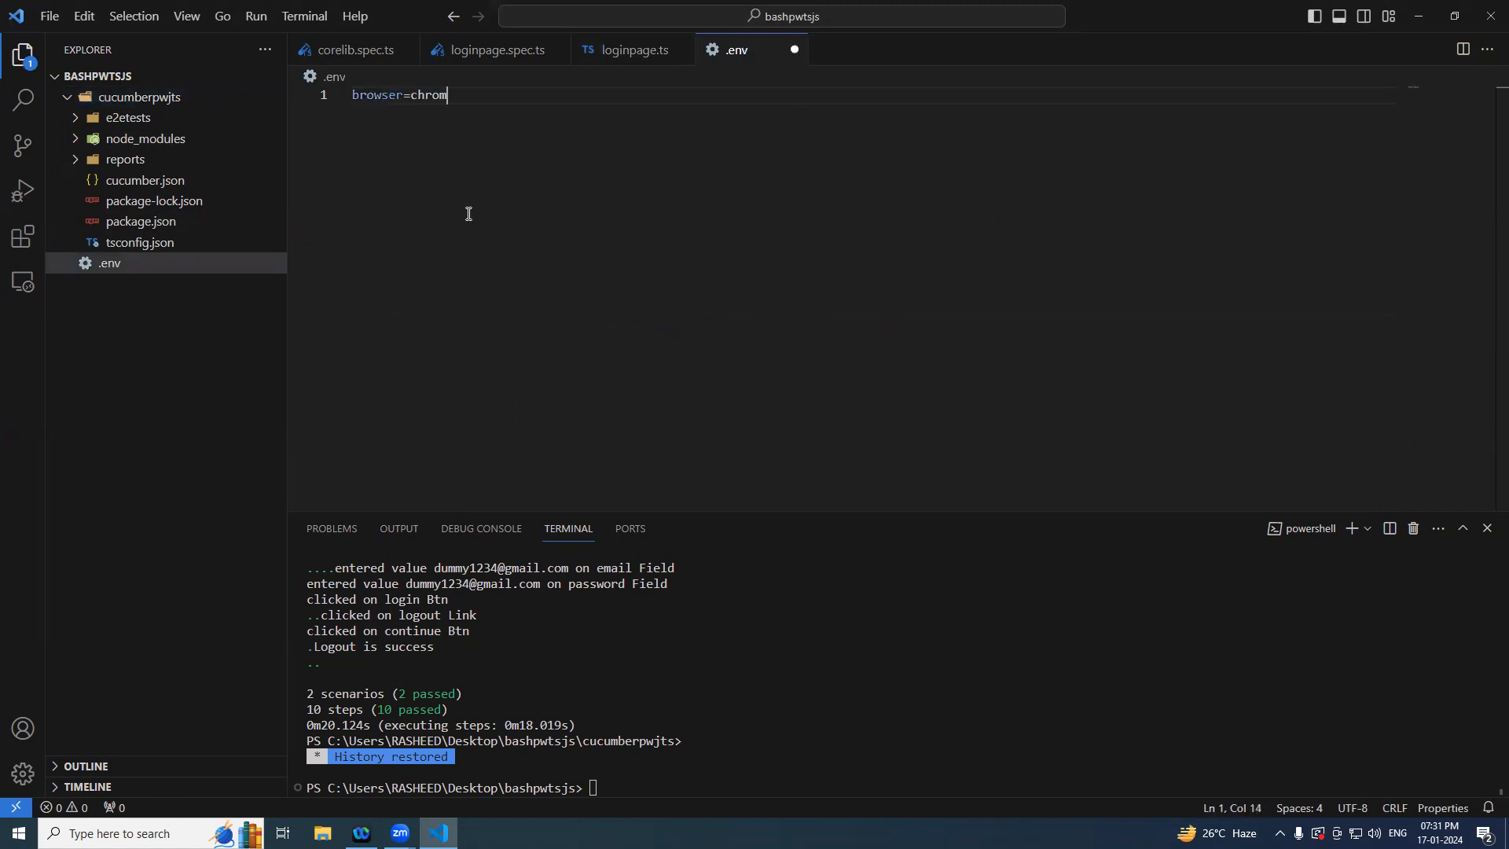
text(e)
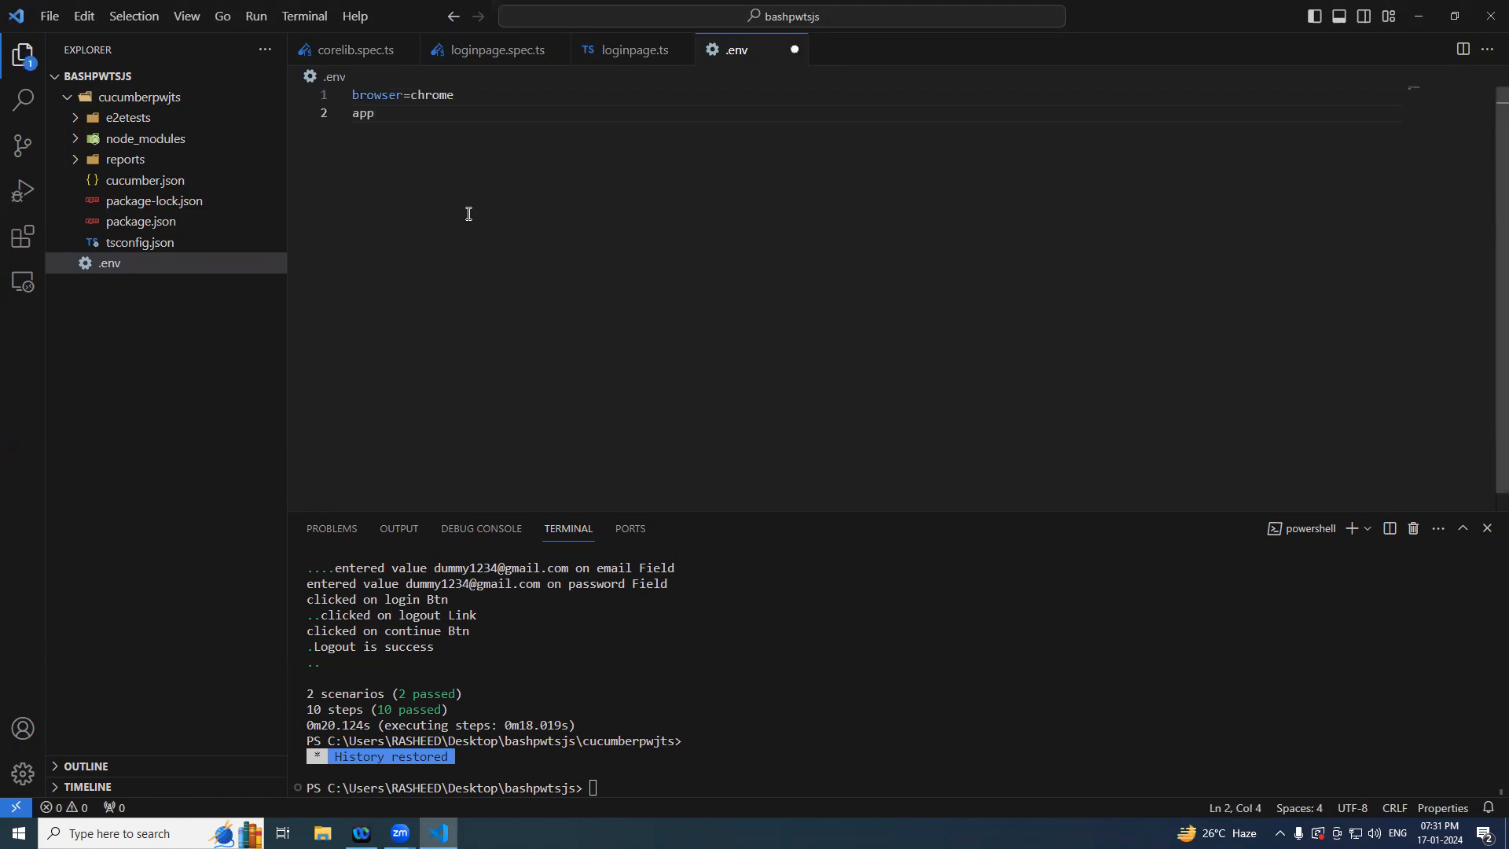
text(_url)
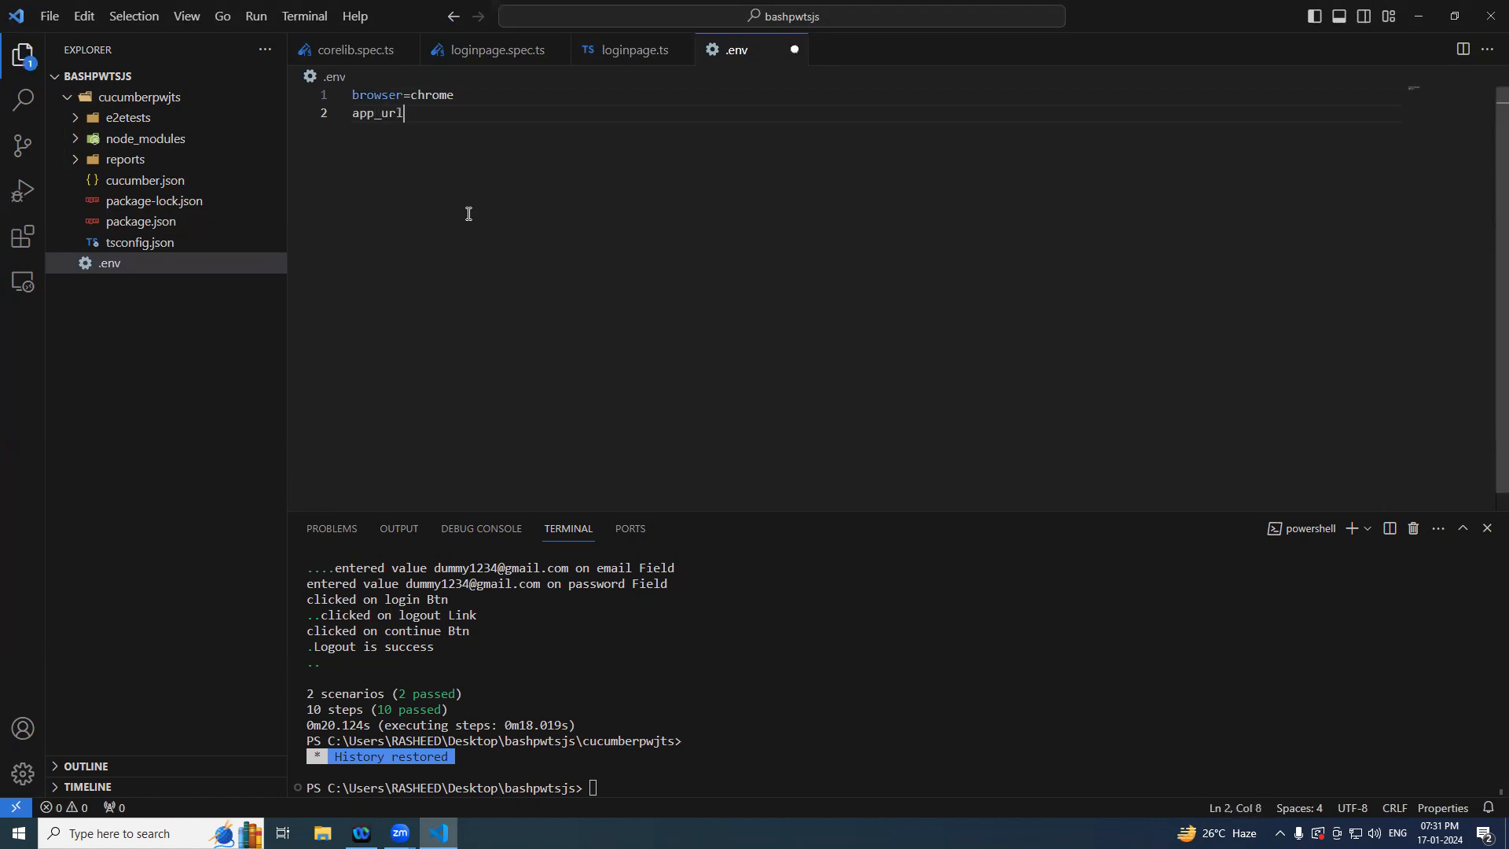
click(635, 49)
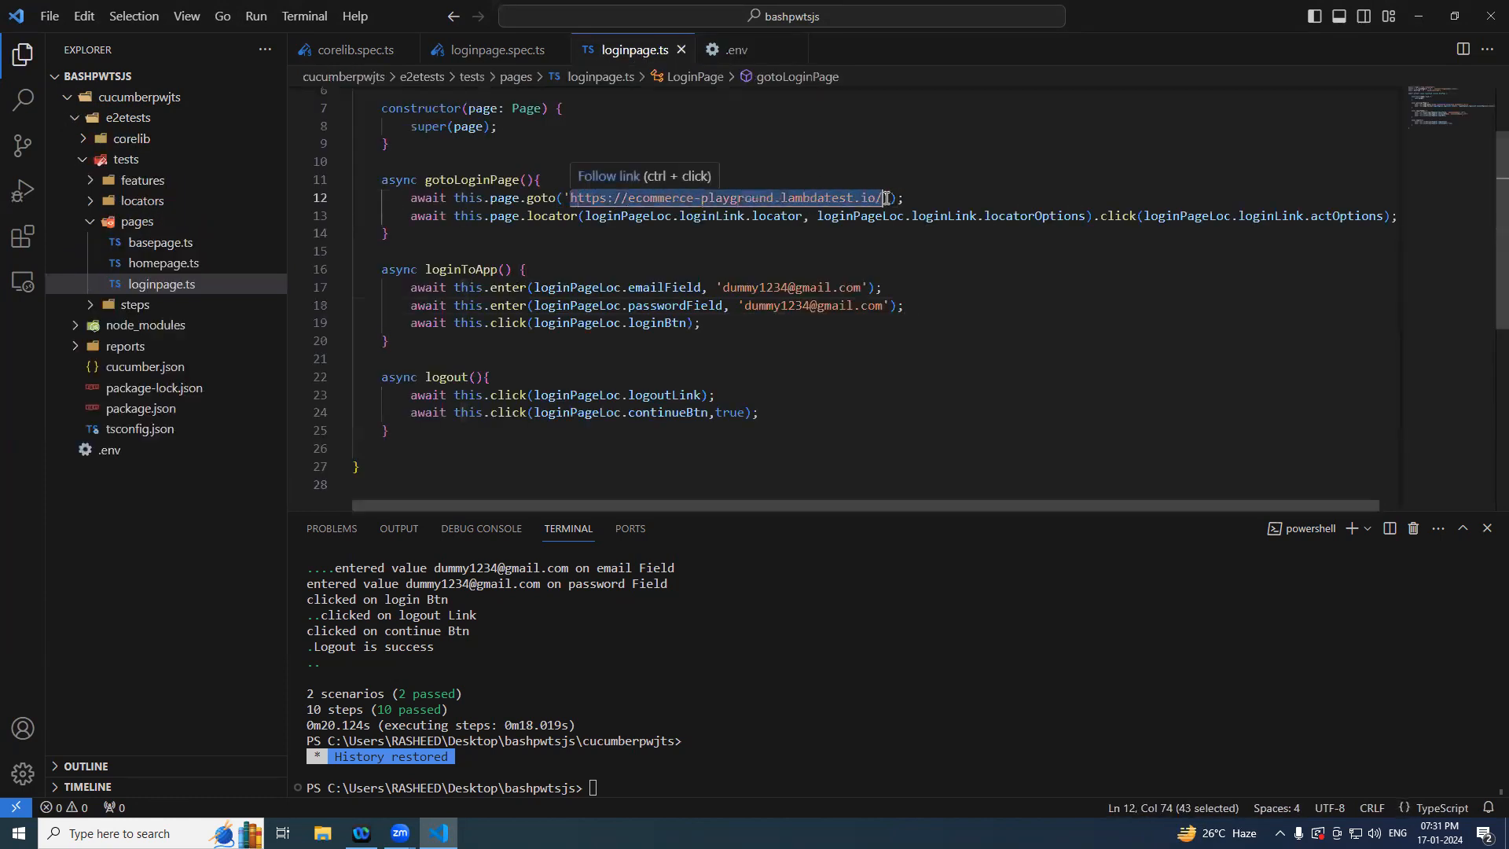
click(736, 48)
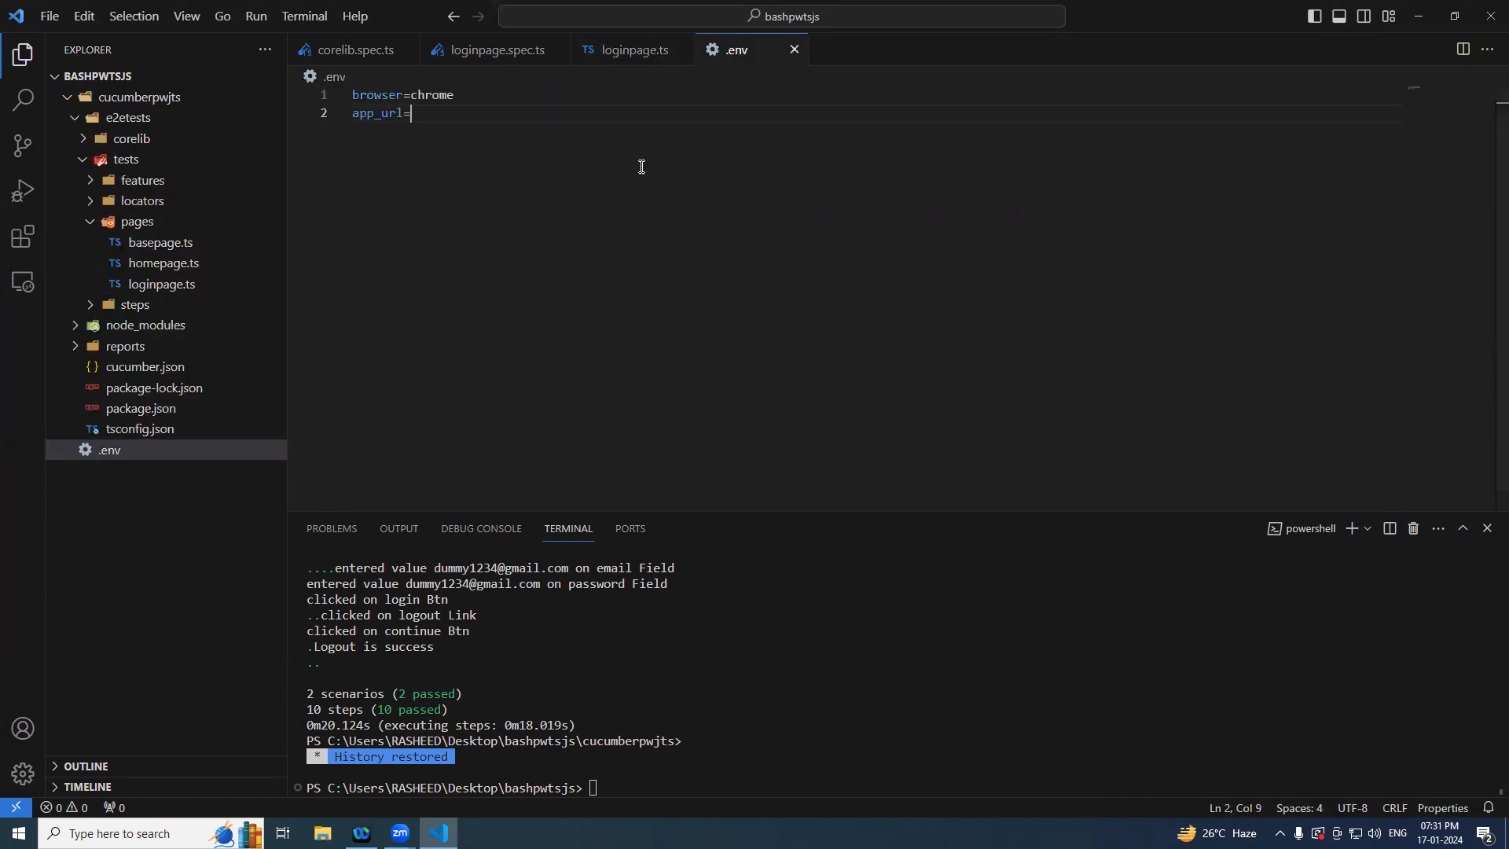
text(https://ecommerce-playground.lambdatest.io)
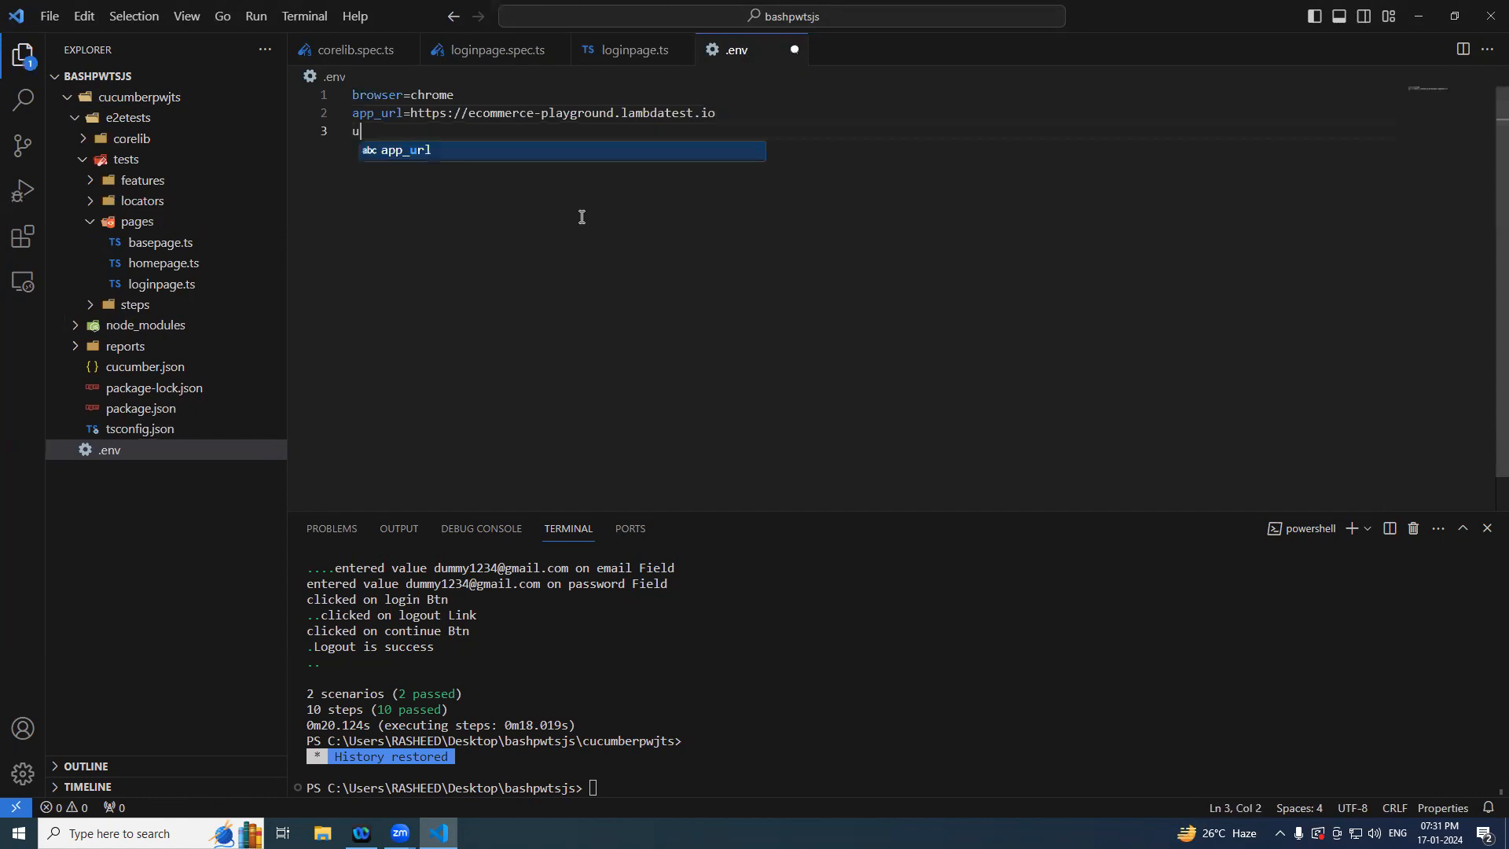
Add user_name and password entries to .env and save the file
text(ser_name)
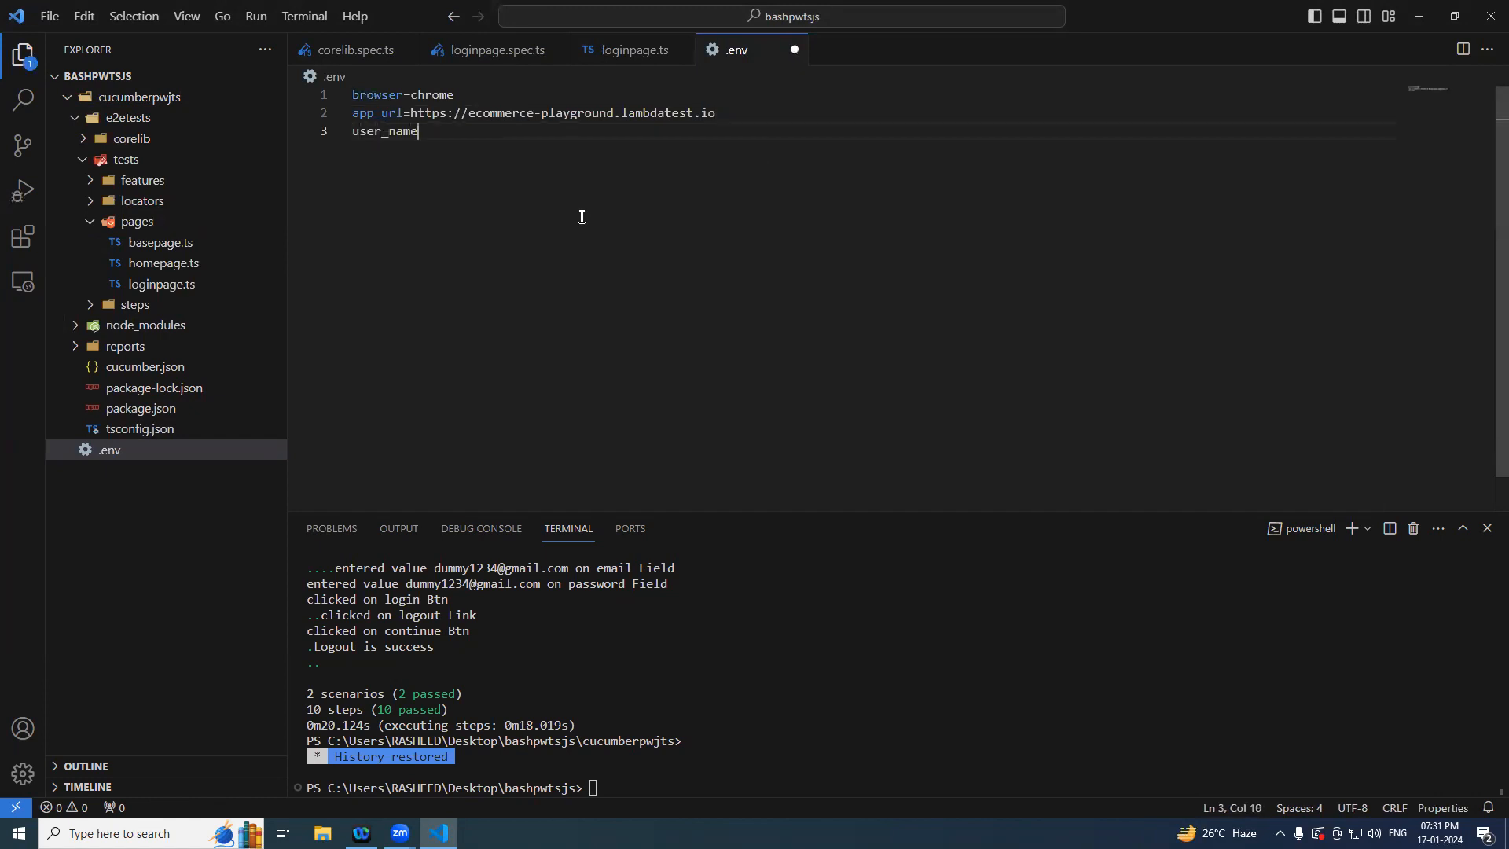
text(=)
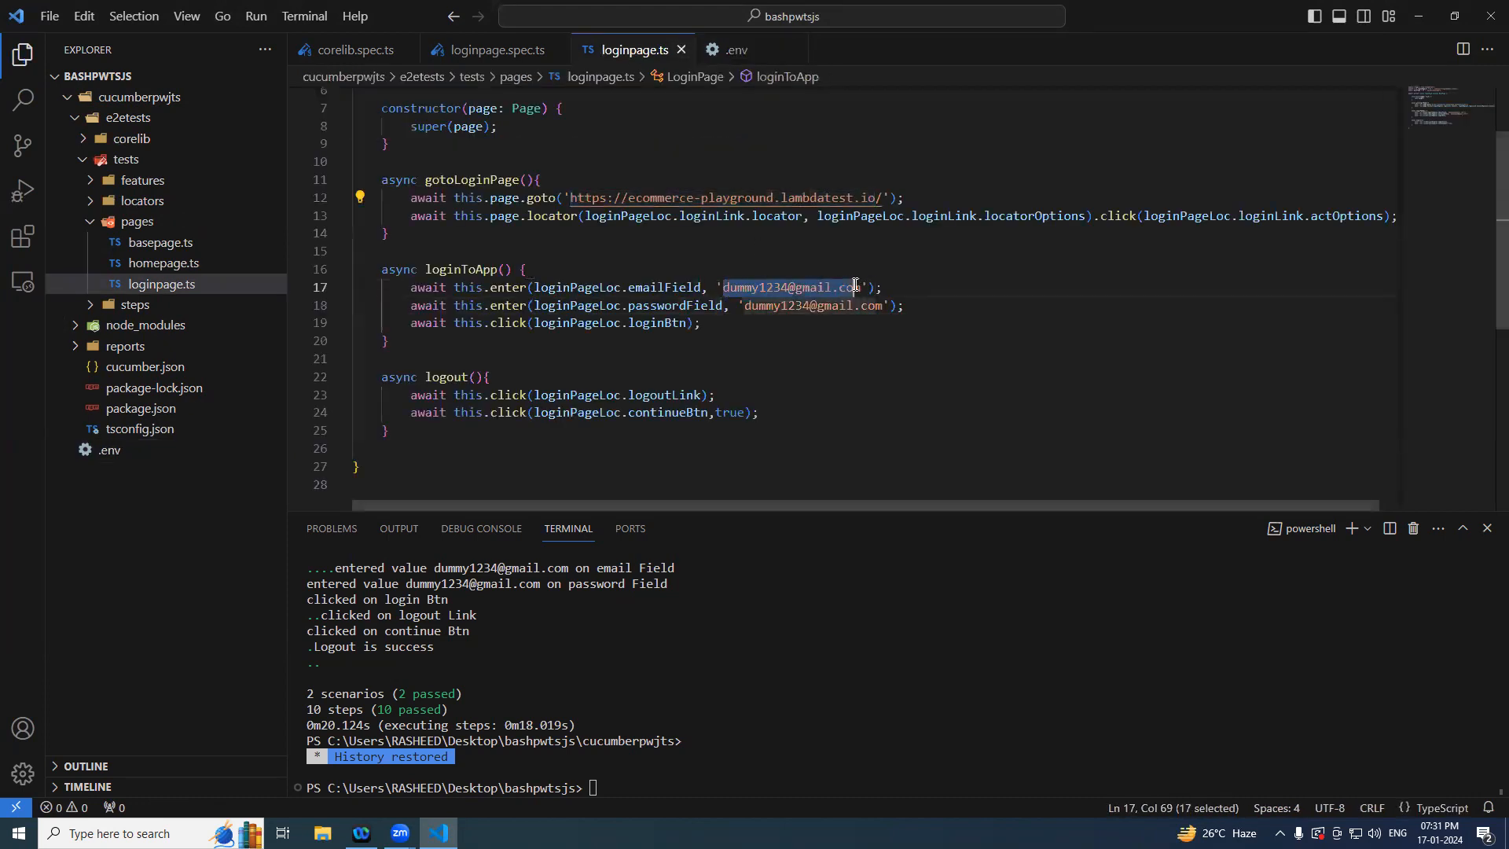
click(737, 49)
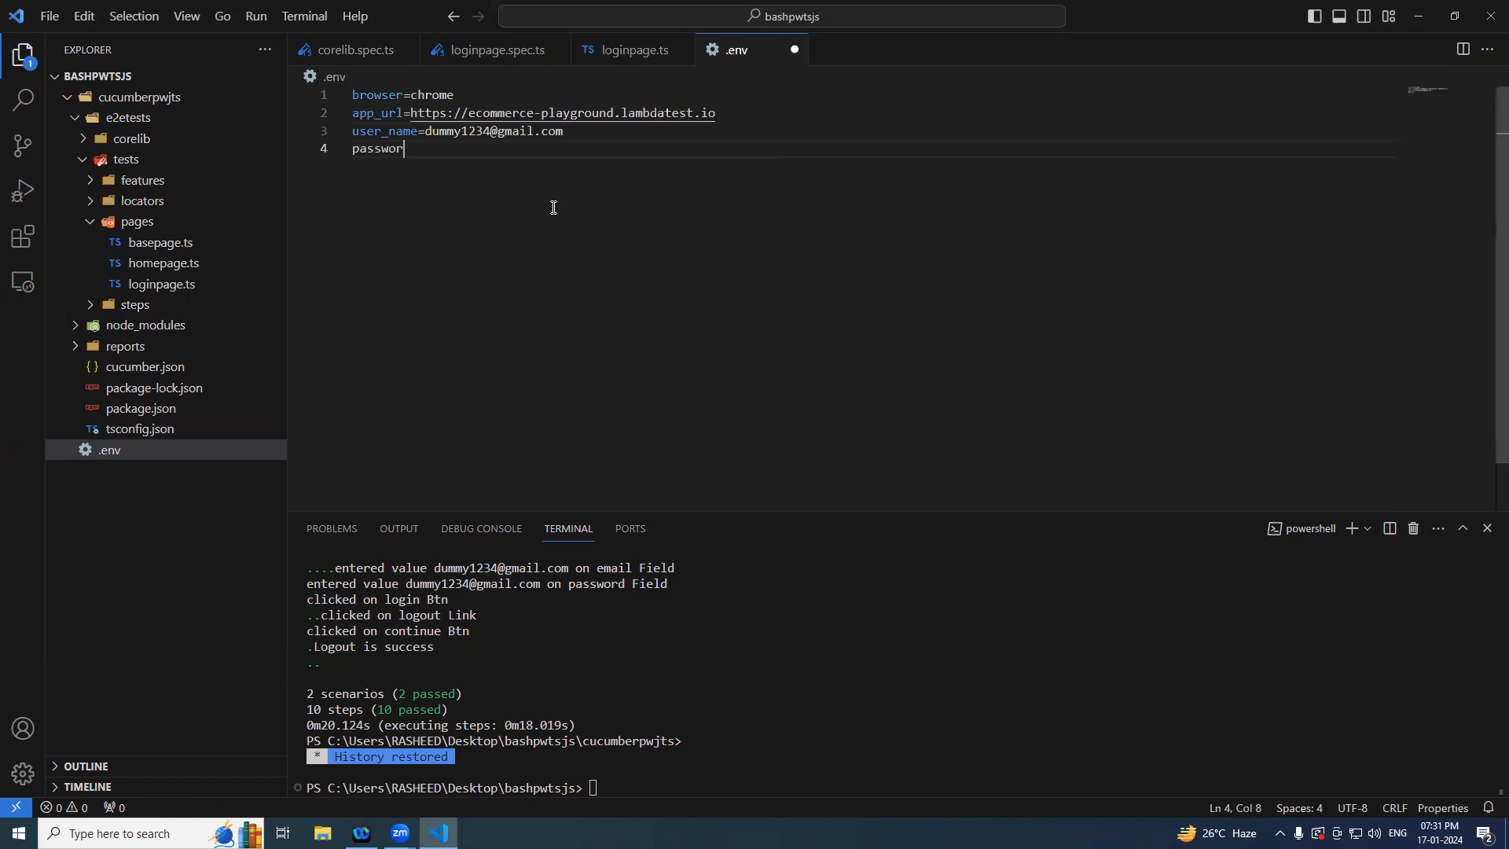
text(d-)
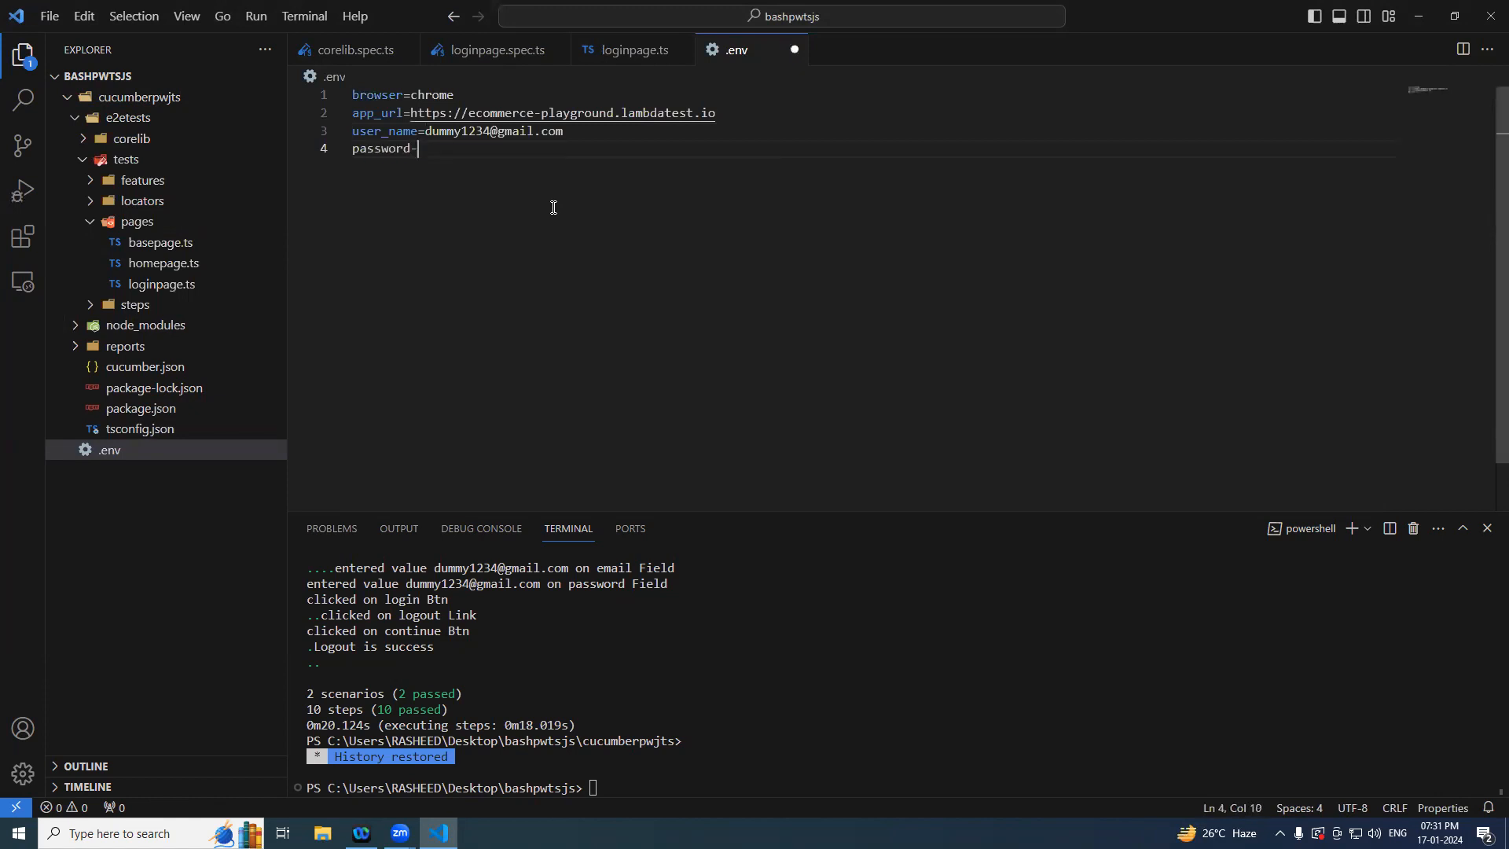
key(BackSpace)
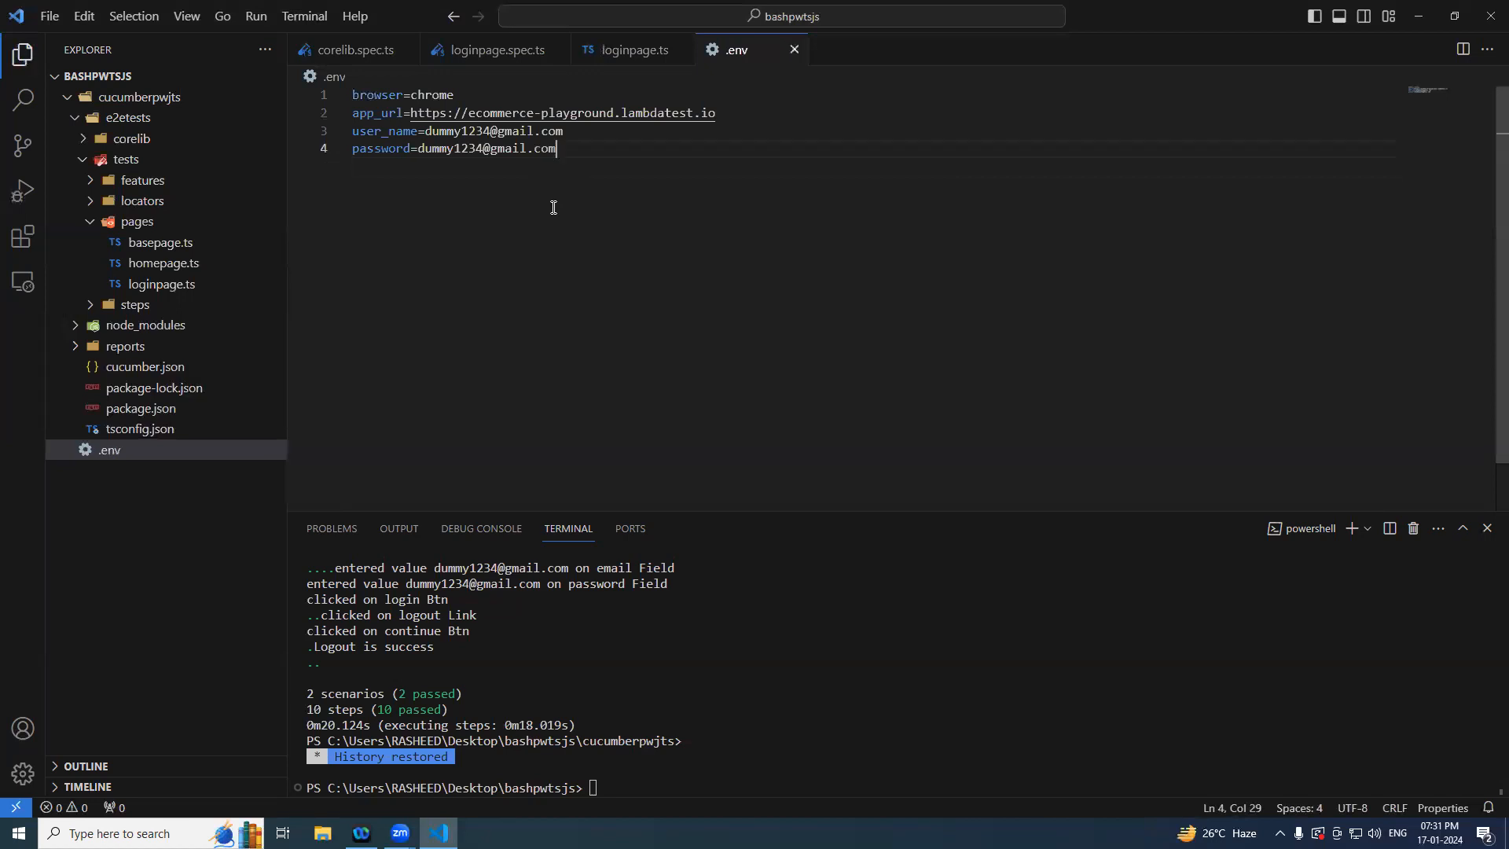
key(Enter)
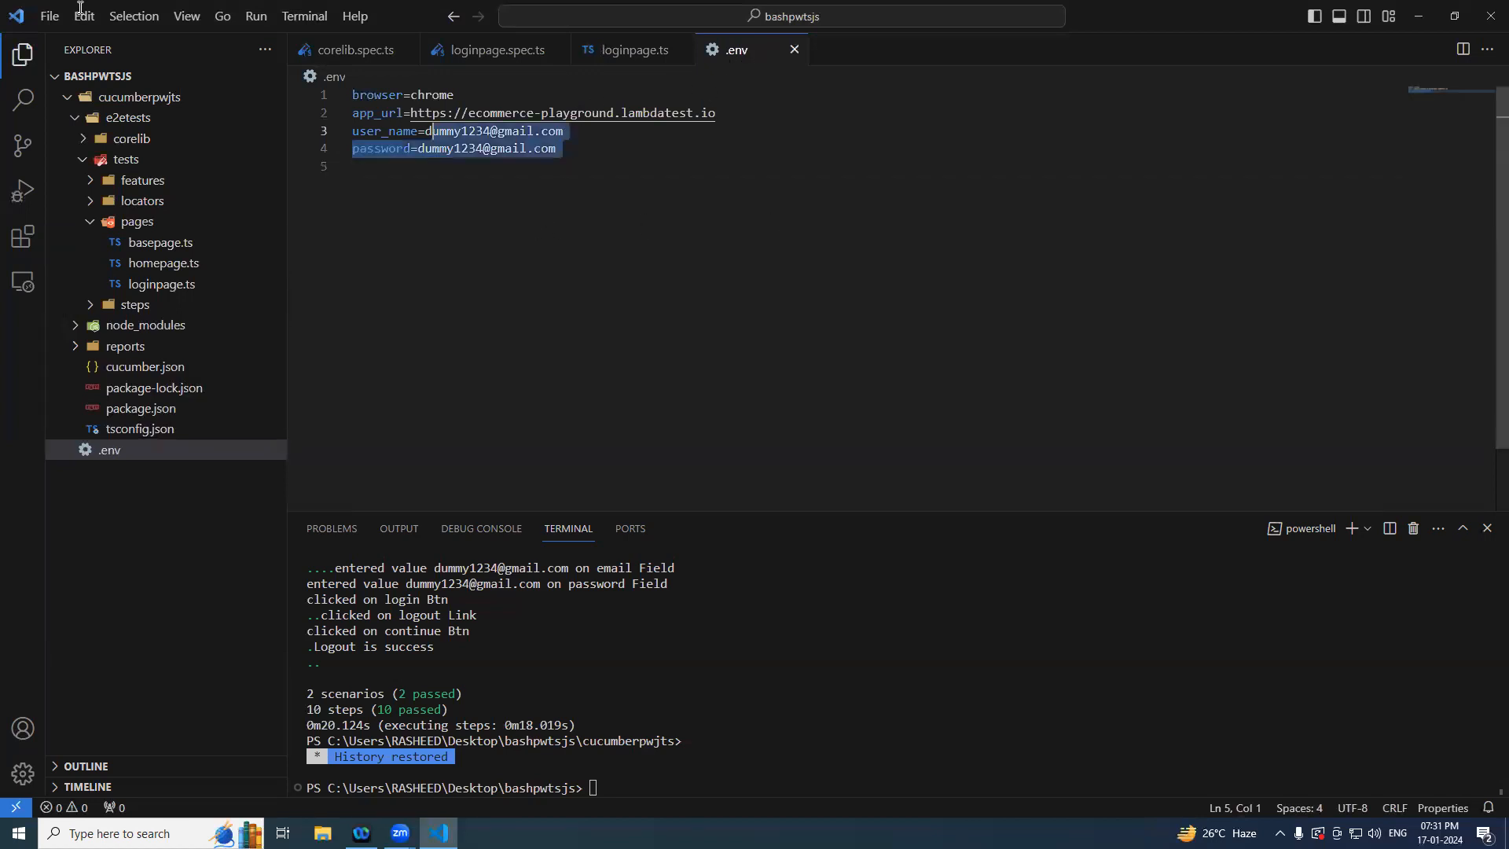
click(424, 278)
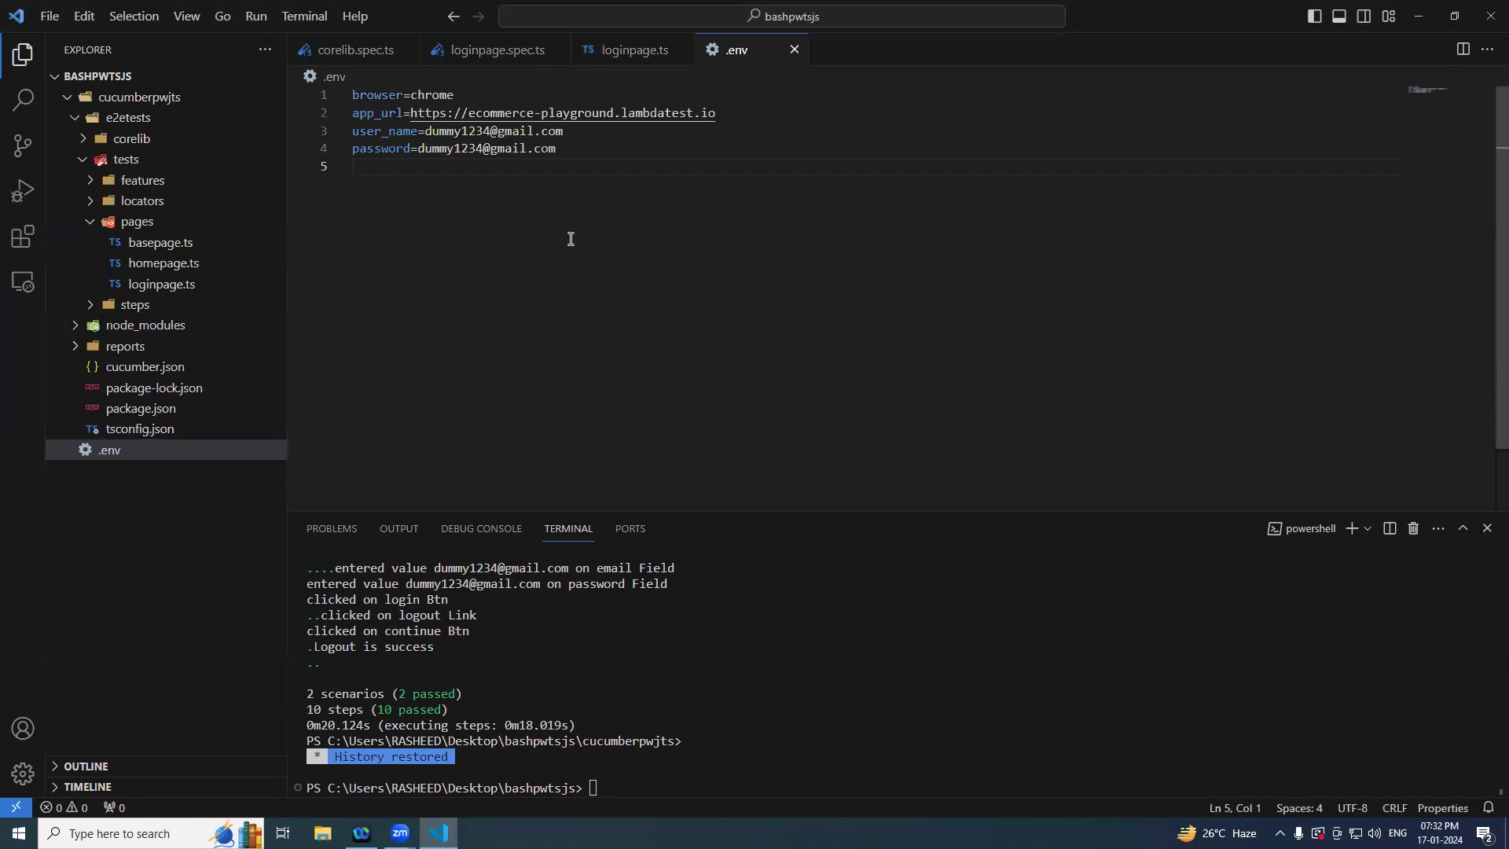
mouse_move(668, 88)
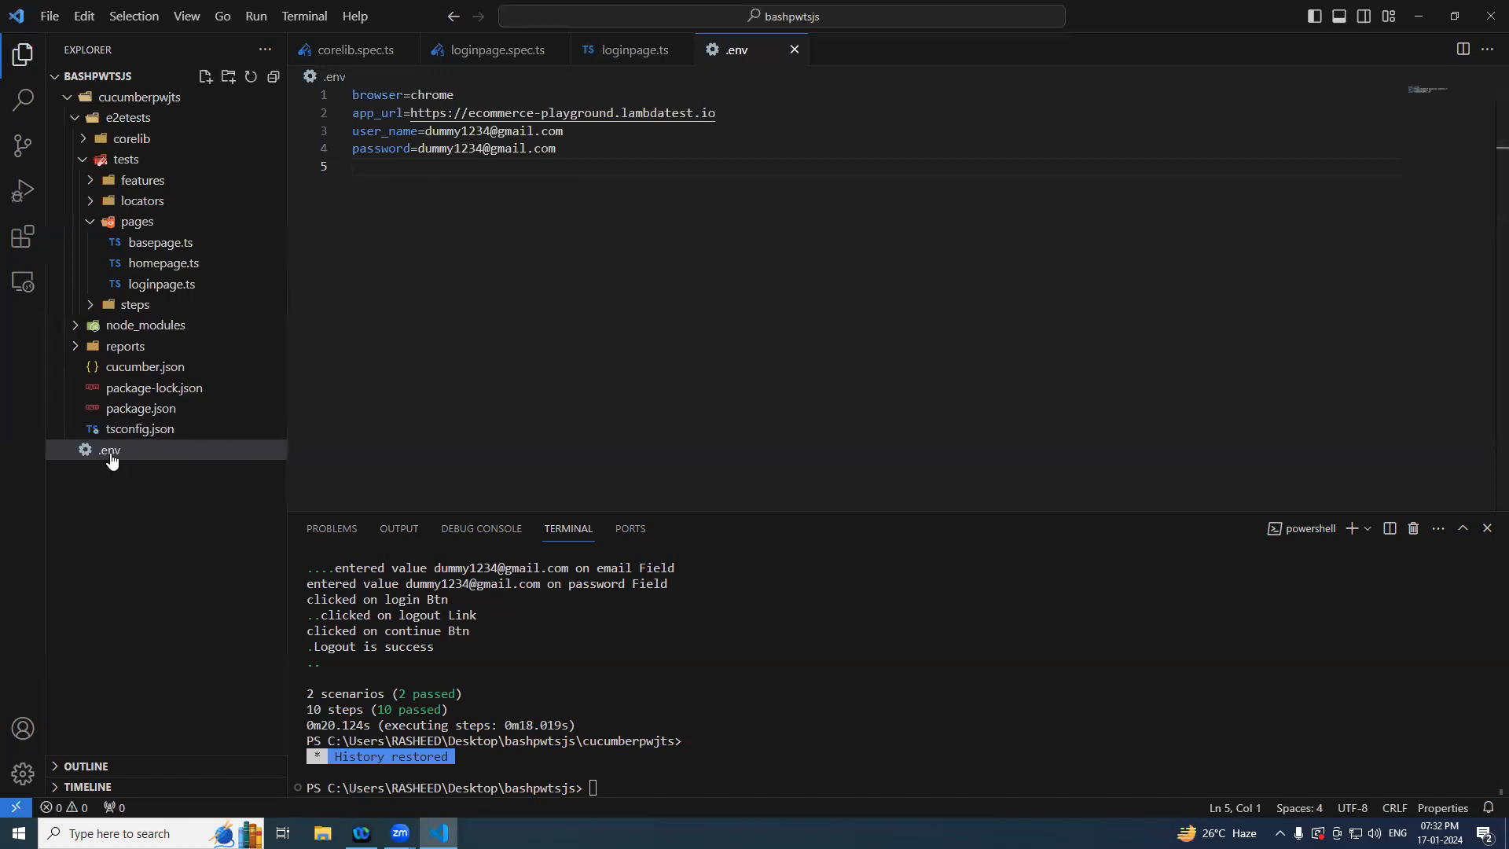
mouse_move(129, 468)
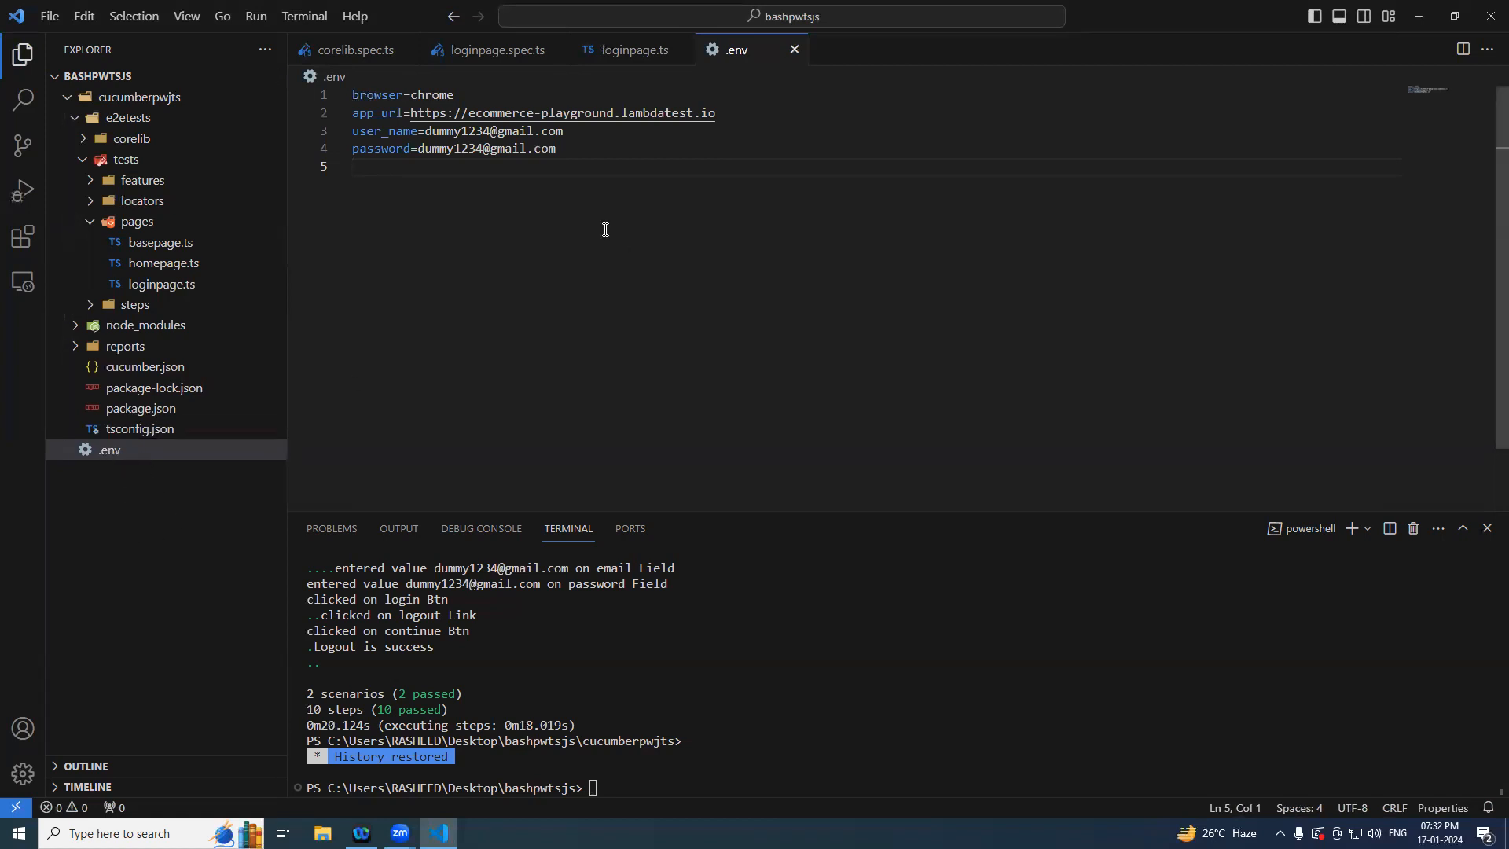
key(ctrl+a)
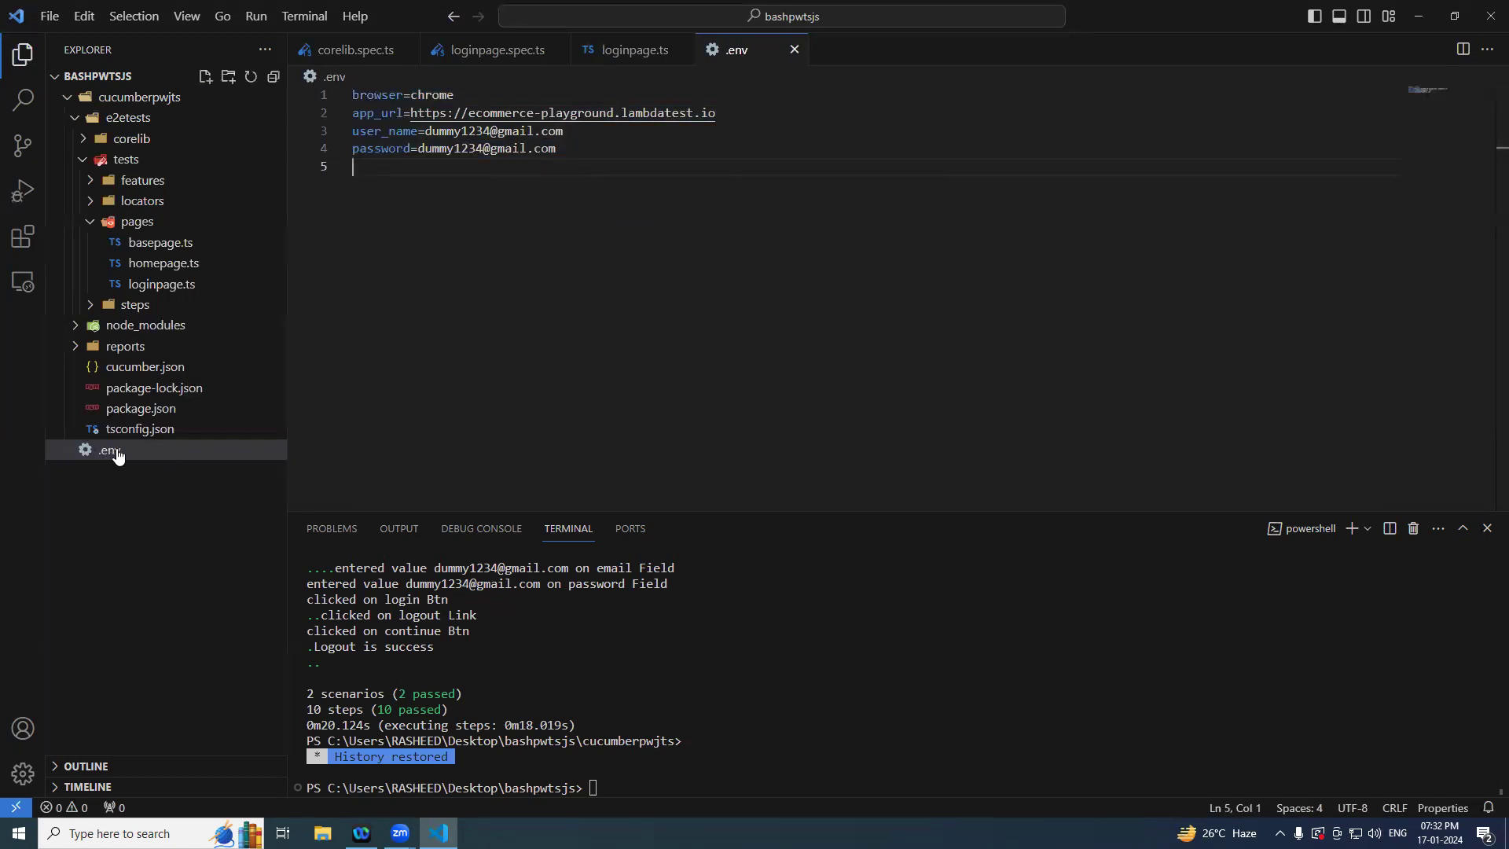
mouse_move(147, 460)
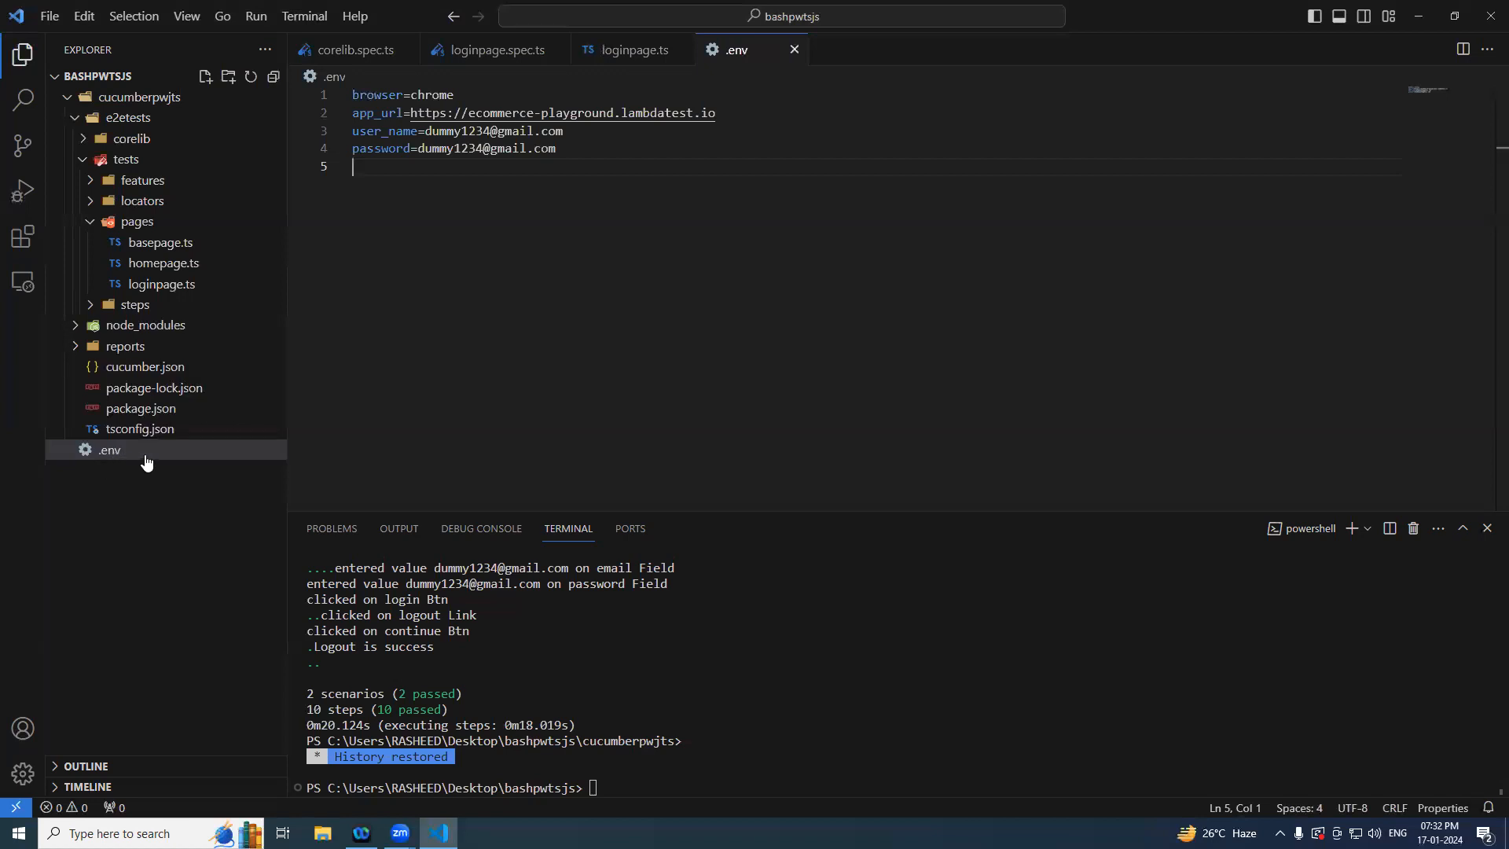
mouse_move(132, 478)
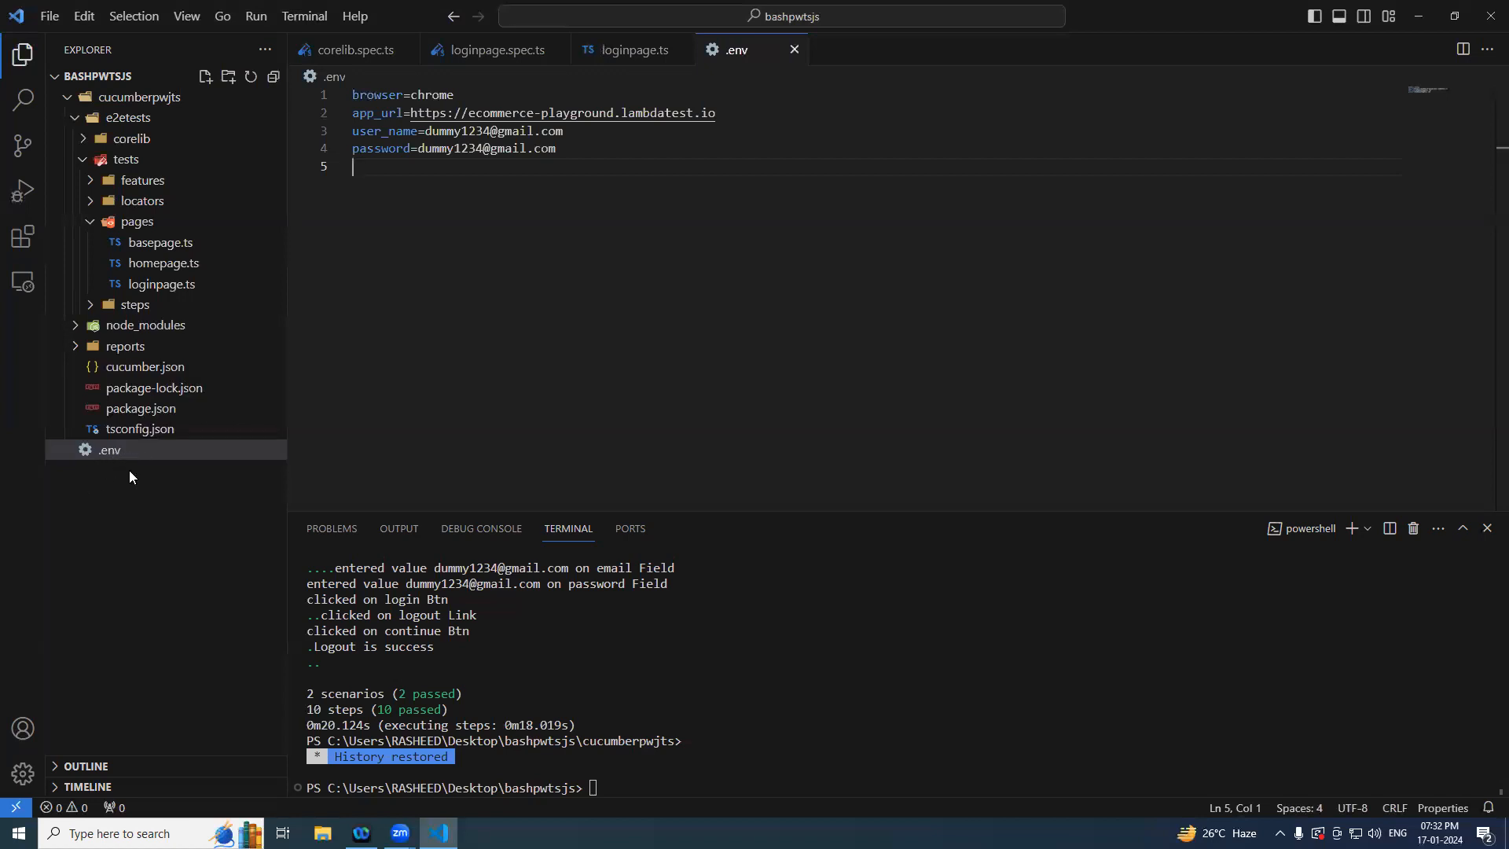
mouse_move(695, 252)
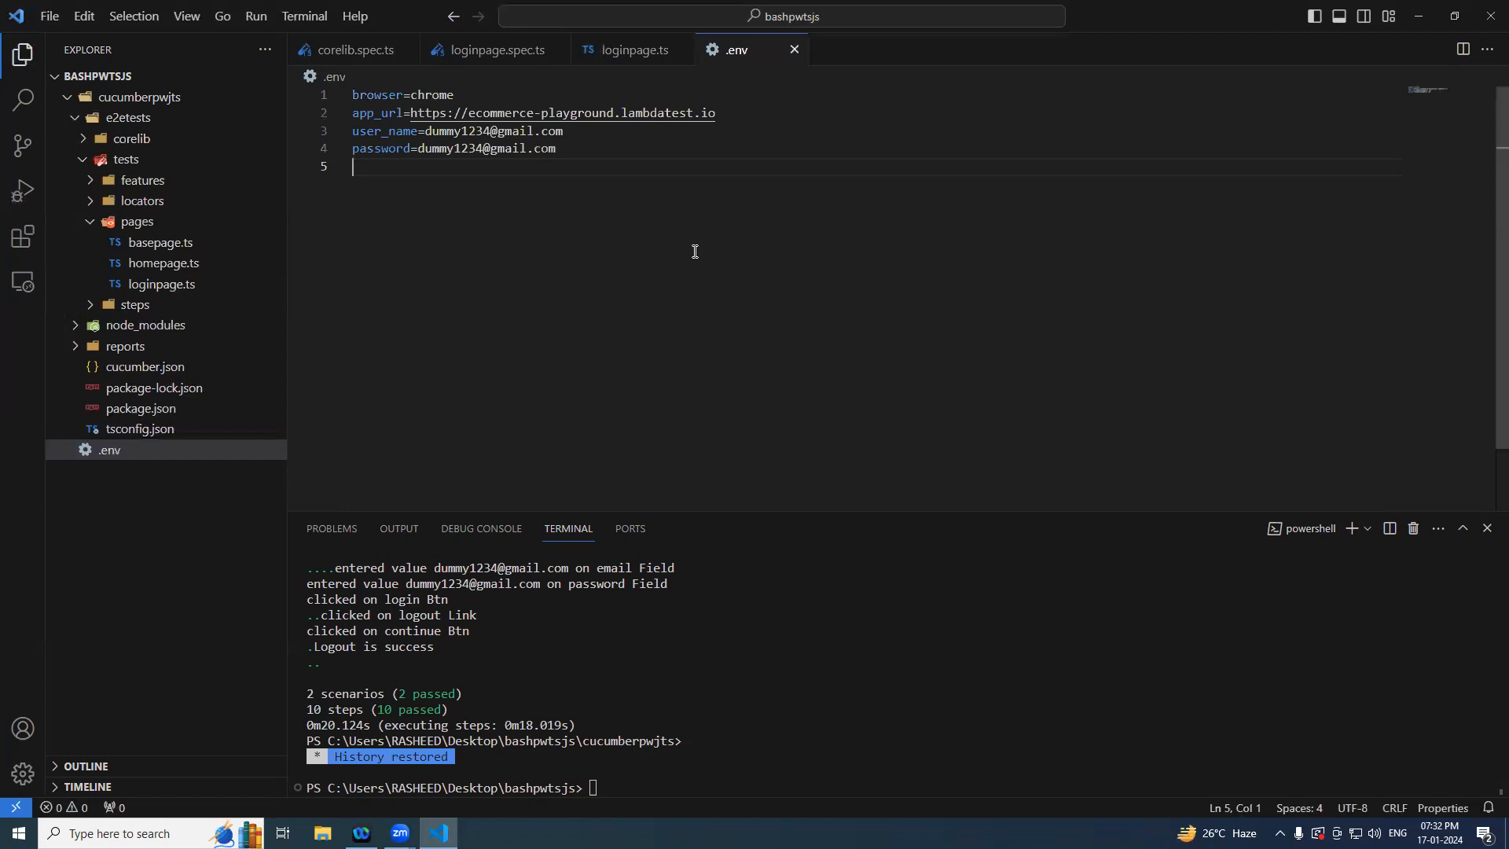
mouse_move(226, 374)
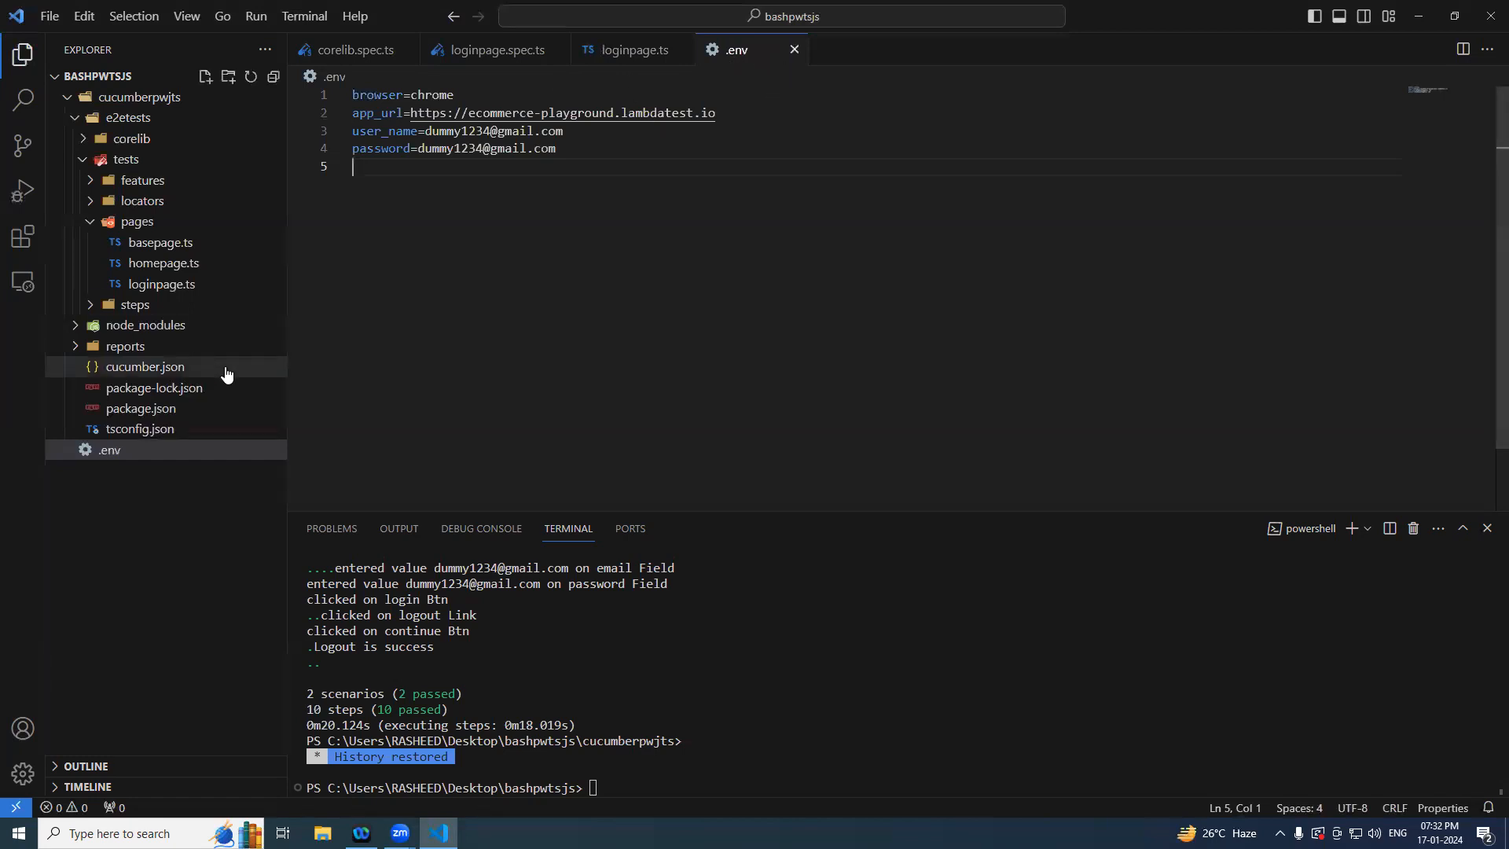
Confirm dotenv under devDependencies in package.json, then return to corelib.spec.ts
click(142, 409)
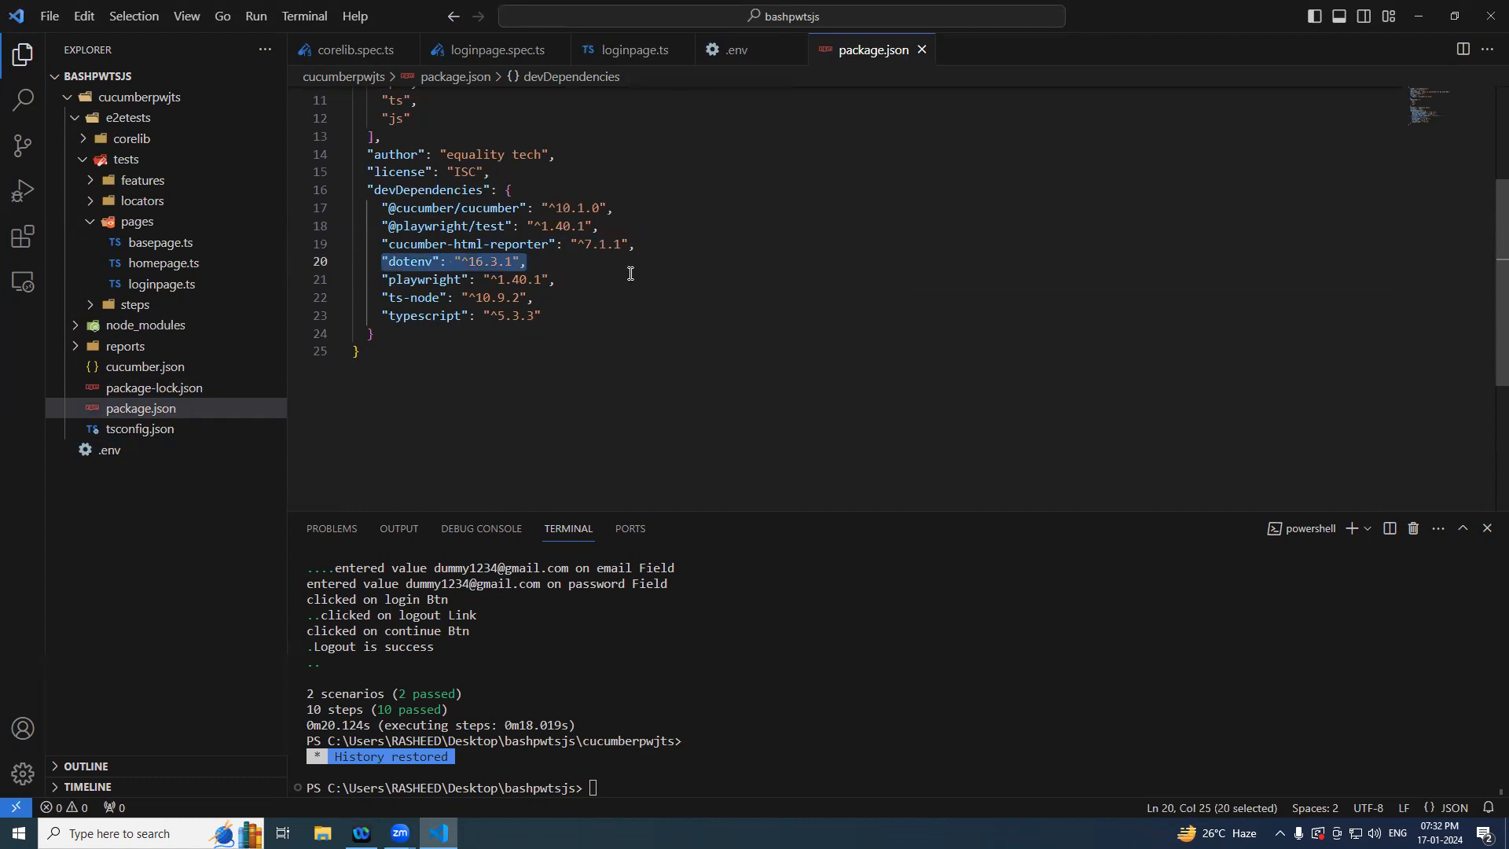
click(383, 261)
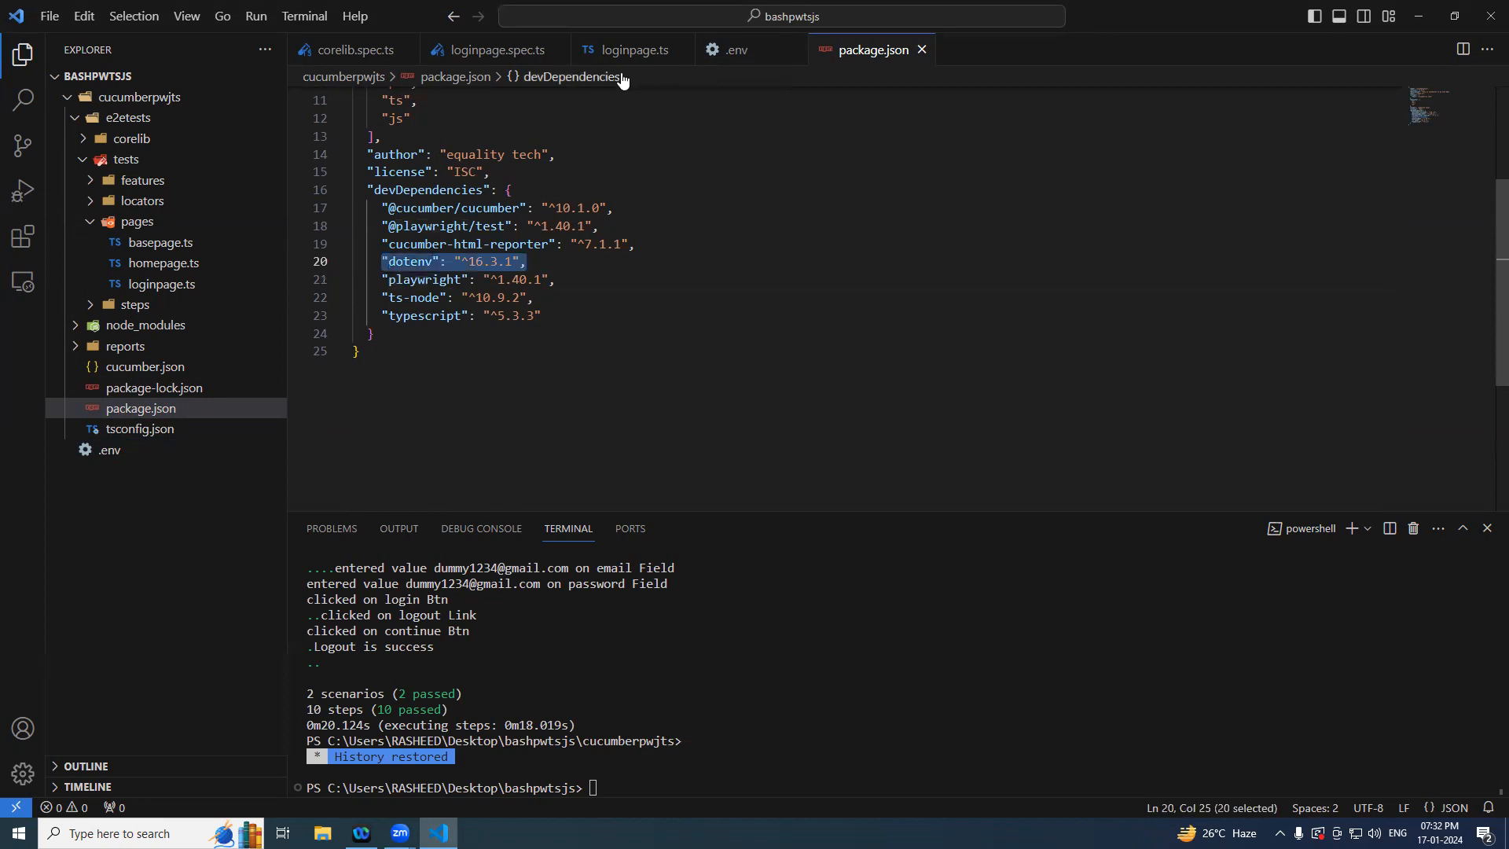
click(359, 49)
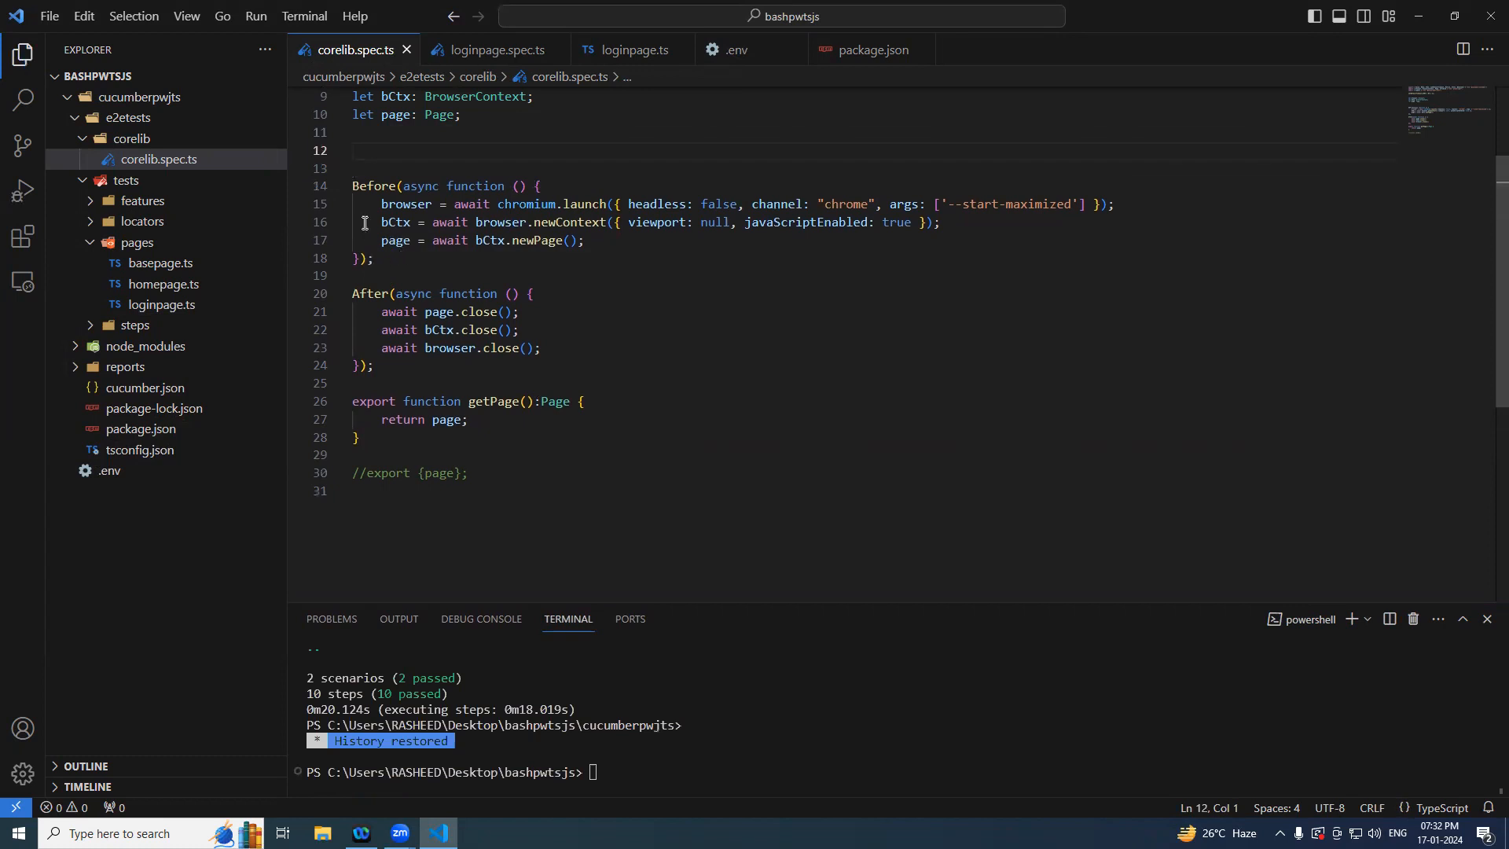
Add a BeforeAll hook and move the chromium.launch line into it
text(bef)
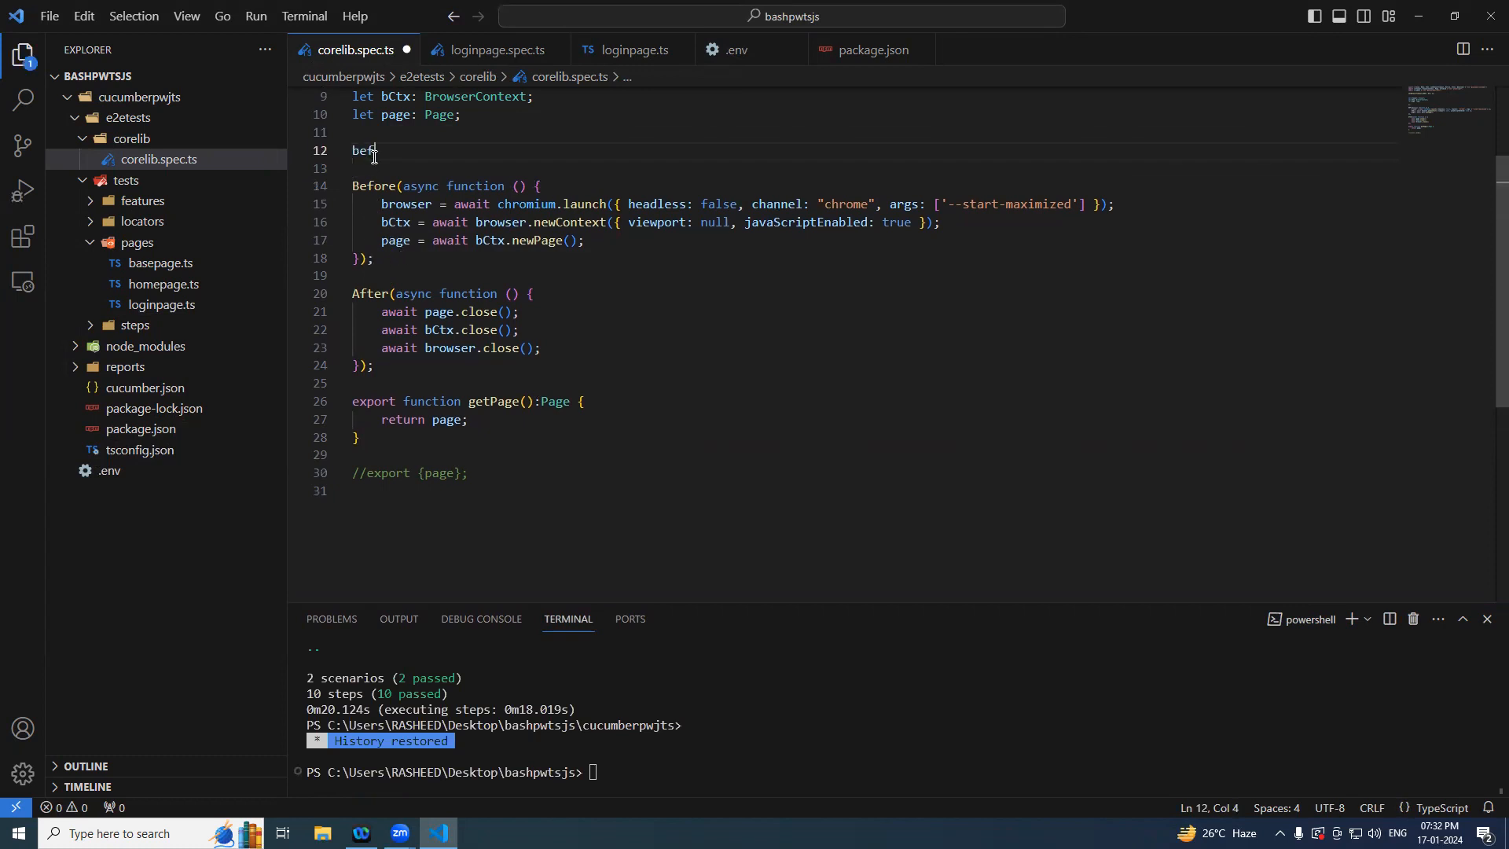
text(bef)
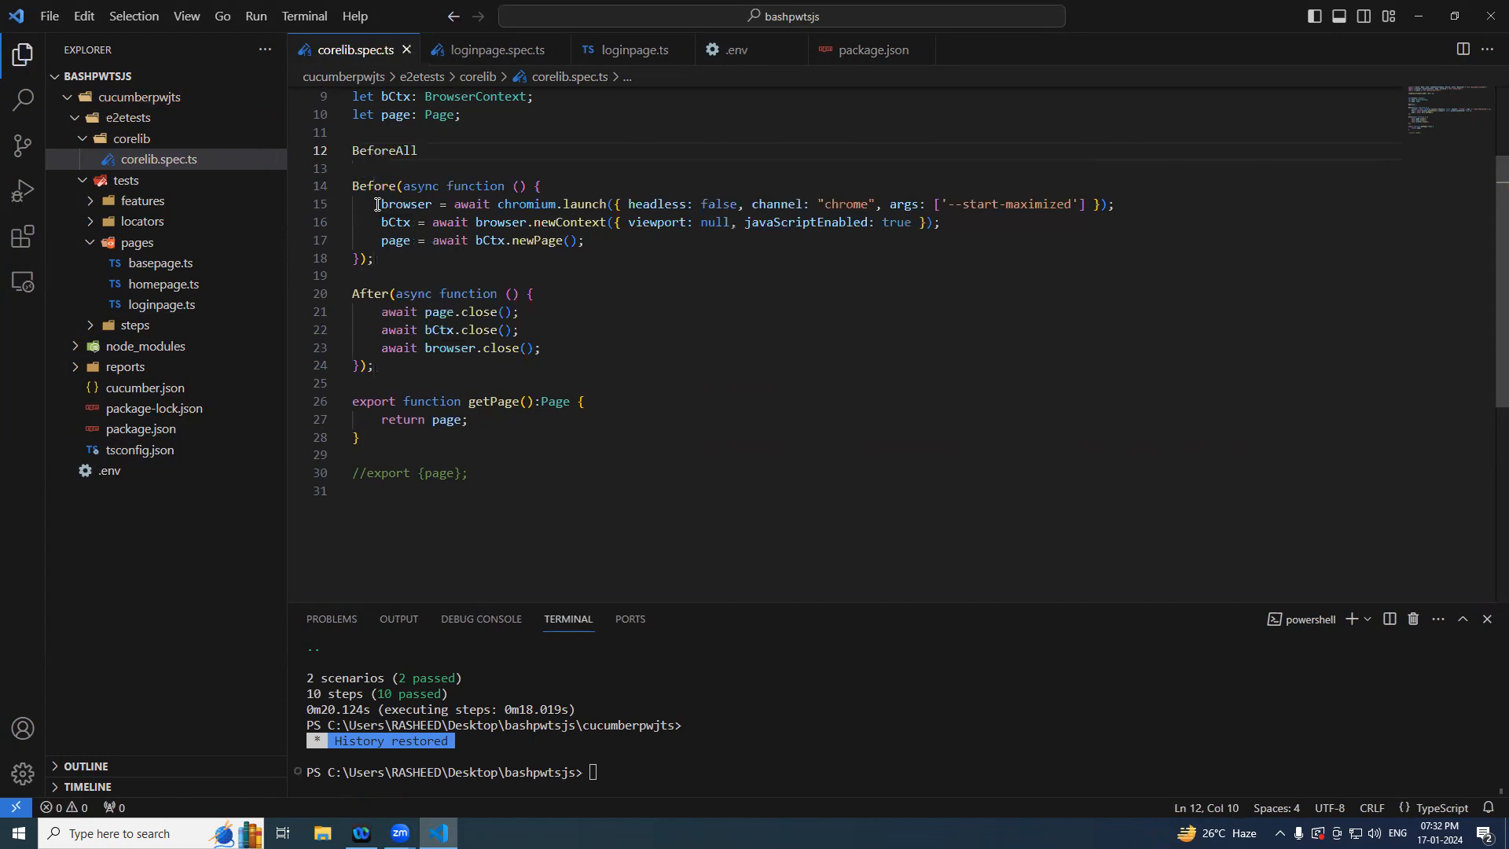
drag(380, 205, 1009, 204)
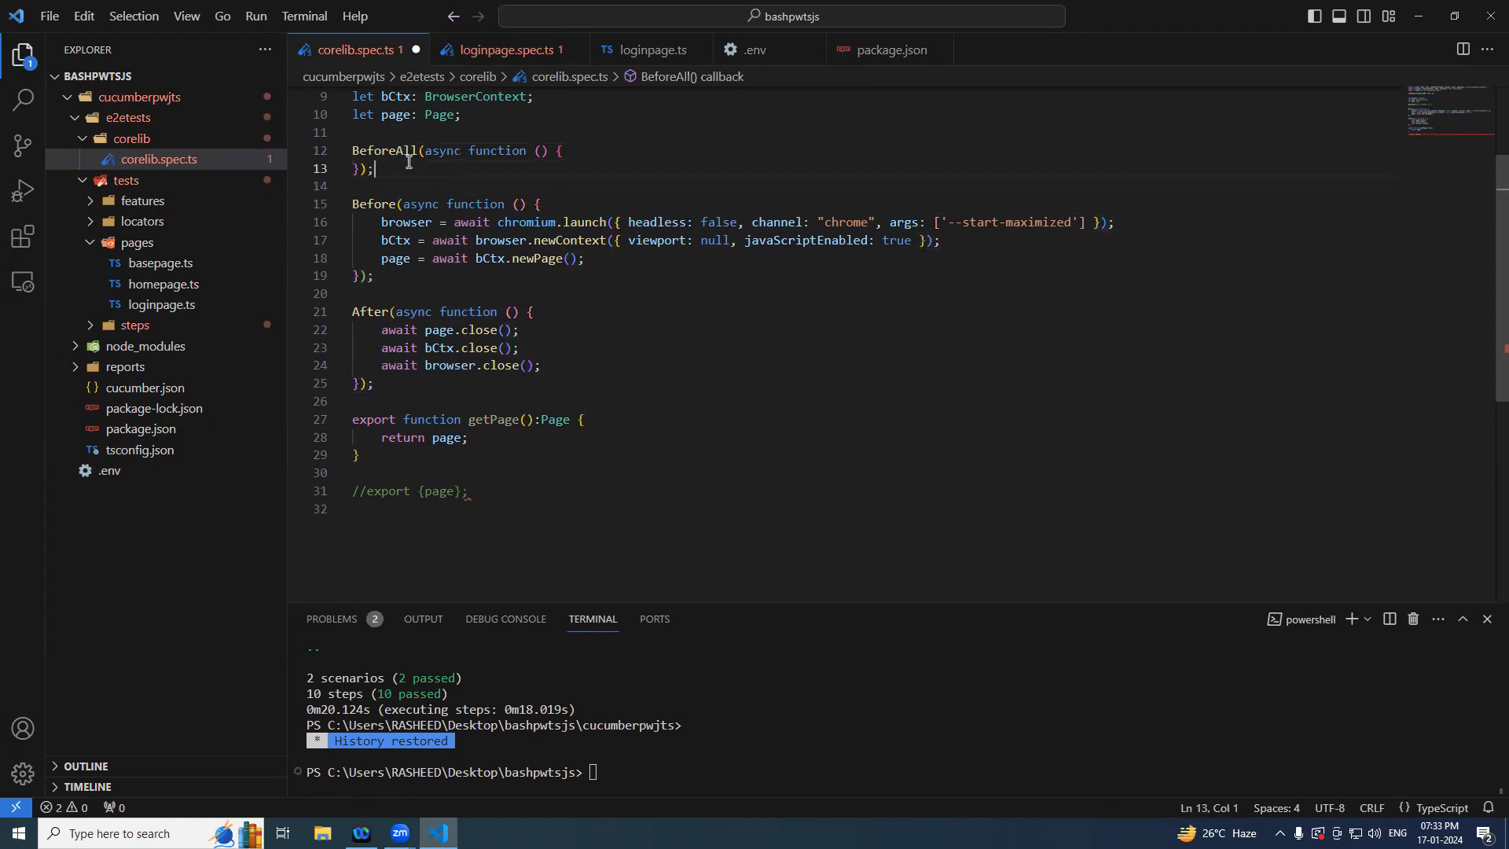
key(Enter)
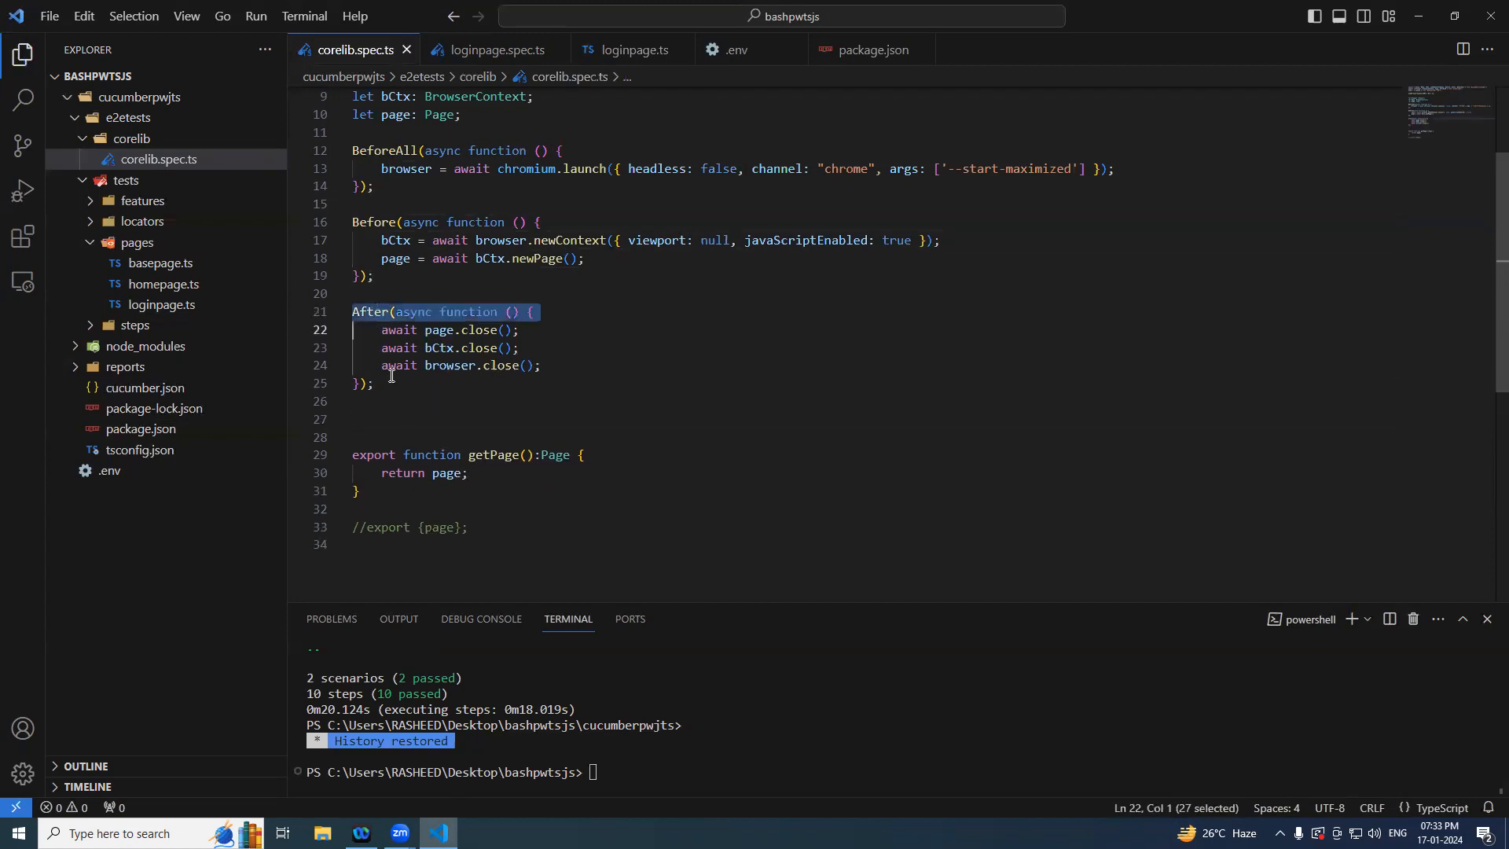
Add an AfterAll hook with await browser.close() and reformat the document
text(After(async function () {)
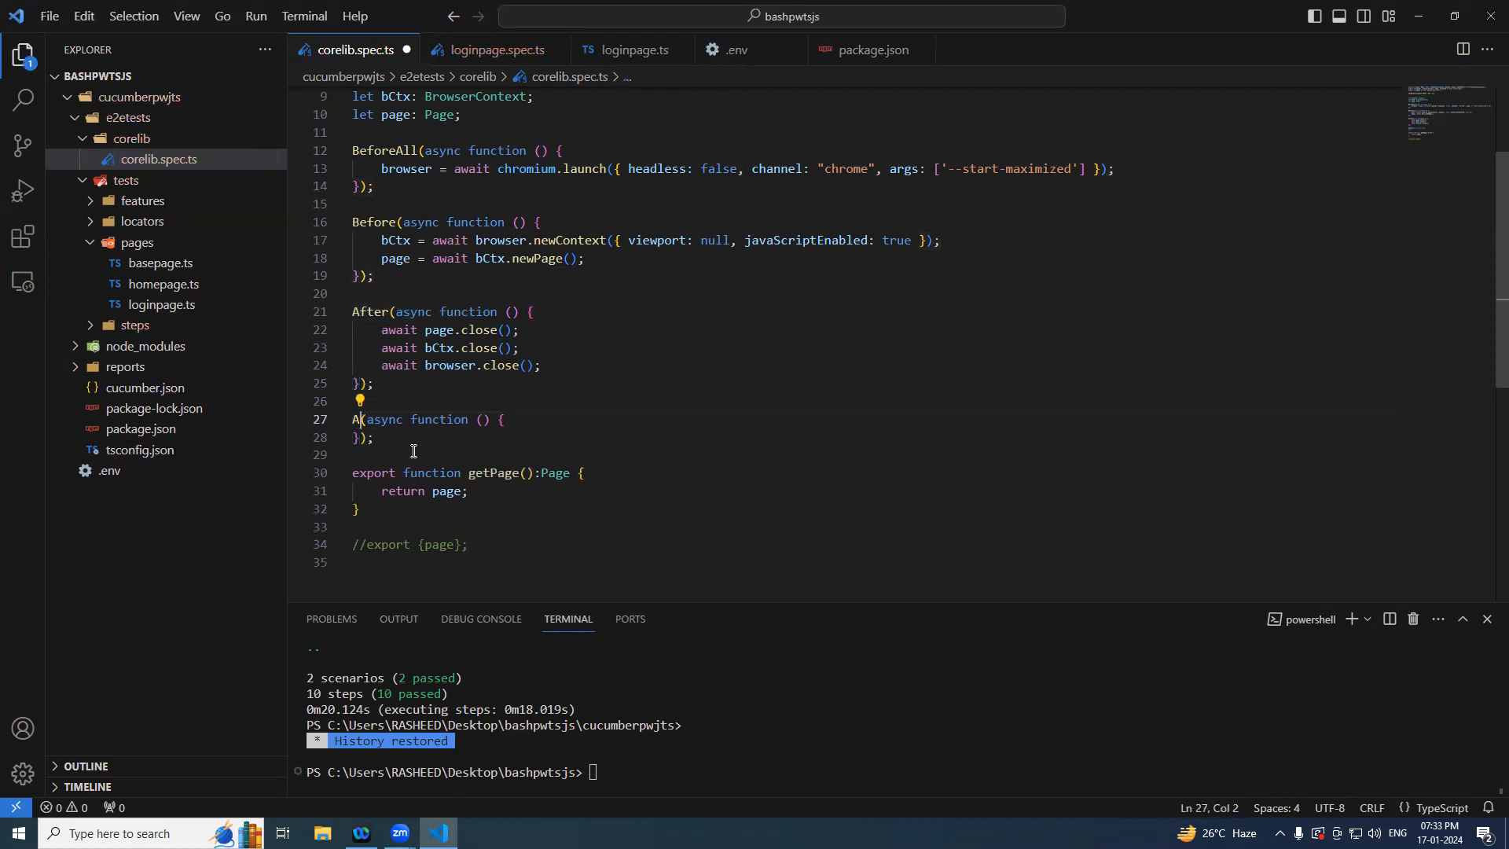
text(fterAll)
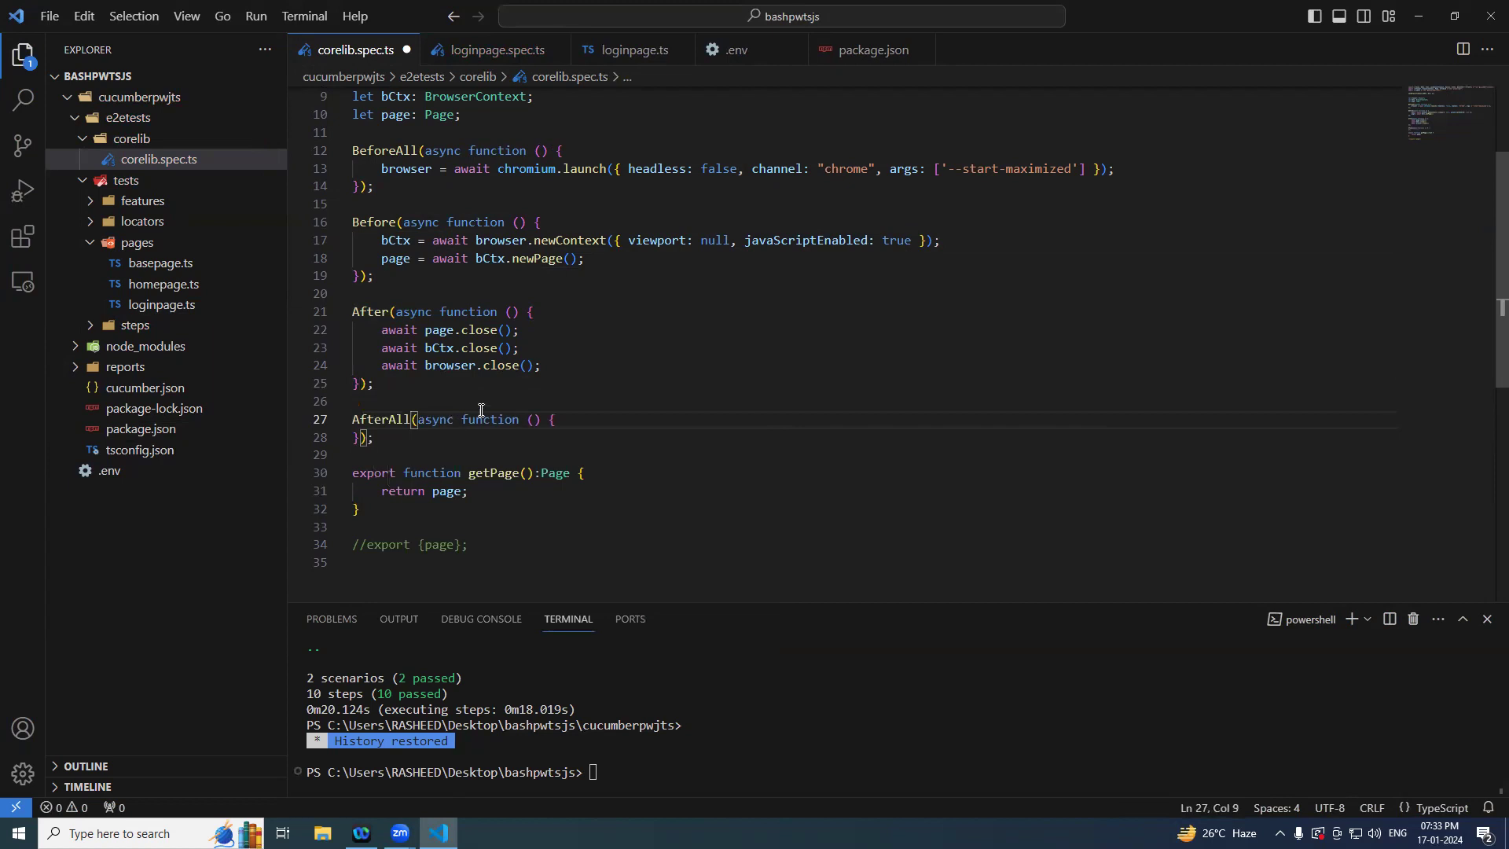
key(Enter)
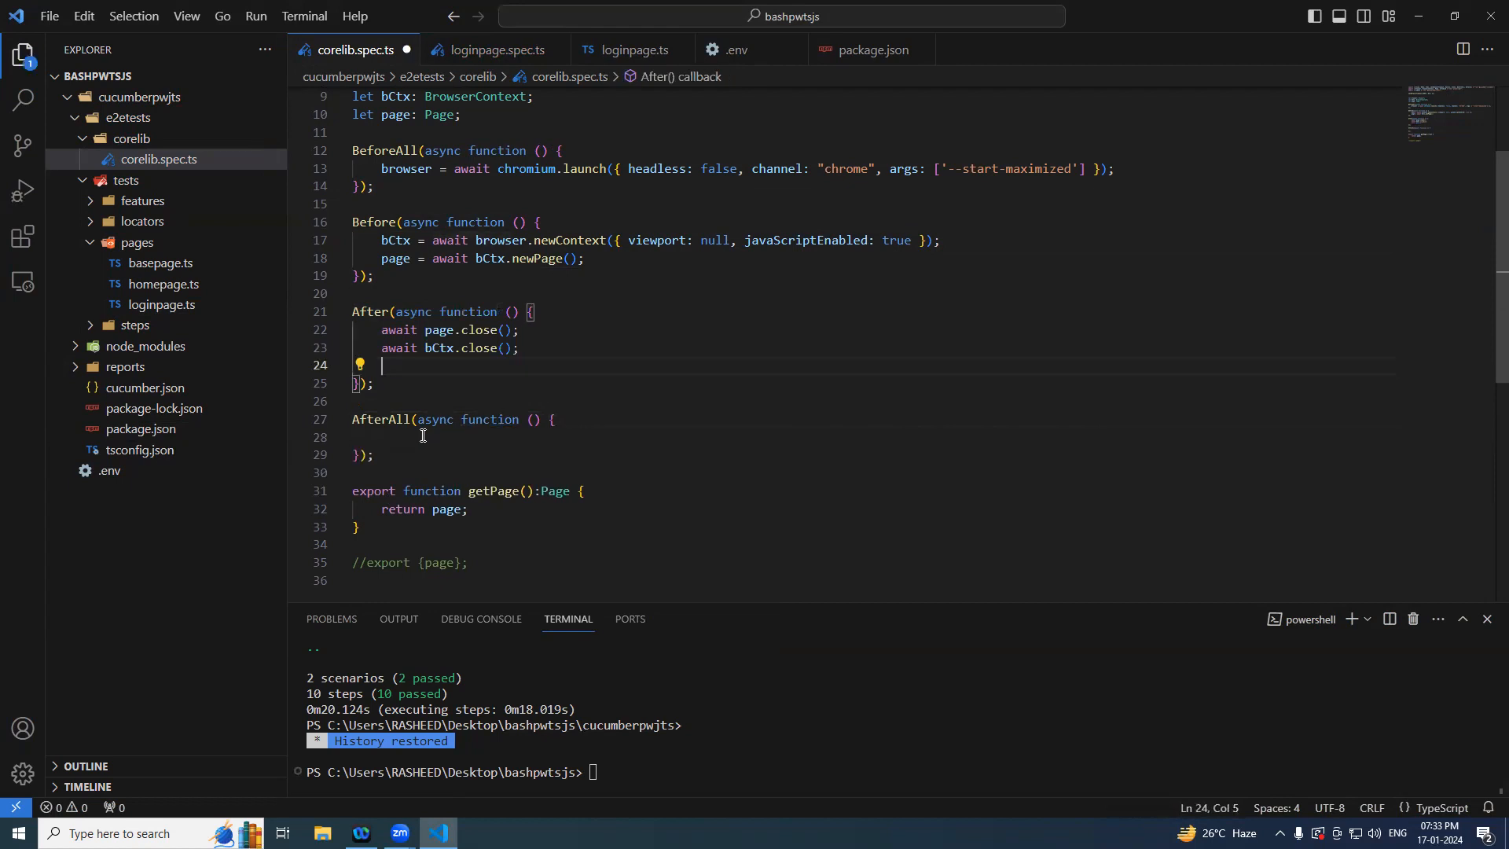
text(await browser.close();)
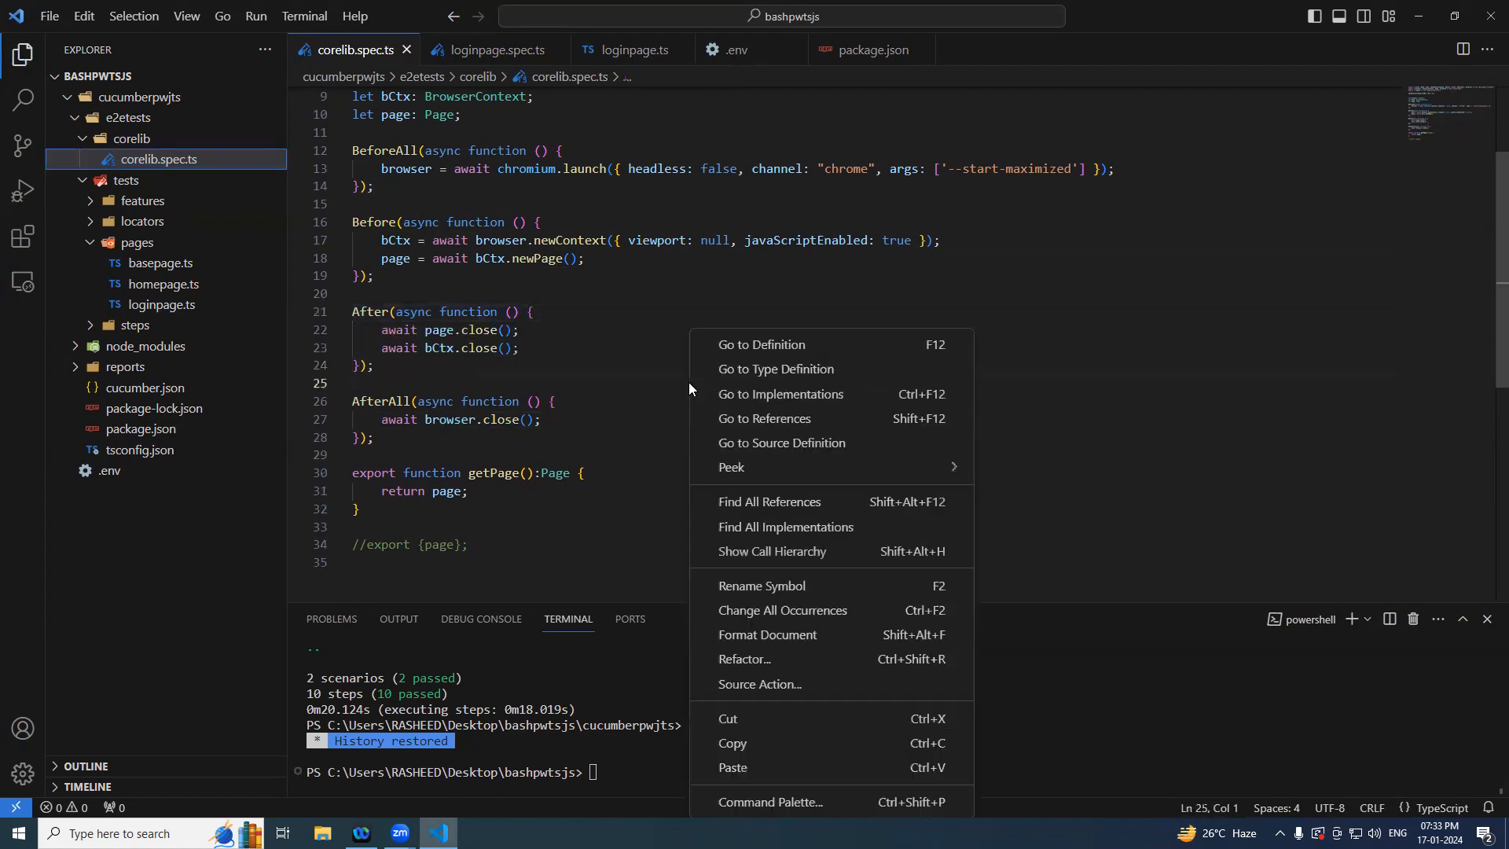
click(762, 585)
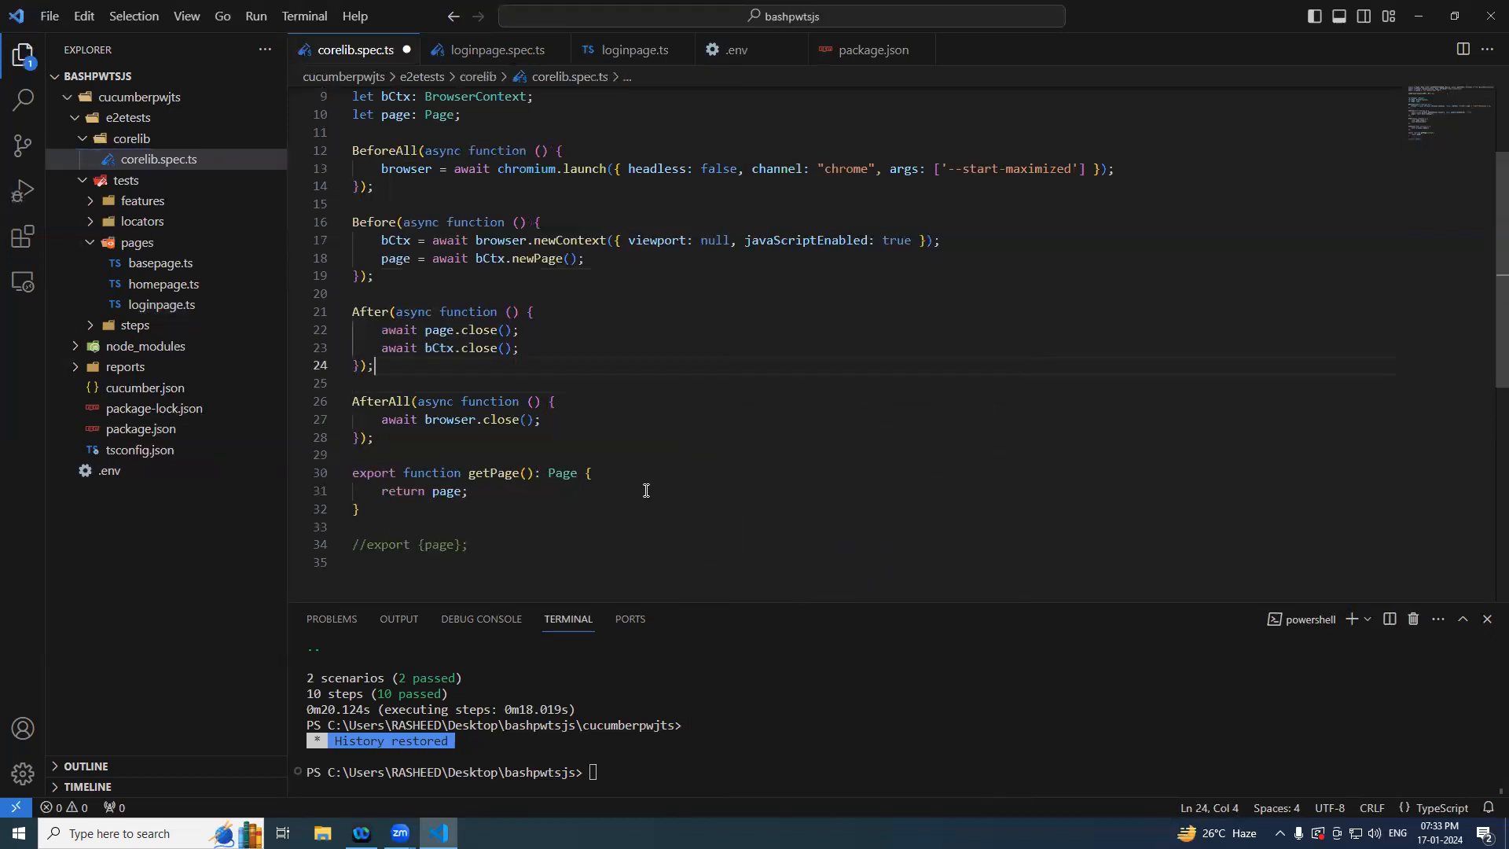
Duplicate the launch line for channel edge and a channel-less firefox.launch, importing firefox
double_click(403, 262)
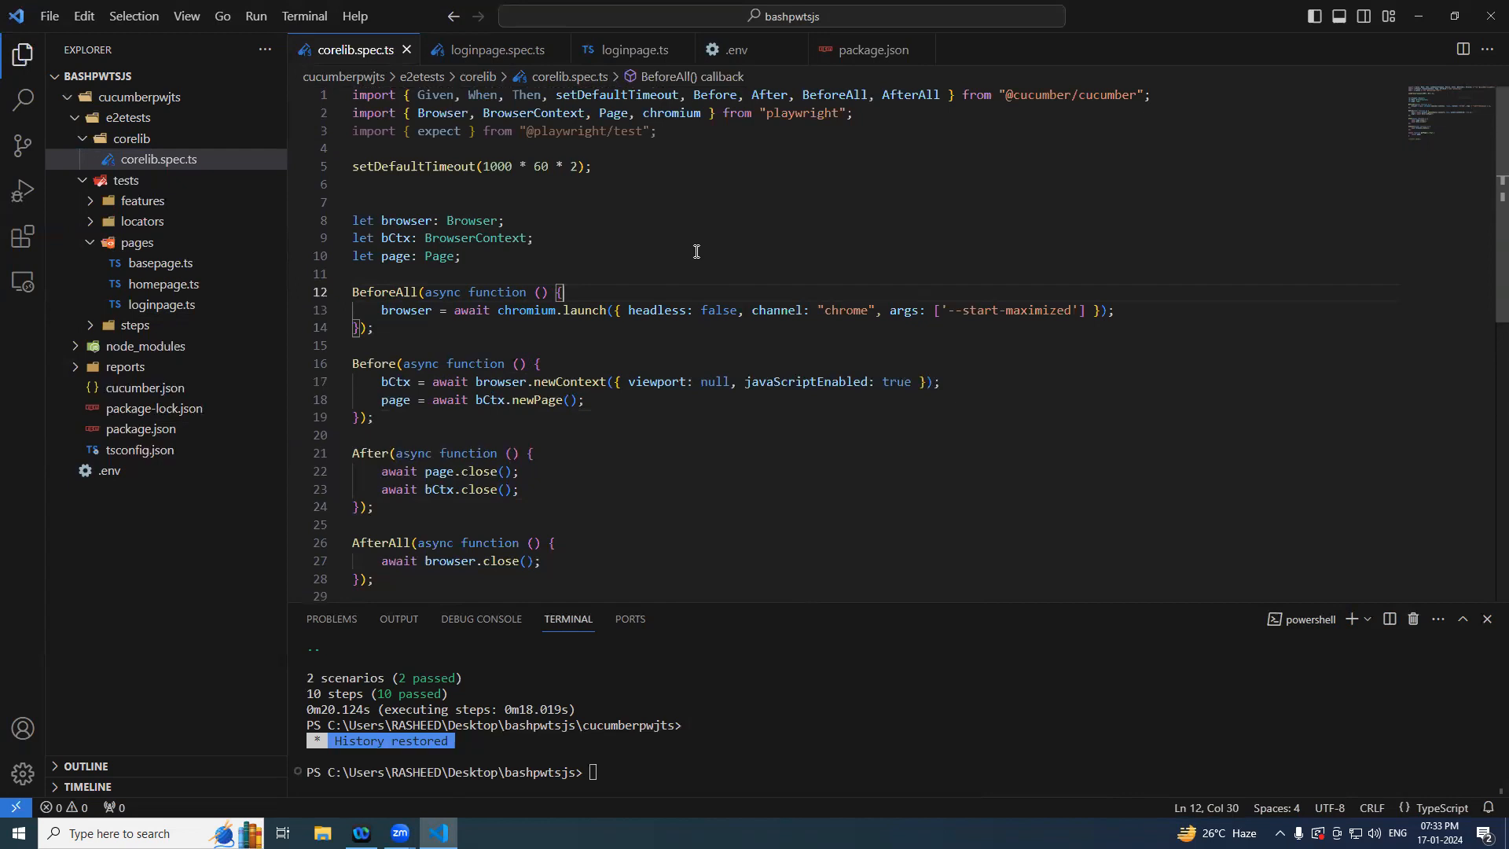
mouse_move(569, 342)
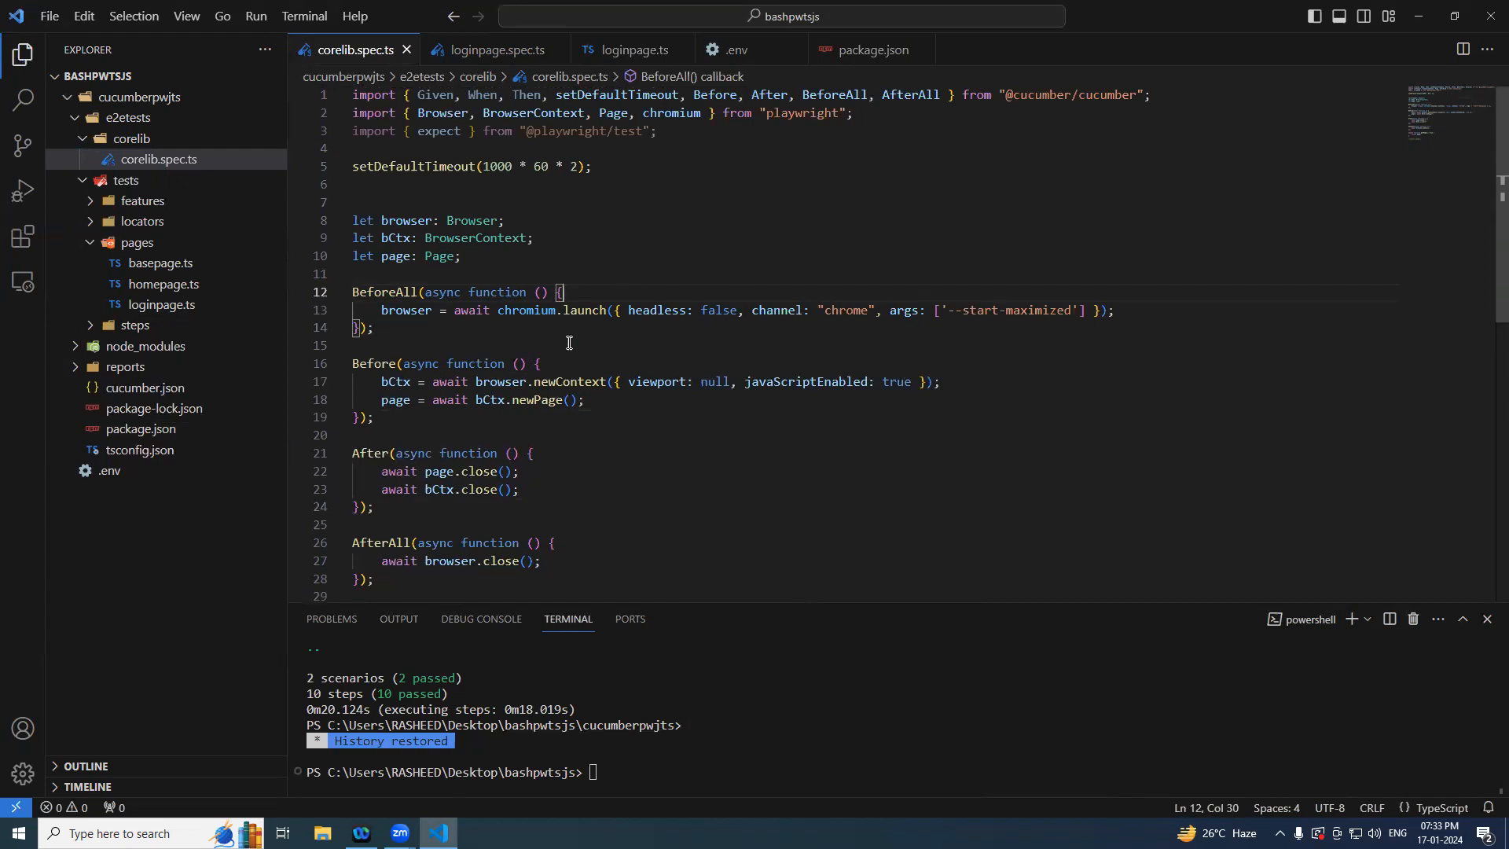
mouse_move(690, 120)
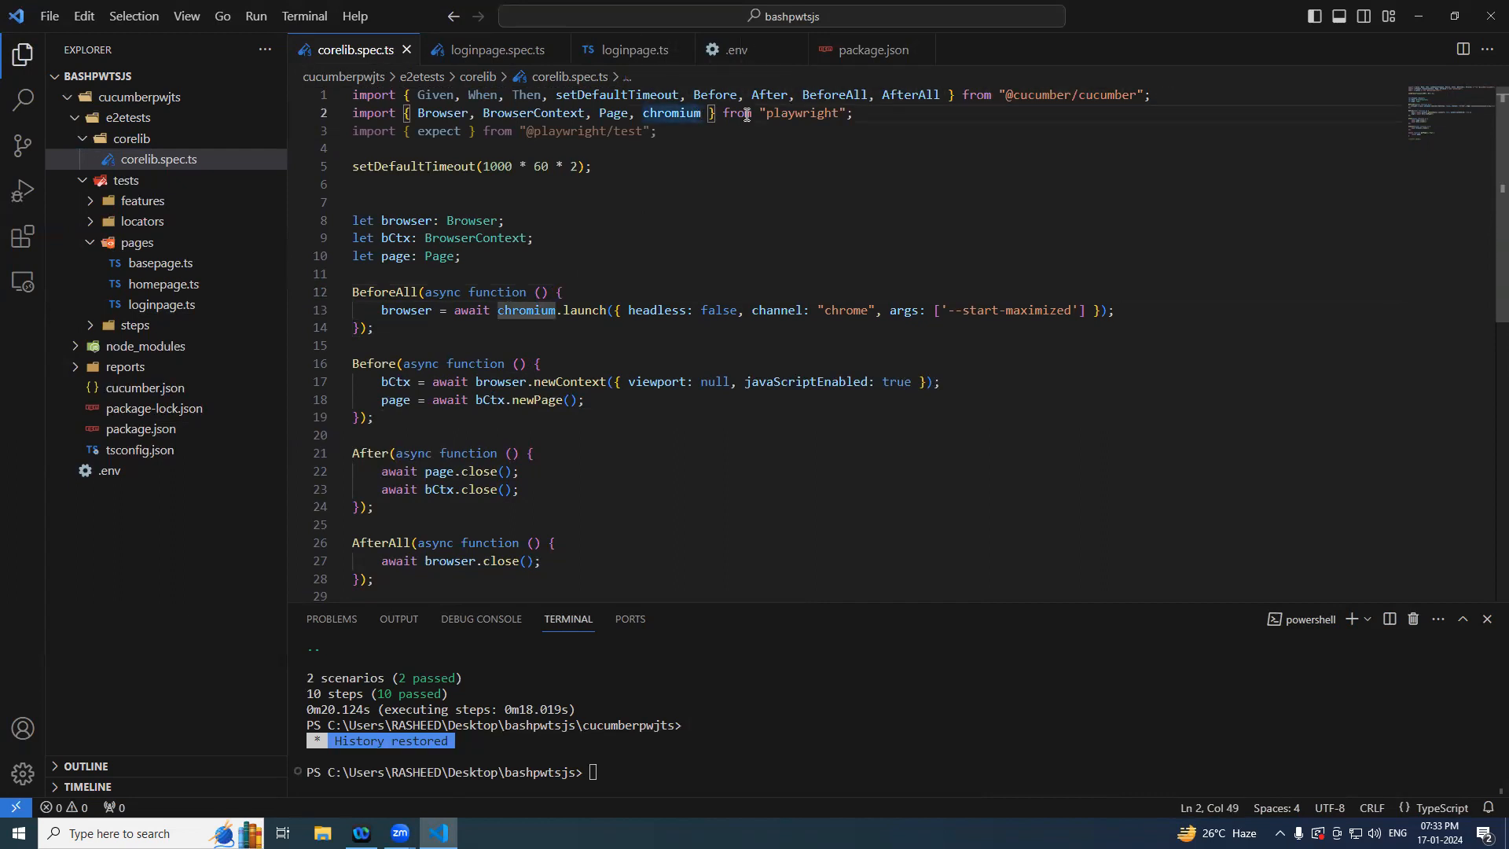
click(591, 309)
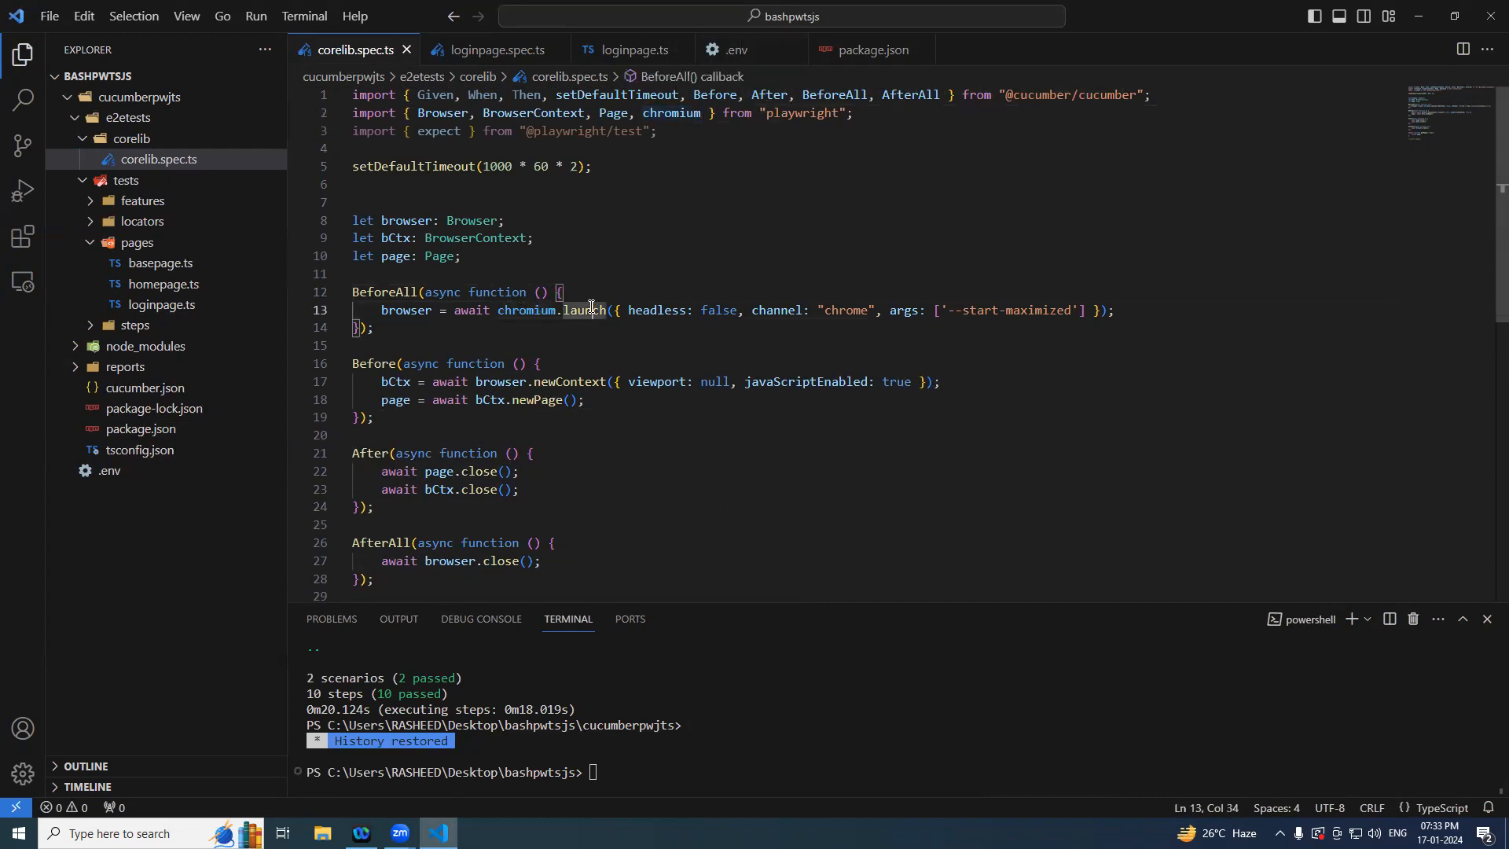
key(Enter)
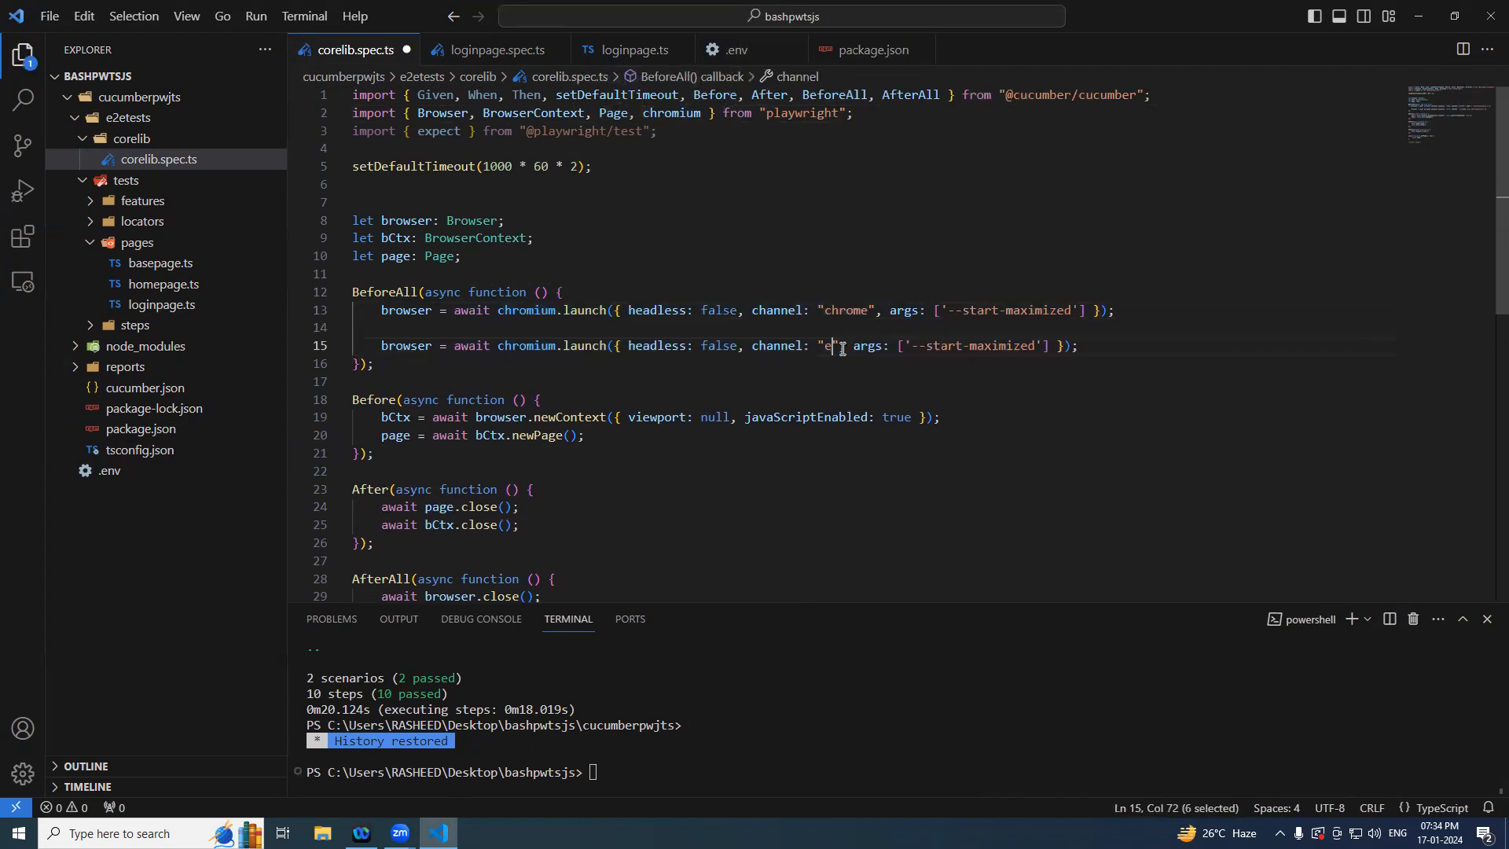
text(dge)
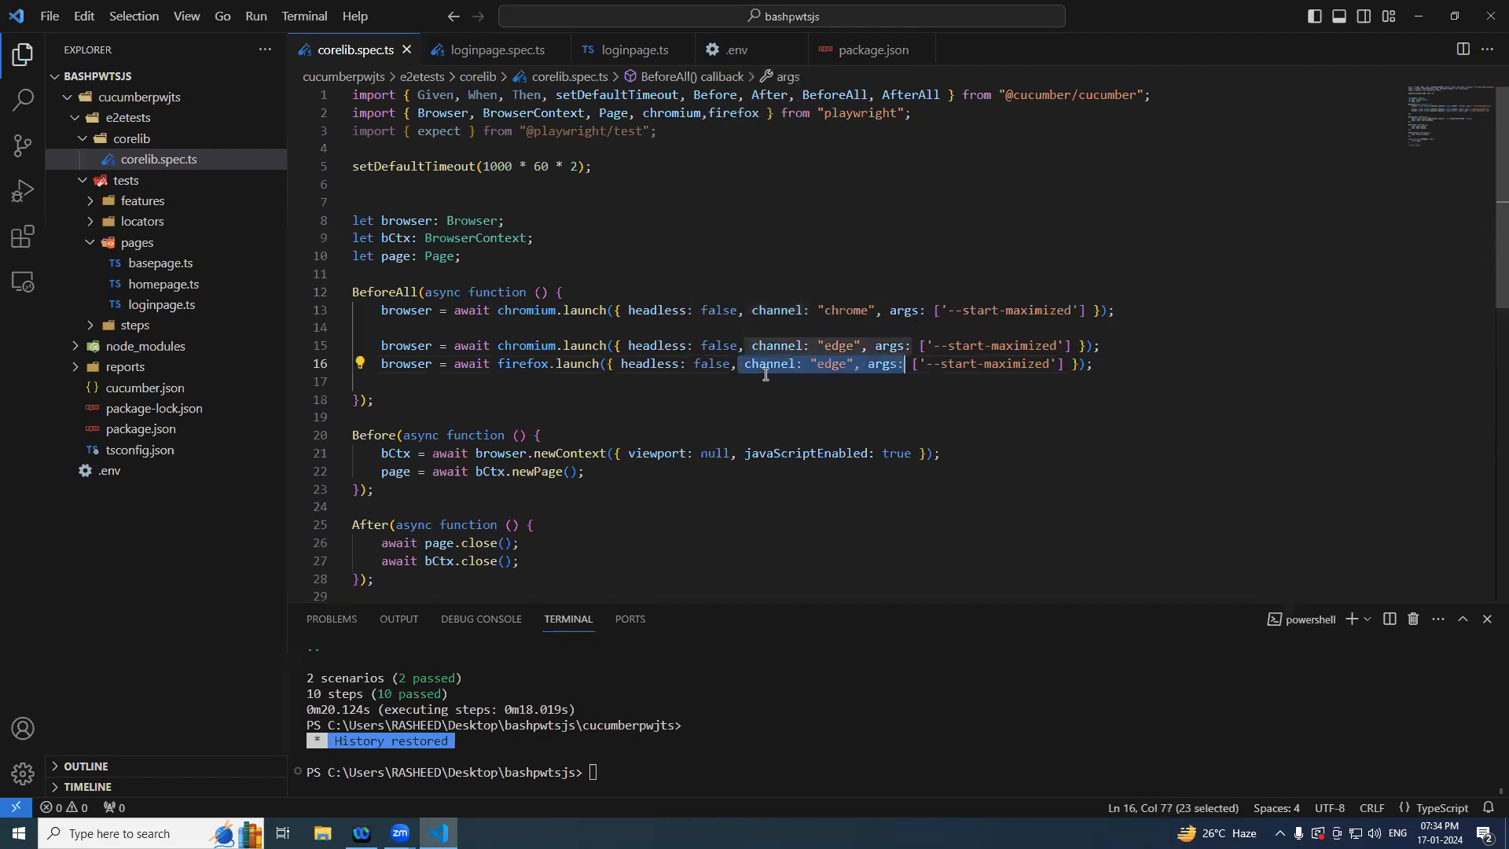
key(Delete)
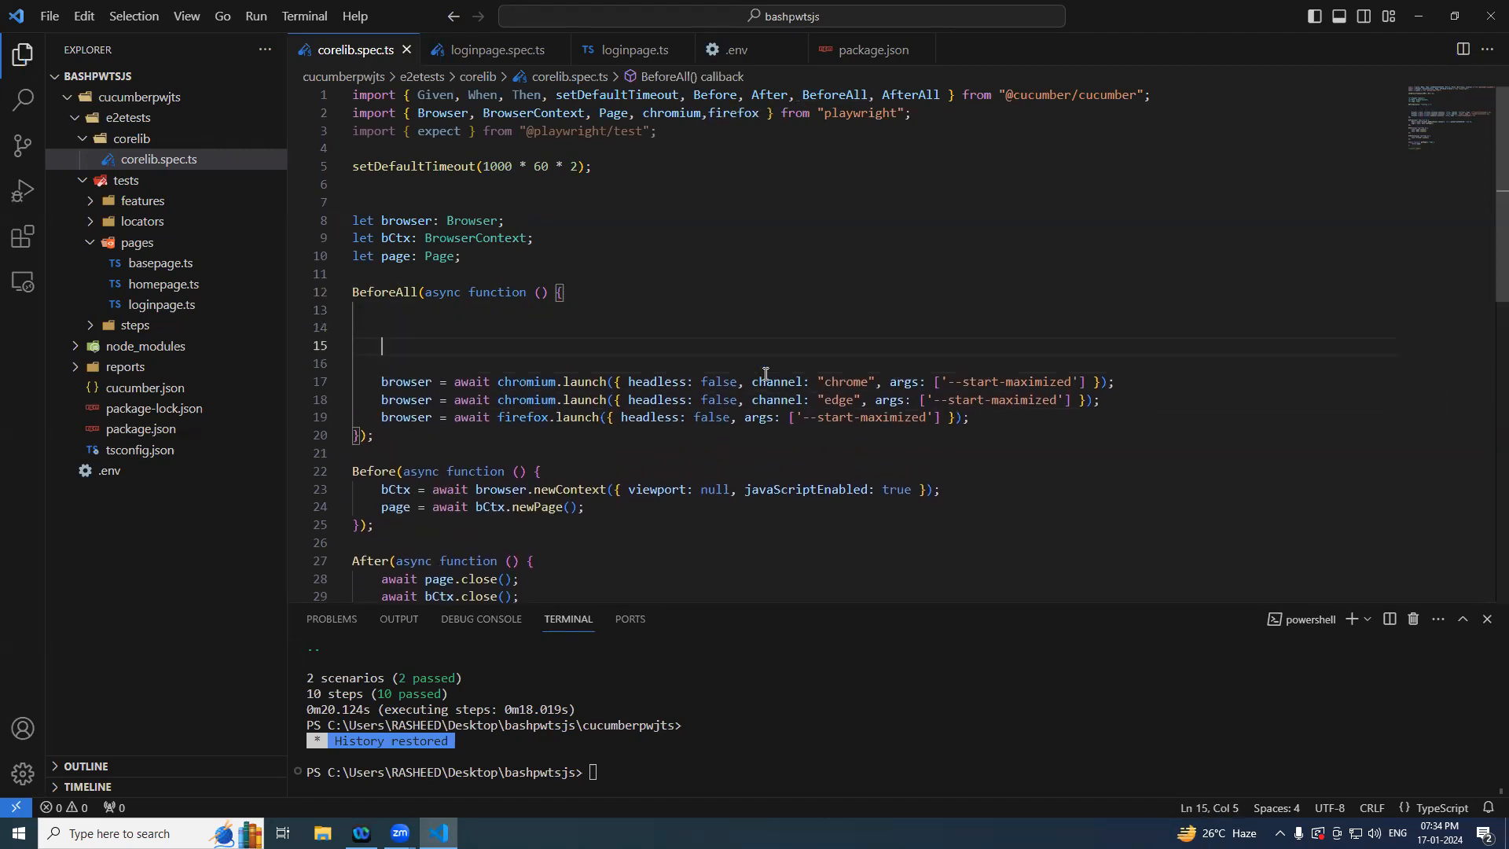
Declare let browserType = 'chrome' and switch on it with a 'chrome' case
text(w)
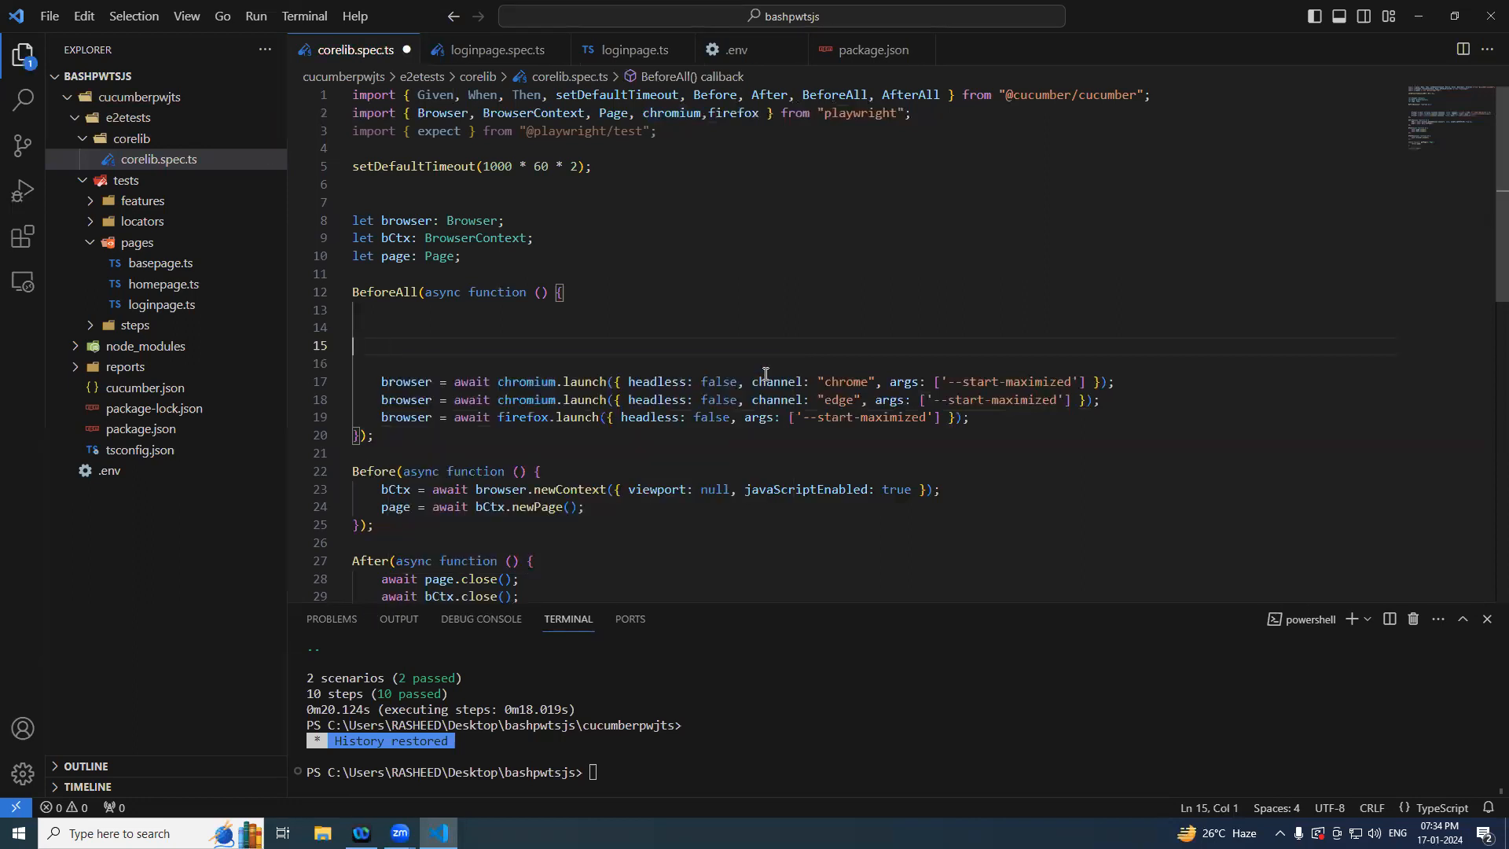
key(Backspace)
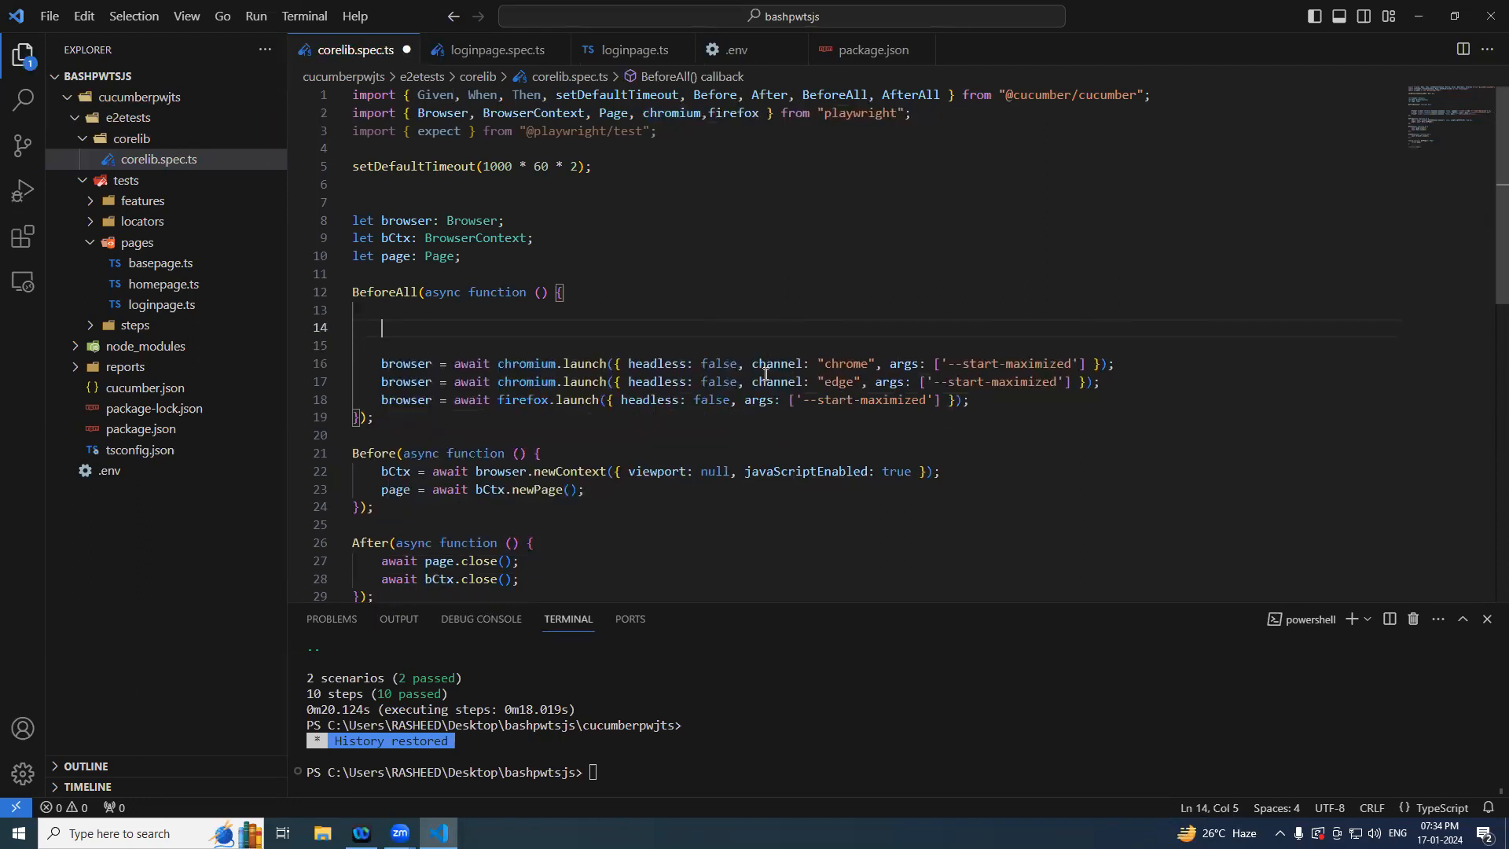
text(let browserT)
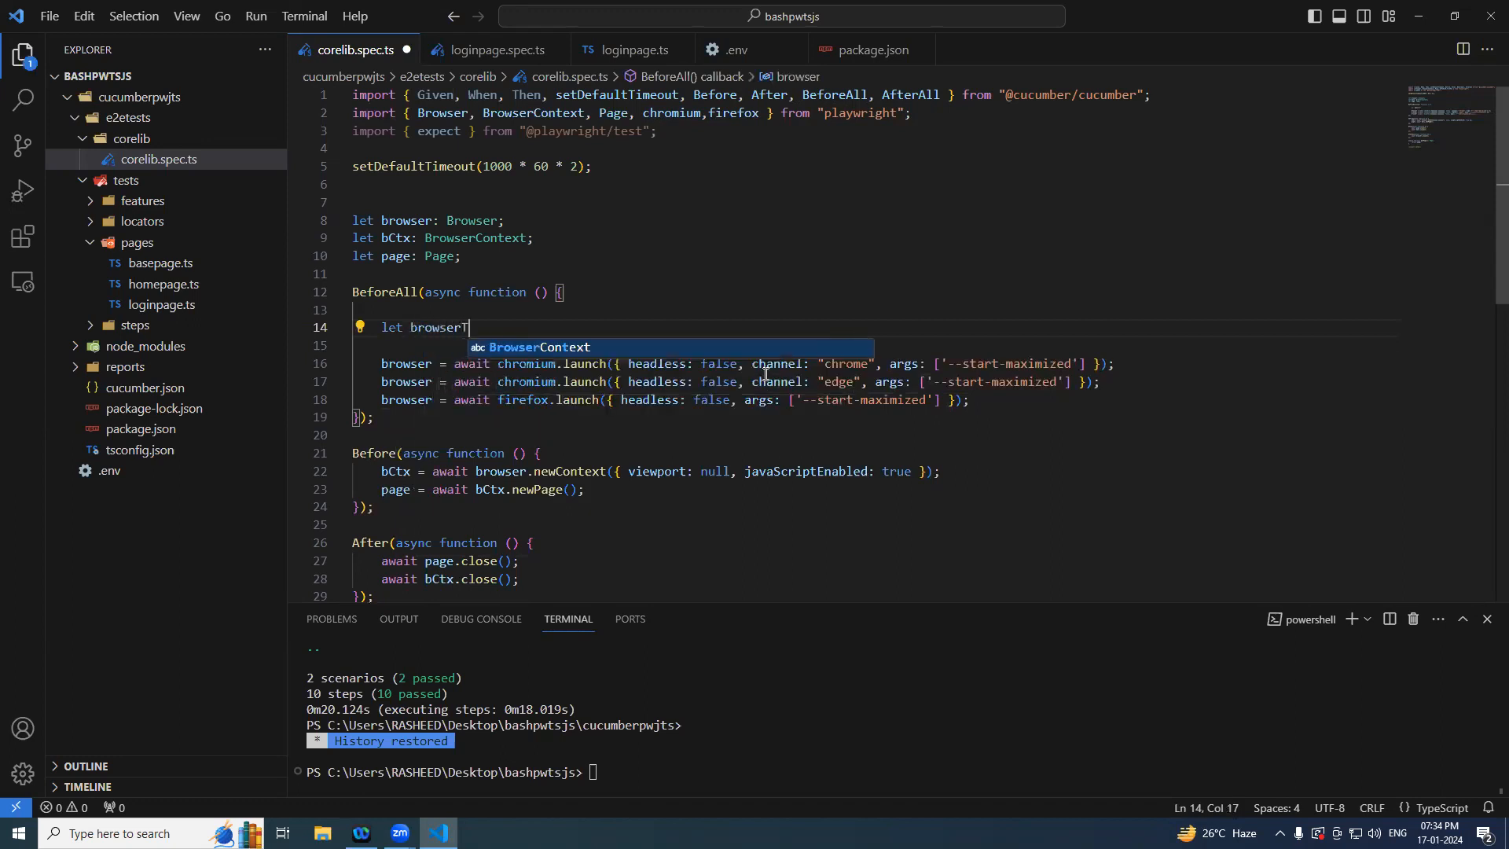
text(ype=ch)
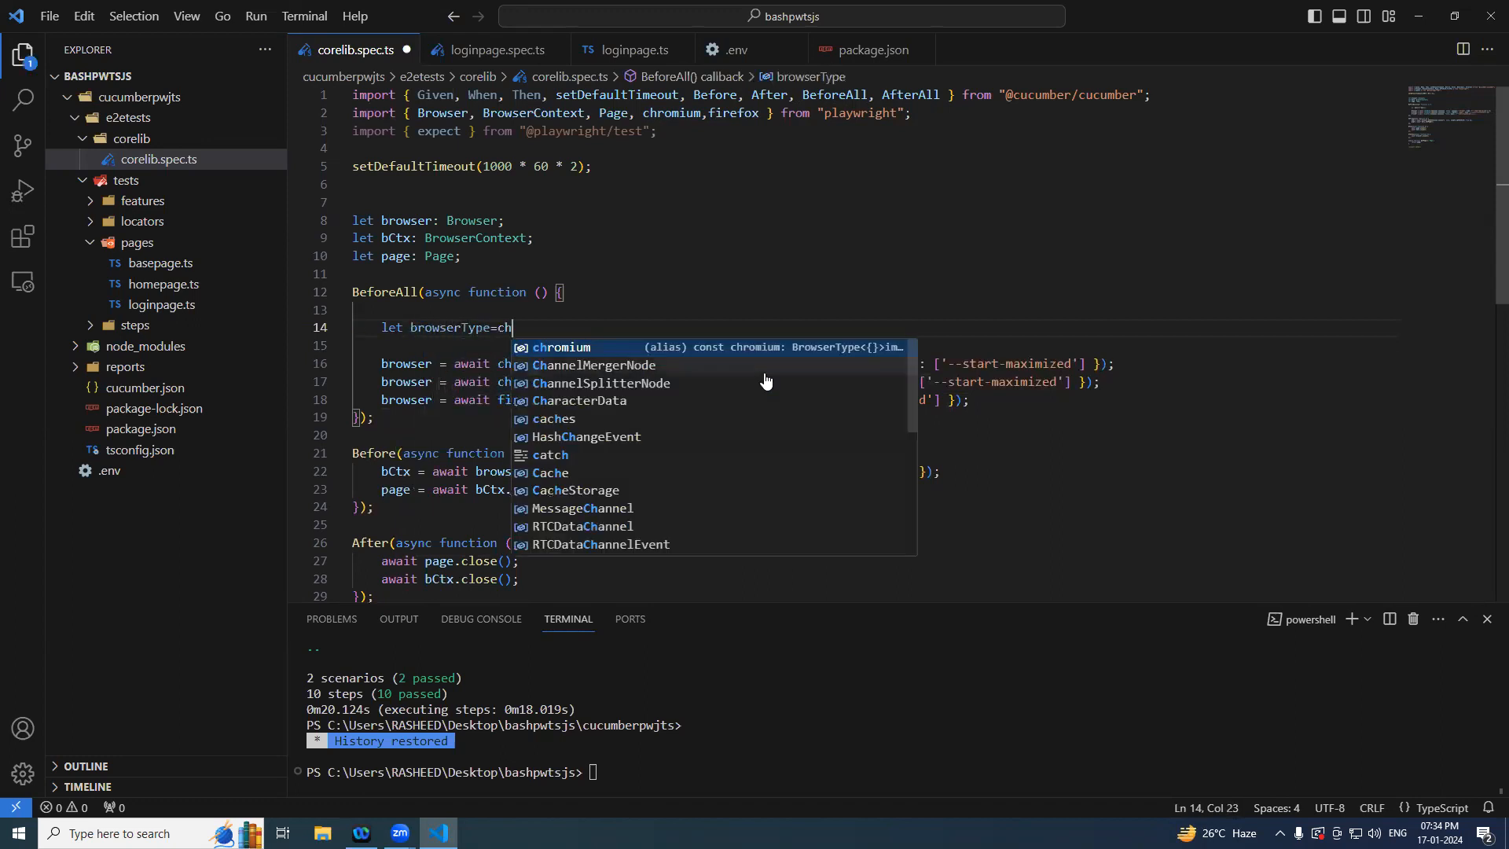
text('chrome';)
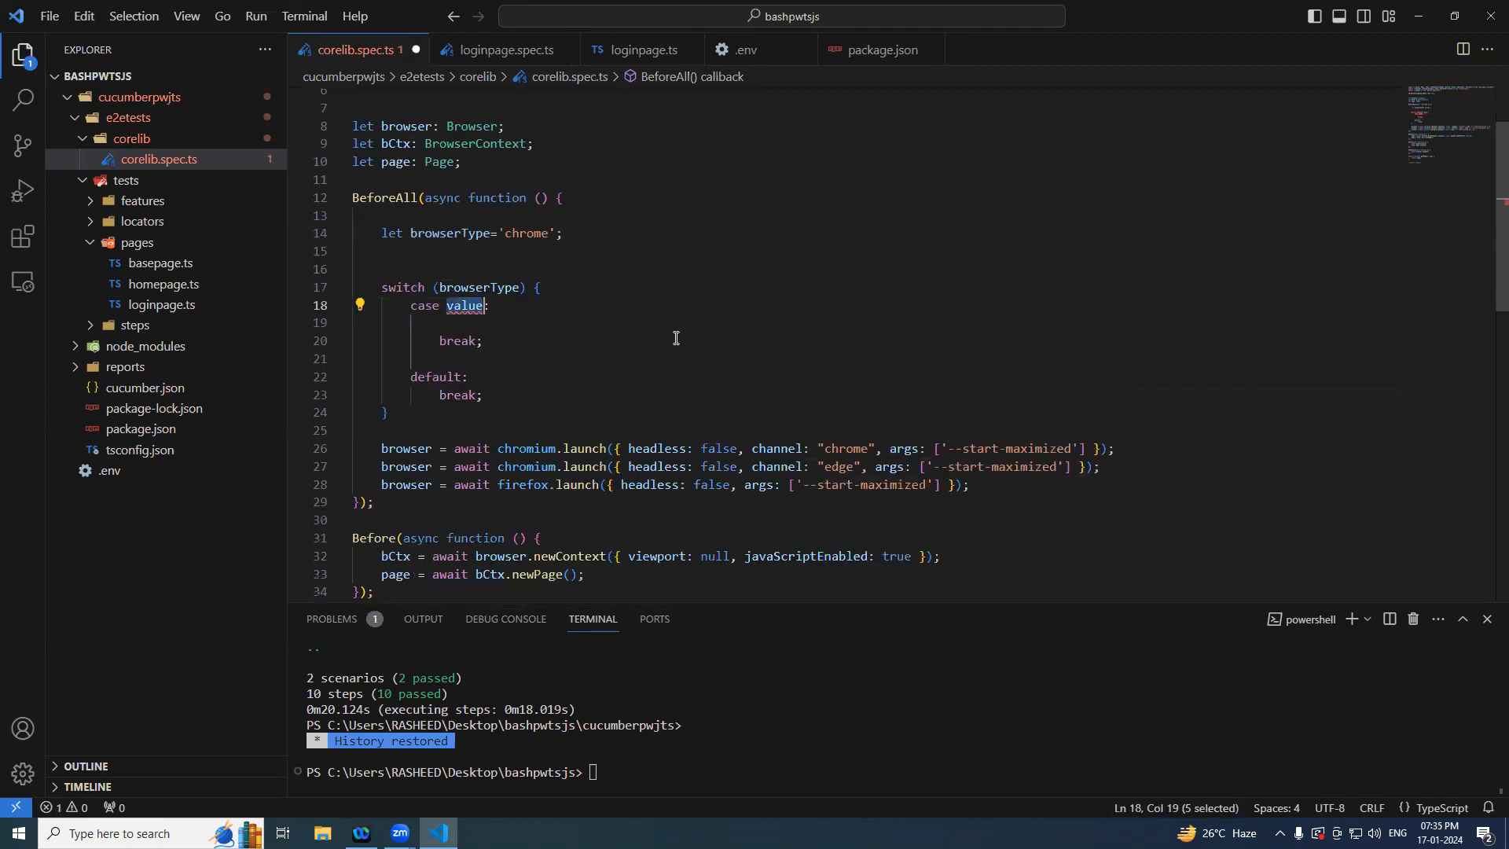
text('chrome')
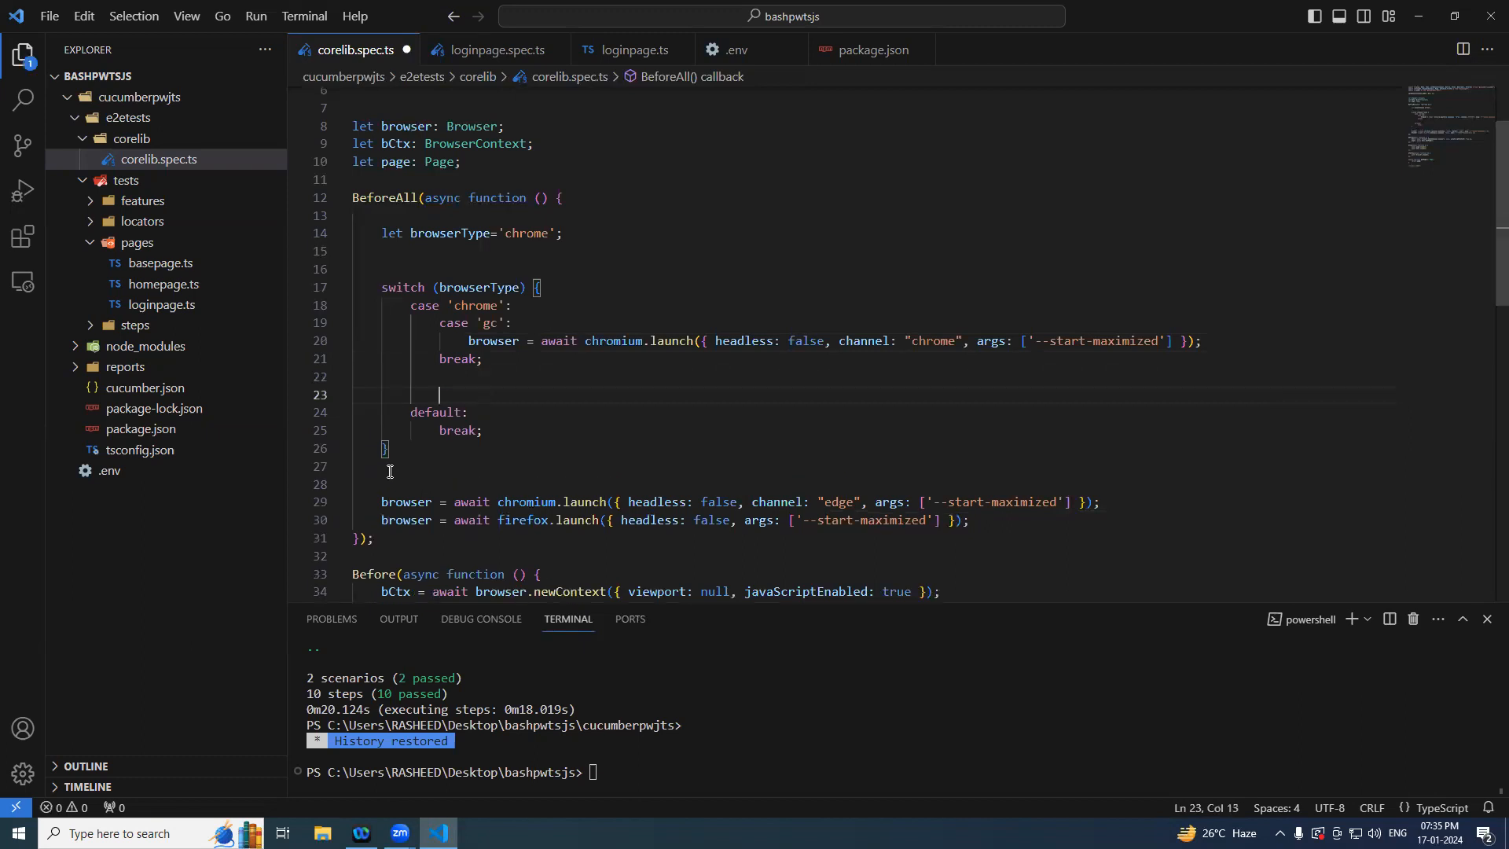
Add case 'firefox': and case 'ff': below the chrome cases
text(case)
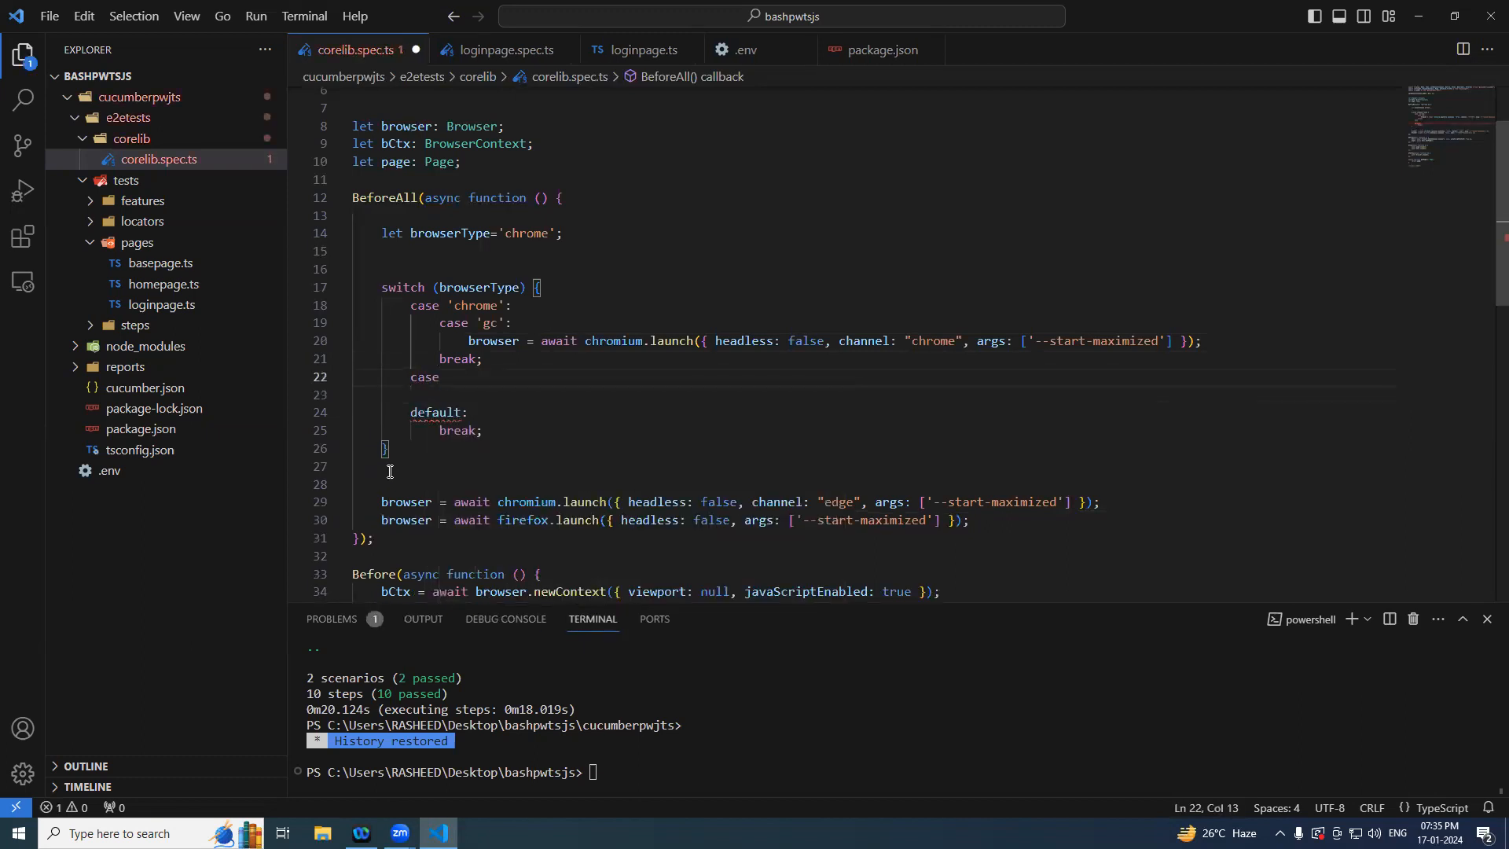
text('fire)
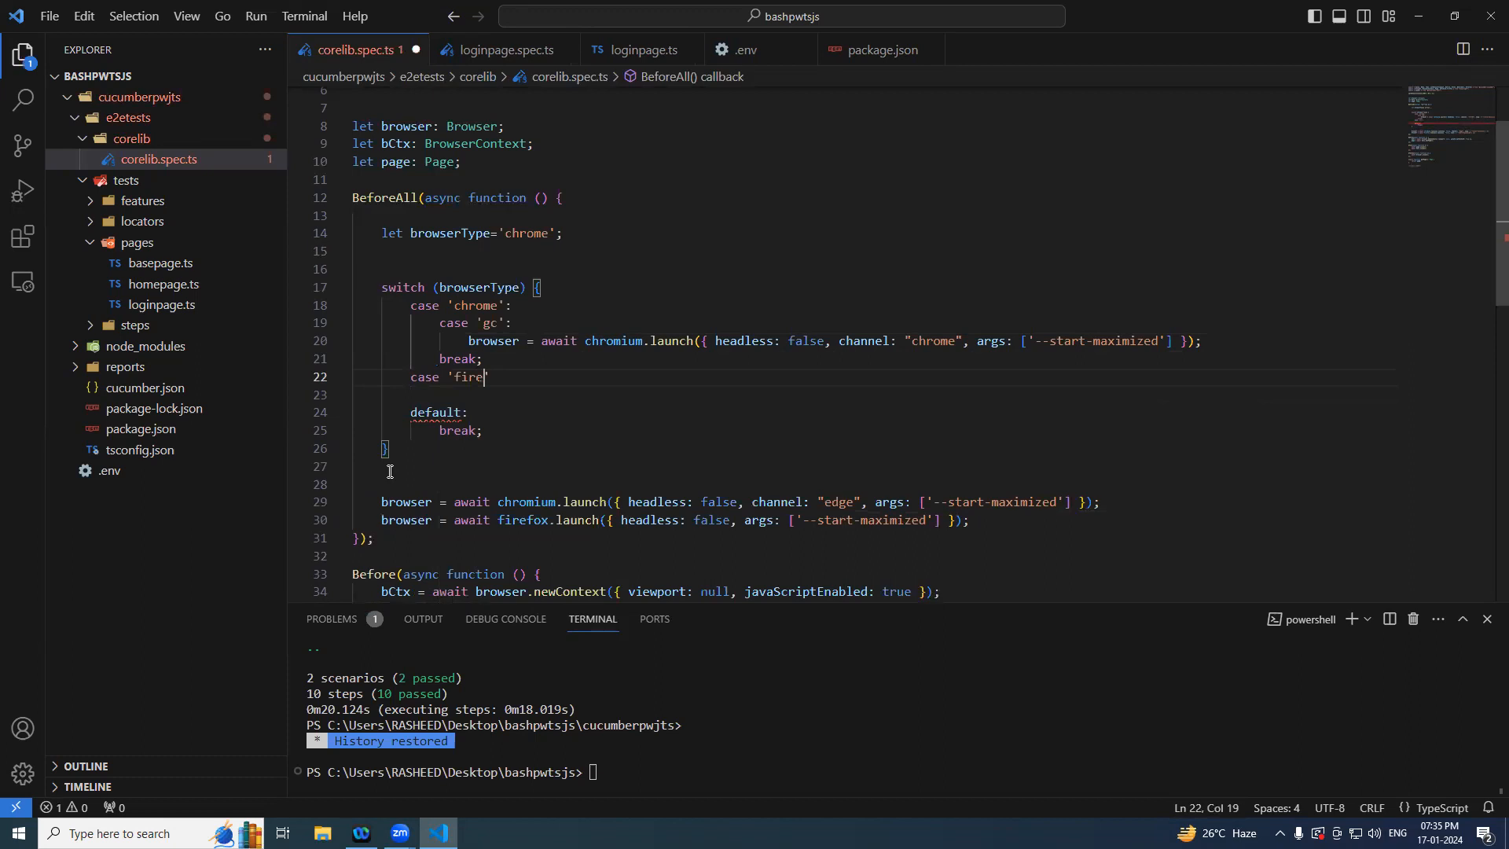
text(fox':)
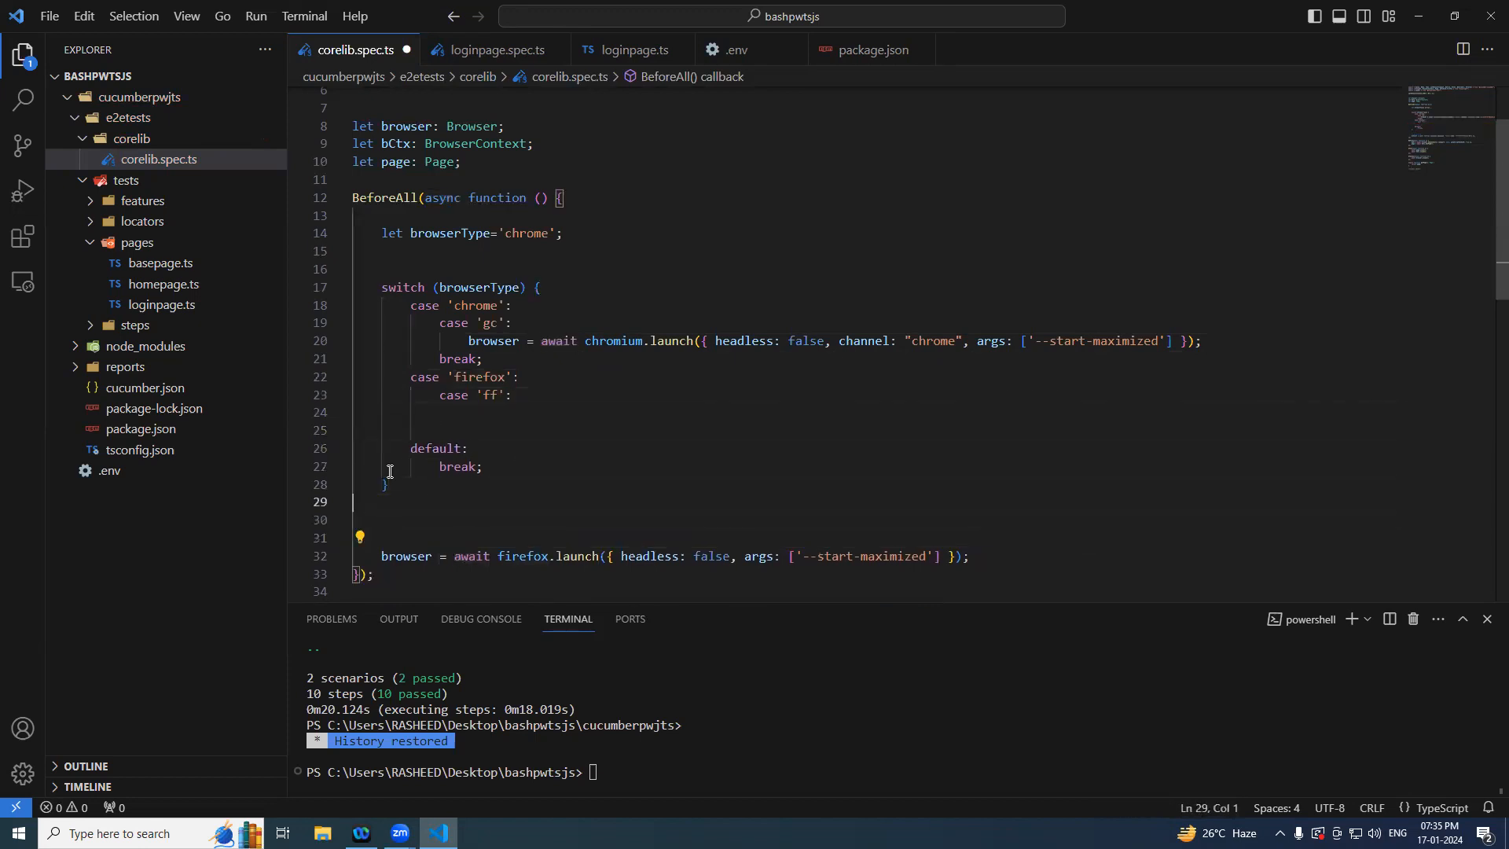
Move the launch lines so firefox/ff launches Firefox, ending the case with break
text(browser = await chromium.launch({ headless: false, channel: "edge", args: ['--start-maximized'] });)
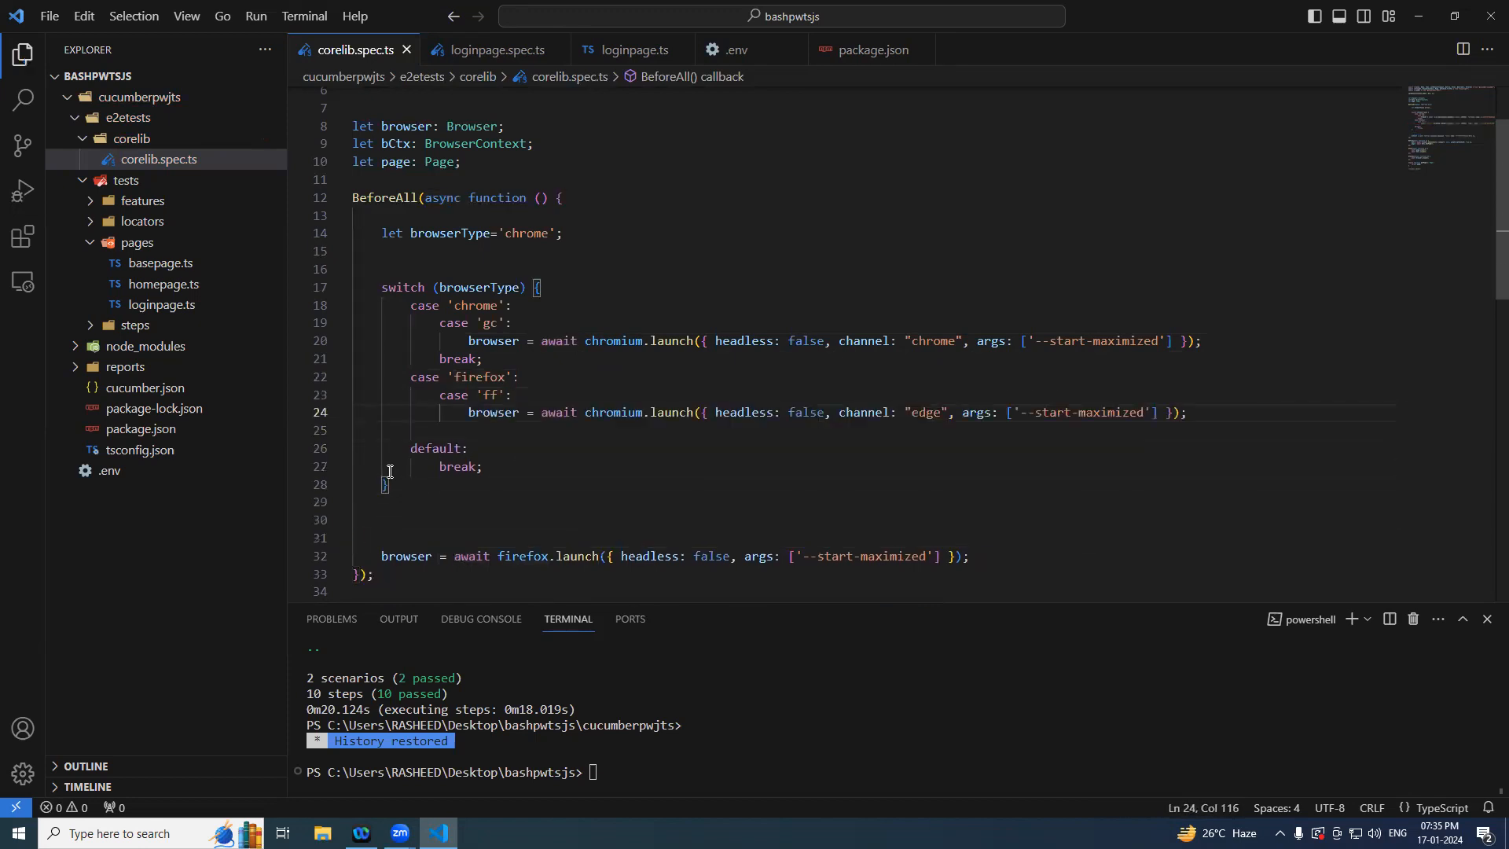
key(Delete)
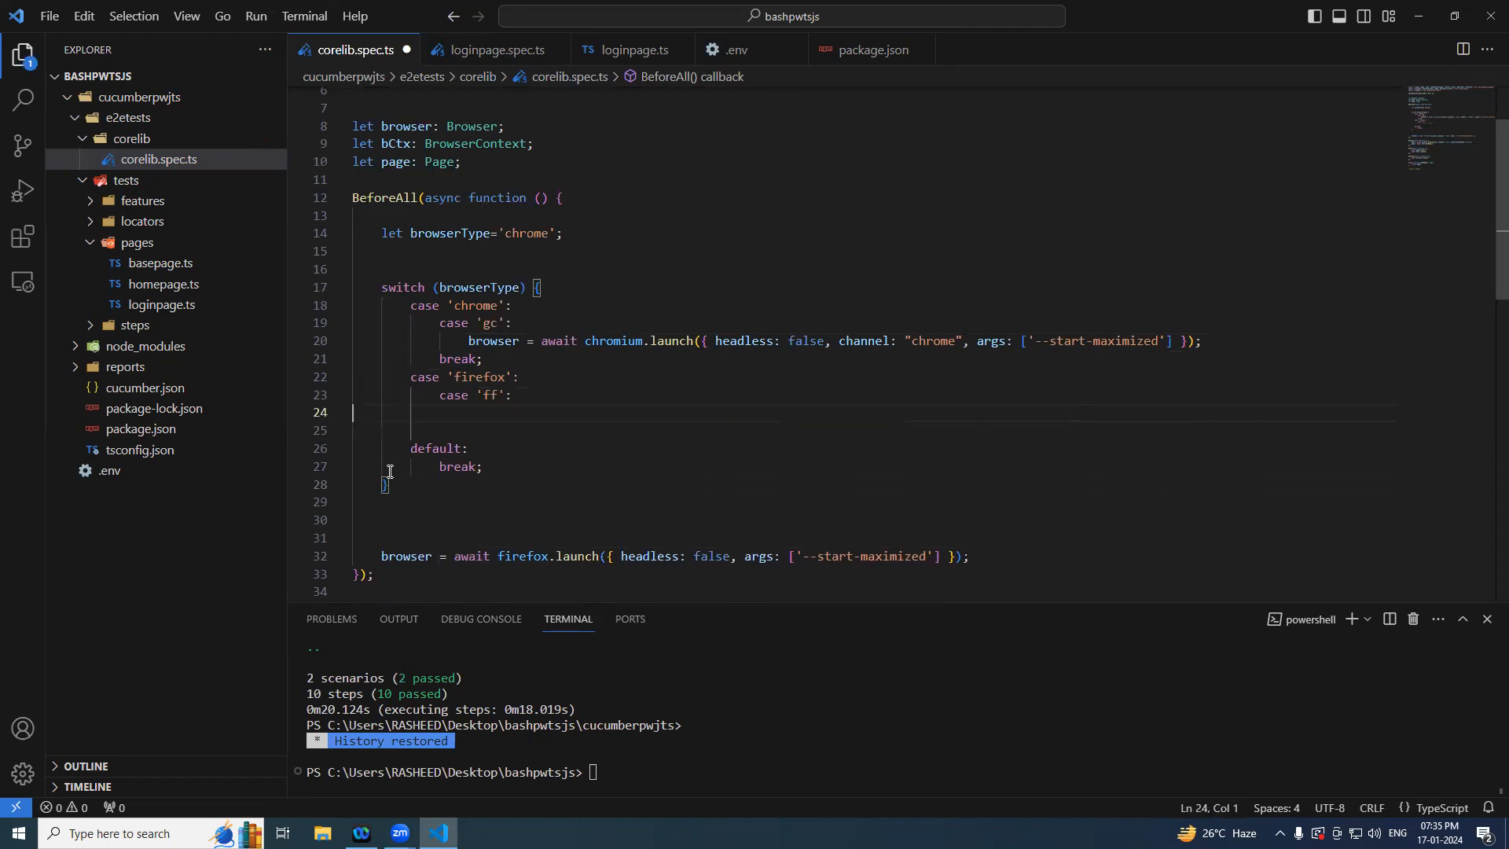
text(browser = await chromium.launch({ headless: false, channel: "edge", args: ['--start-maximized'] });)
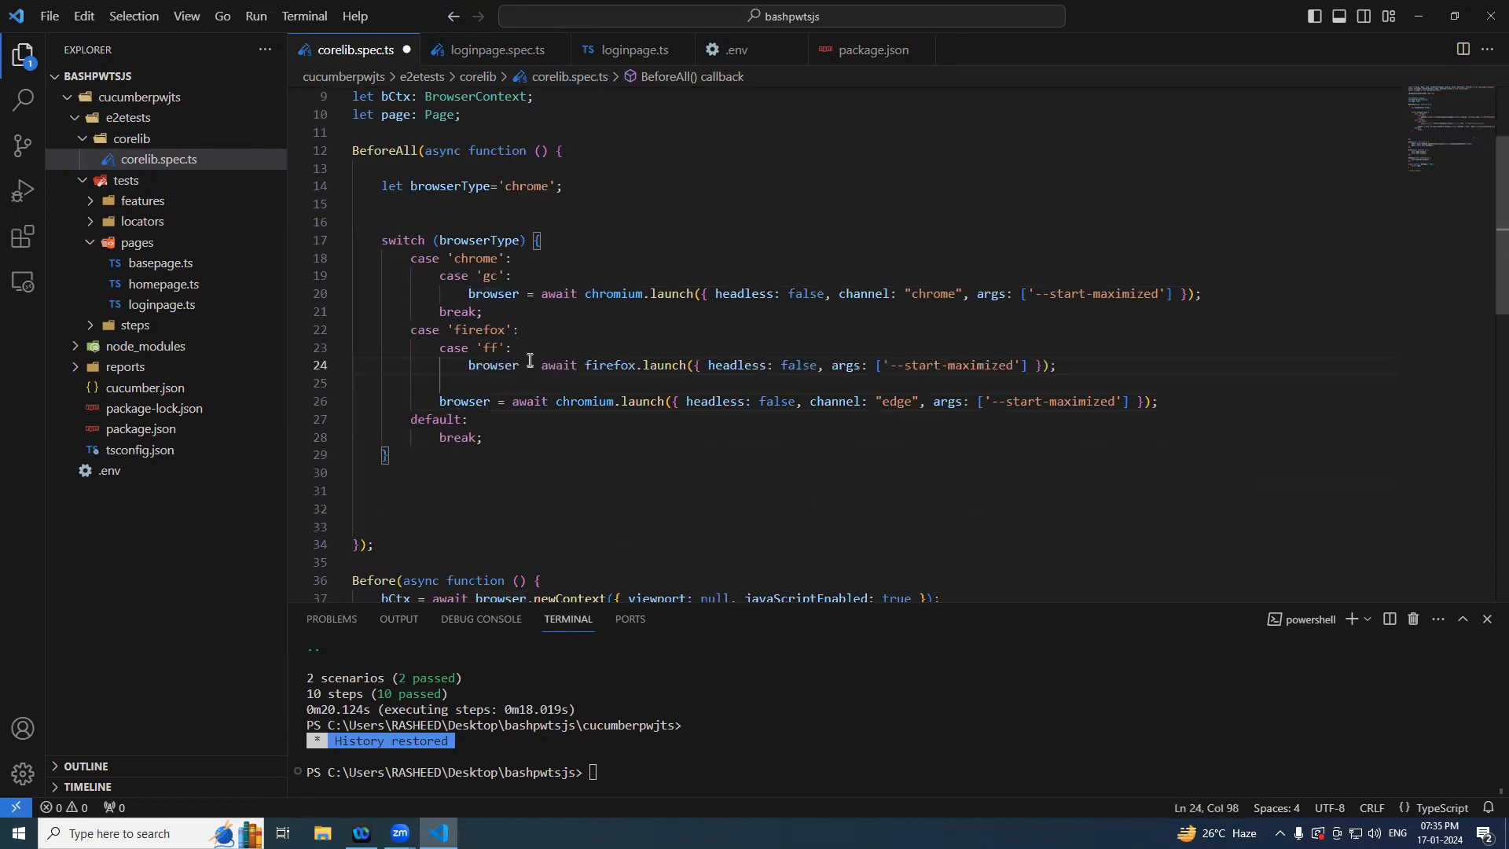
text(case)
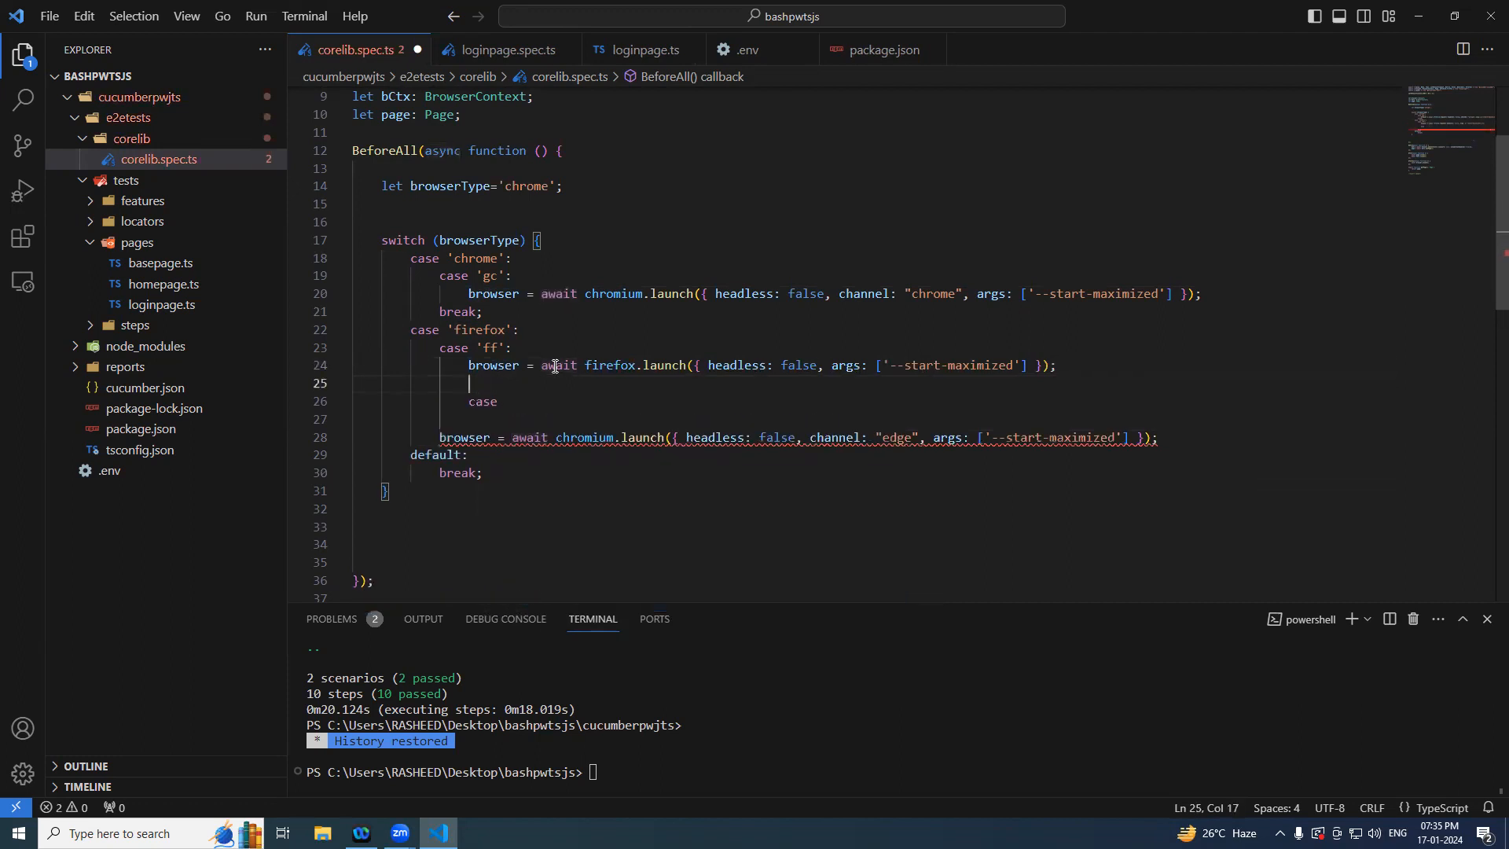
text(break;)
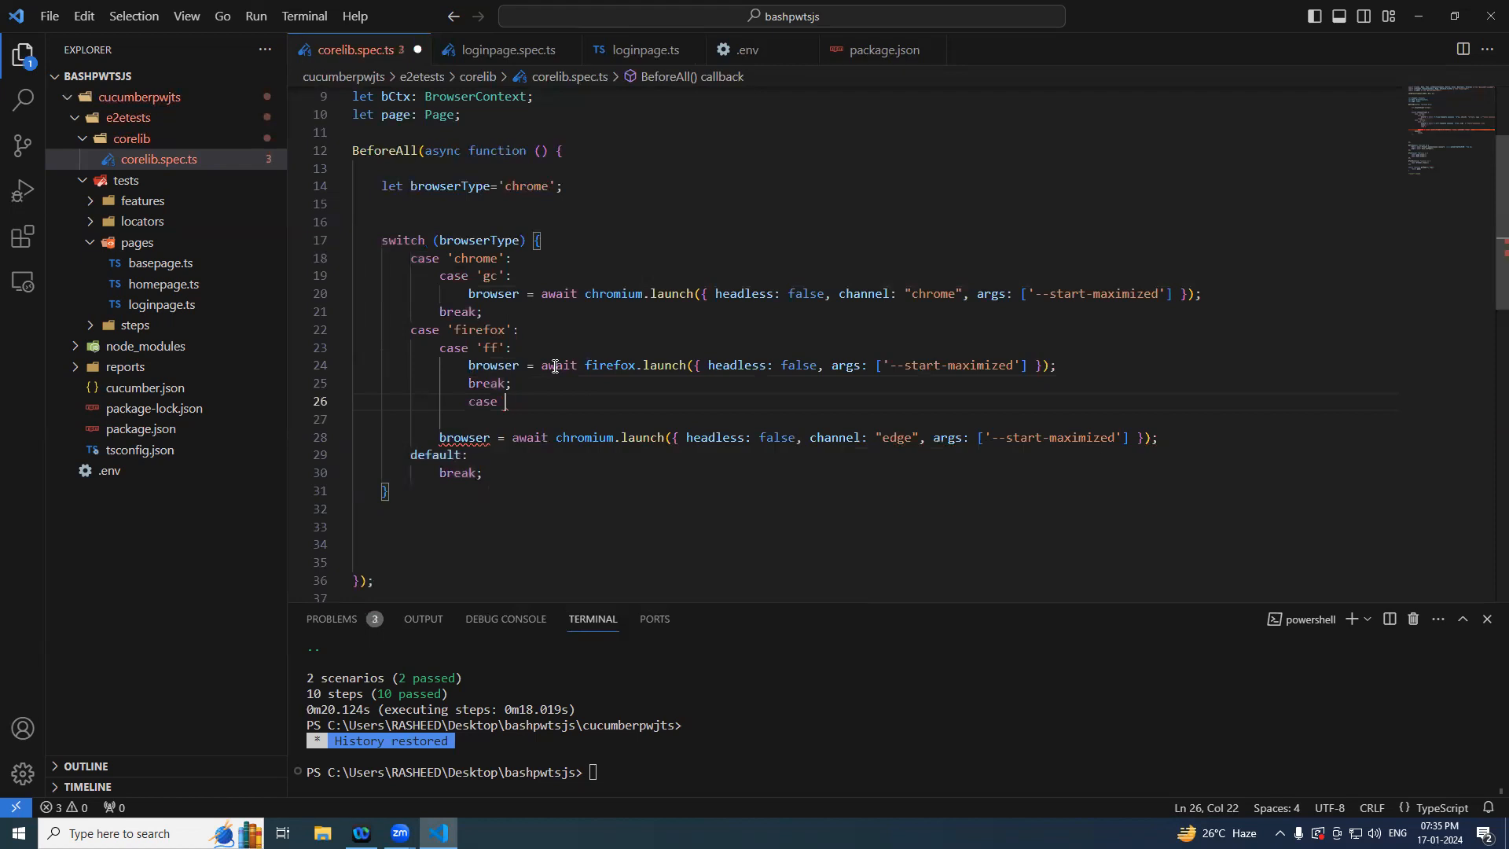
Add case 'edge': and case 'msedge': launching Edge, ending with break
text('edge')
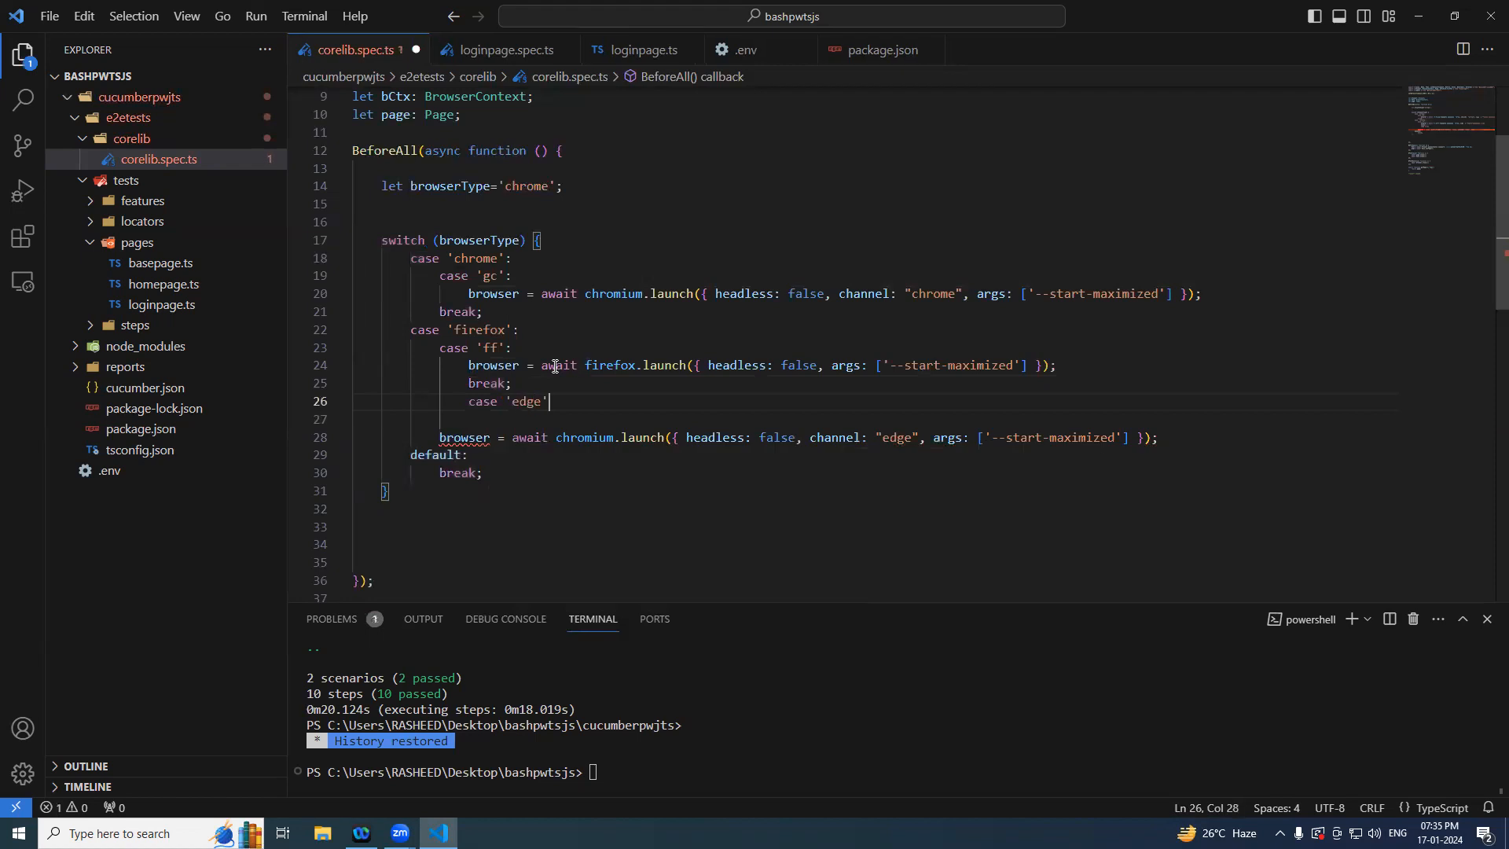
key(Enter)
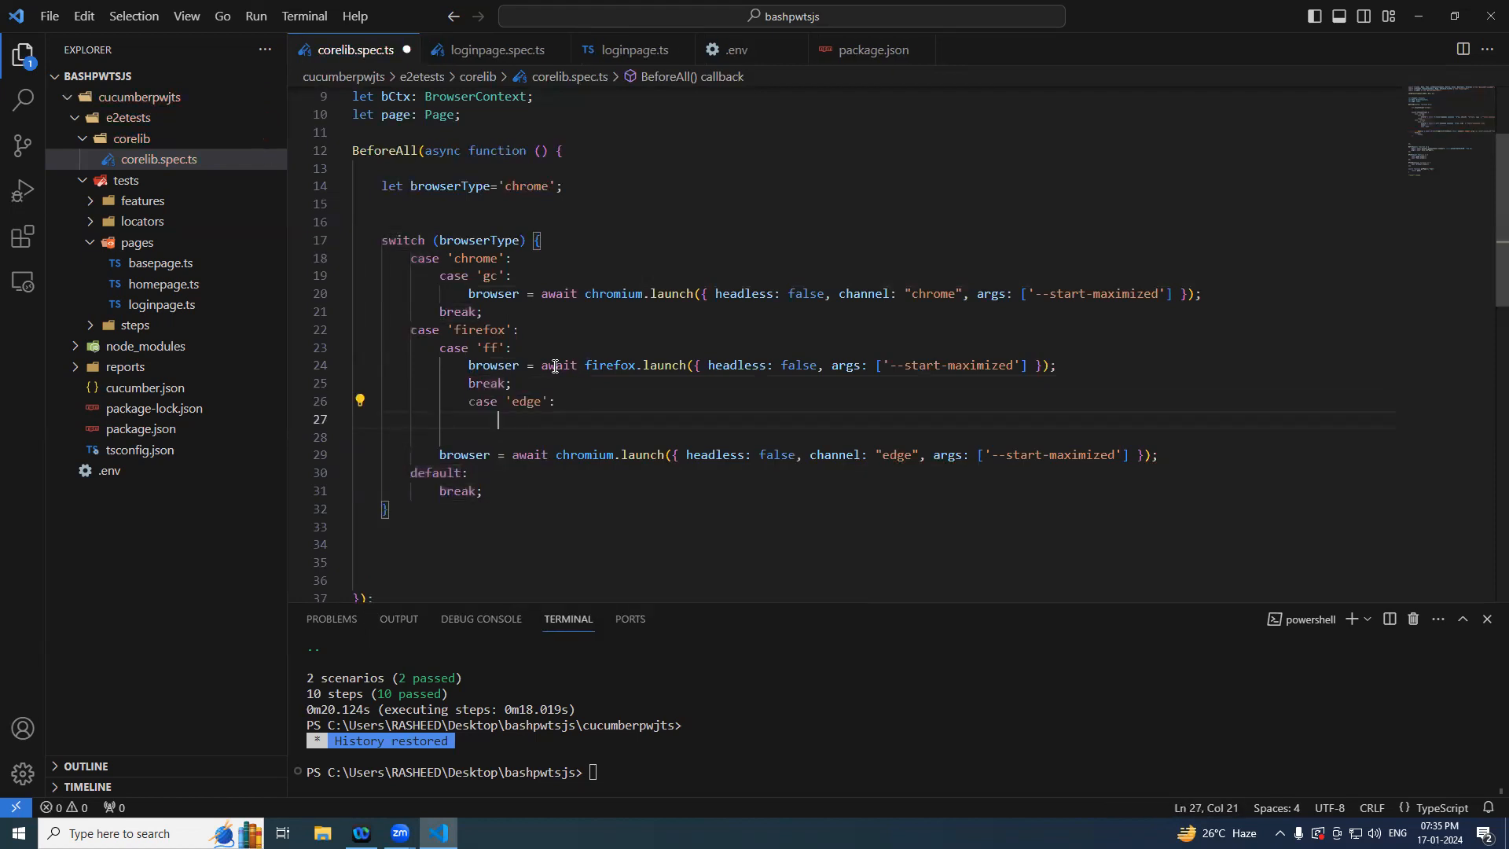
text(case 'edge':)
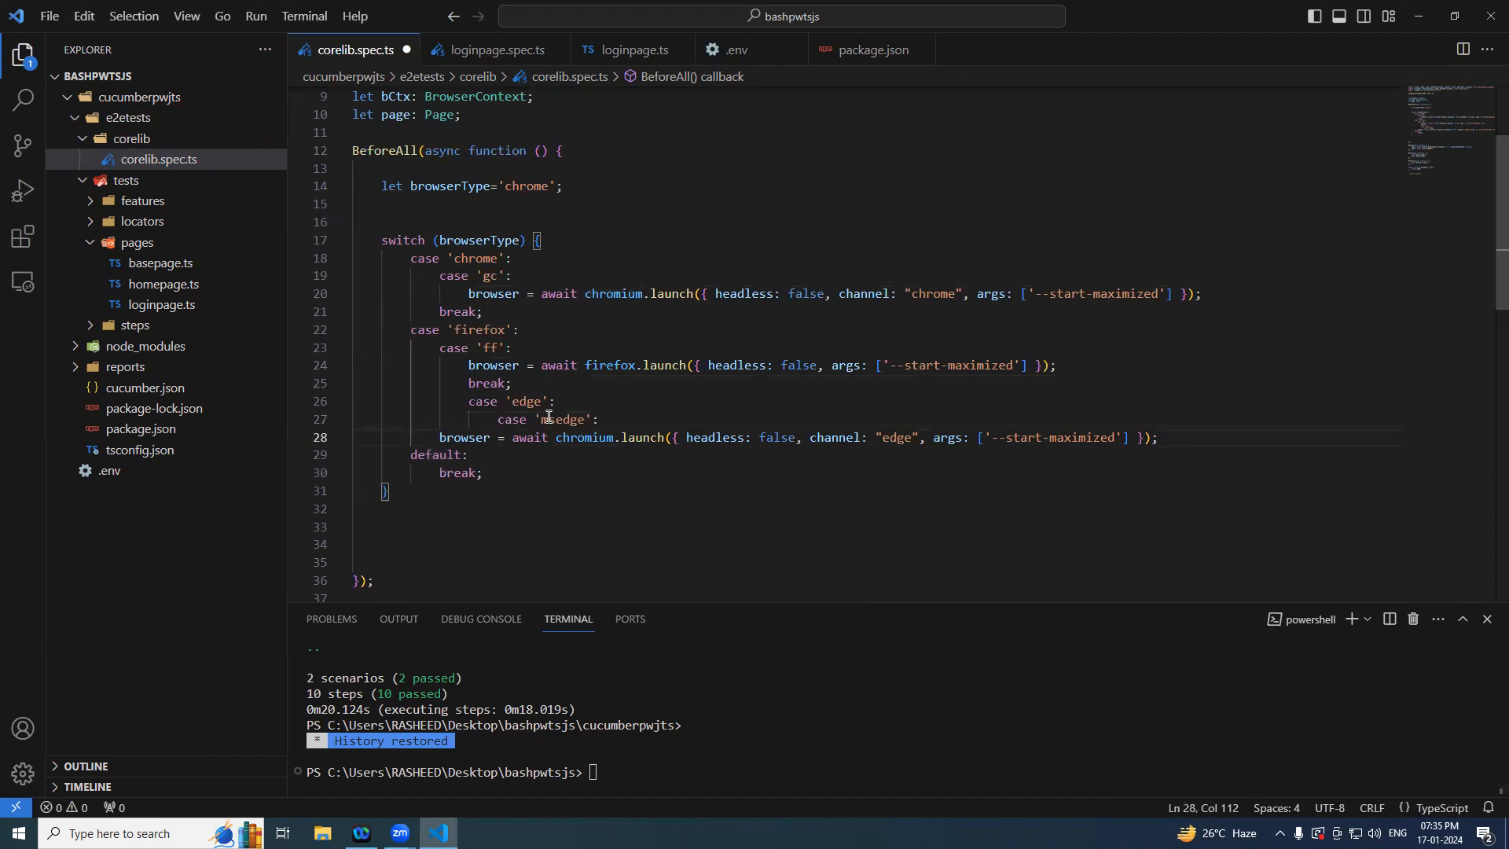
text(browser)
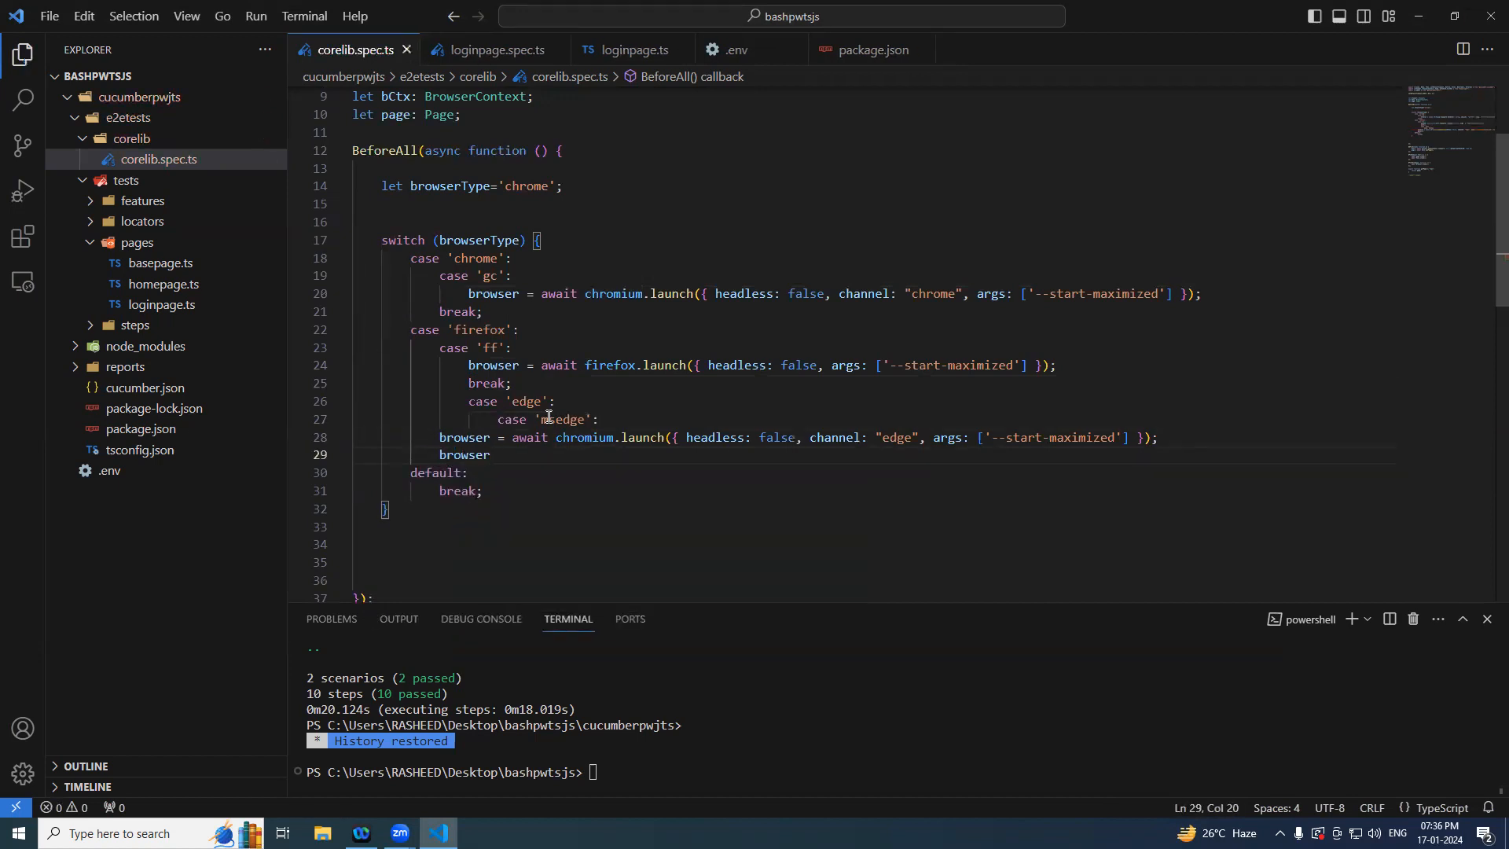
text(break;)
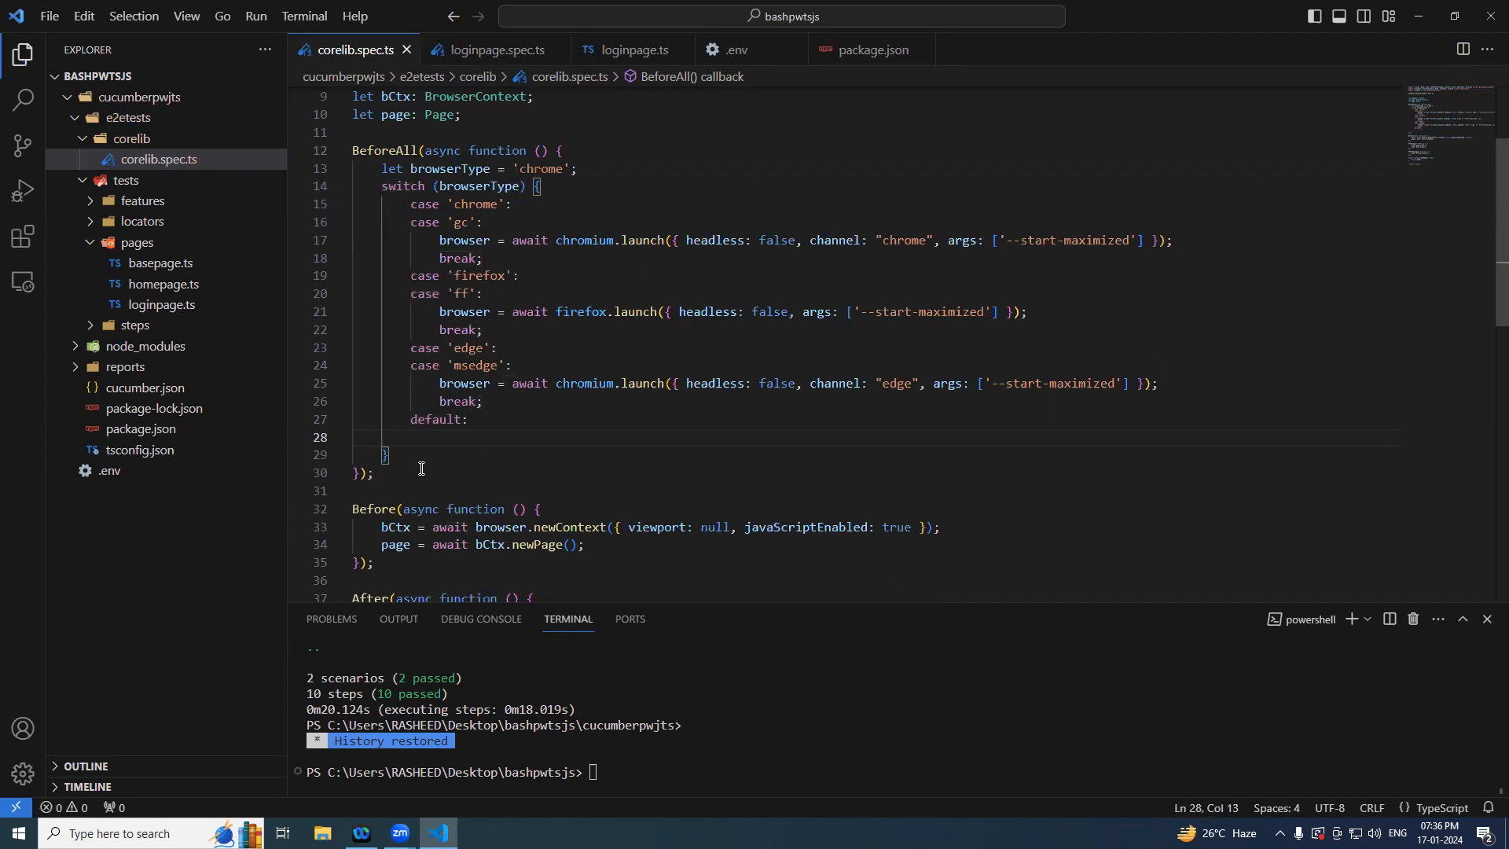
Make default throw new Error(`invalid browser type ${browserType} is passed..! pls correct it.`)
text(th)
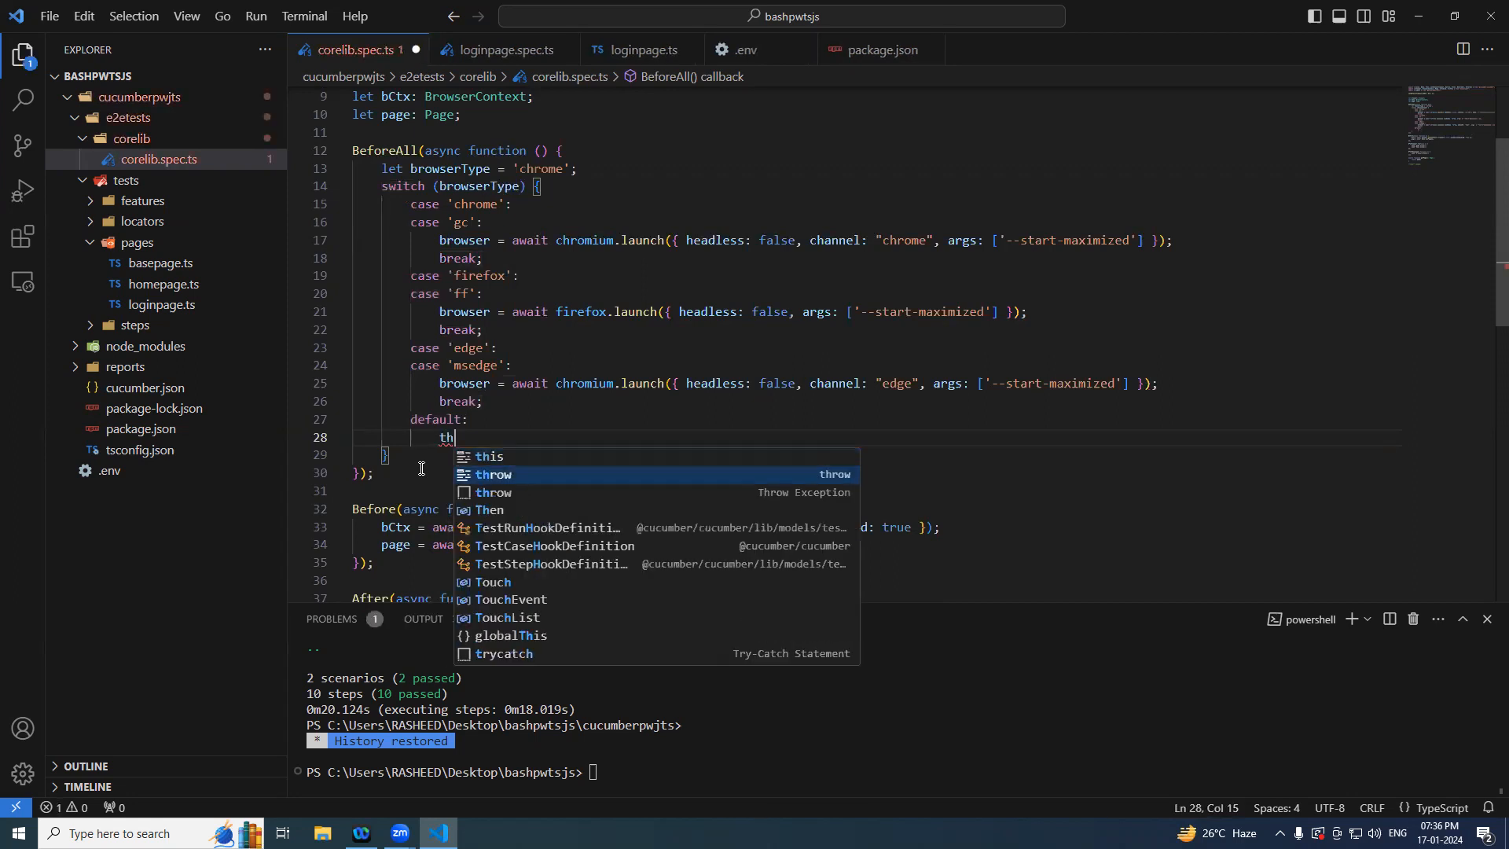
text(throw new Error(`)
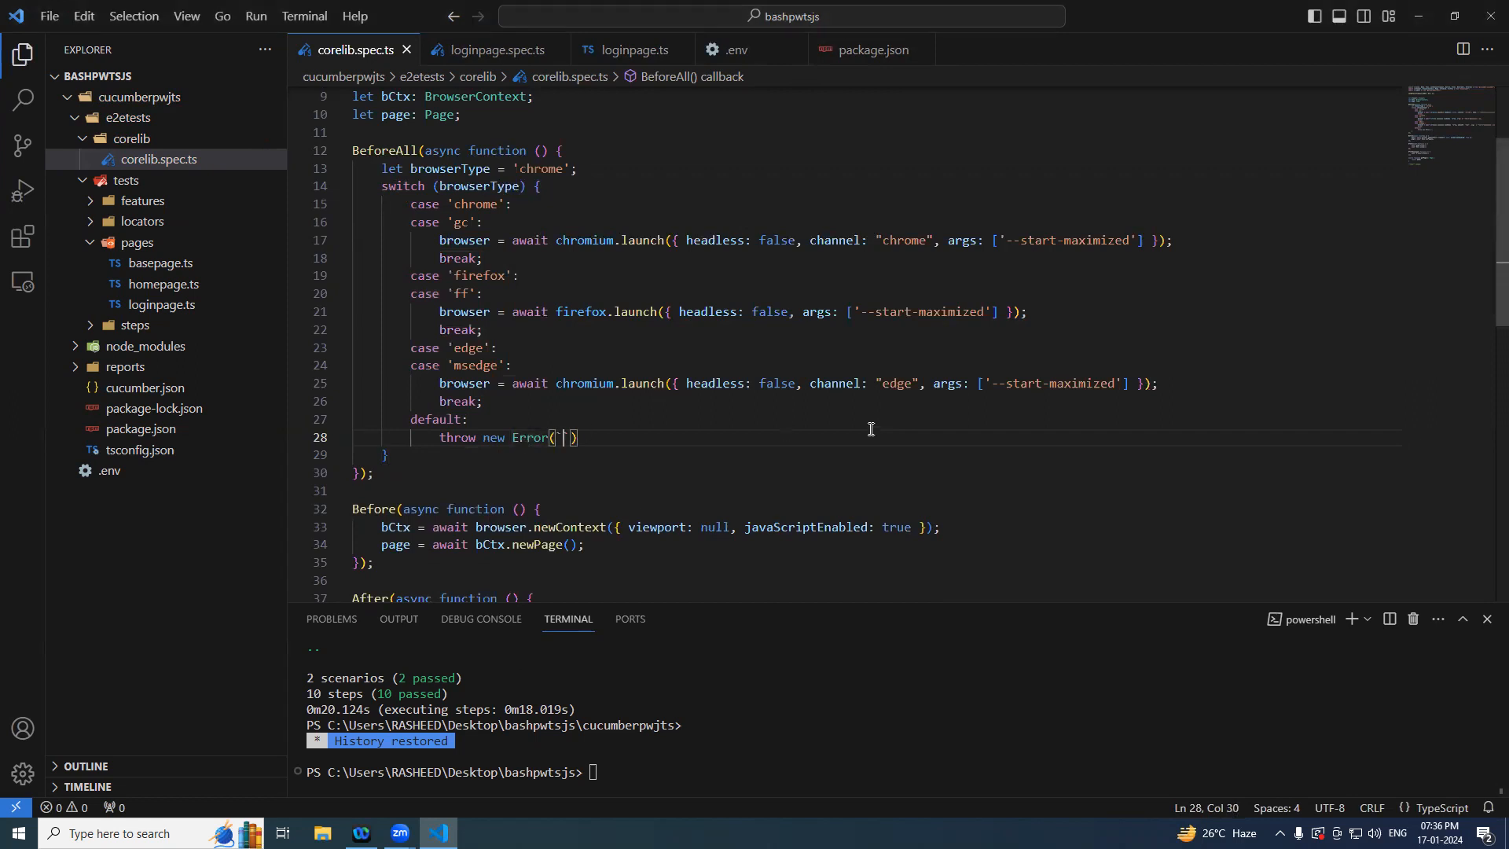
text(invalud)
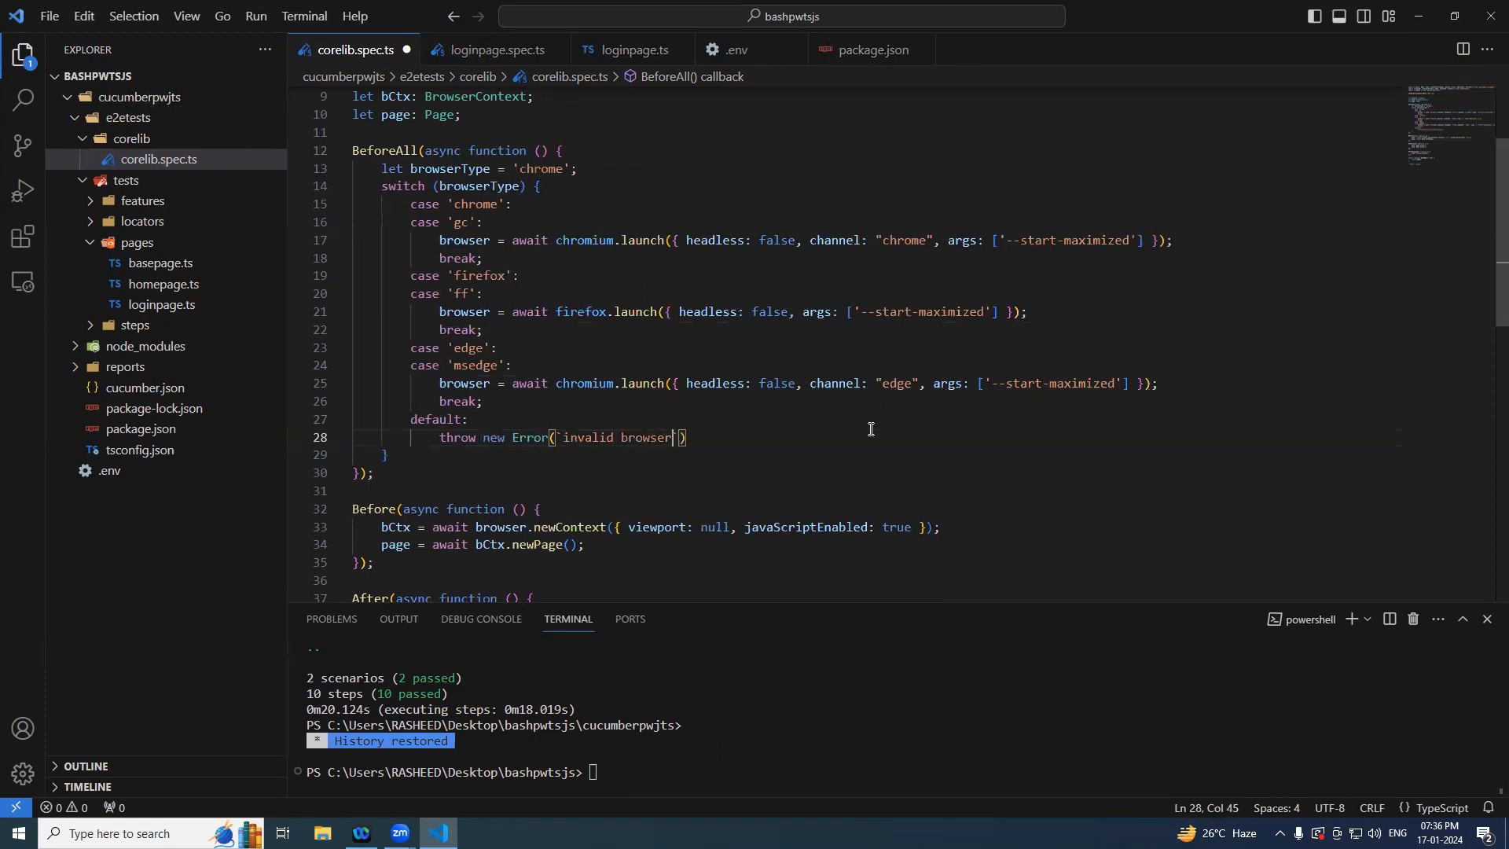
text(type)
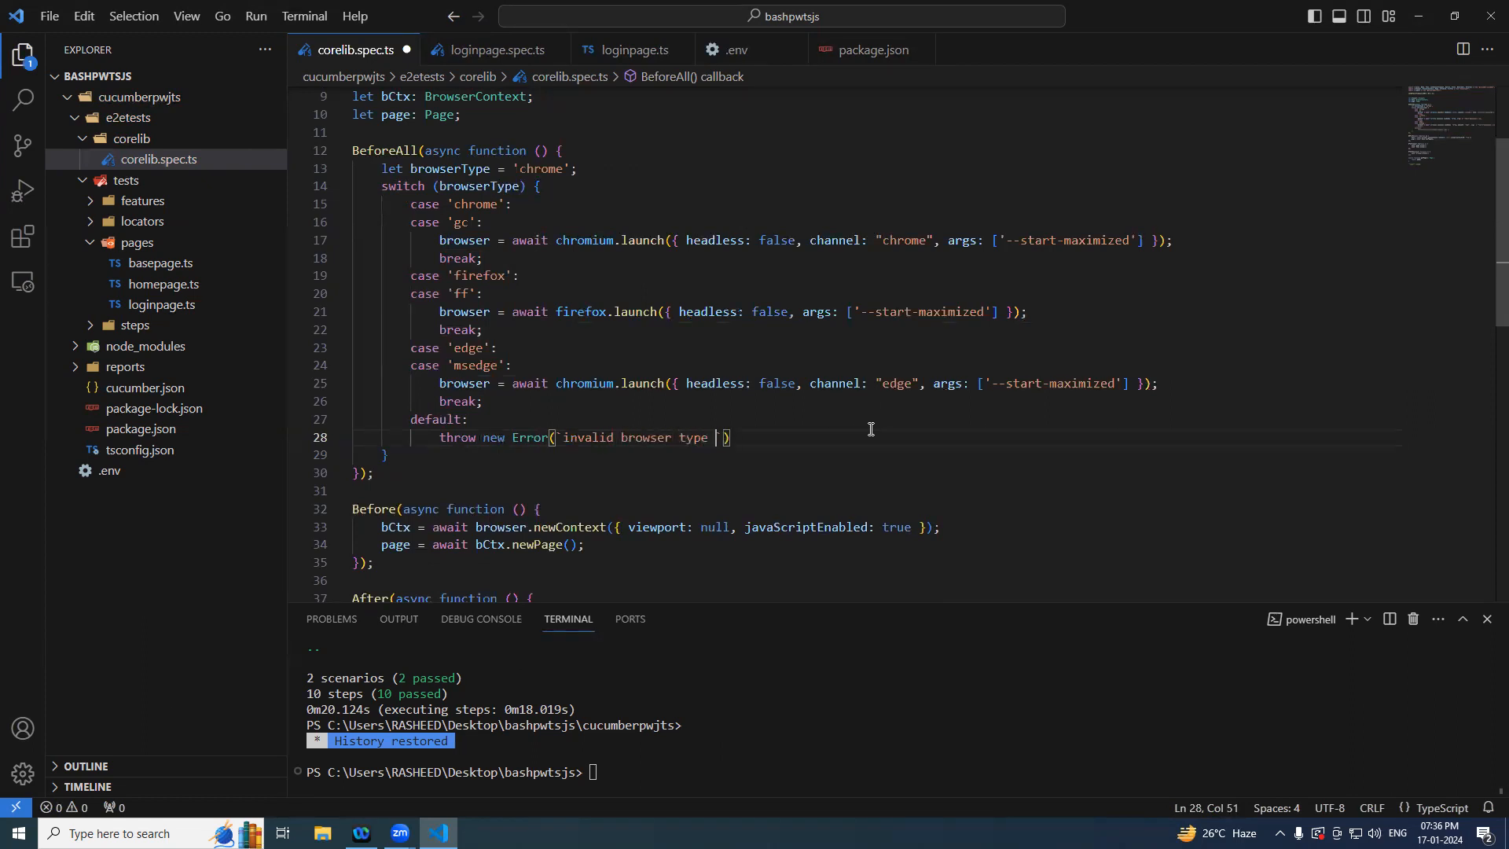
text(${b)
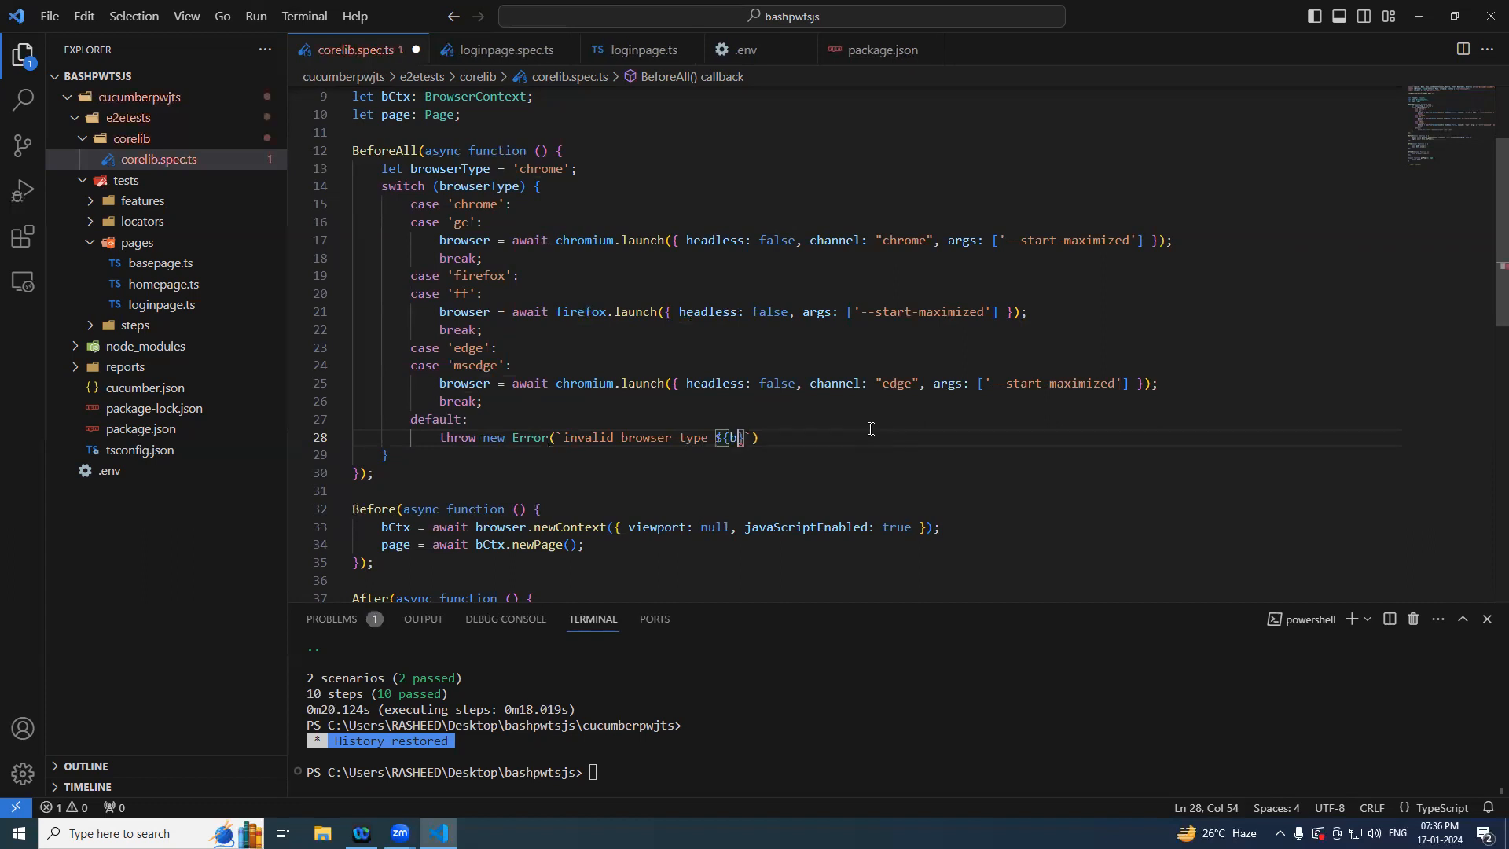
text(rowserType)
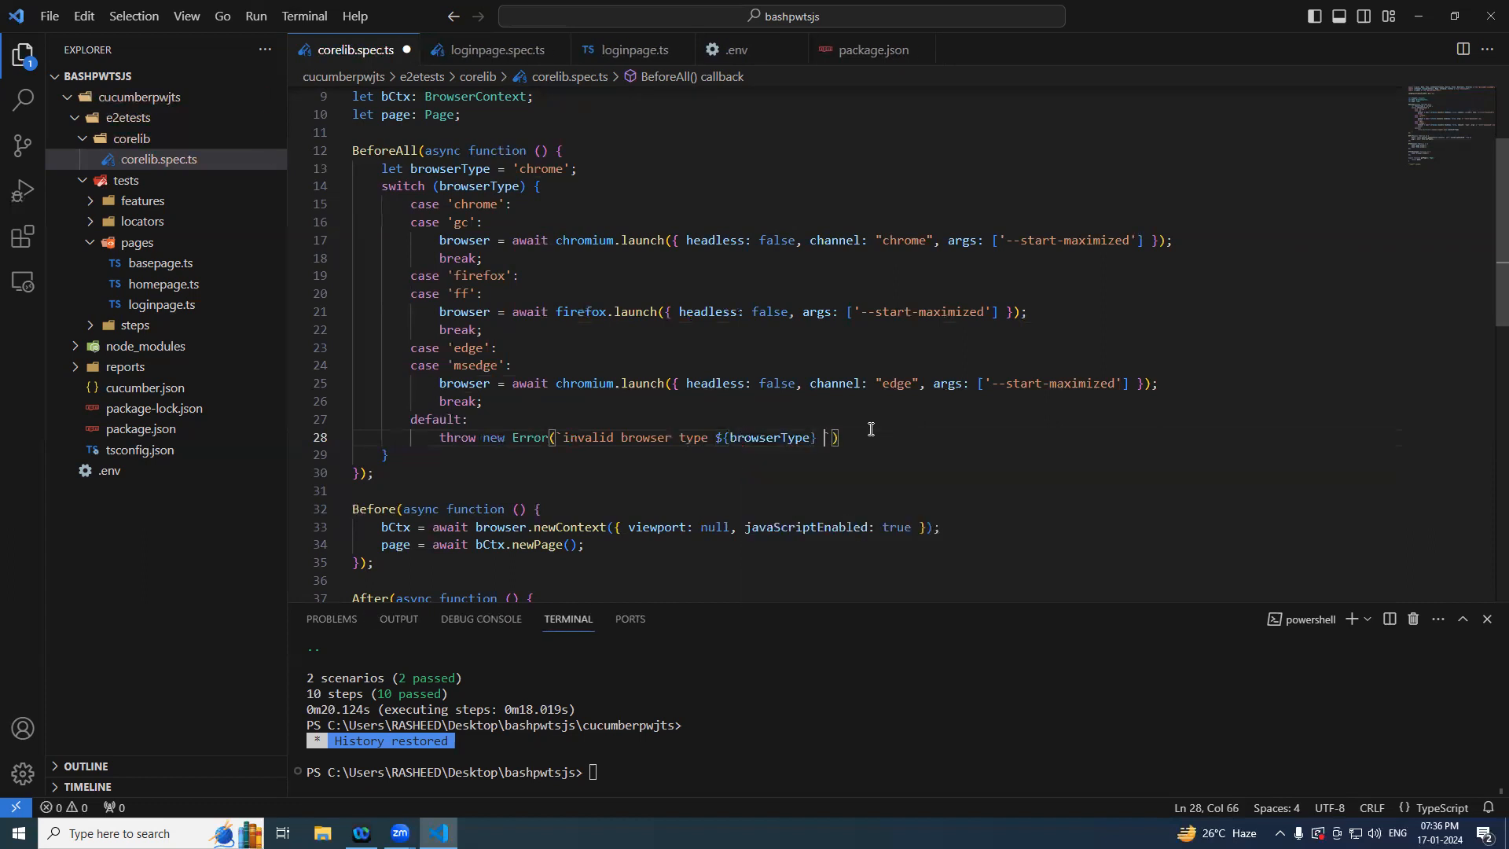
text(is passed)
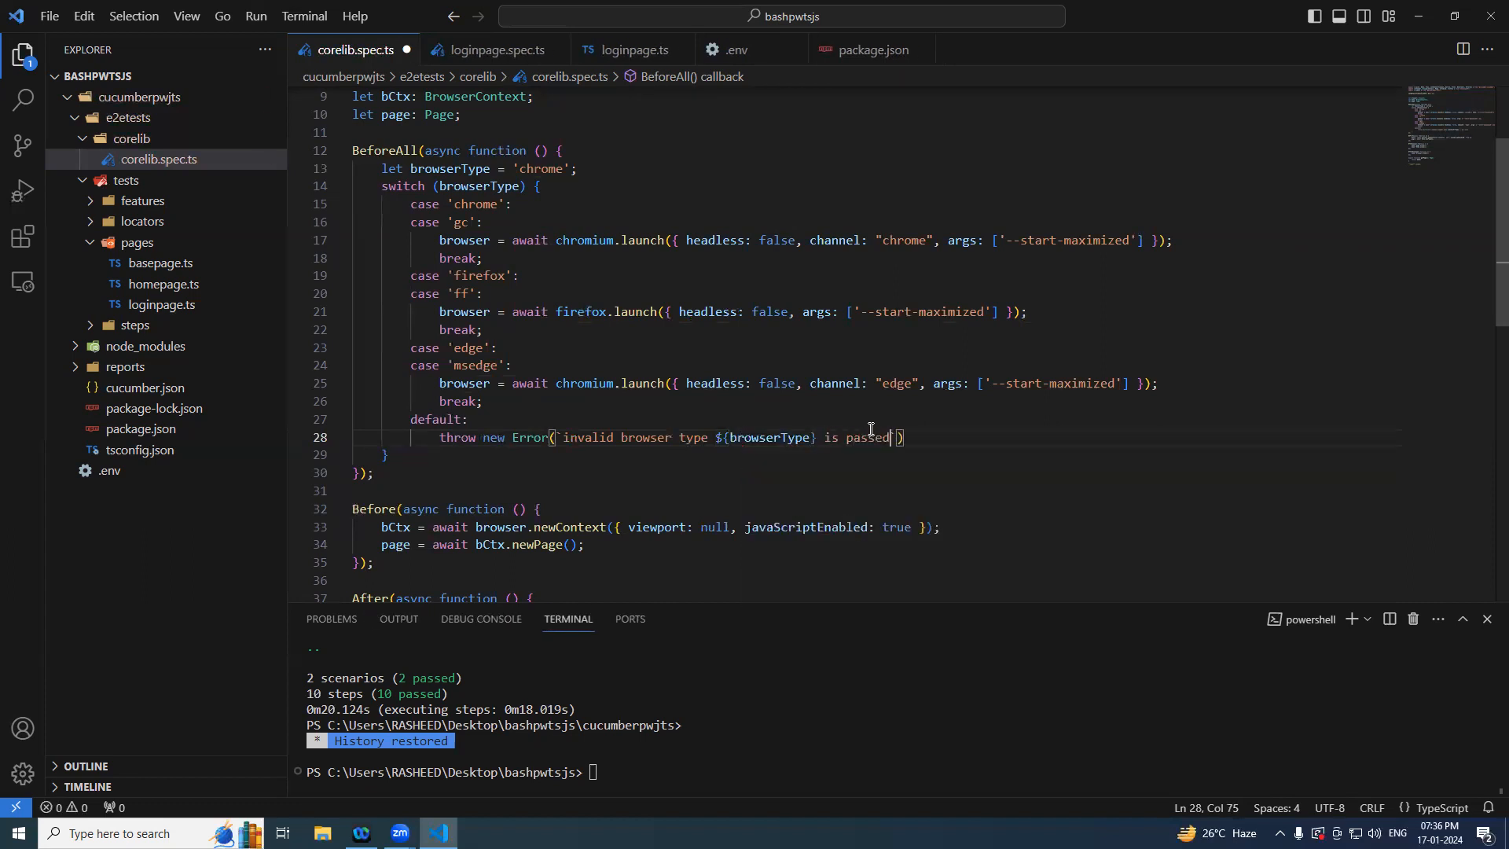
text(..! pls correct ir)
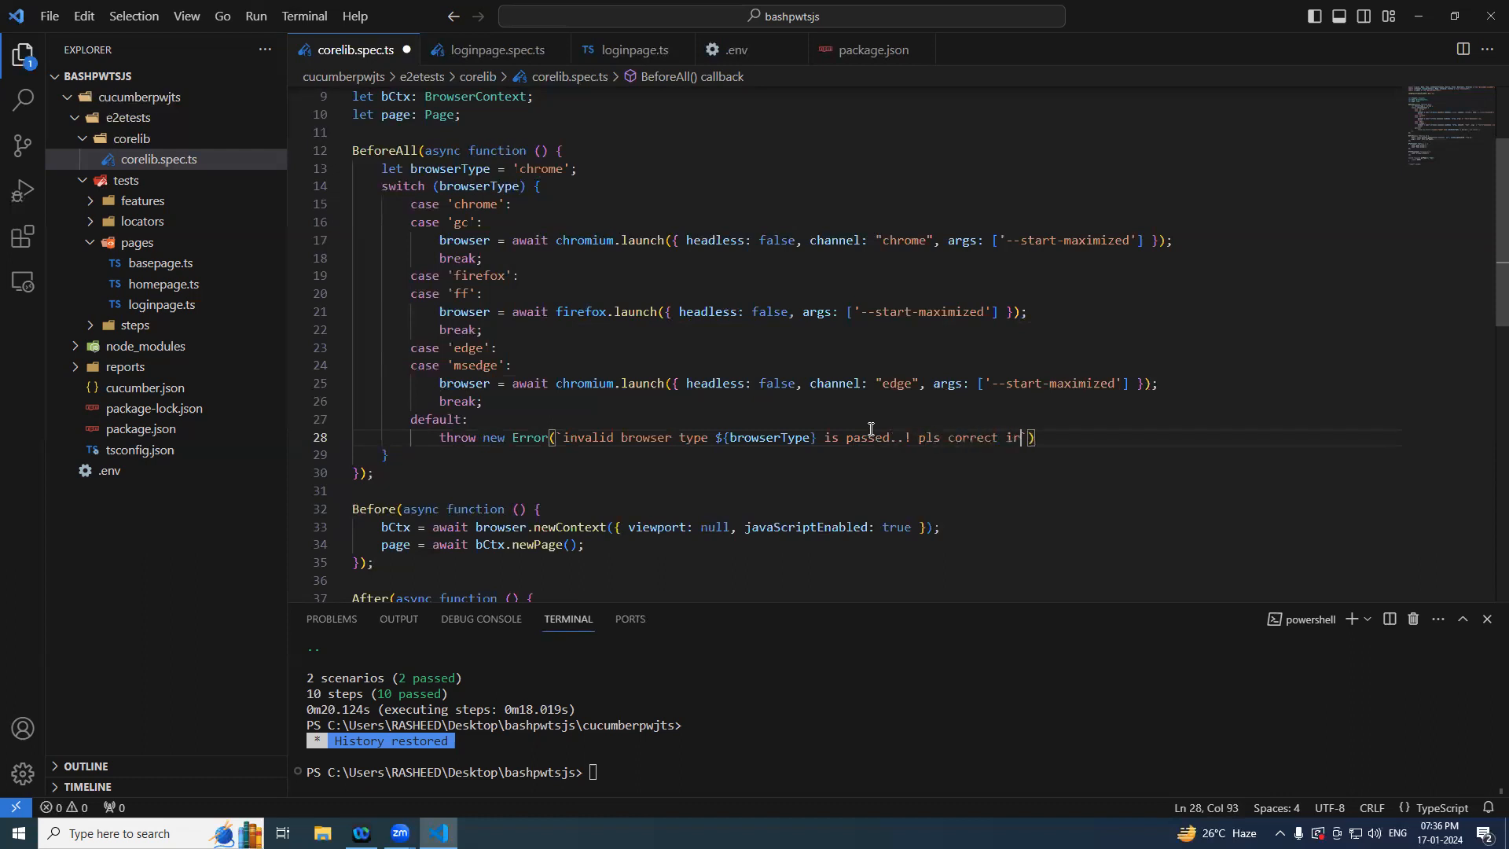
text(t.)
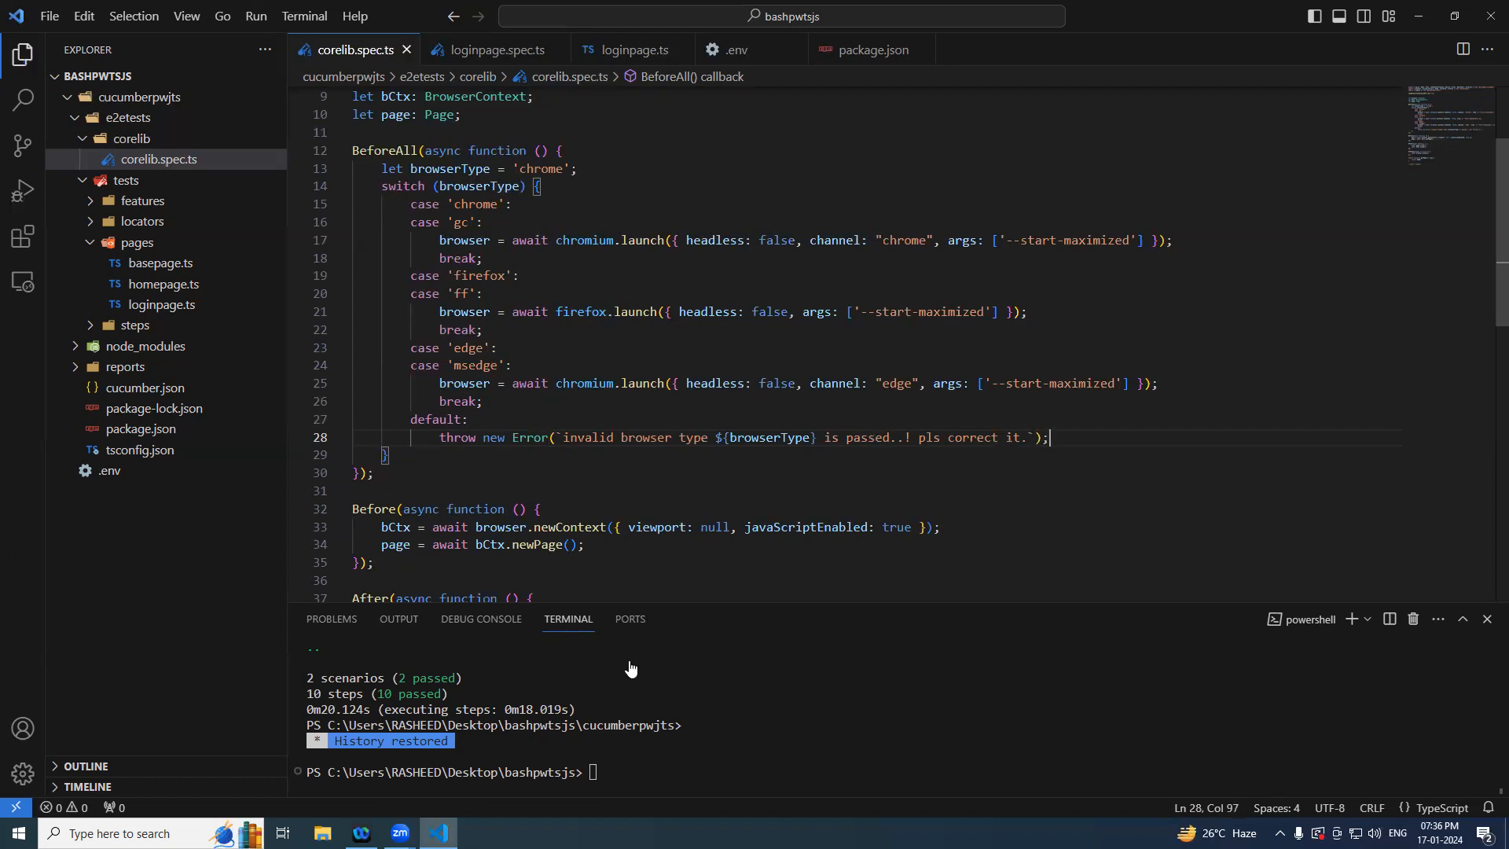
mouse_move(654, 603)
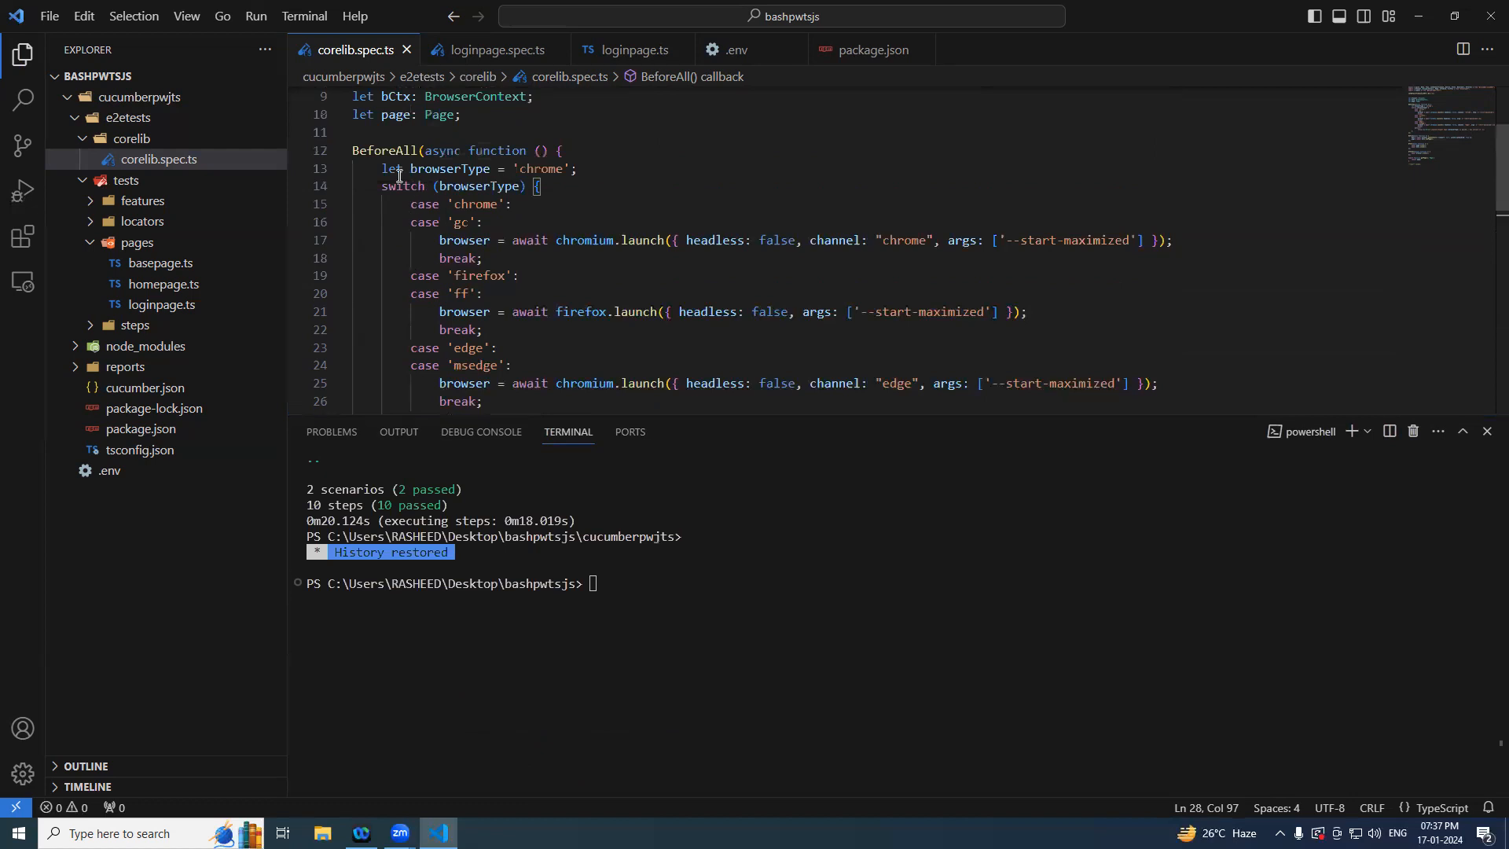
Select the hard-coded 'chrome' value, then start typing cd in the cleared terminal
click(519, 276)
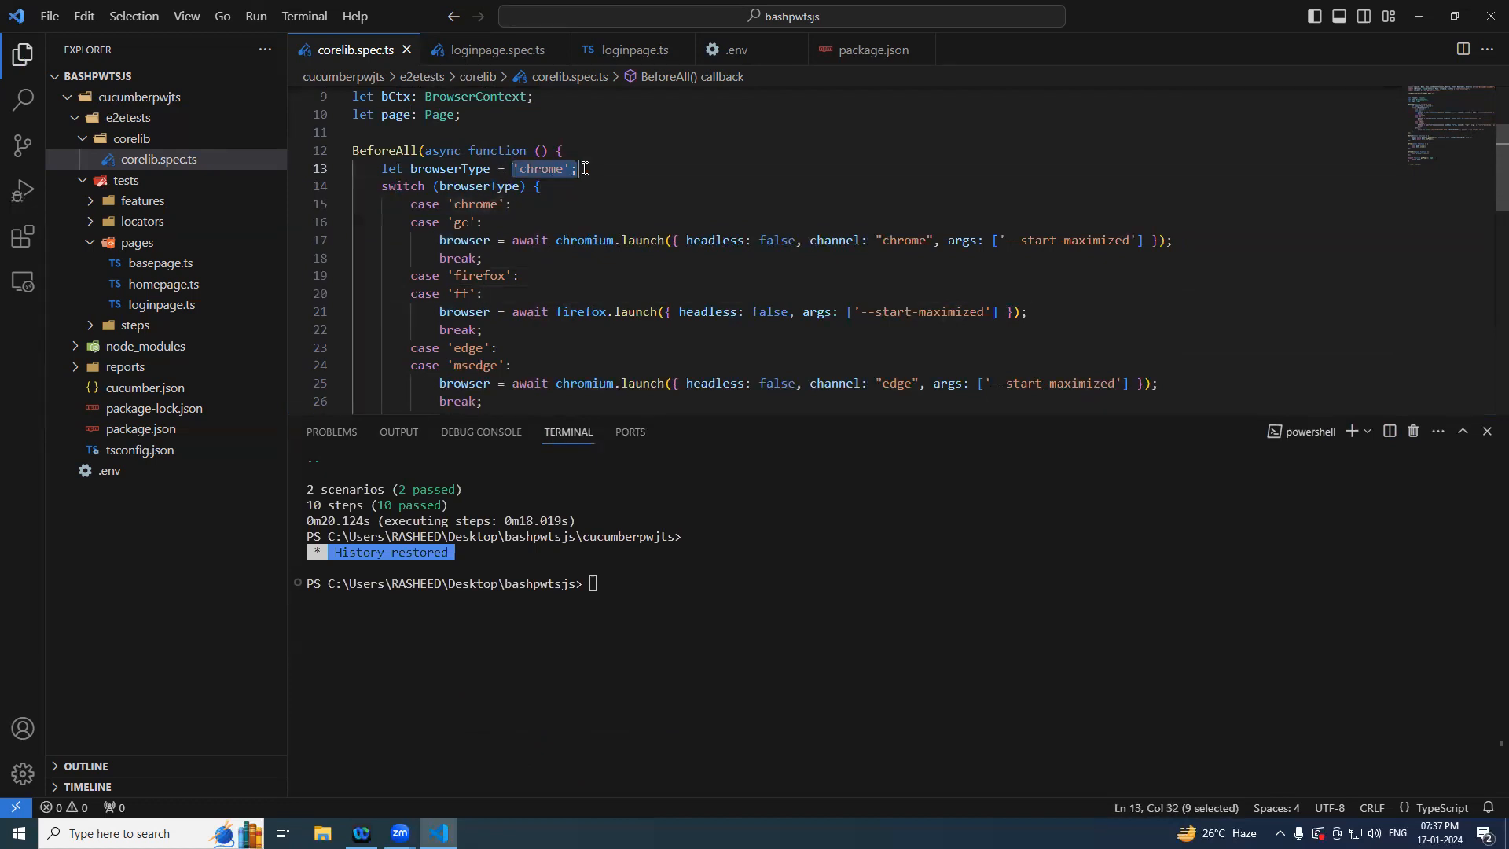
text(cd cuc)
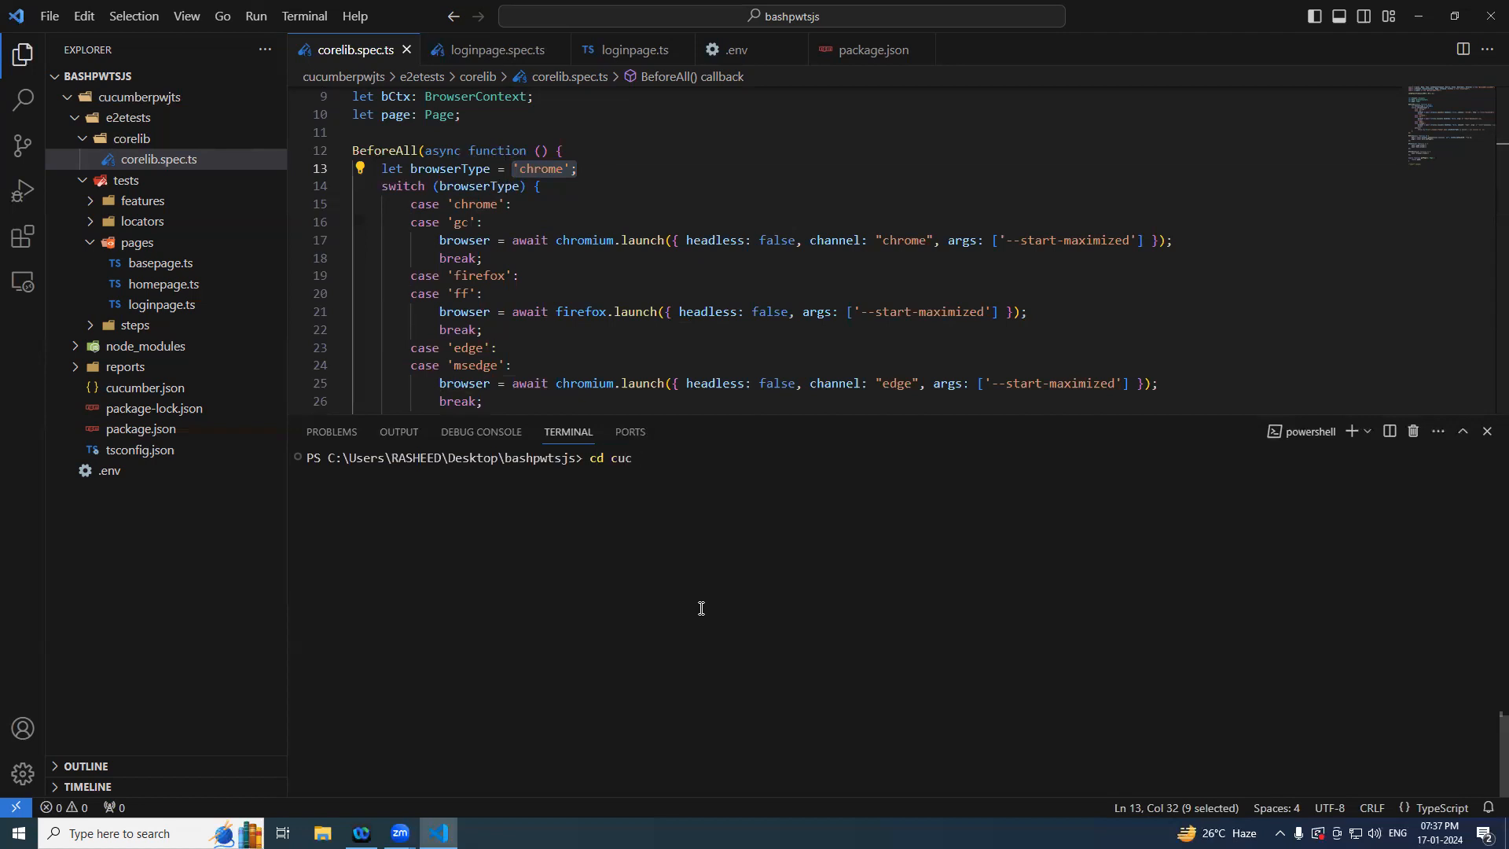
cd into cucumberpwjts and run npm test in the integrated terminal
key(Enter)
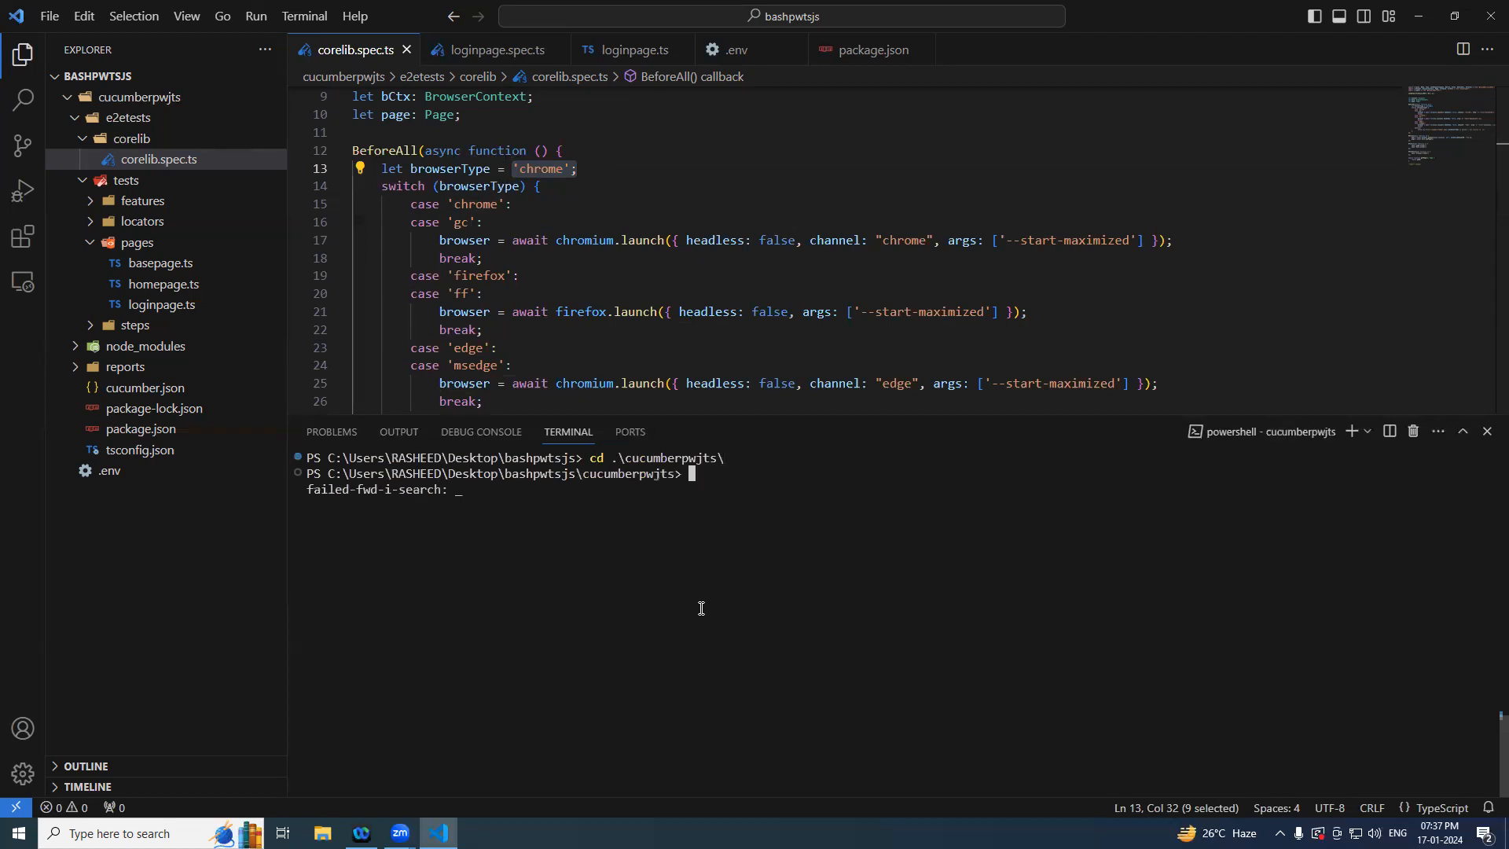
mouse_move(742, 742)
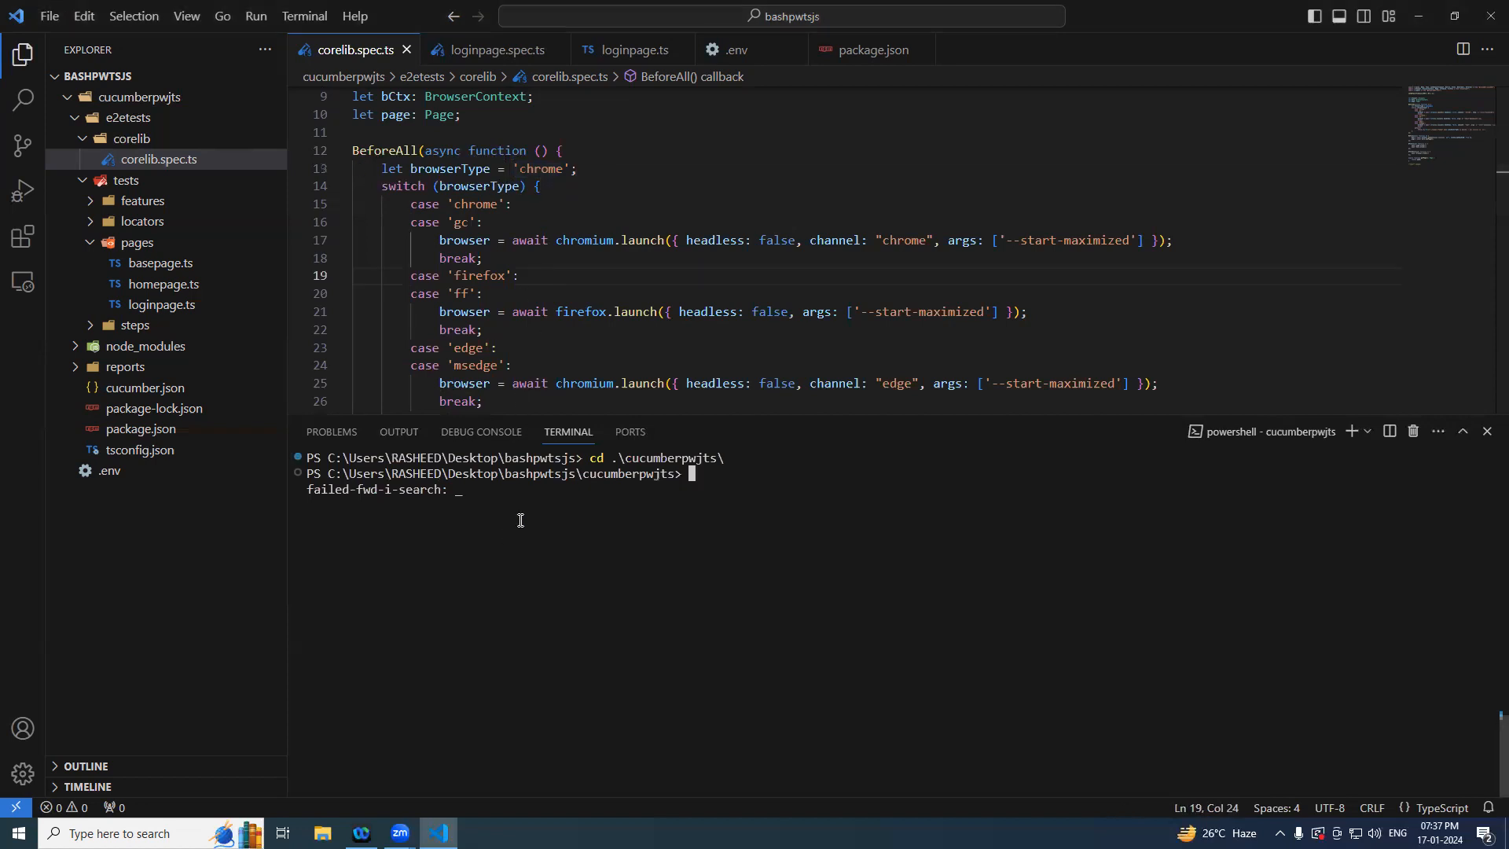
key(Escape)
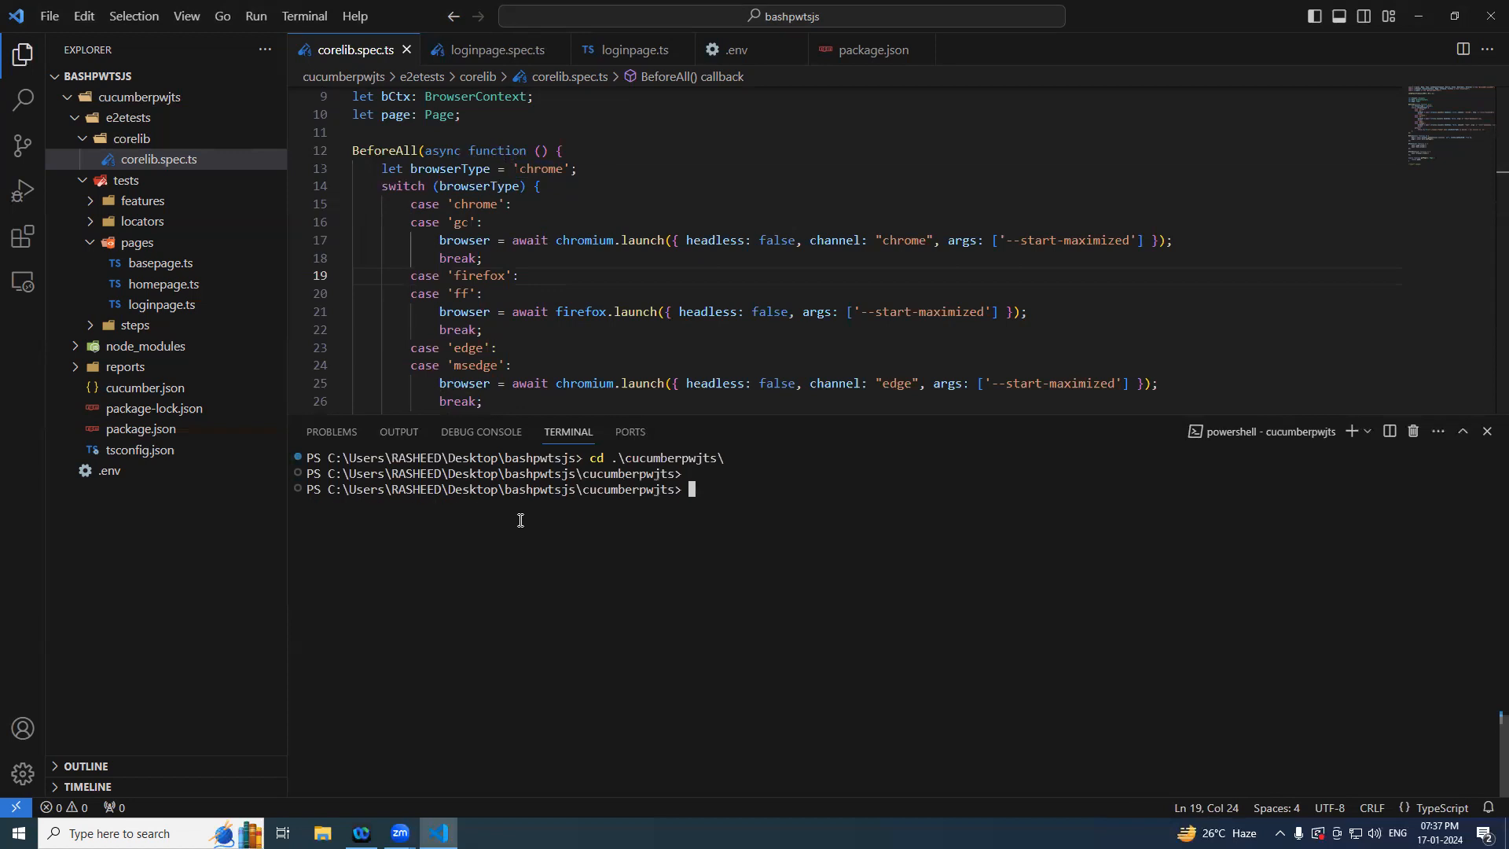
text(npm te)
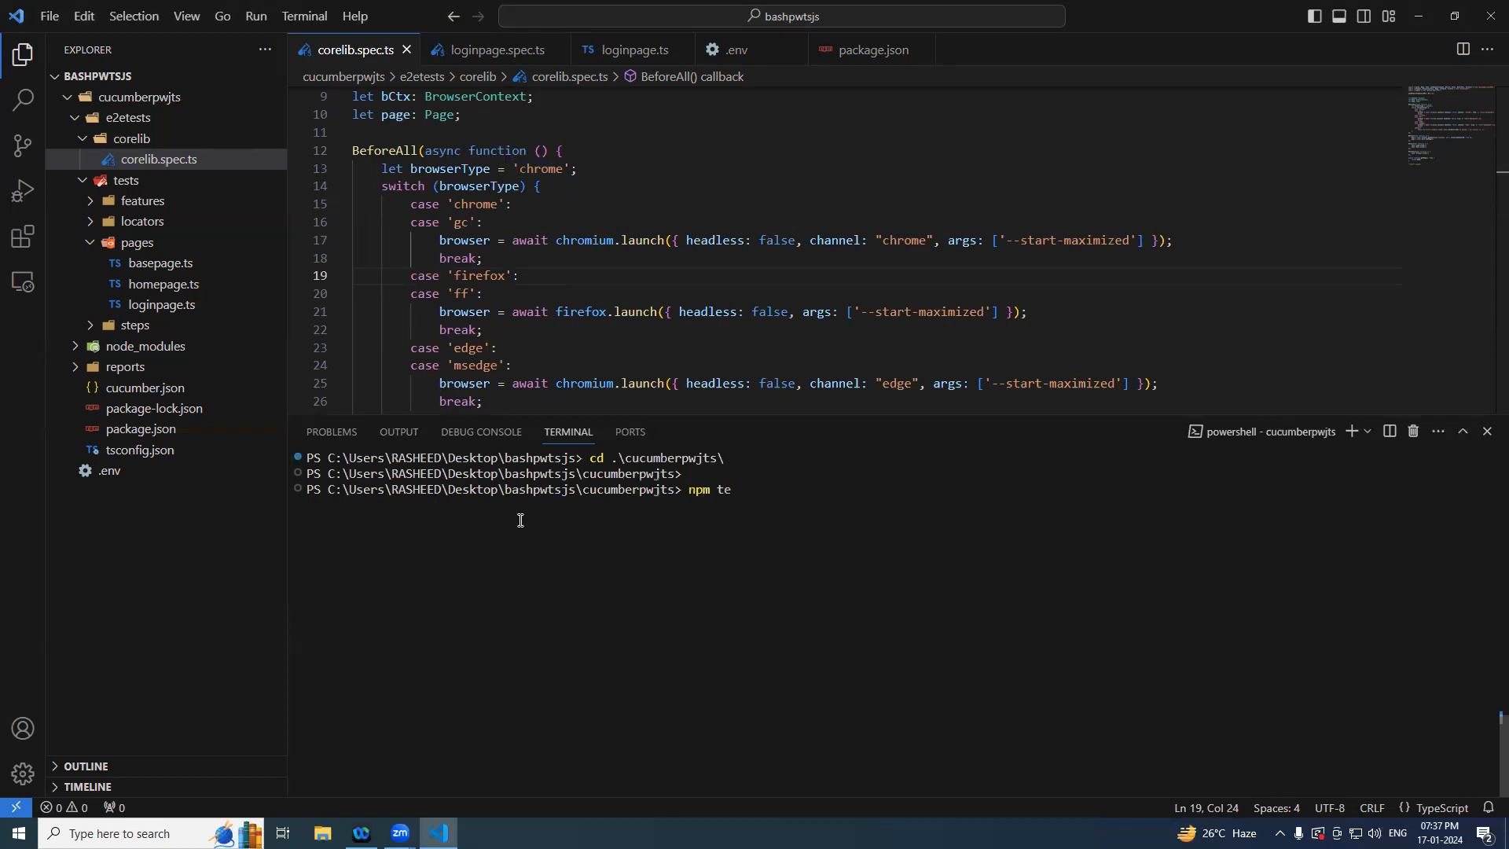
key(Enter)
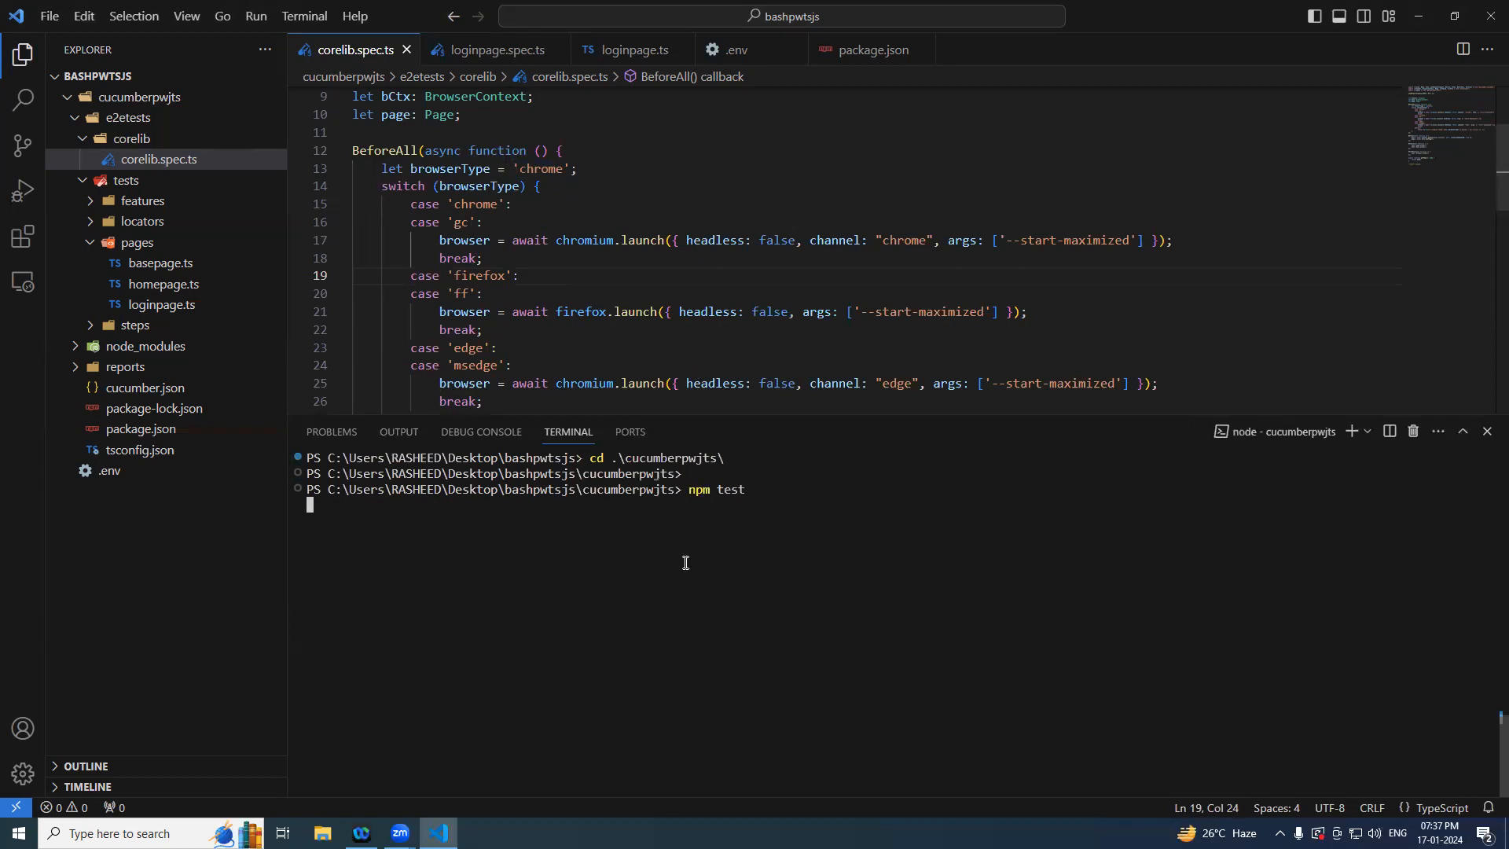
mouse_move(770, 749)
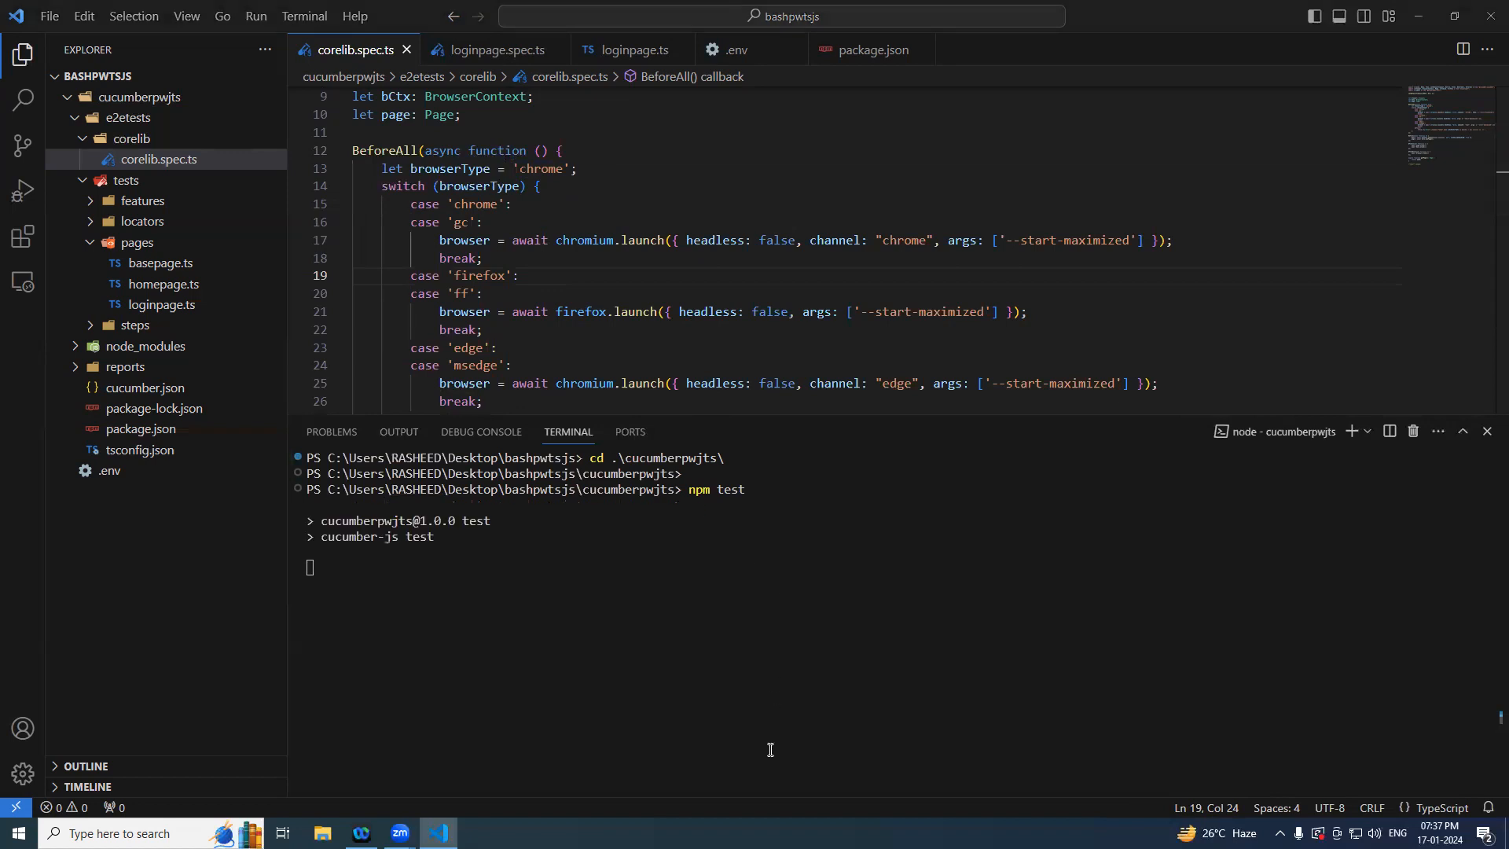
mouse_move(721, 503)
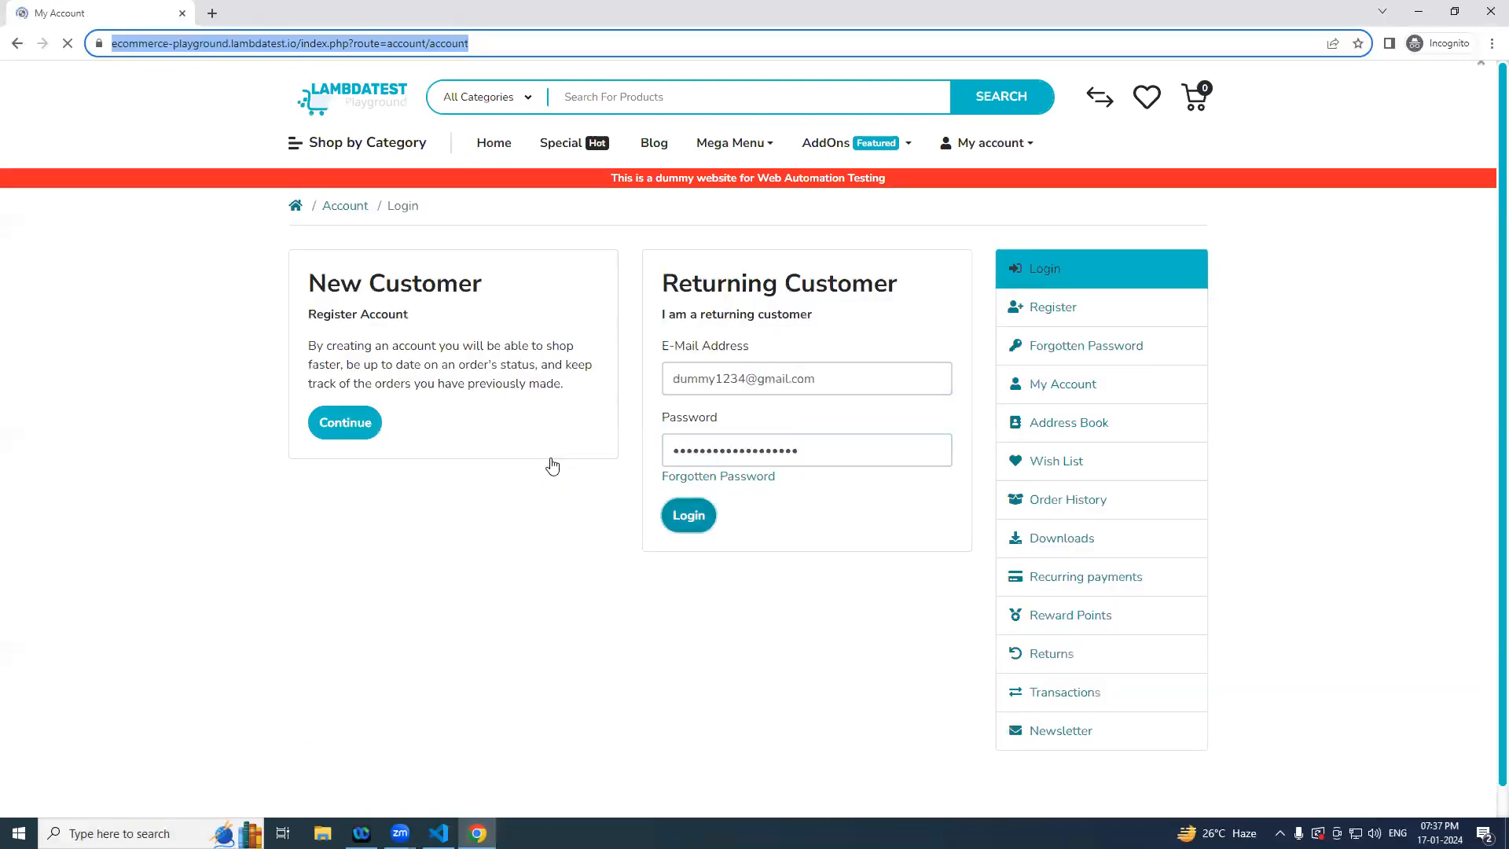
Watch the automated Chrome login and logout of the LambdaTest playground account complete
click(689, 514)
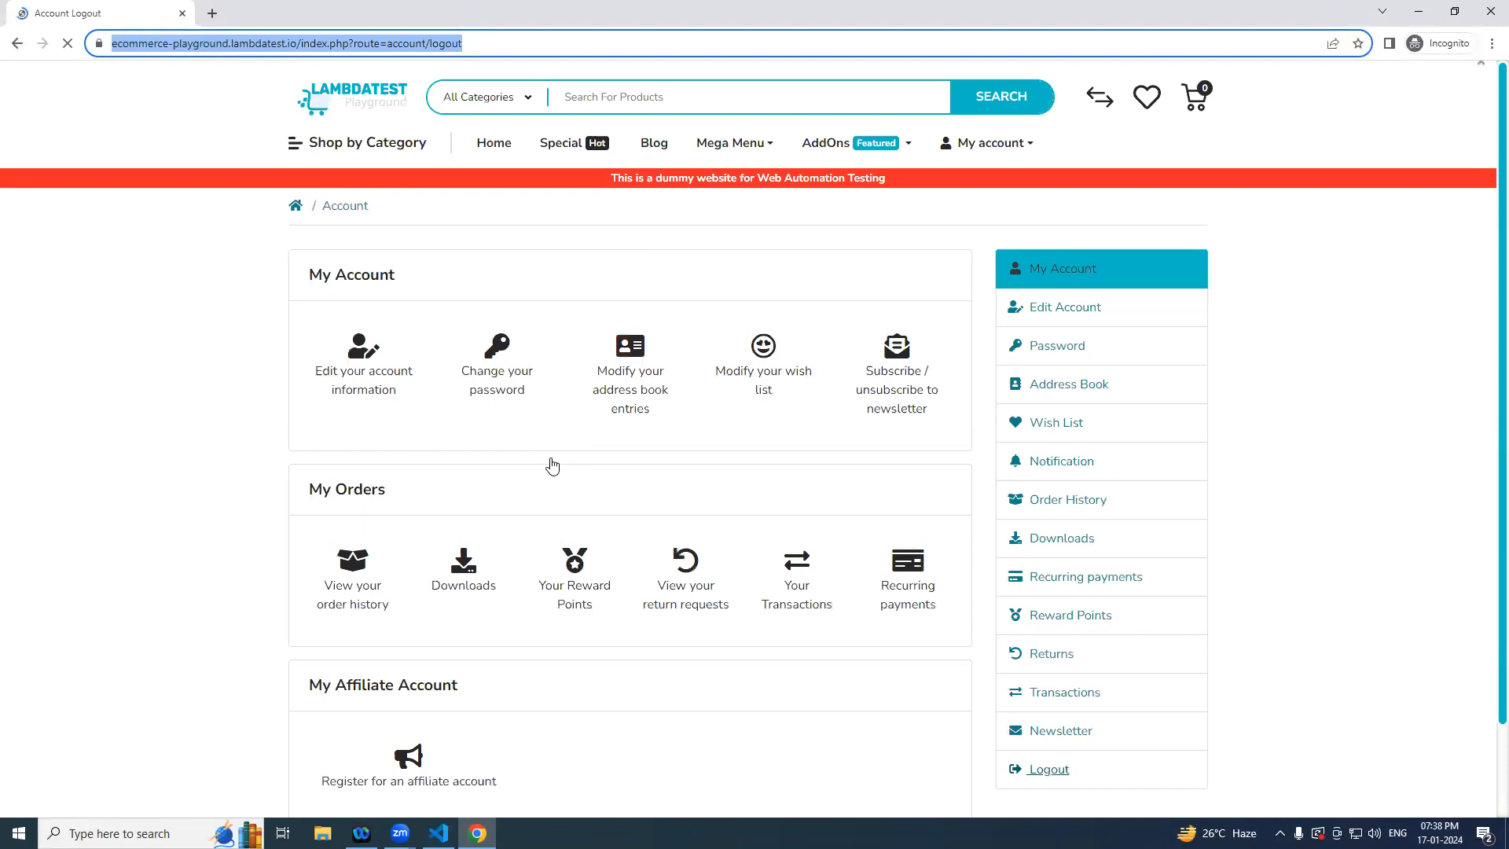
click(439, 833)
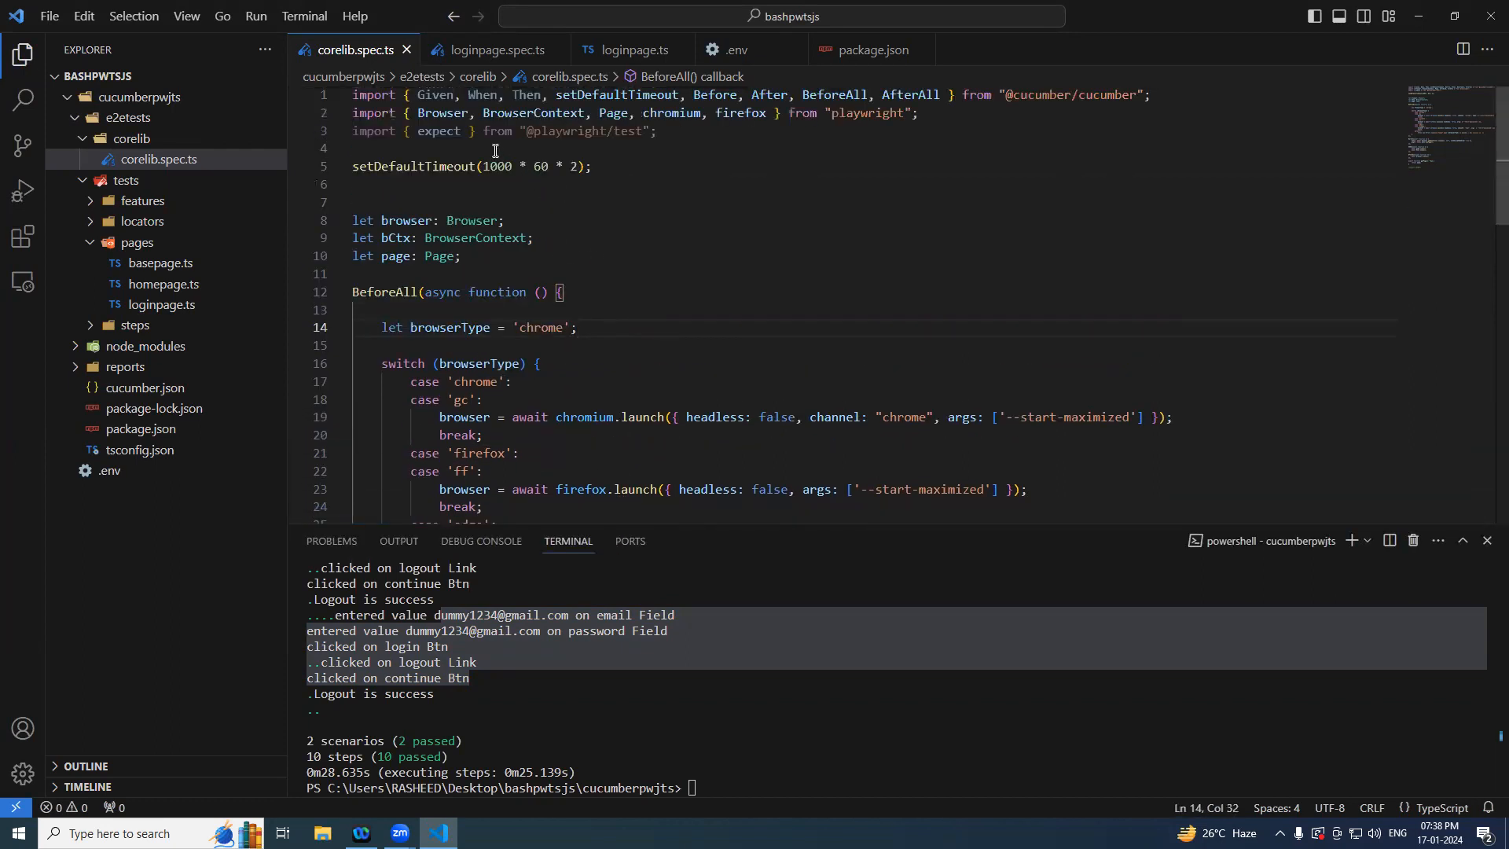
Add import dotenv from "dotenv" and call dotenv.config(); at the start of BeforeAll in corelib.spec.ts
text(import { } from ")
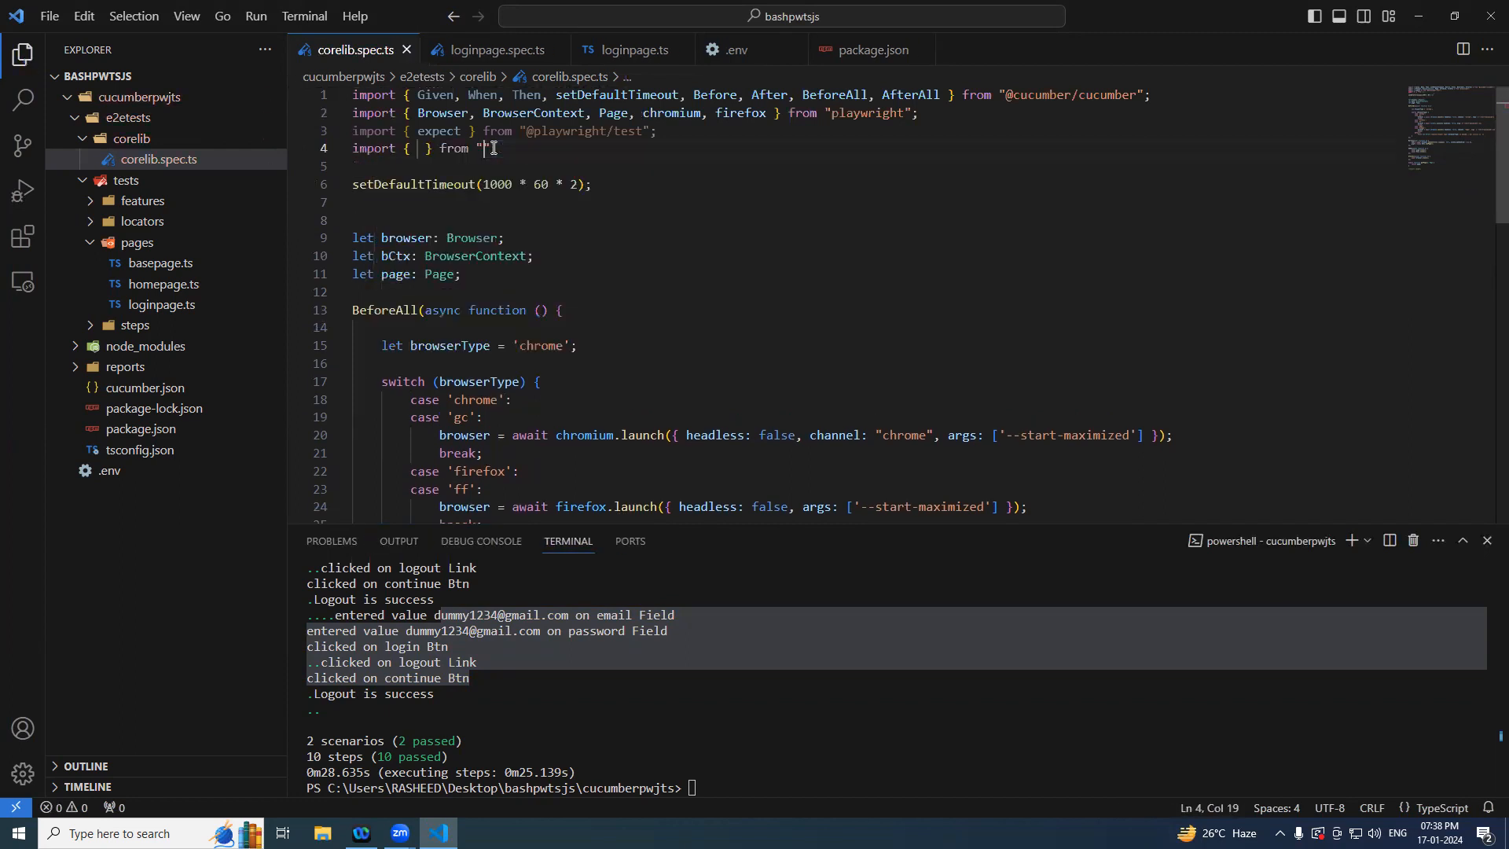
text(dotenv)
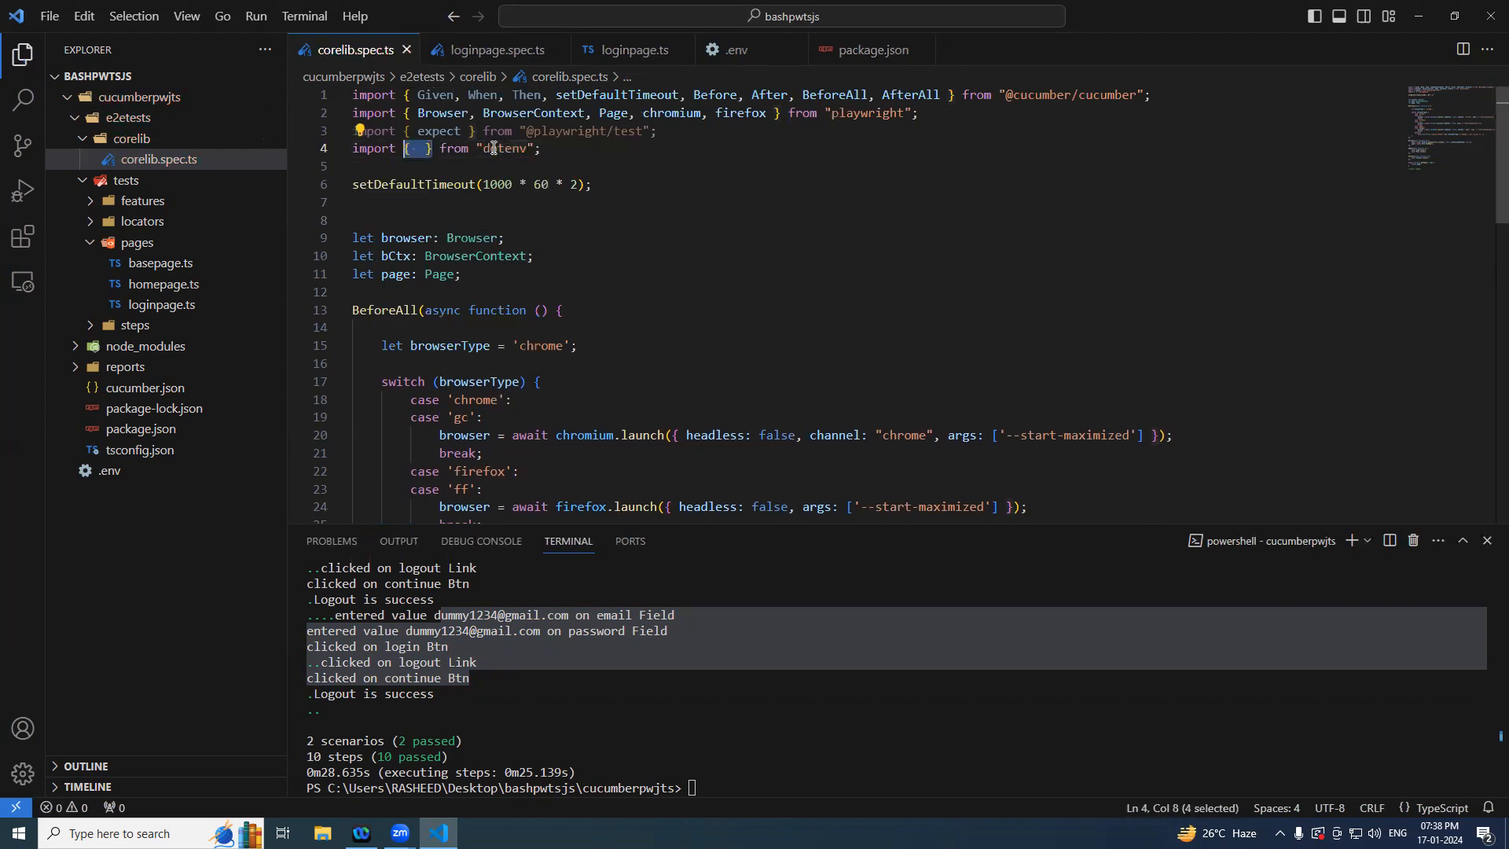
text(dotenv)
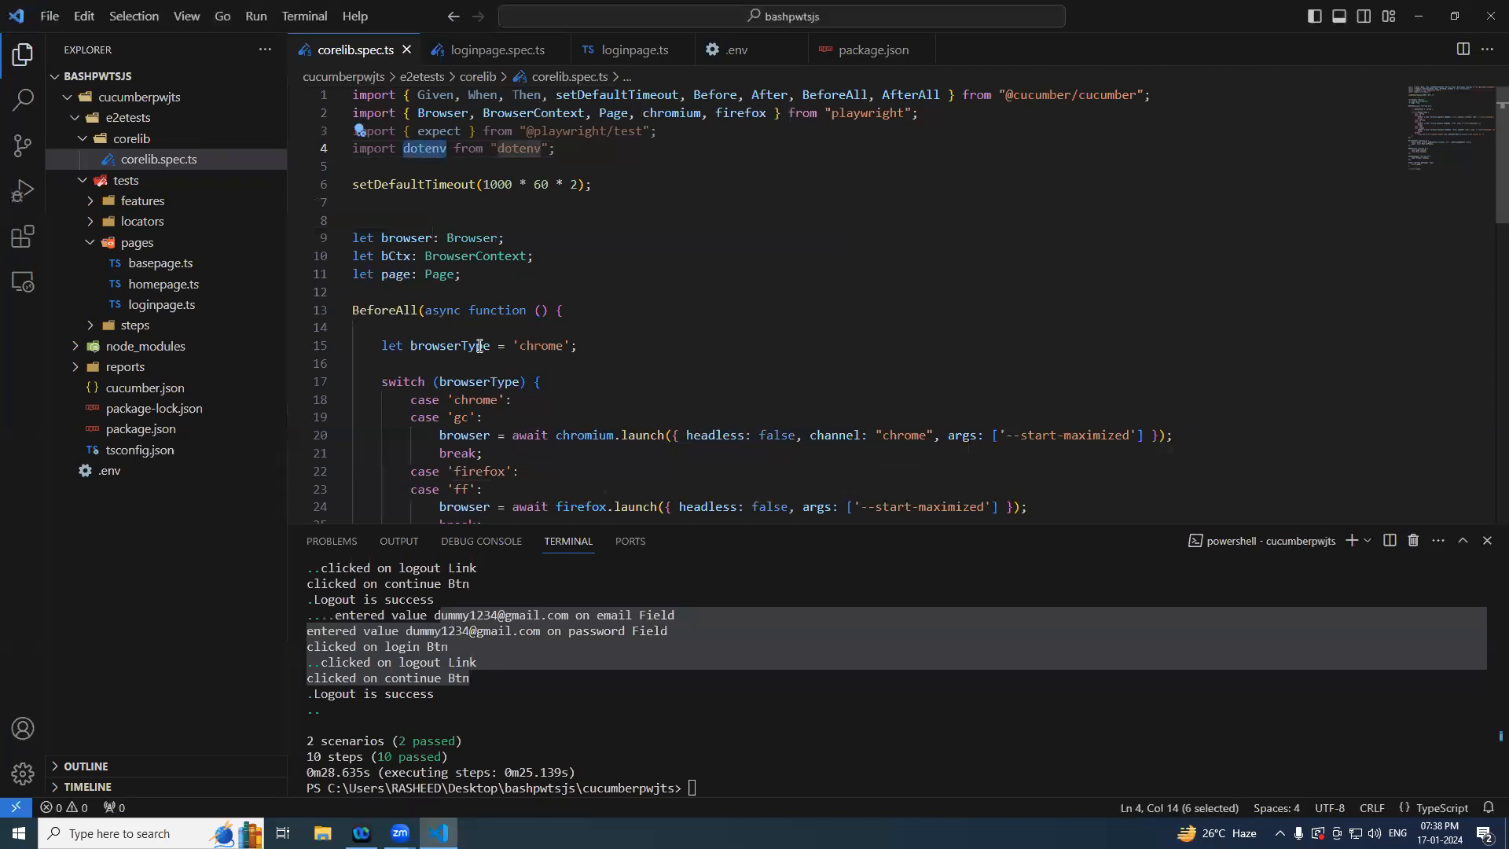
text(dotenv)
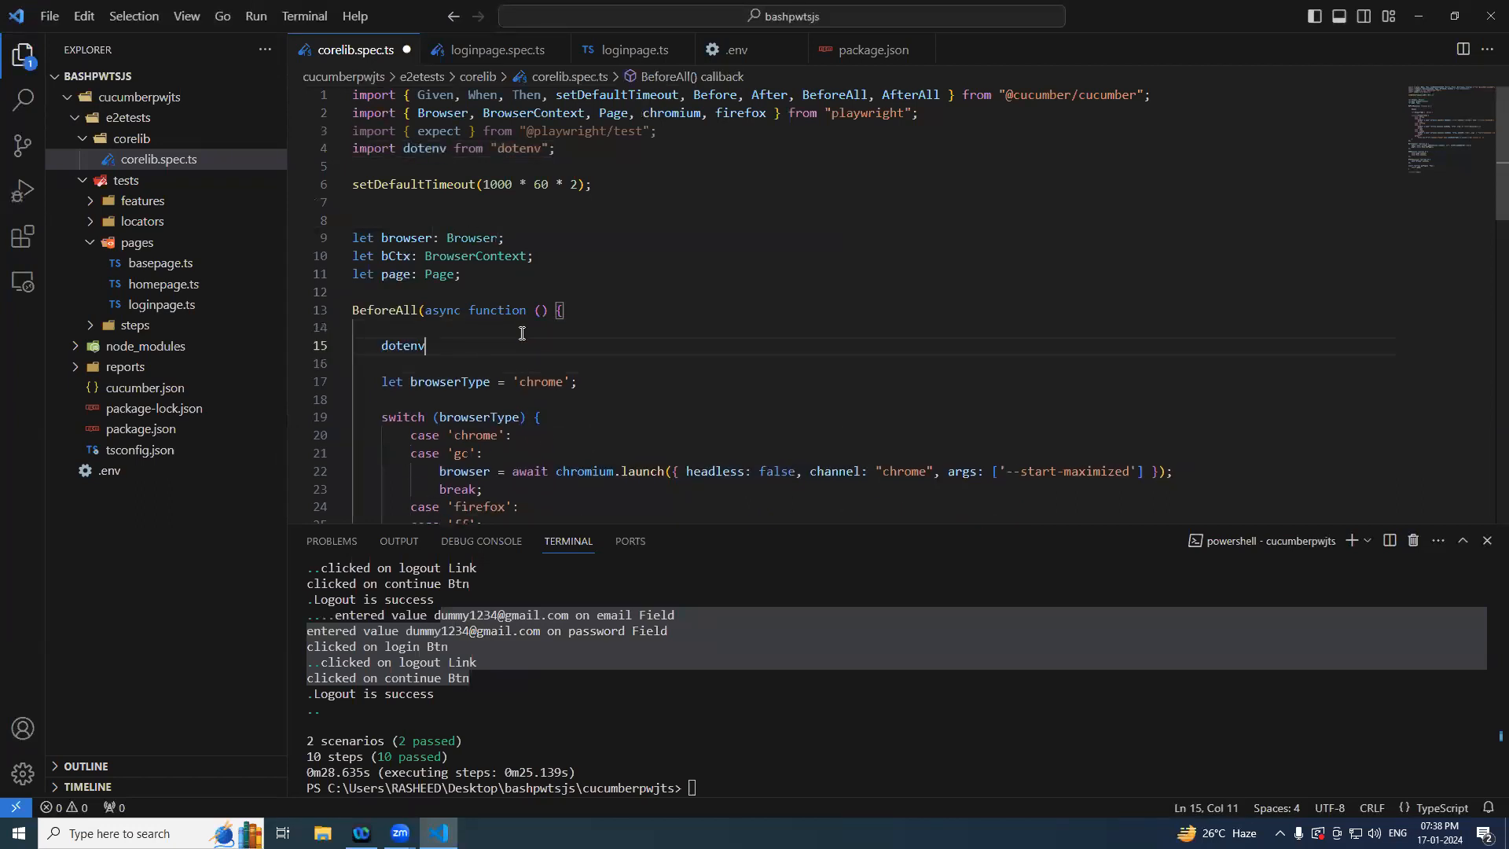
text(.config())
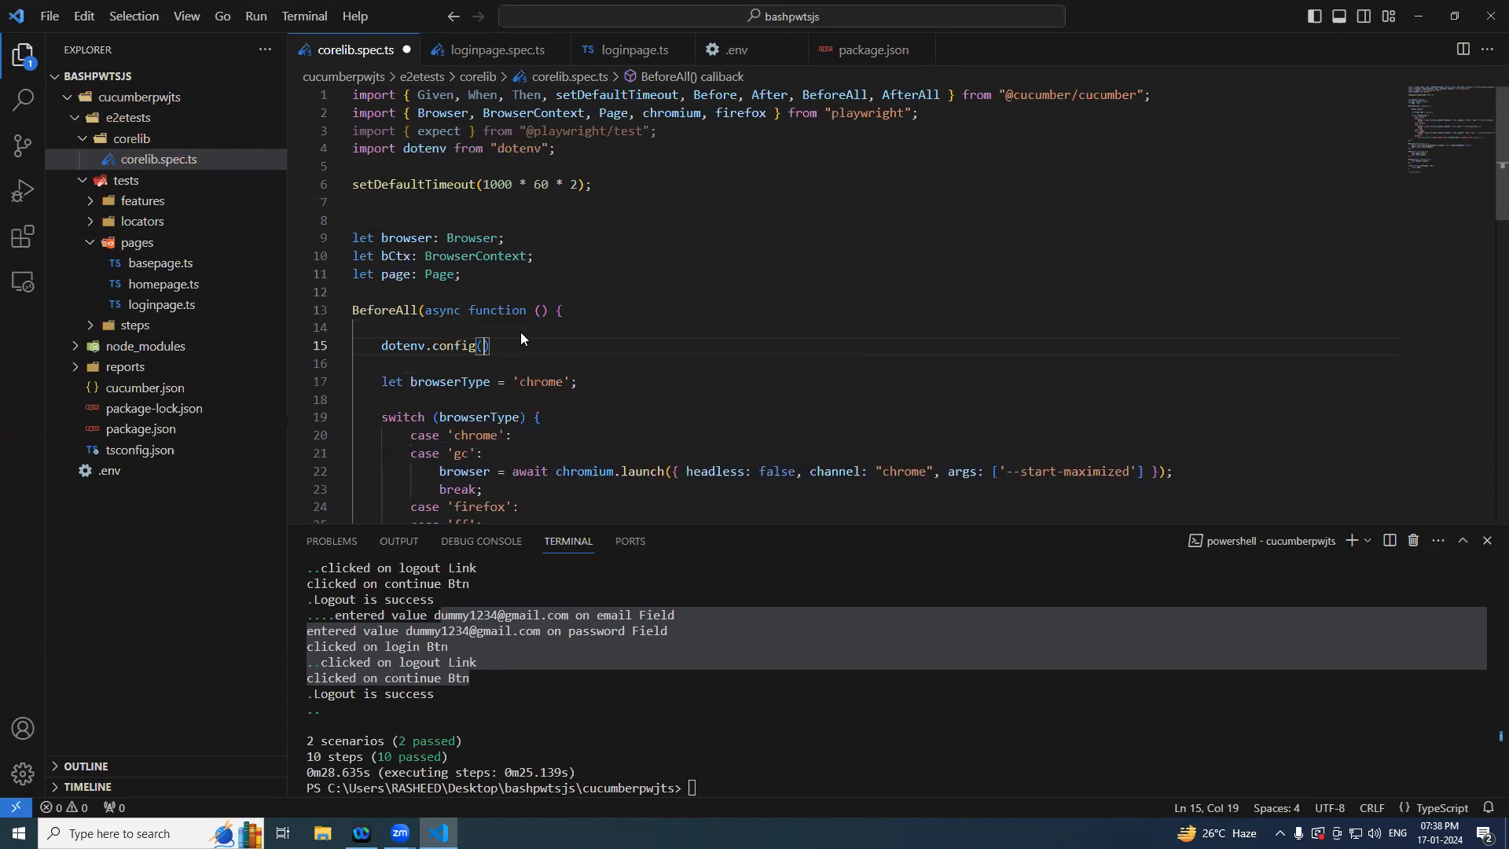
text(;)
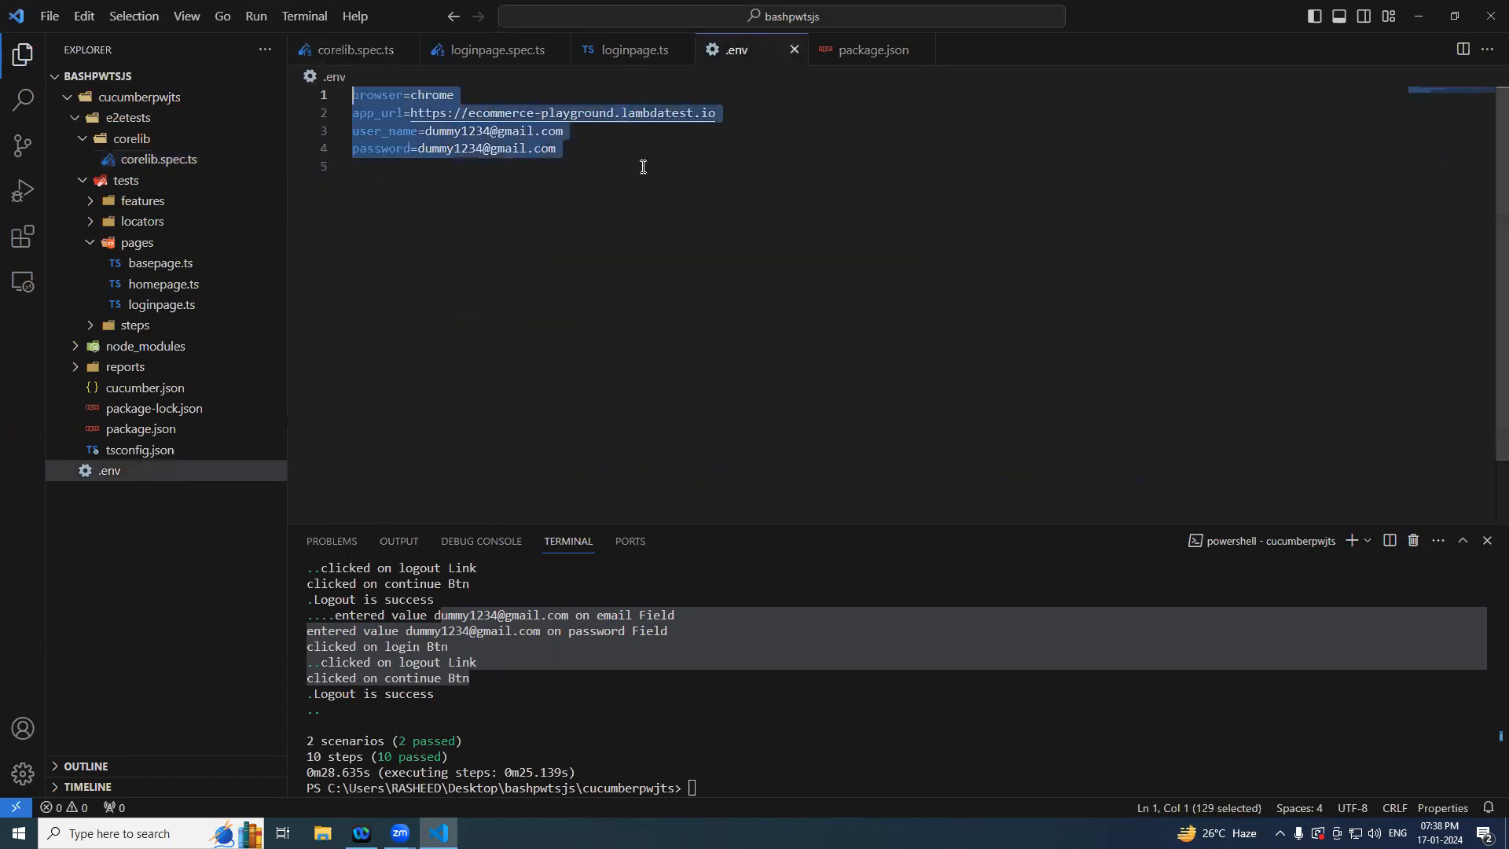
mouse_move(364, 65)
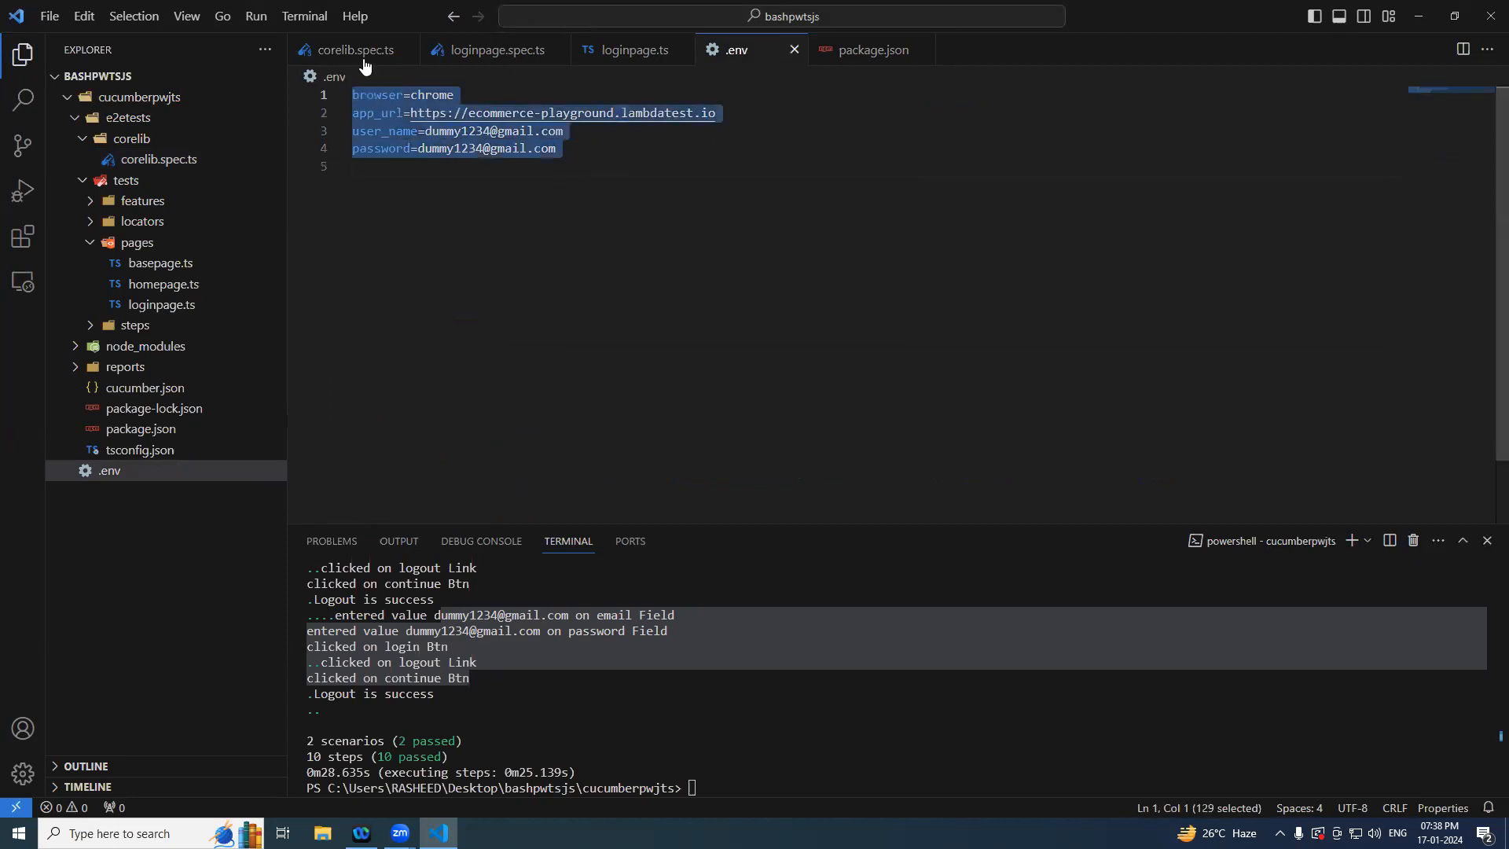
Replace the hardcoded 'chrome' browserType value with process.env.browser in corelib.spec.ts
click(353, 49)
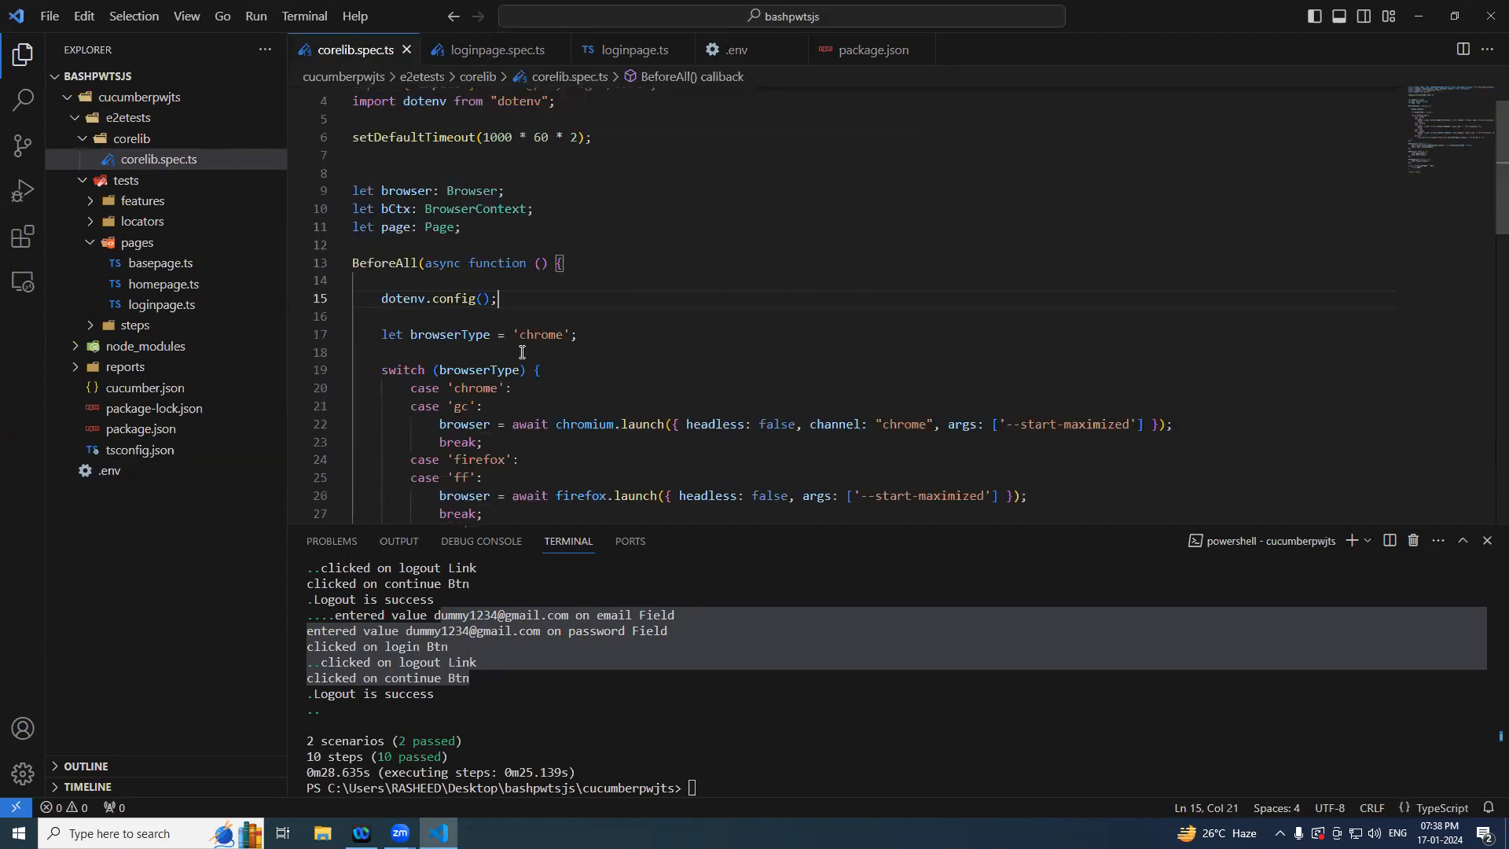
double_click(401, 299)
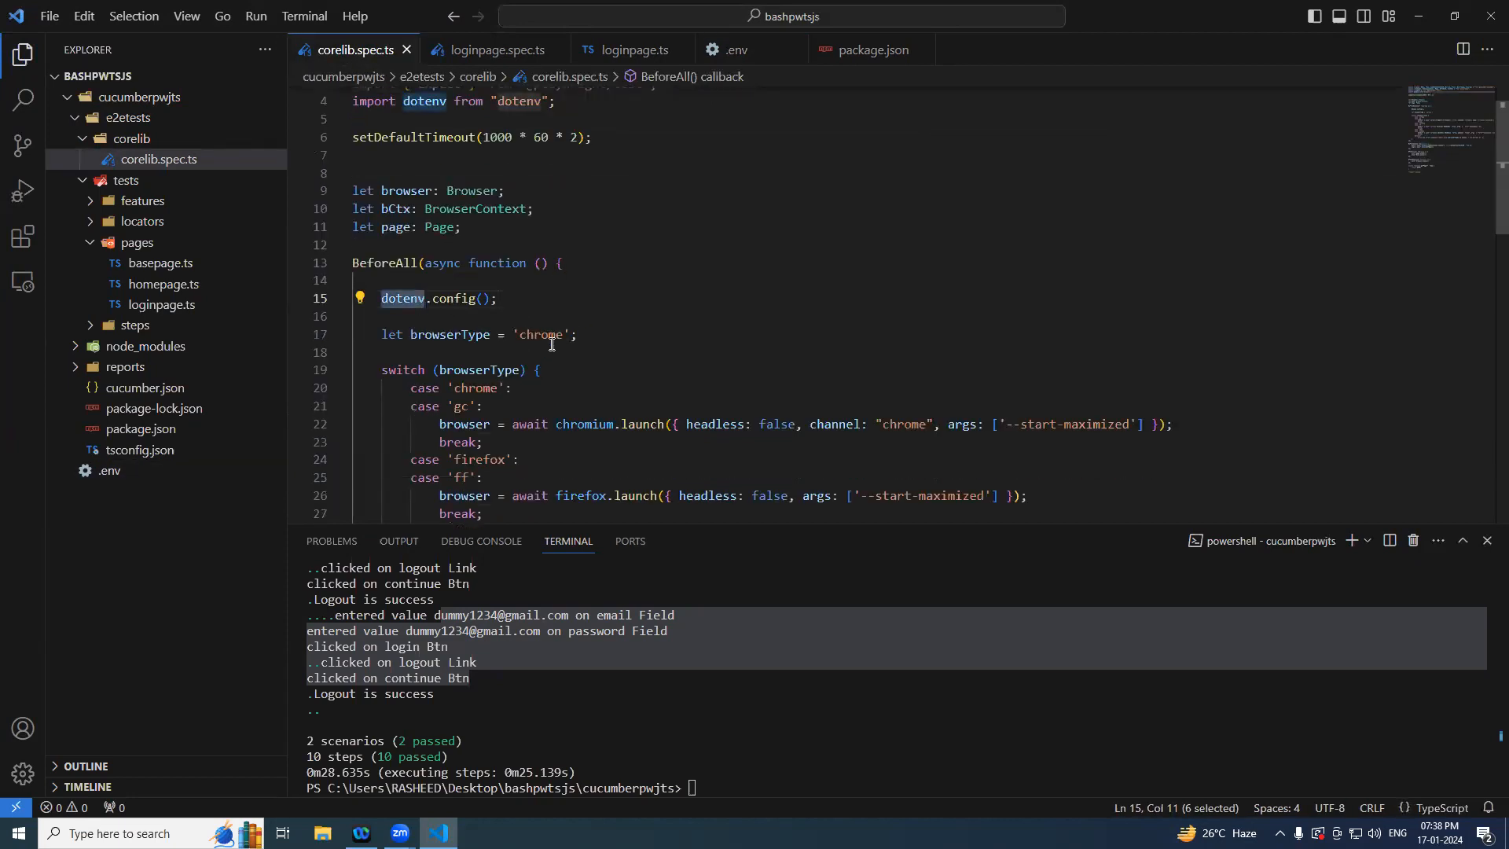
double_click(541, 333)
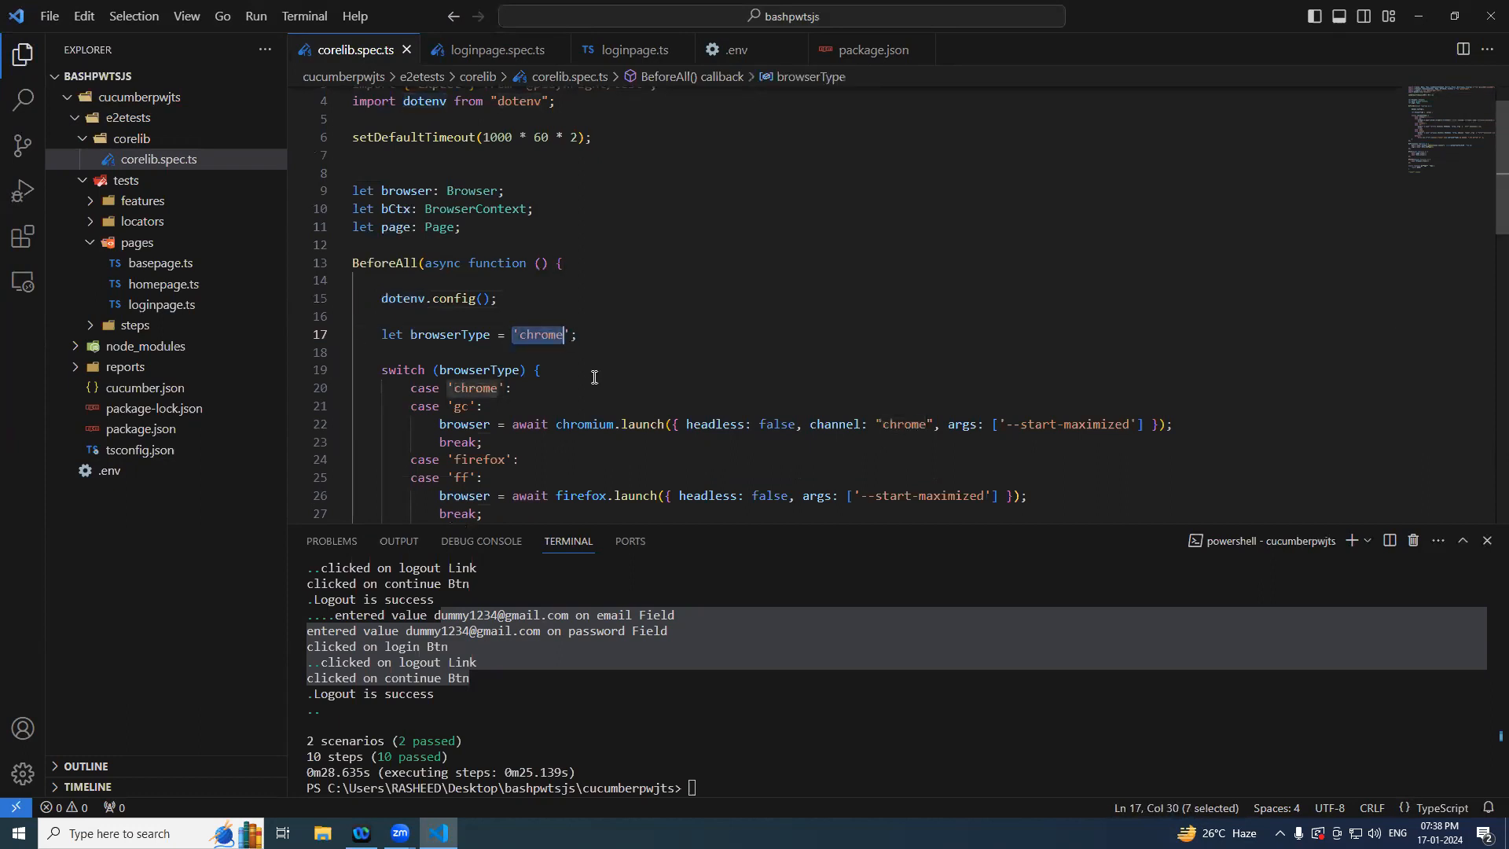
text(dotenv.e)
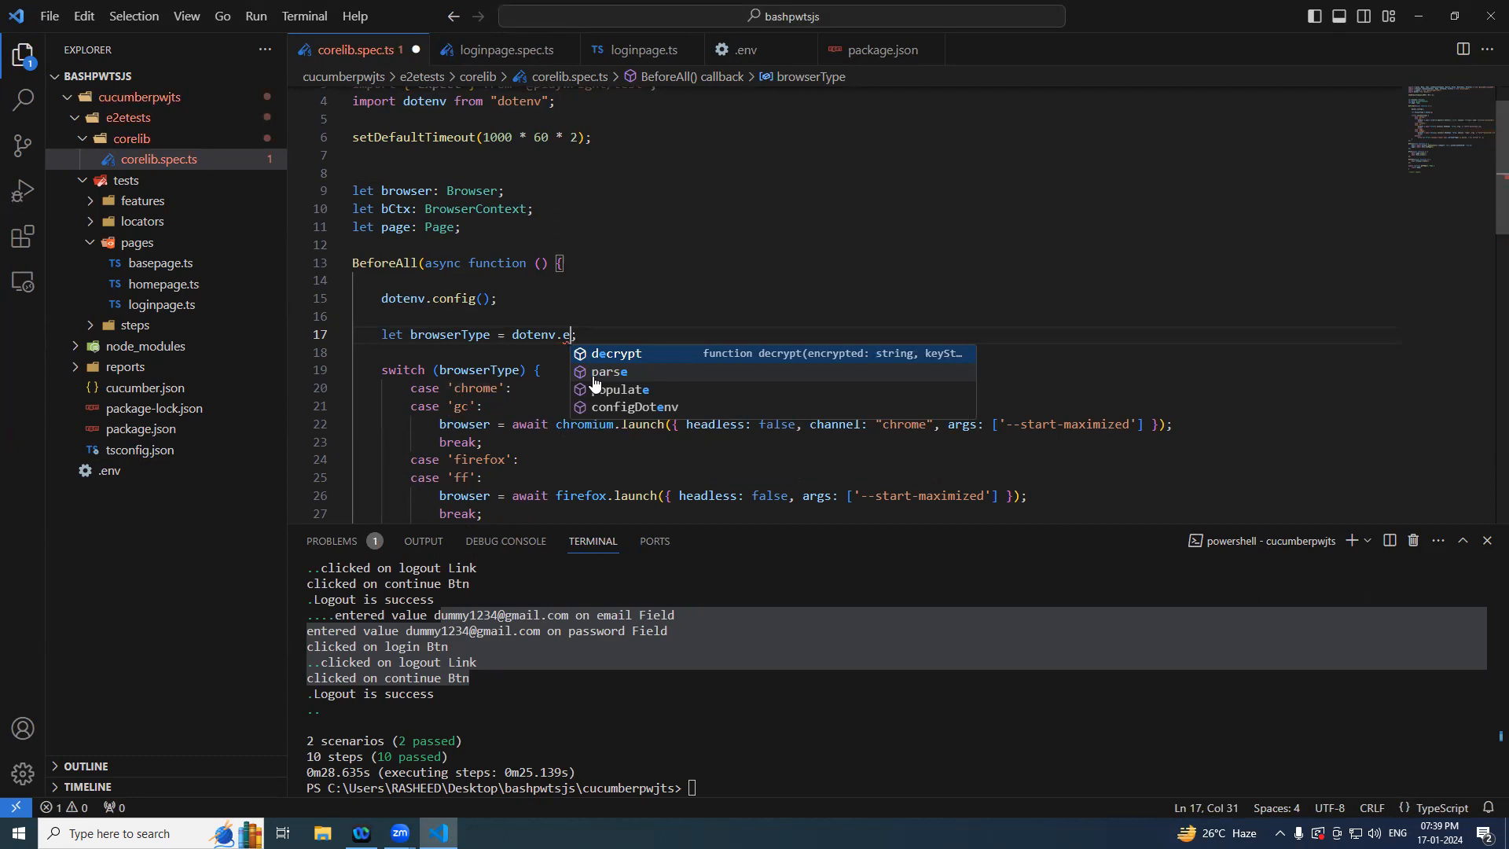
text(pr)
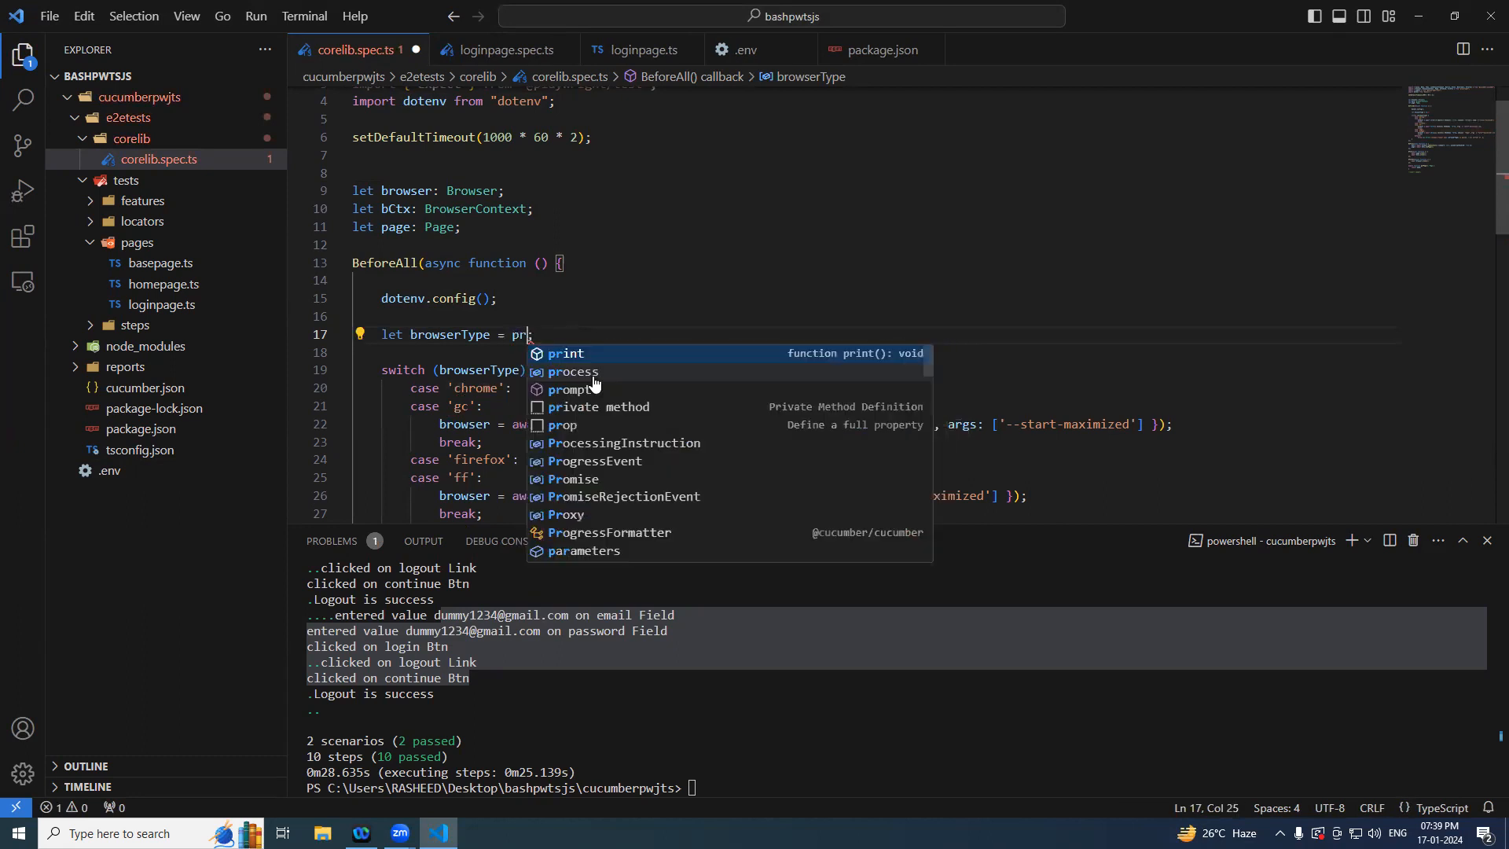
text(ocess.env.)
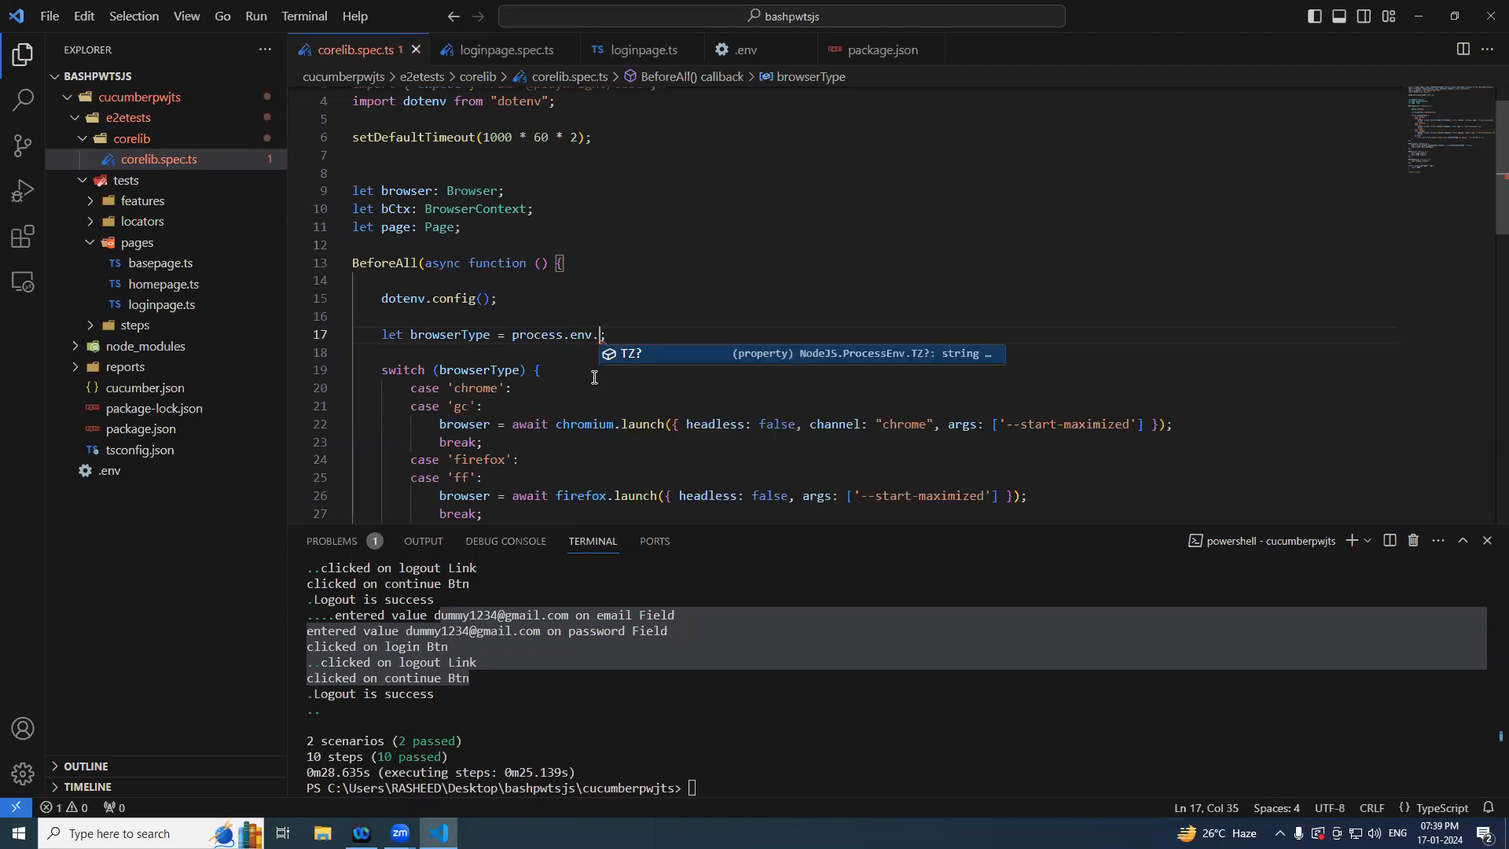
text(browser)
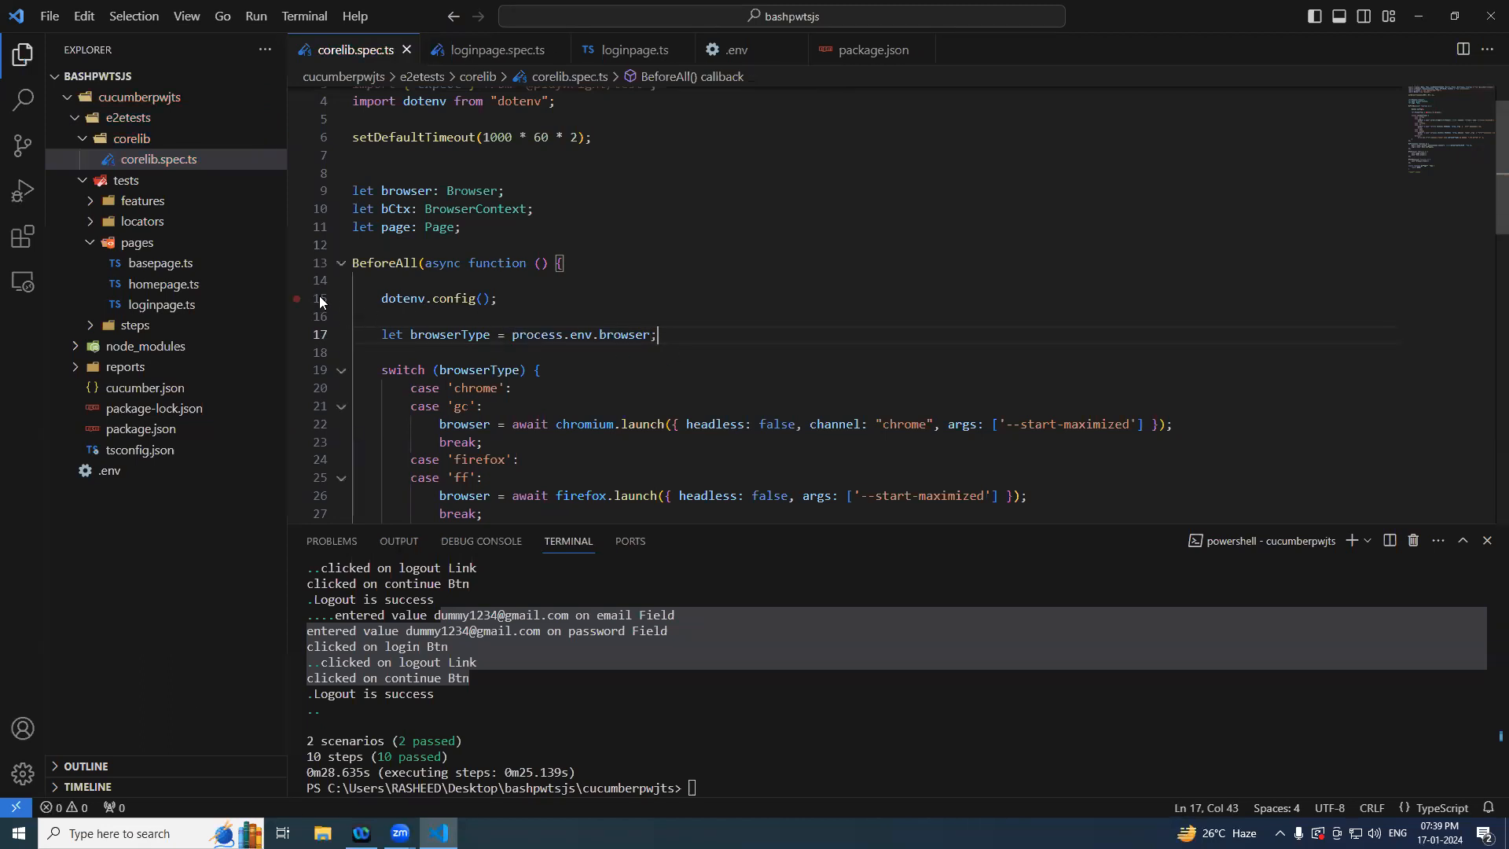
Verify the browser key name against .env and review the rest of corelib.spec.ts
double_click(625, 334)
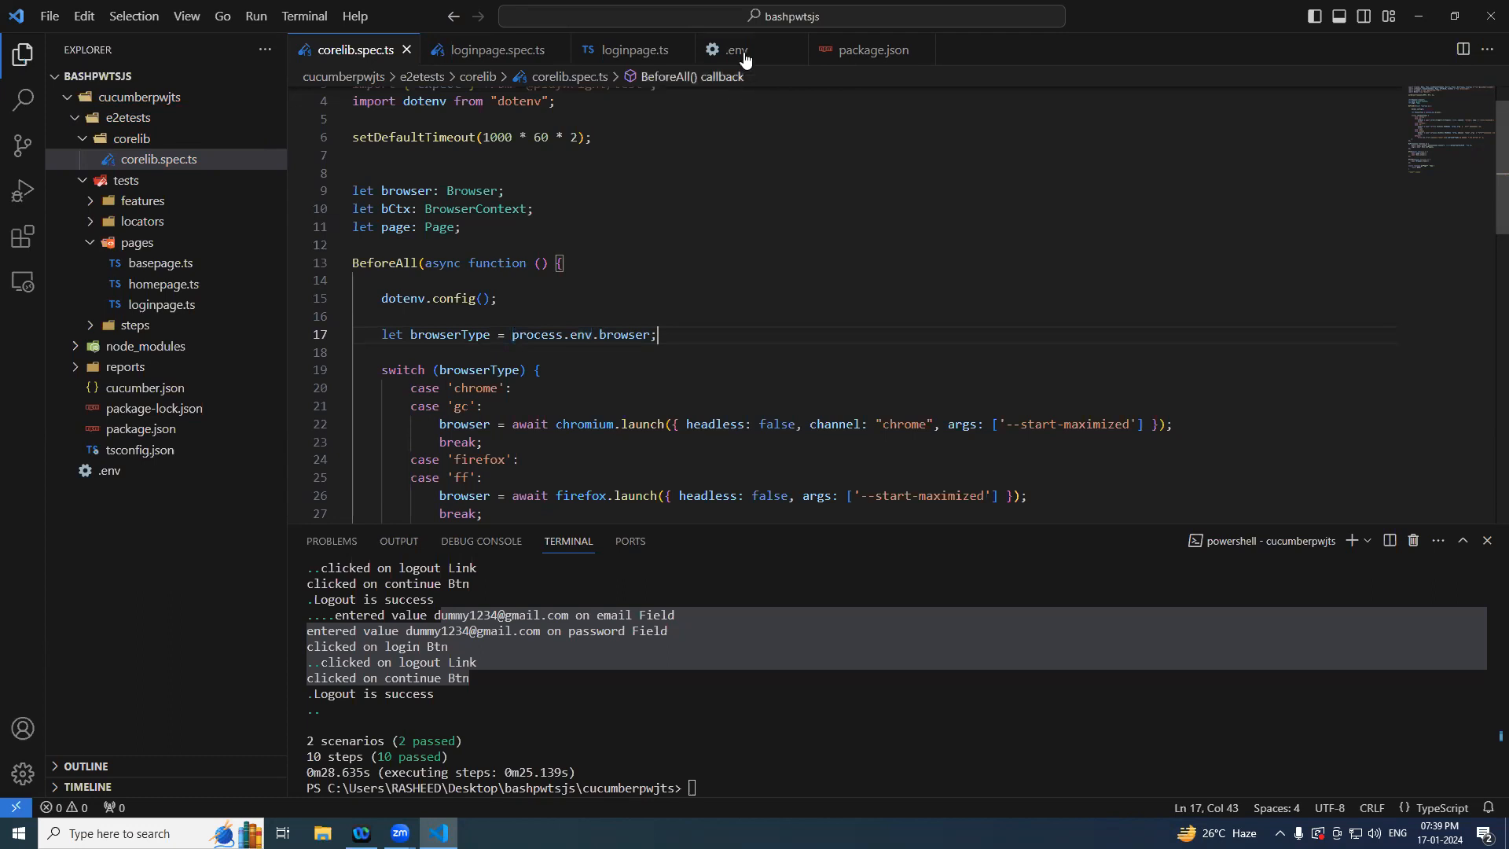
click(738, 49)
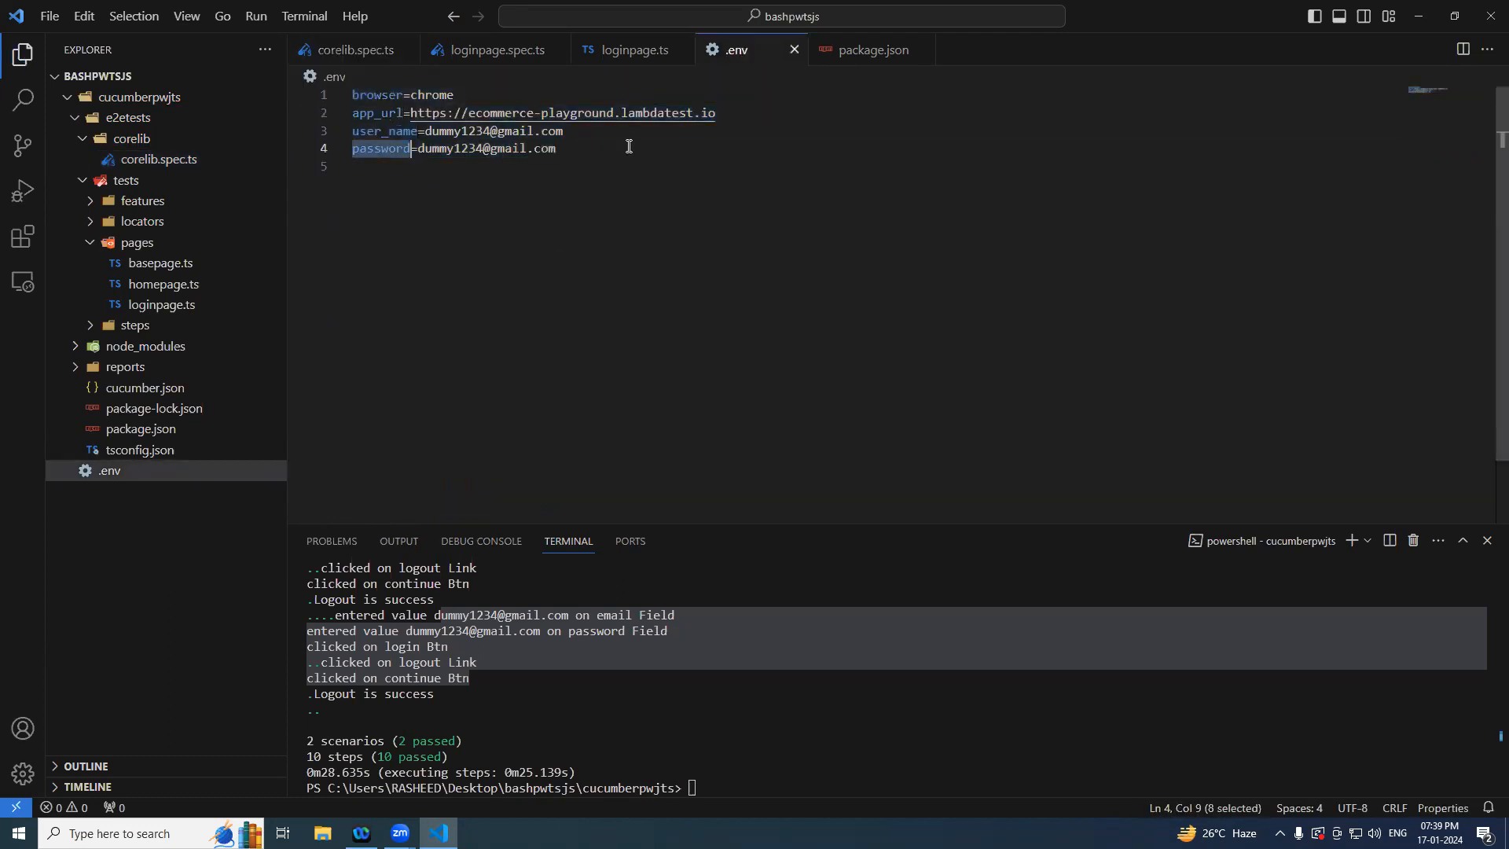
click(350, 49)
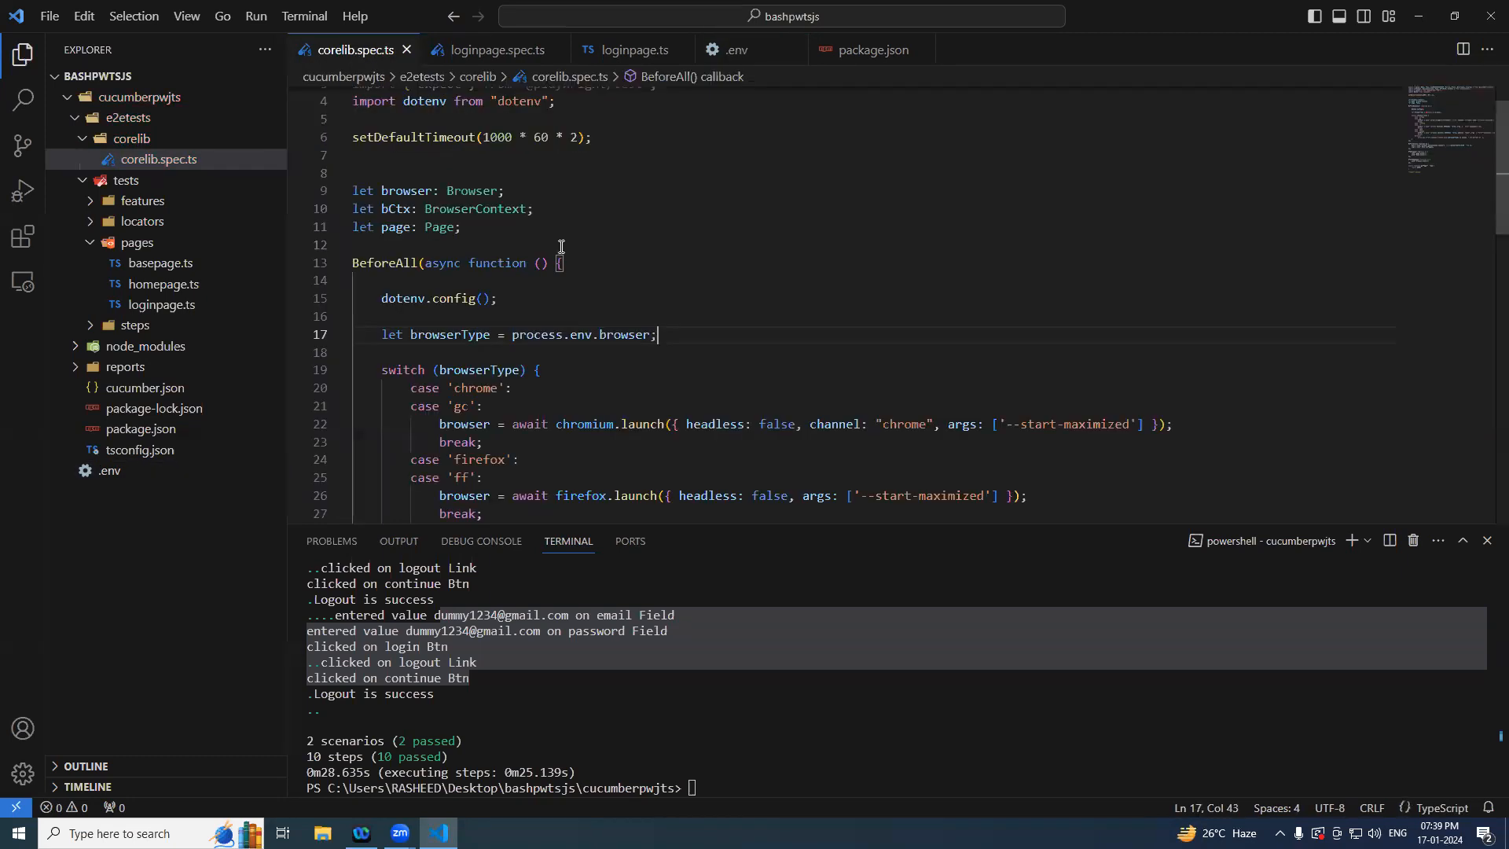
scroll(down, 3)
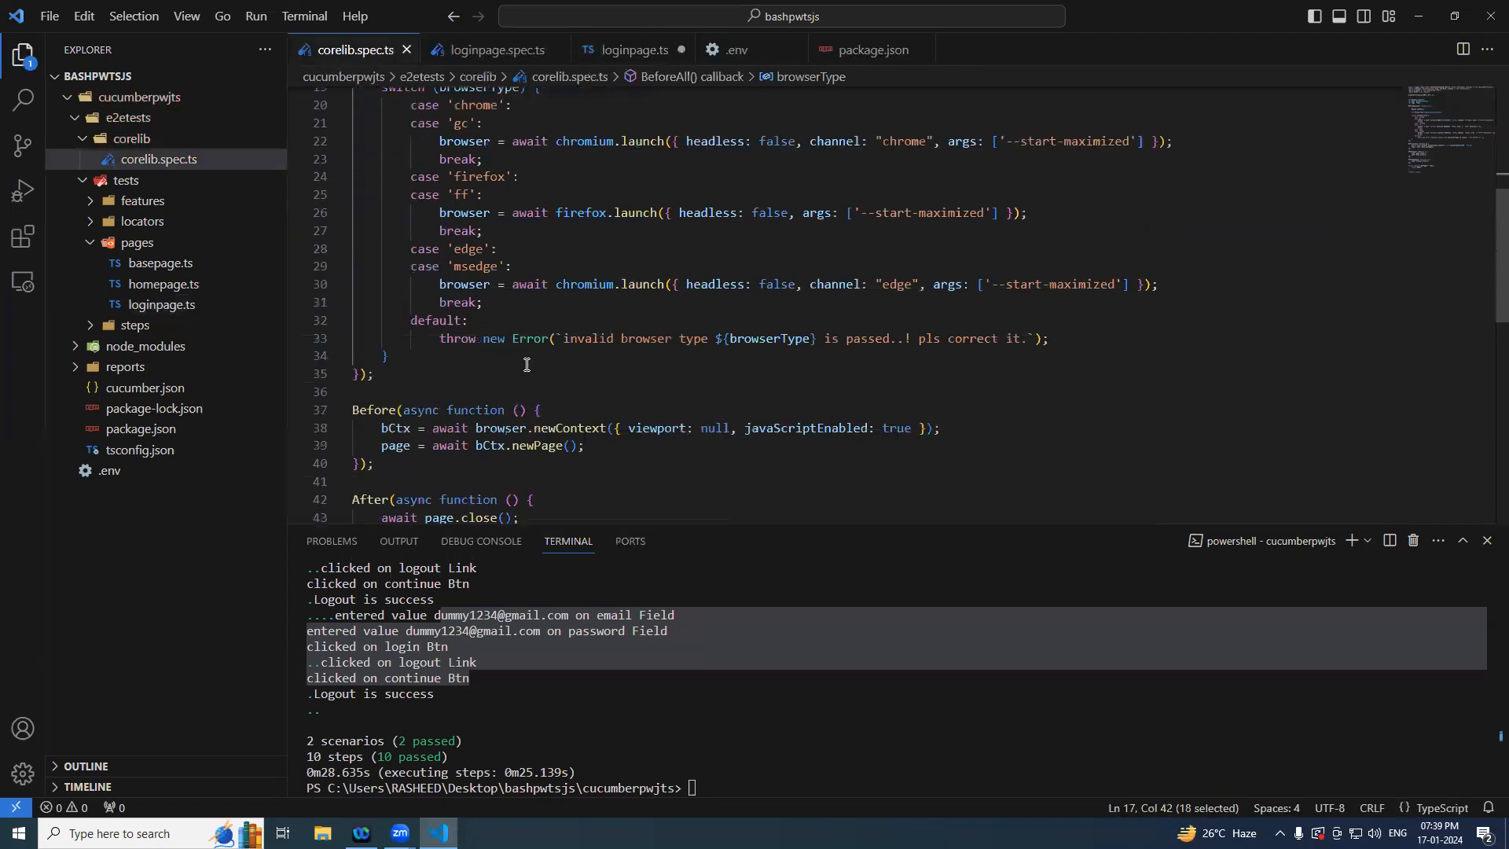
Make the Before hook call await this.page.goto(process.env.app_url) instead of the hardcoded playground URL
text(await this.page.goto('https://ecommerce-playground.lambdatest.io/');)
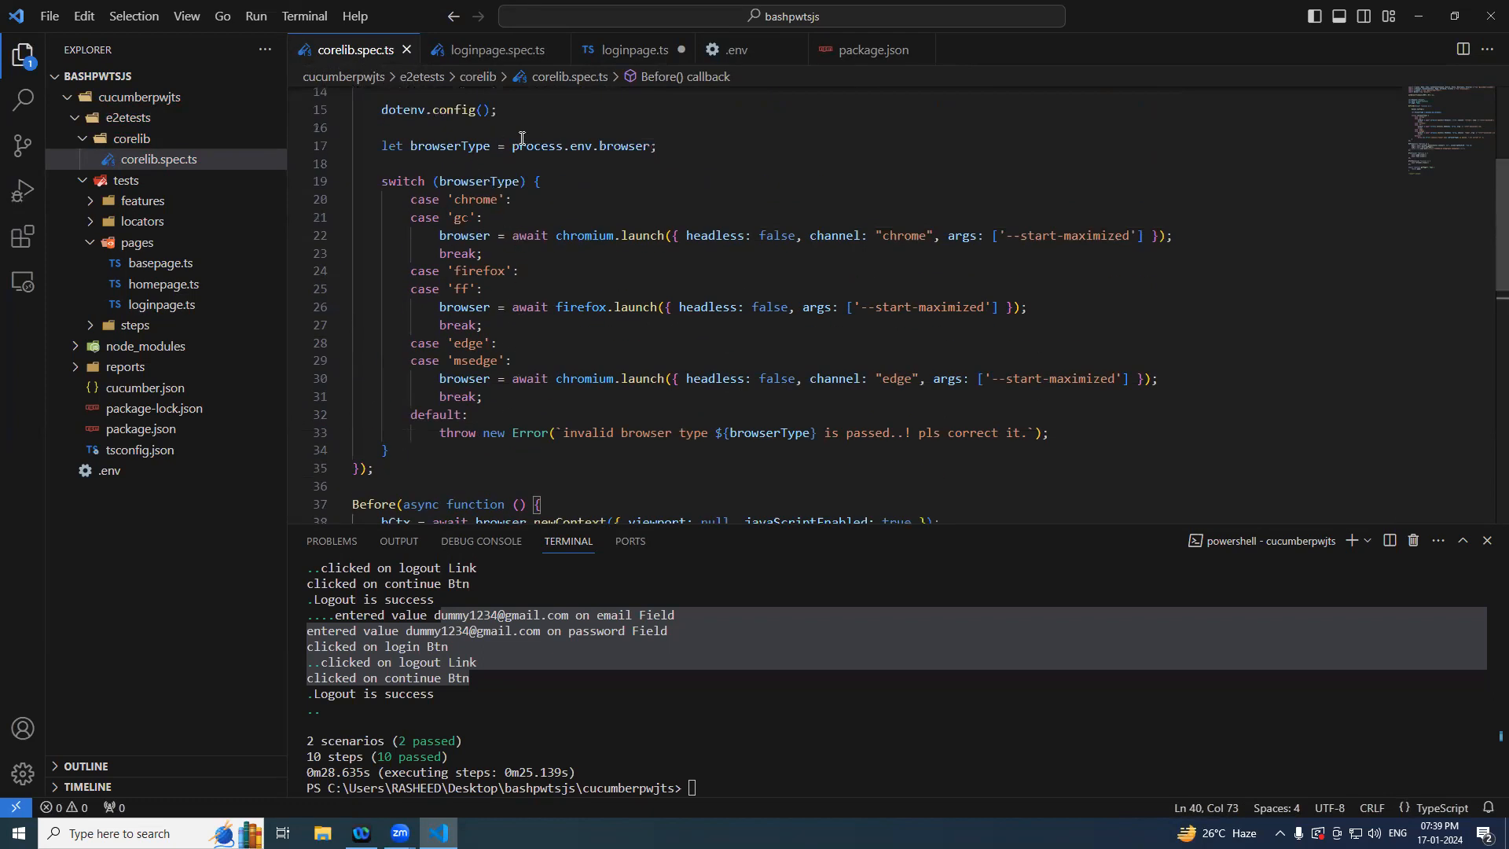
double_click(550, 146)
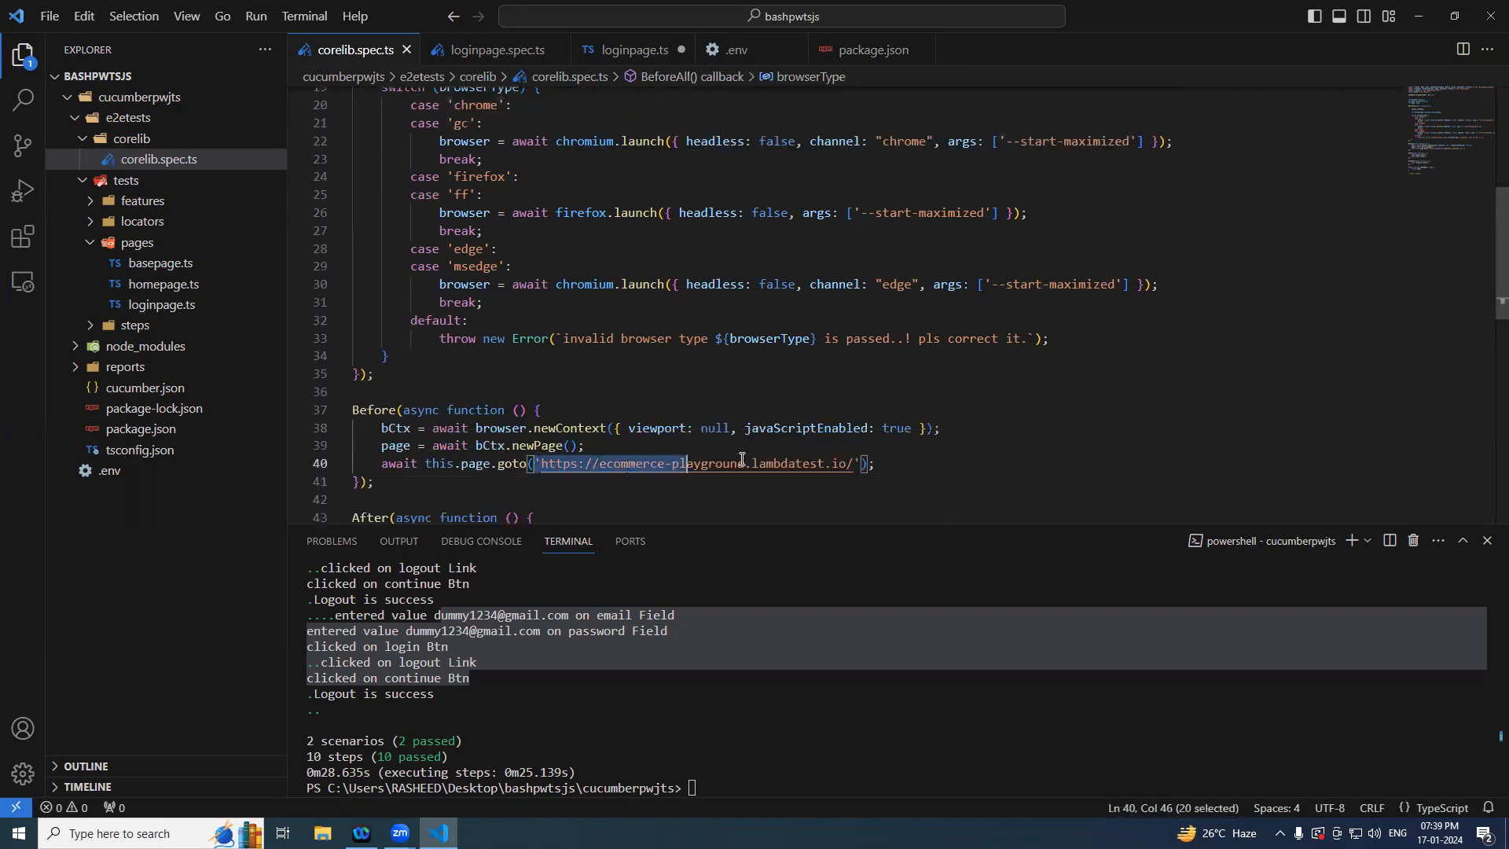
text(process.env);)
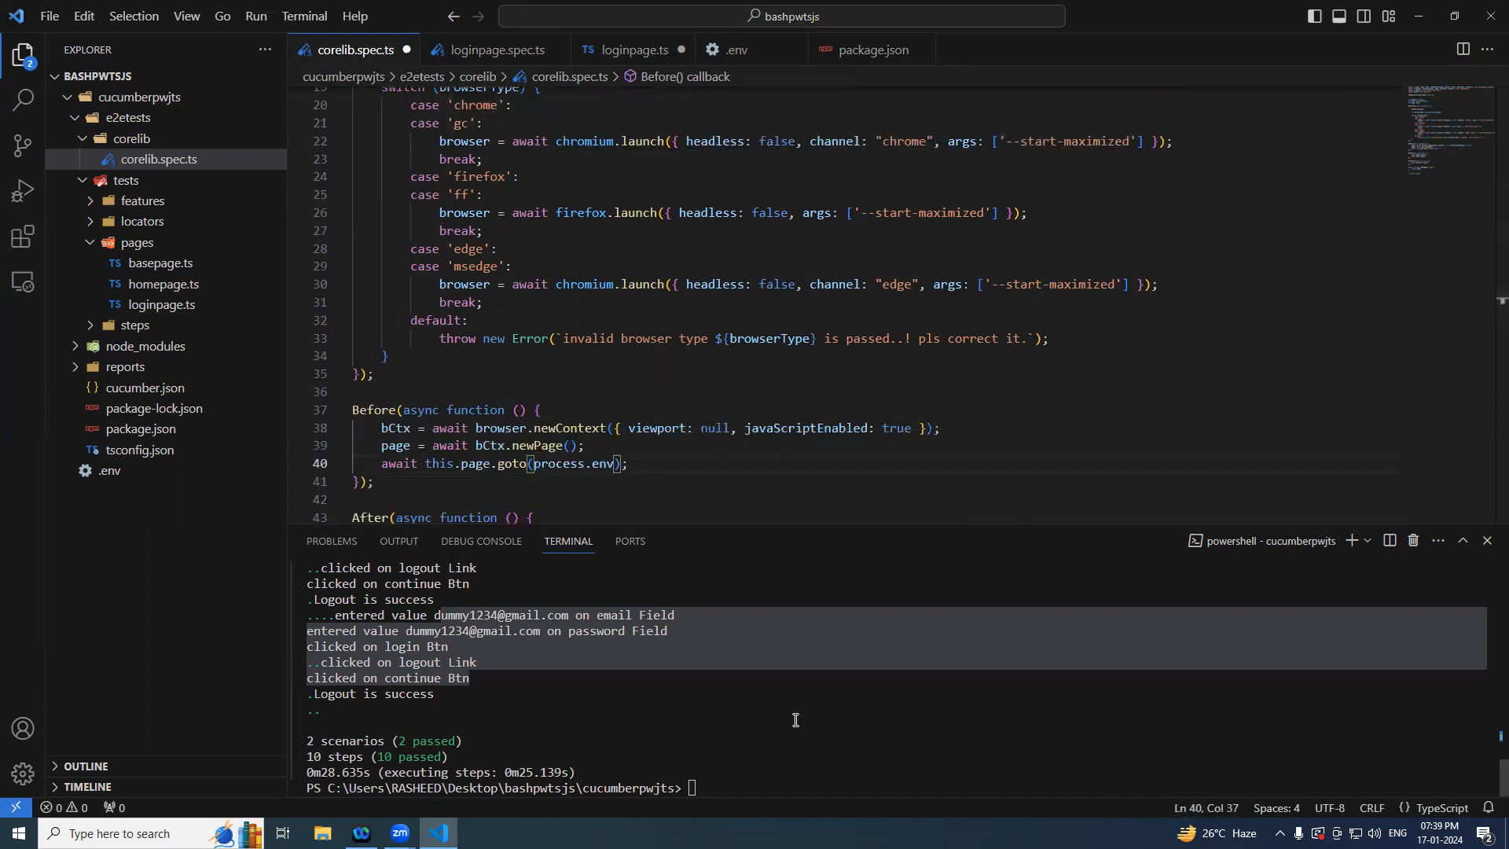
click(745, 49)
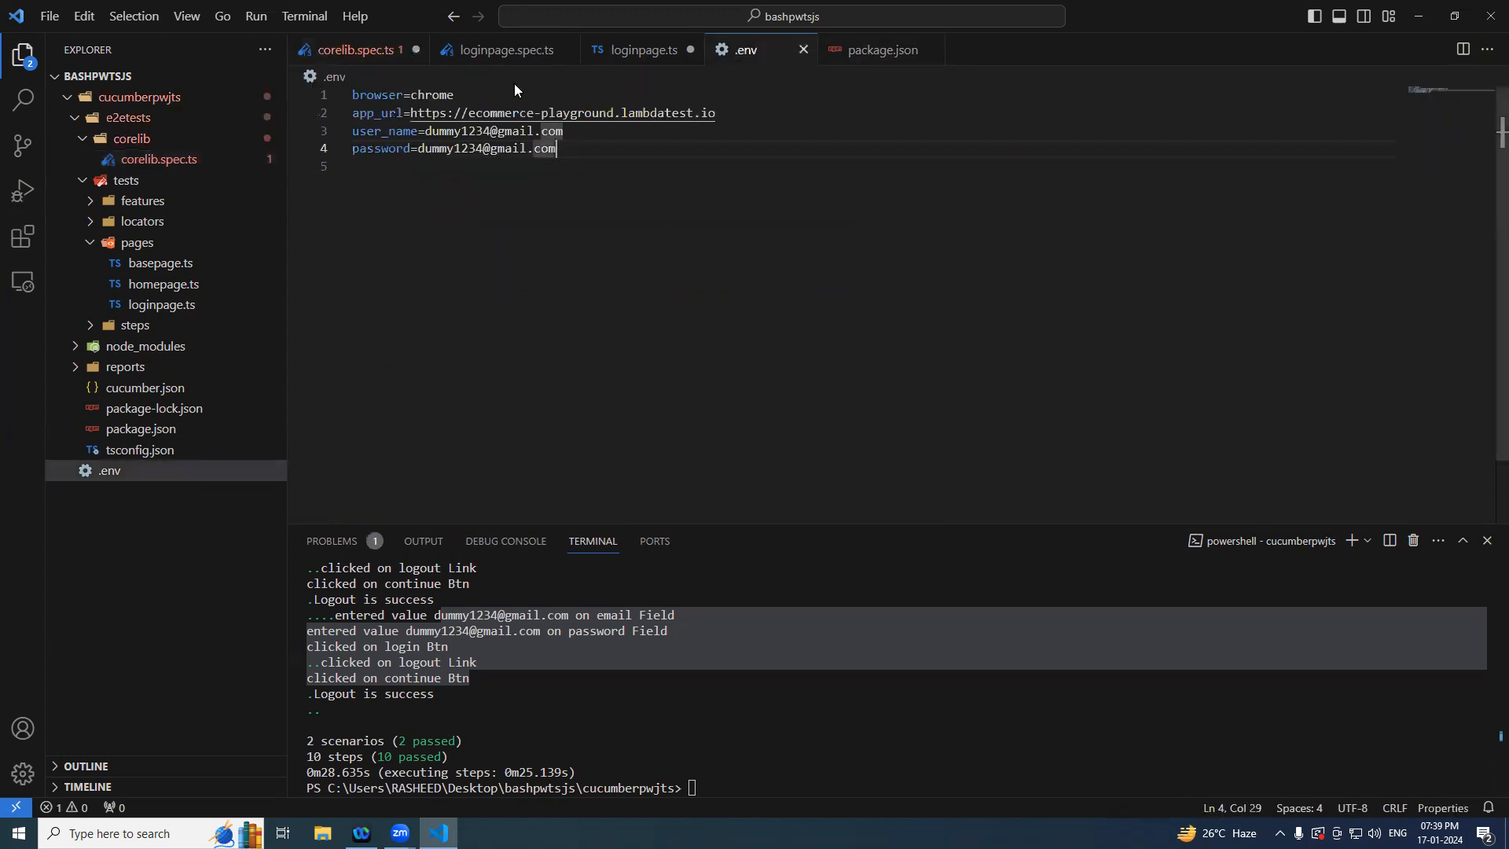
double_click(377, 113)
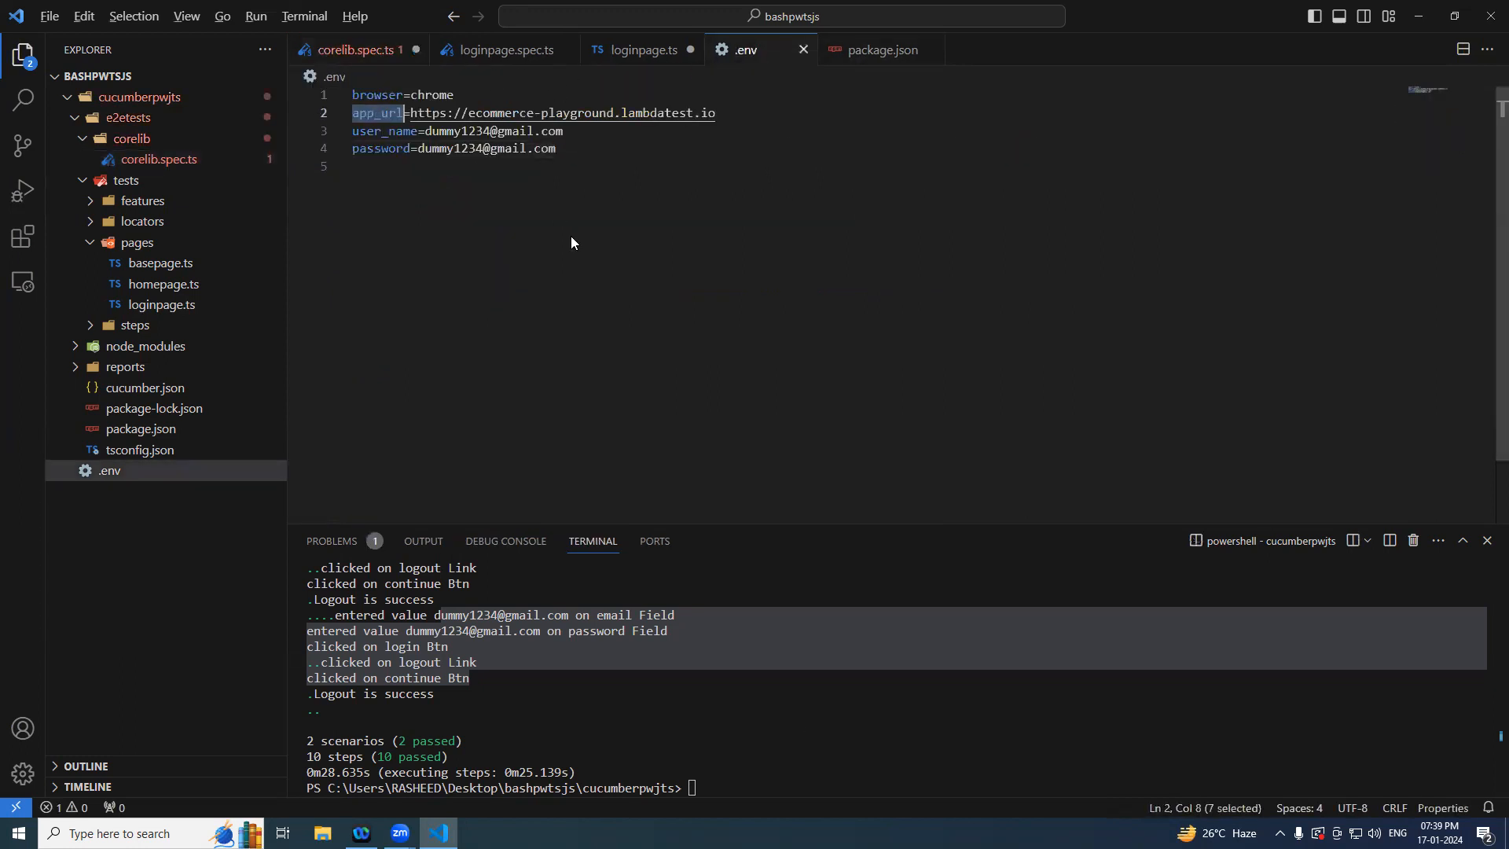
click(352, 49)
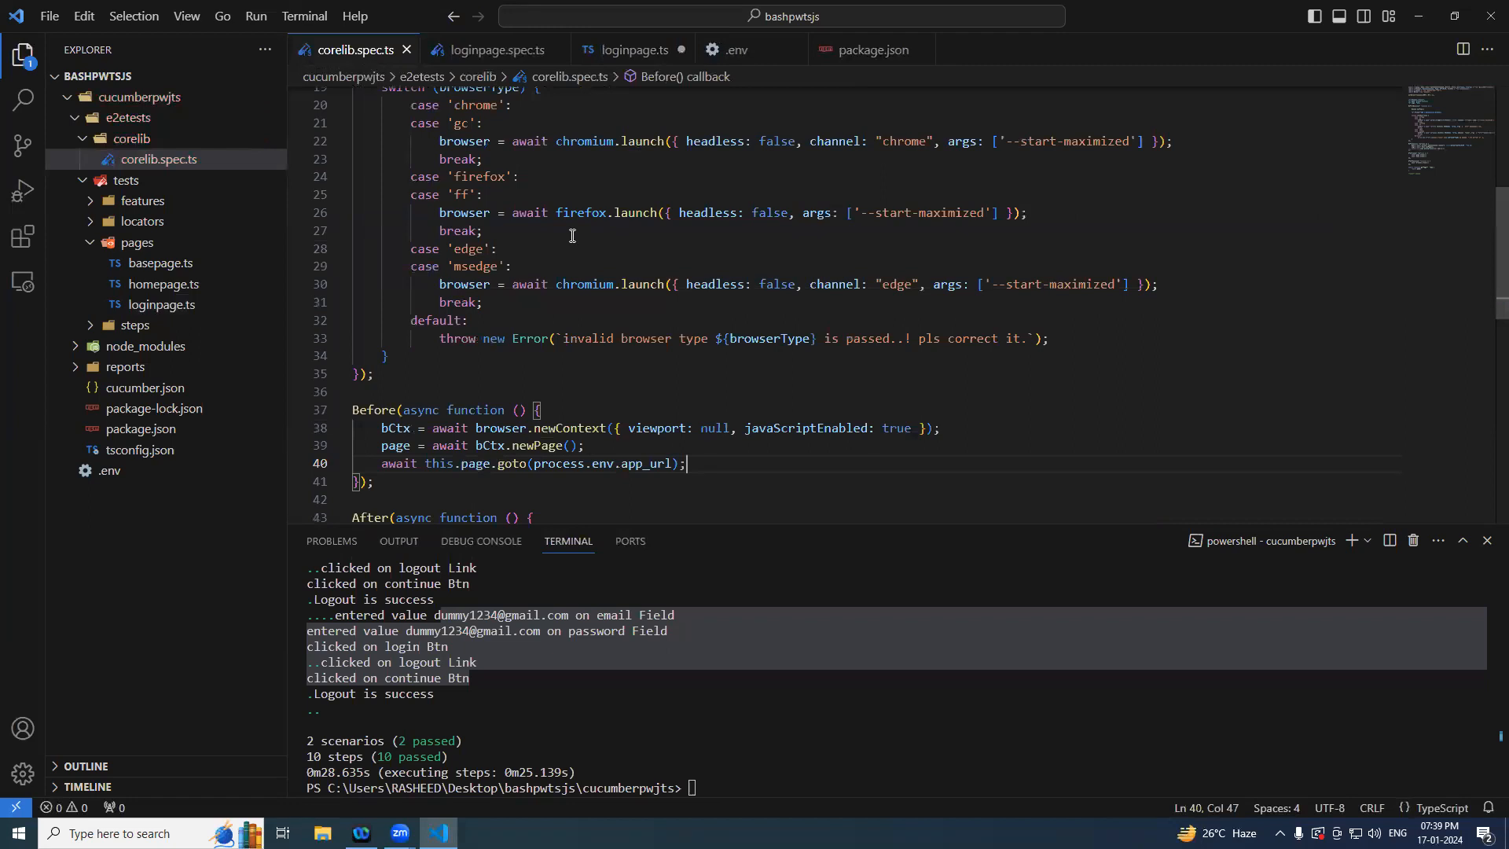
click(632, 48)
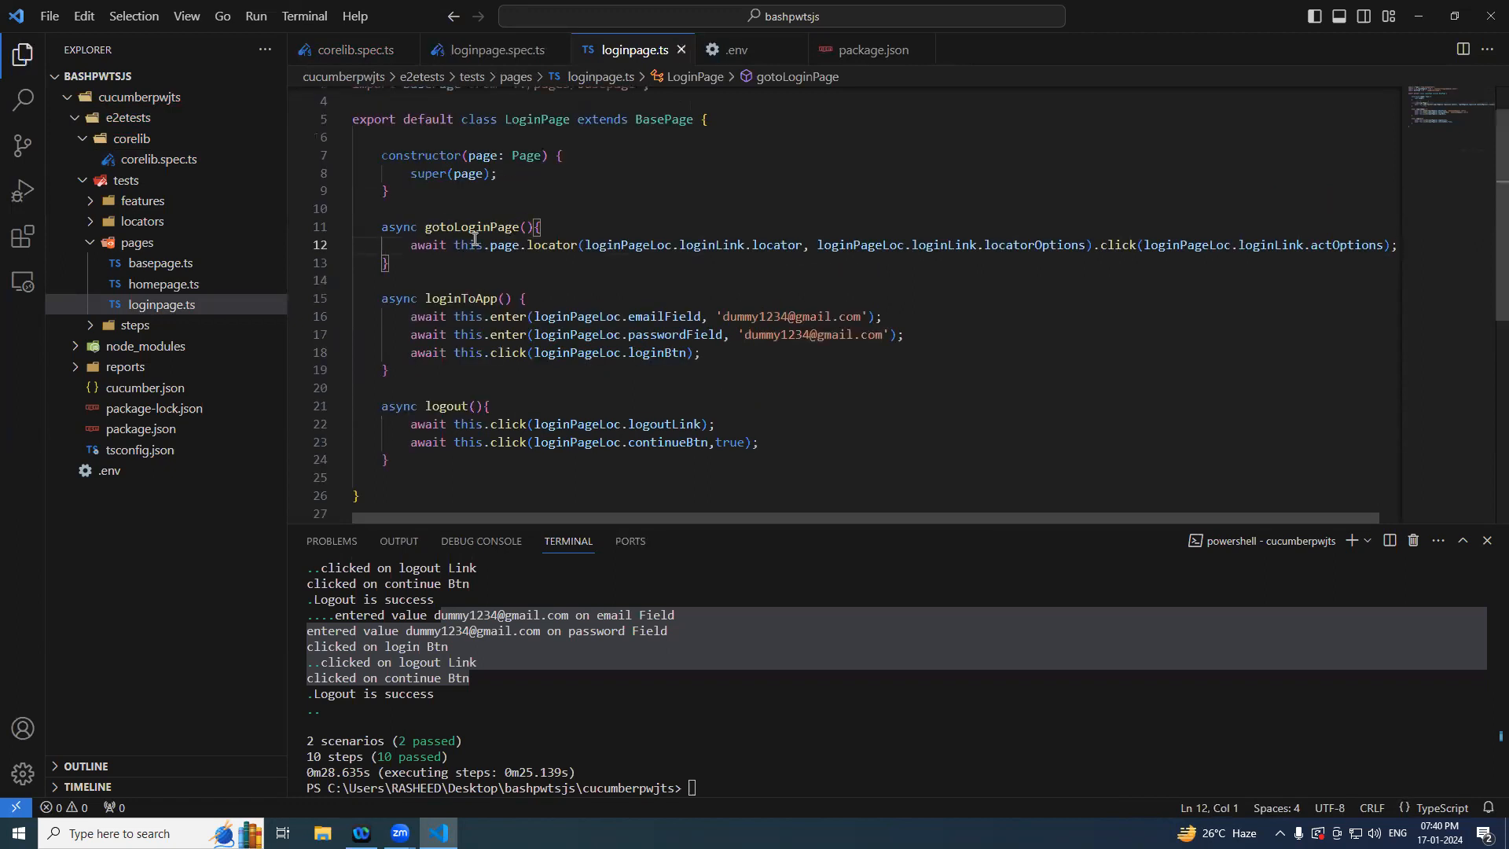
mouse_move(735, 327)
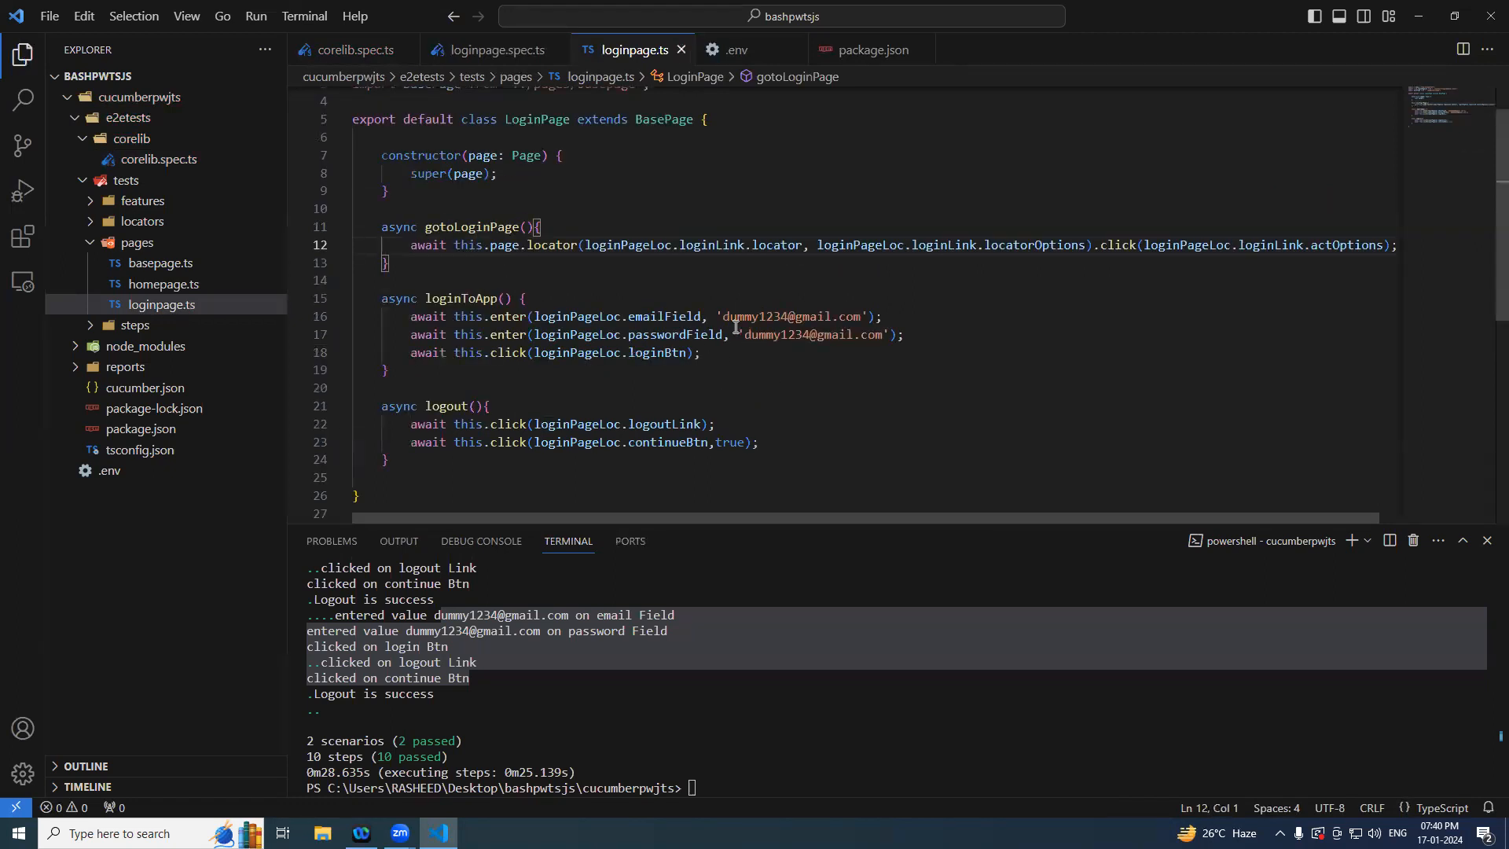
Replace the hardcoded email in loginToApp with process.env.user_name!, checking the key in .env
double_click(789, 316)
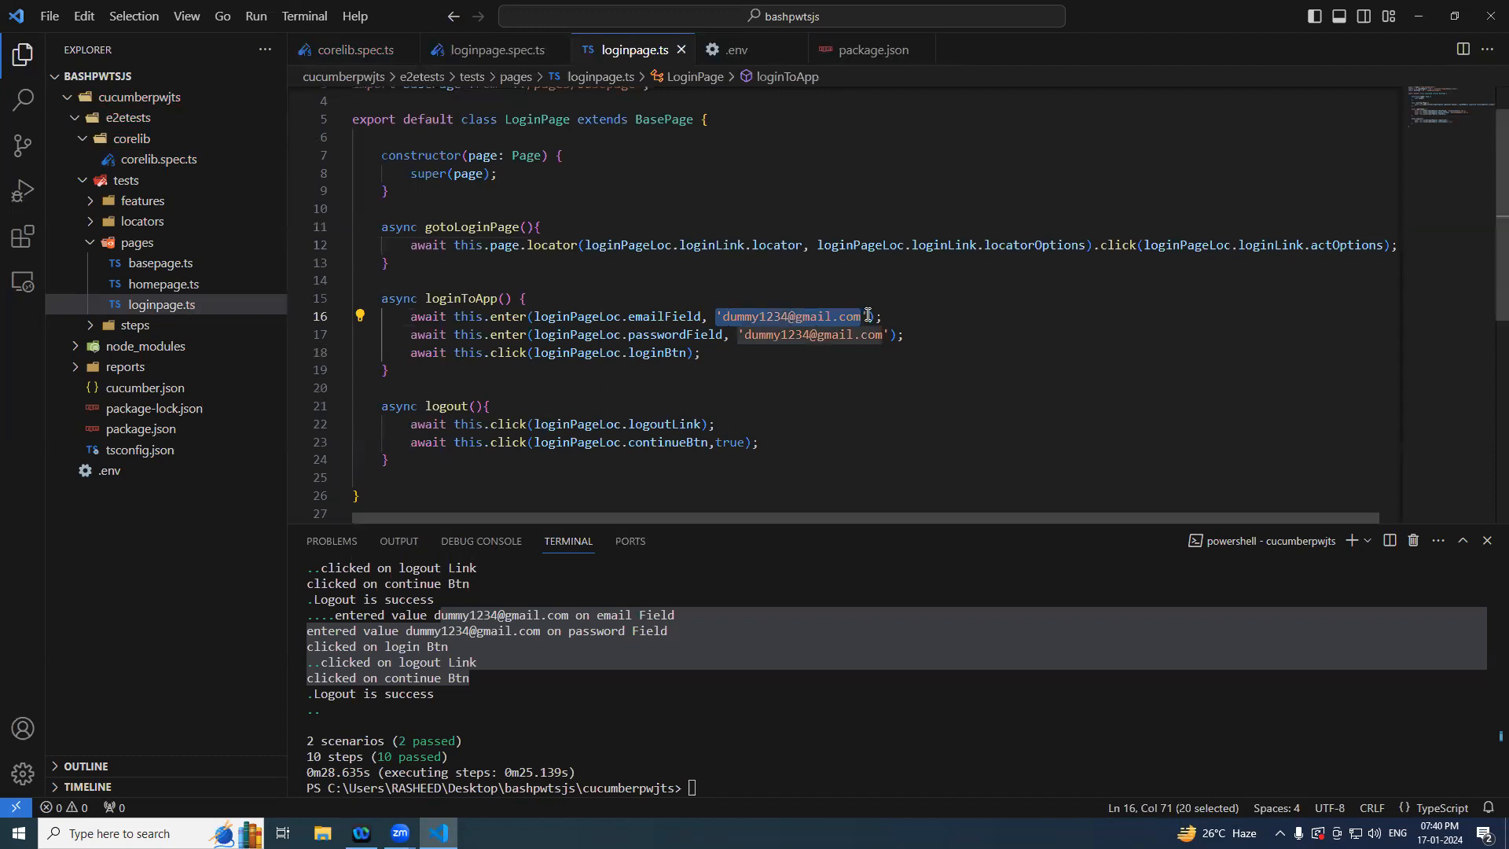
text(process)
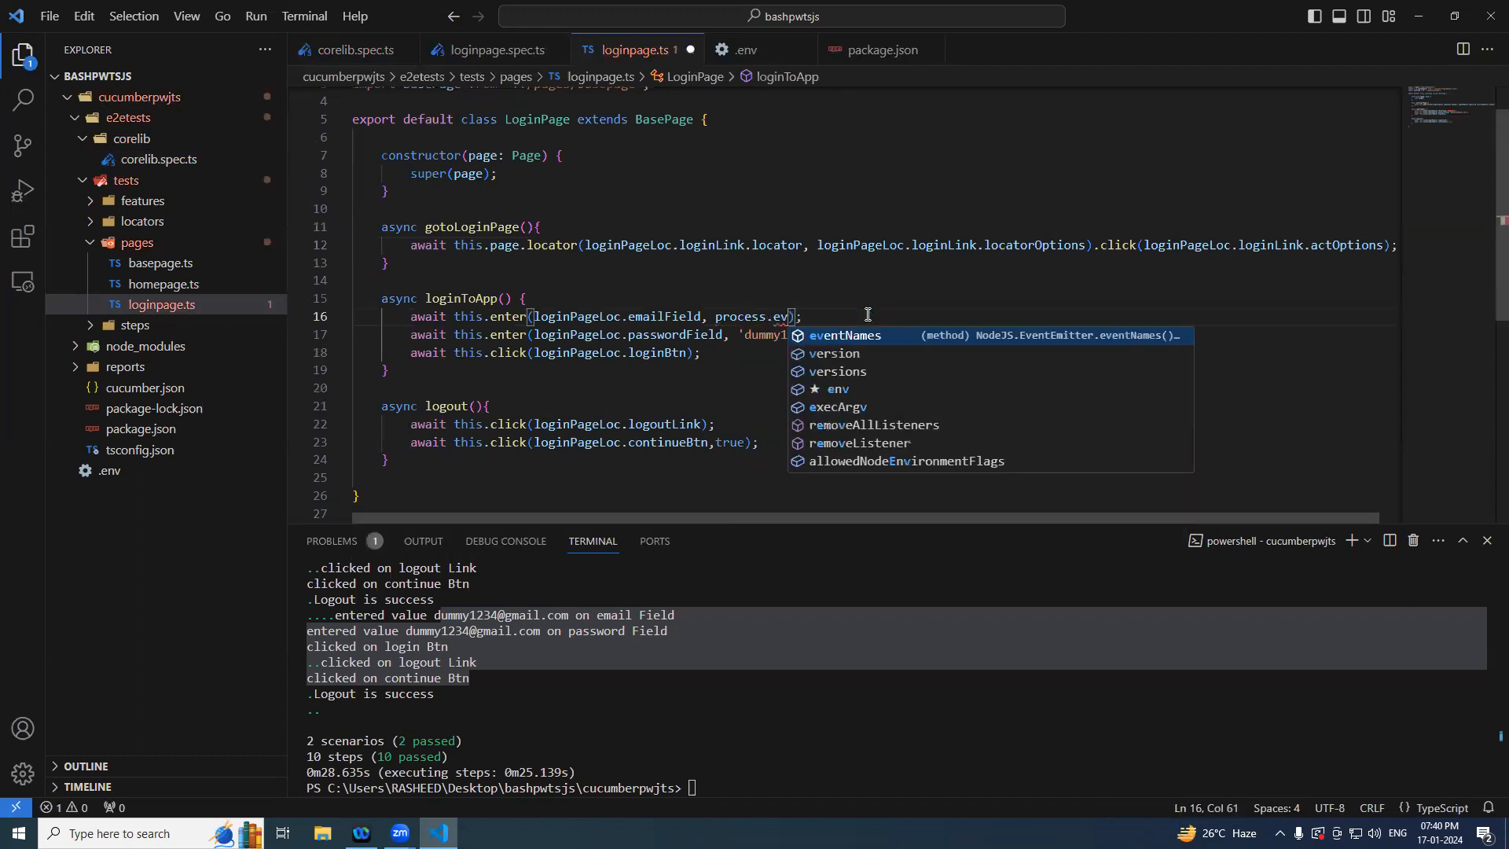
text(us)
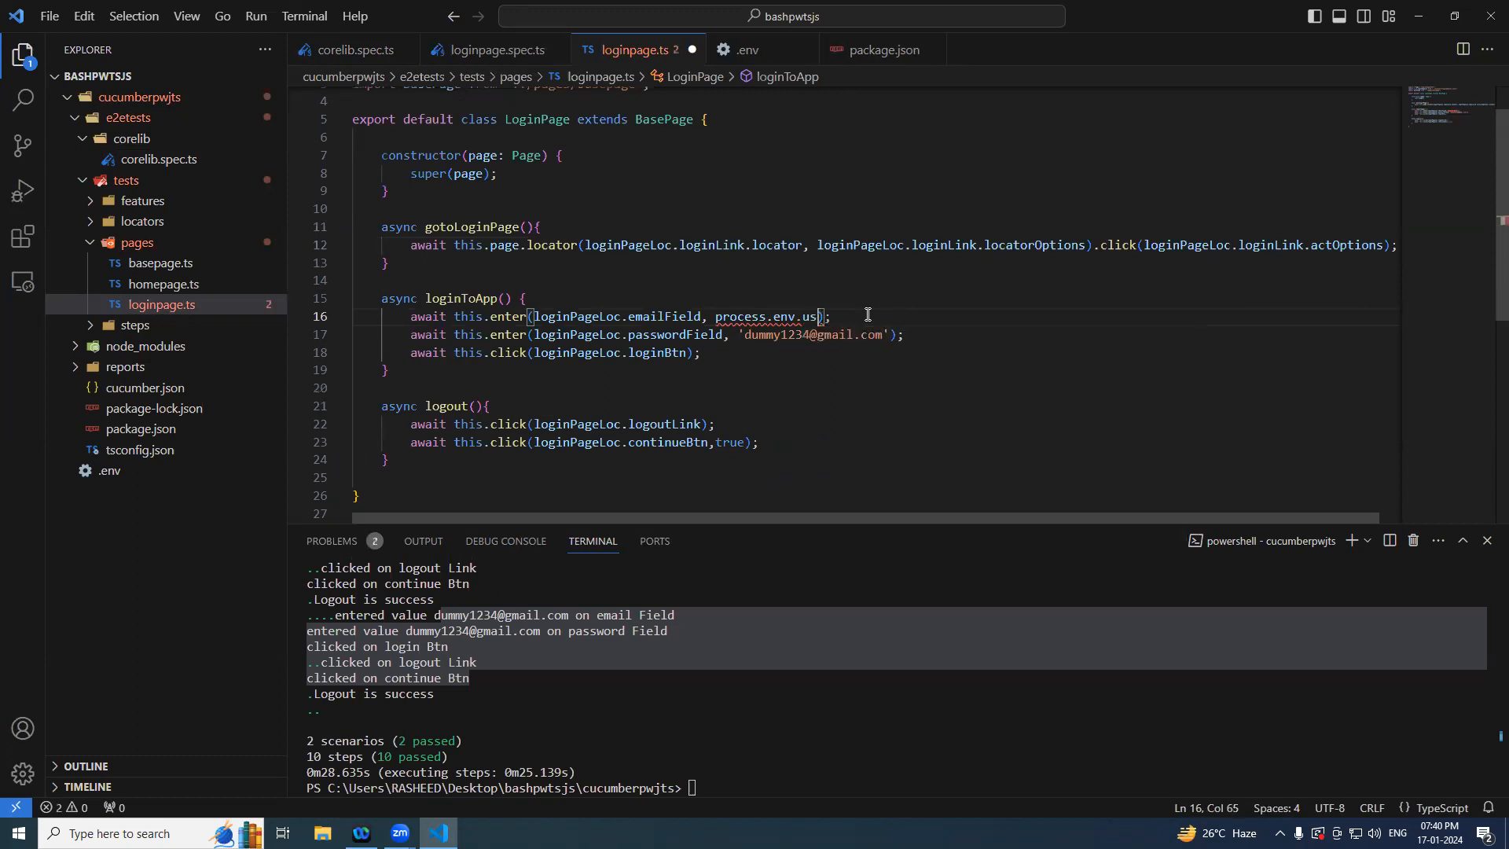
click(745, 49)
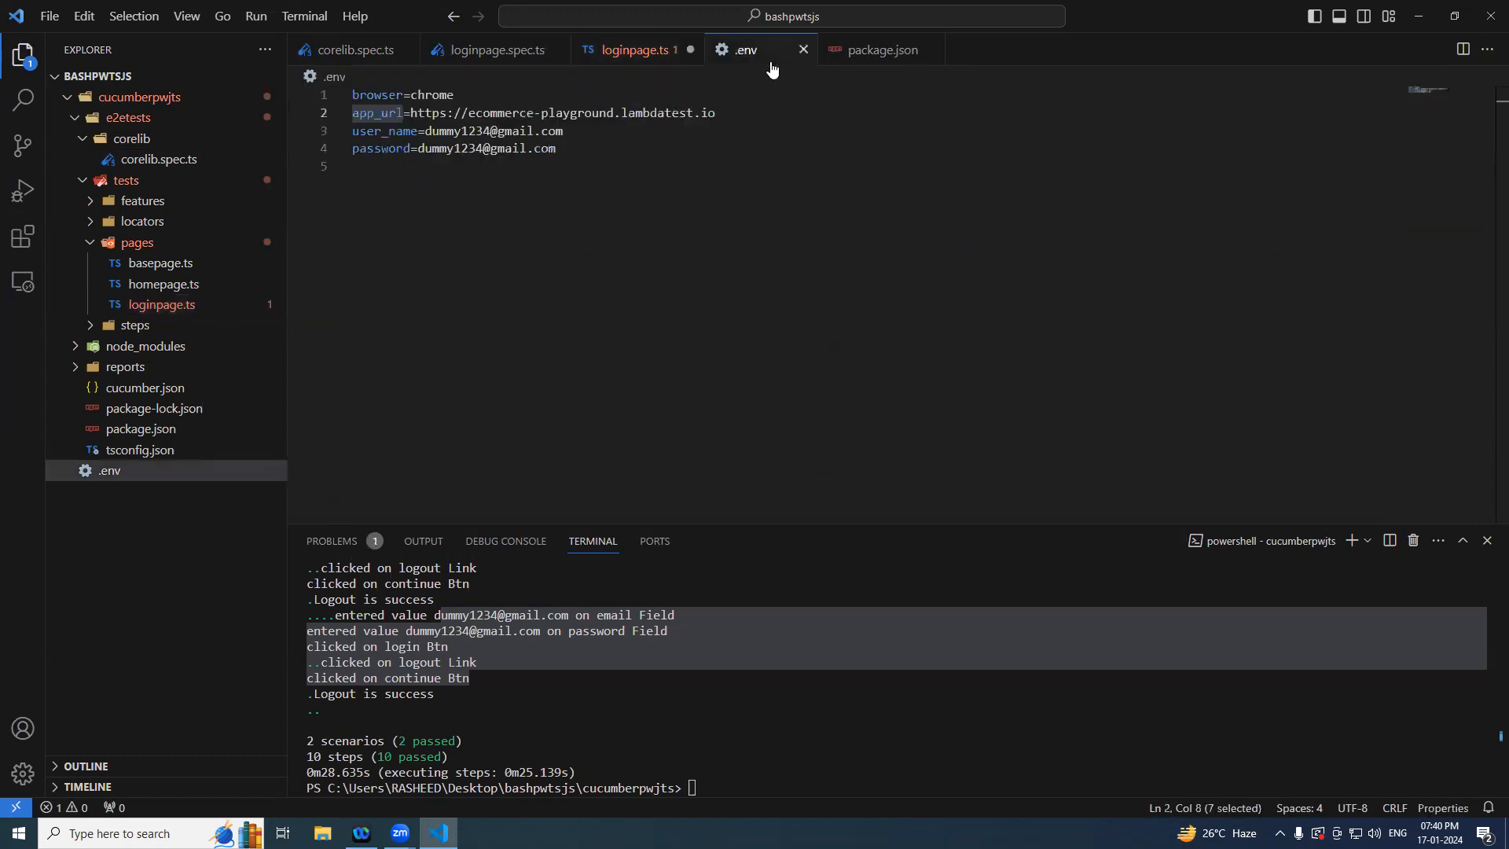
double_click(383, 132)
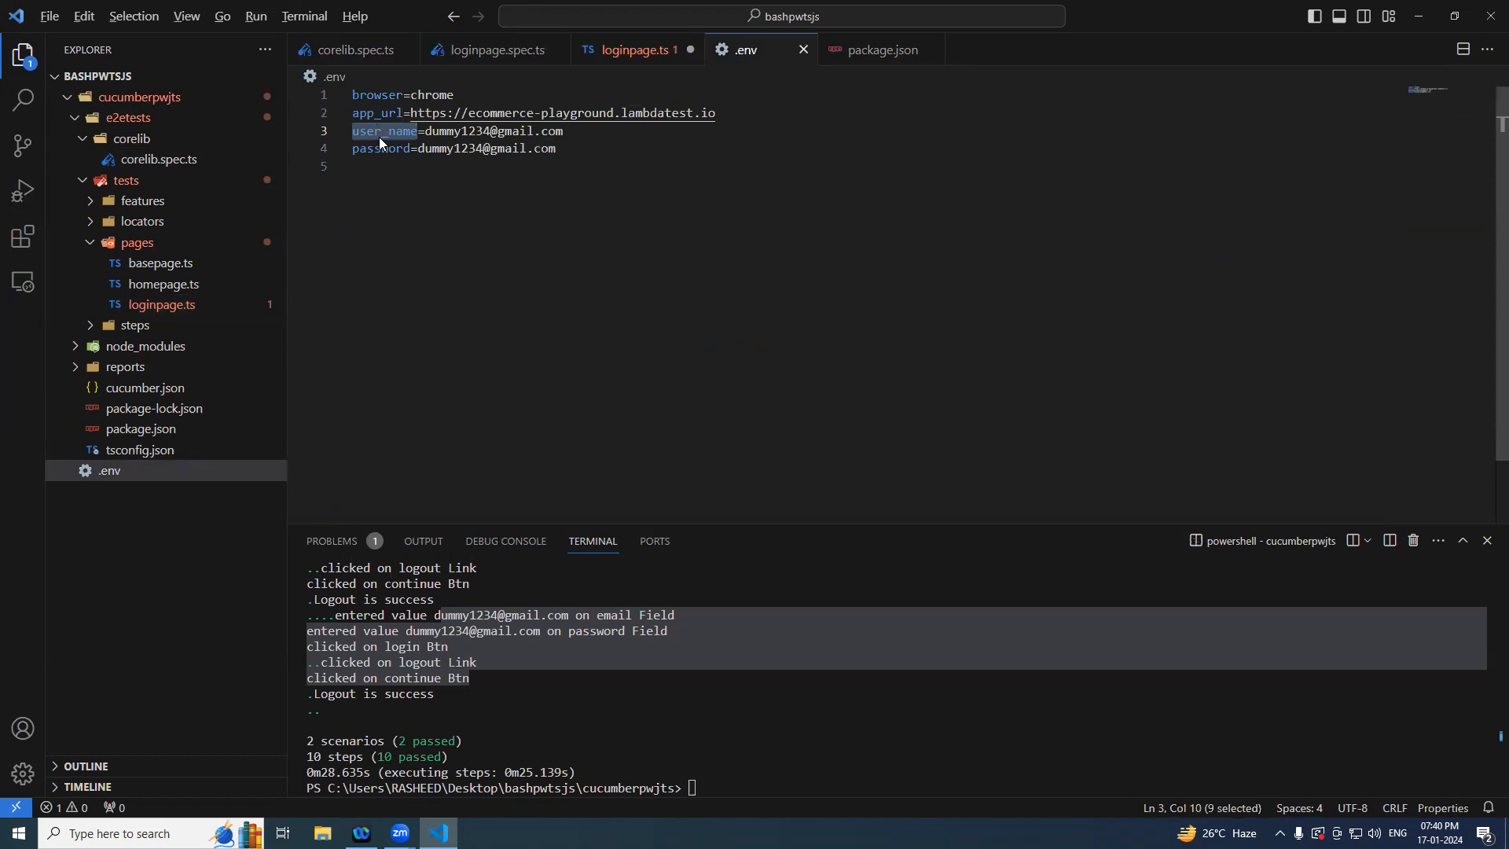
click(640, 49)
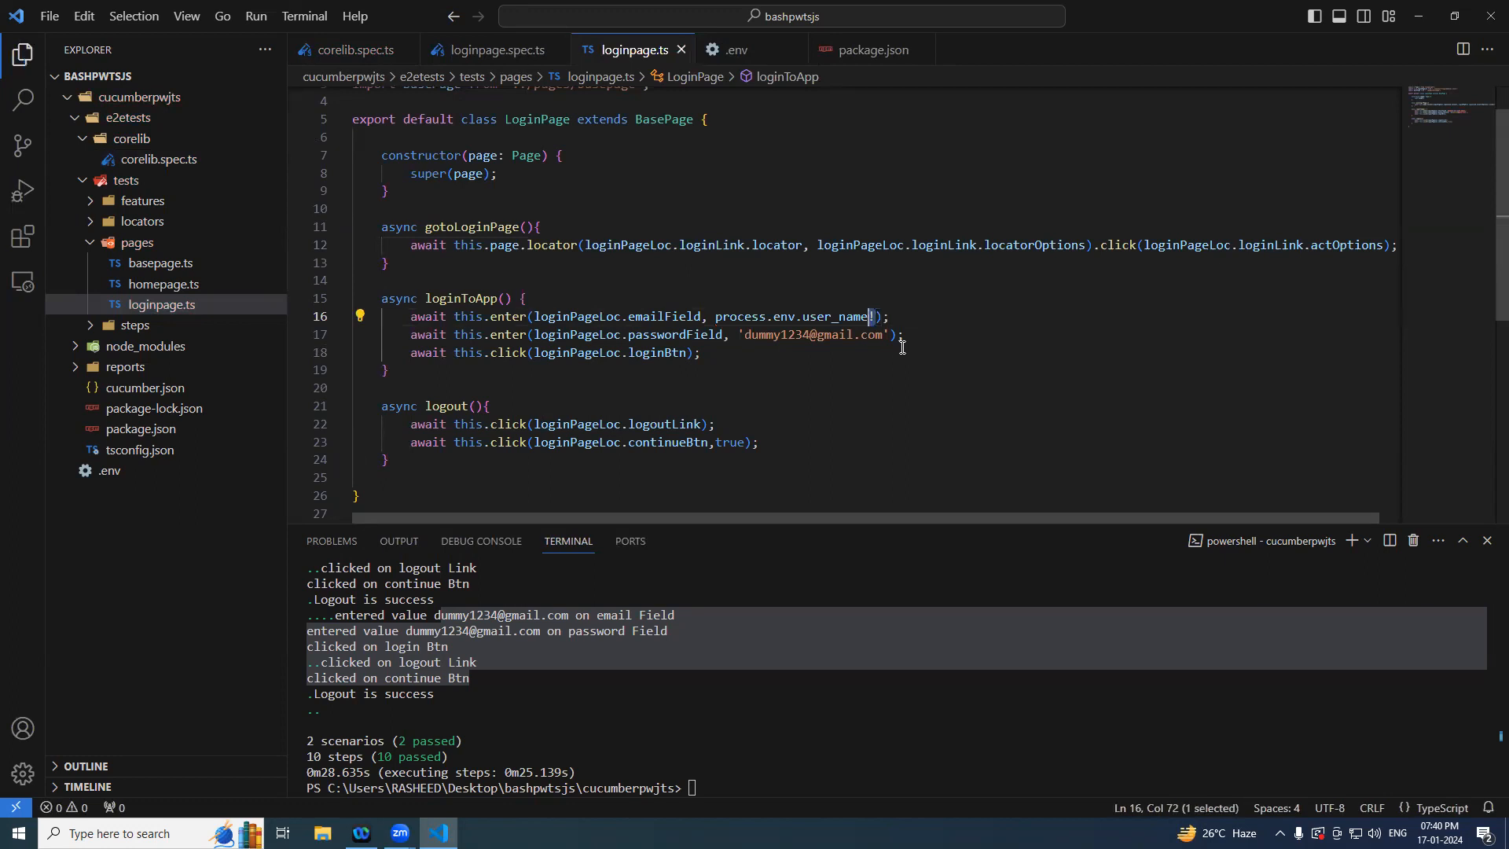
click(817, 333)
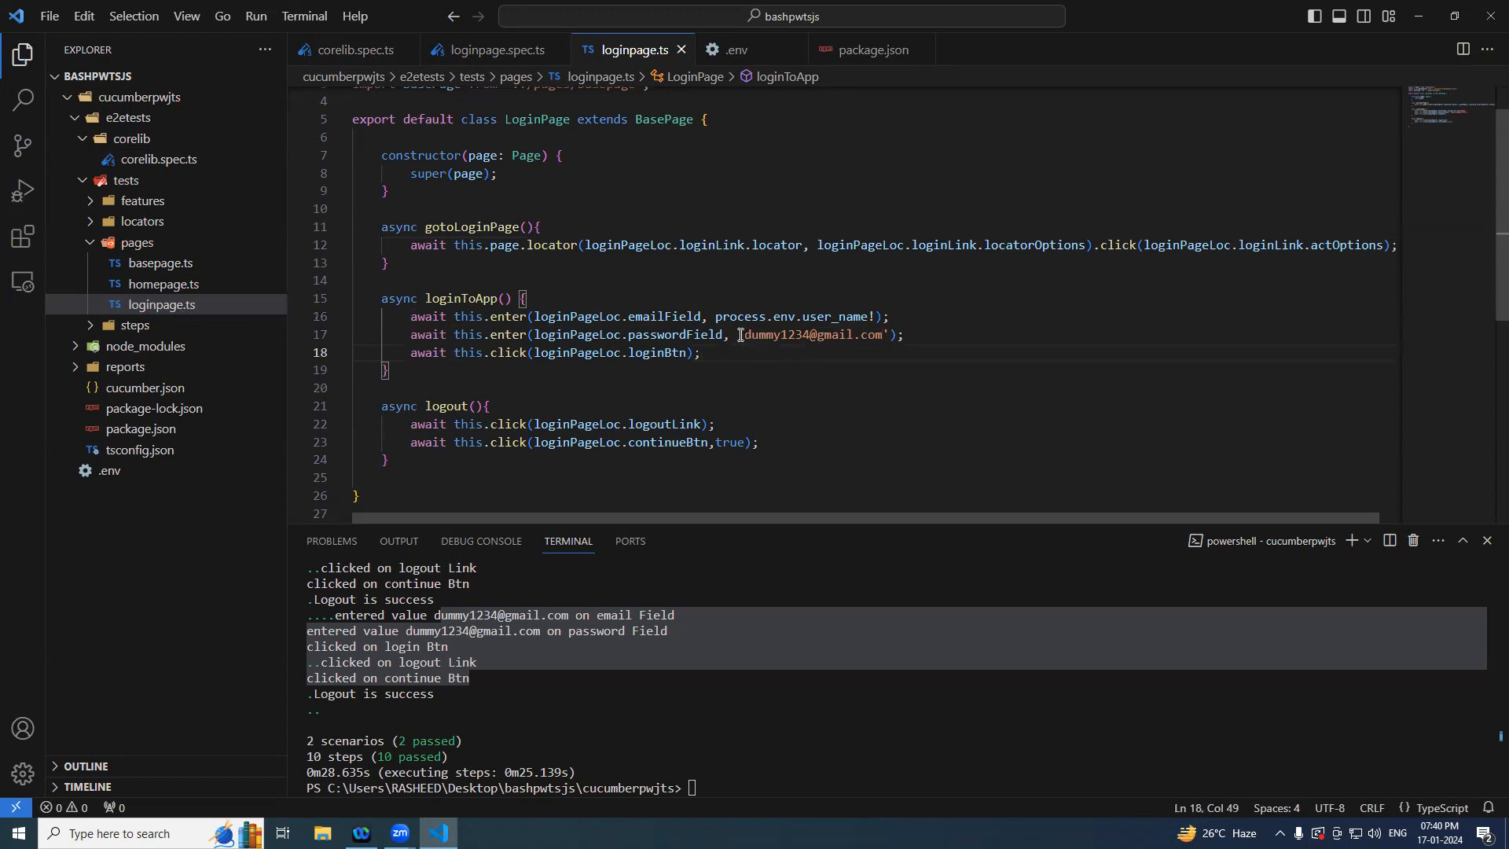
Replace the hardcoded password with process.env.password! and return to corelib.spec.ts
drag(740, 333, 888, 333)
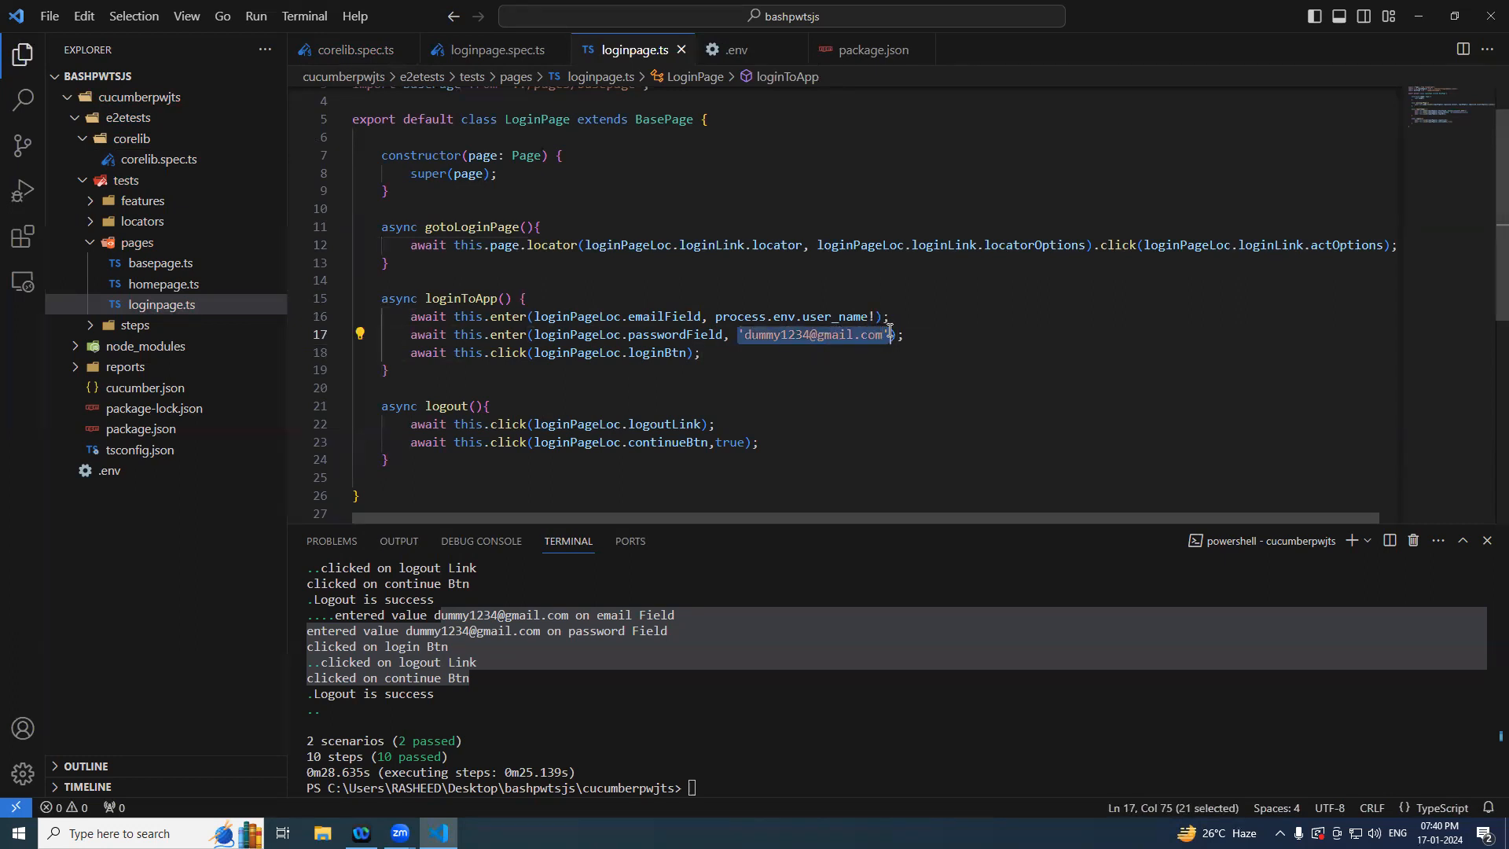
text(process)
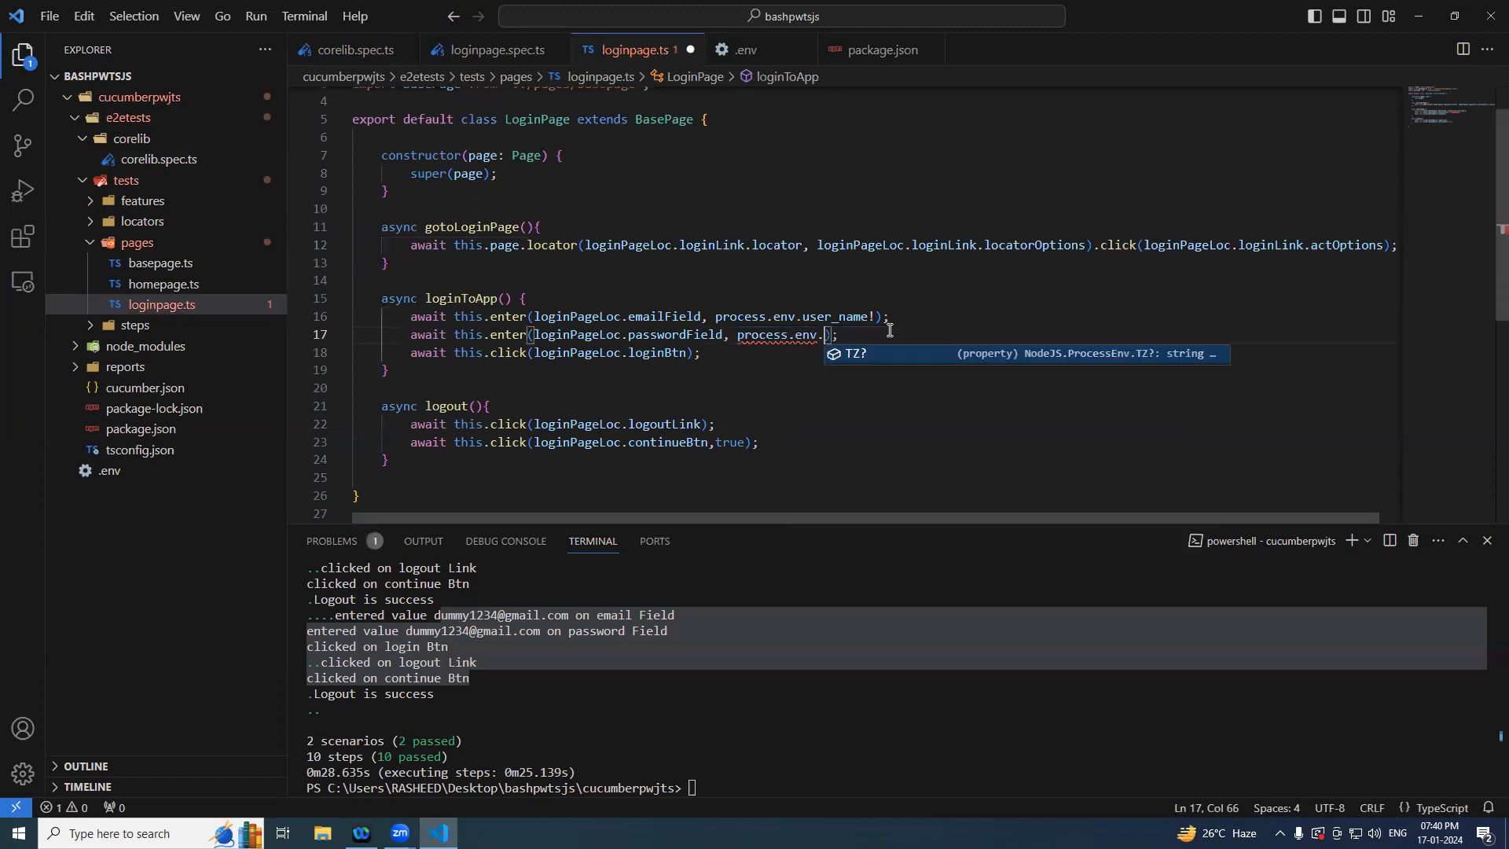
text(password!)
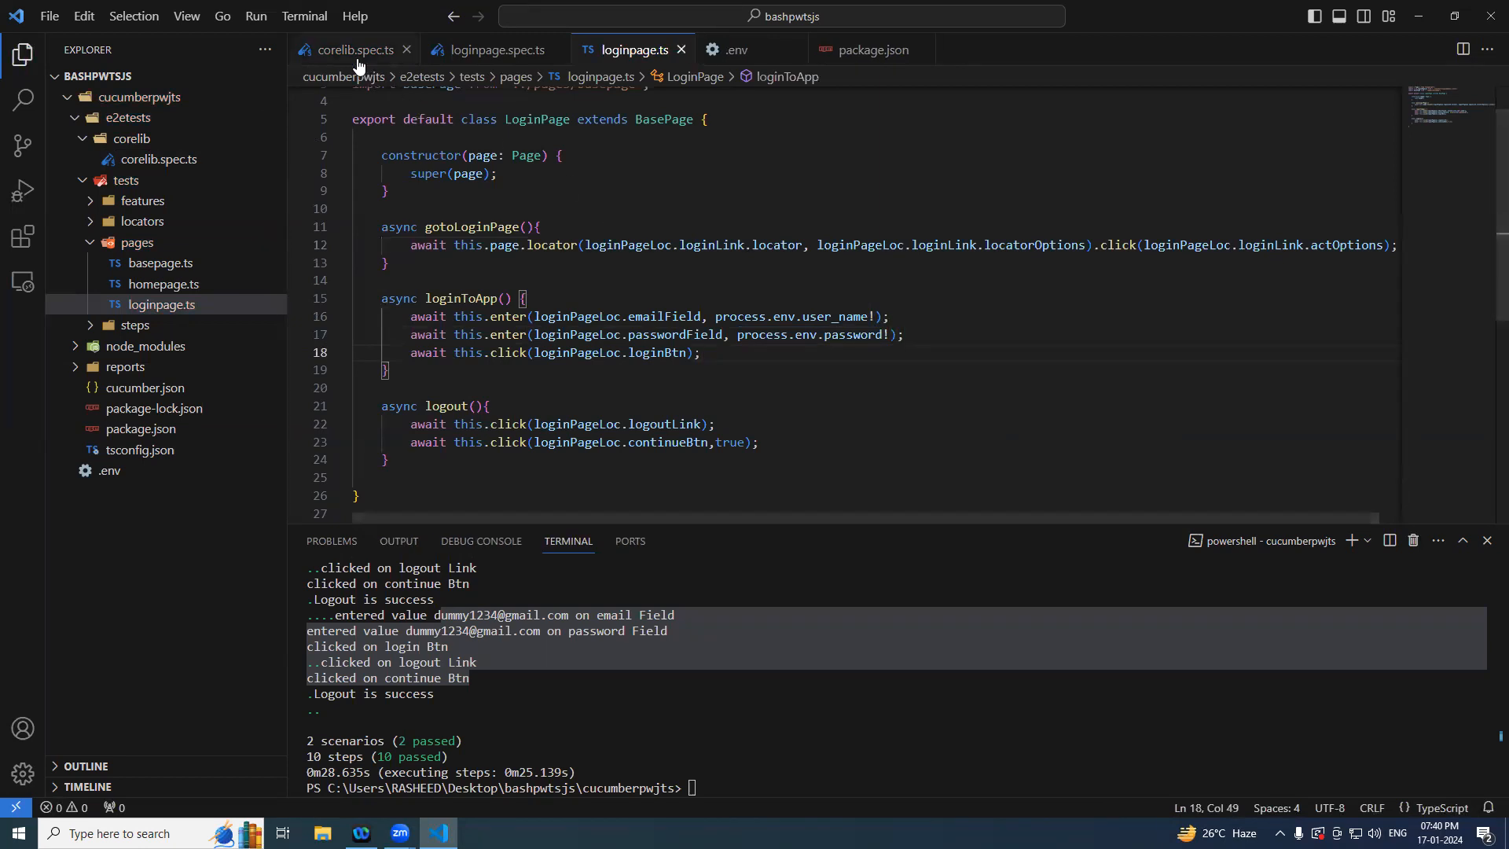
click(356, 48)
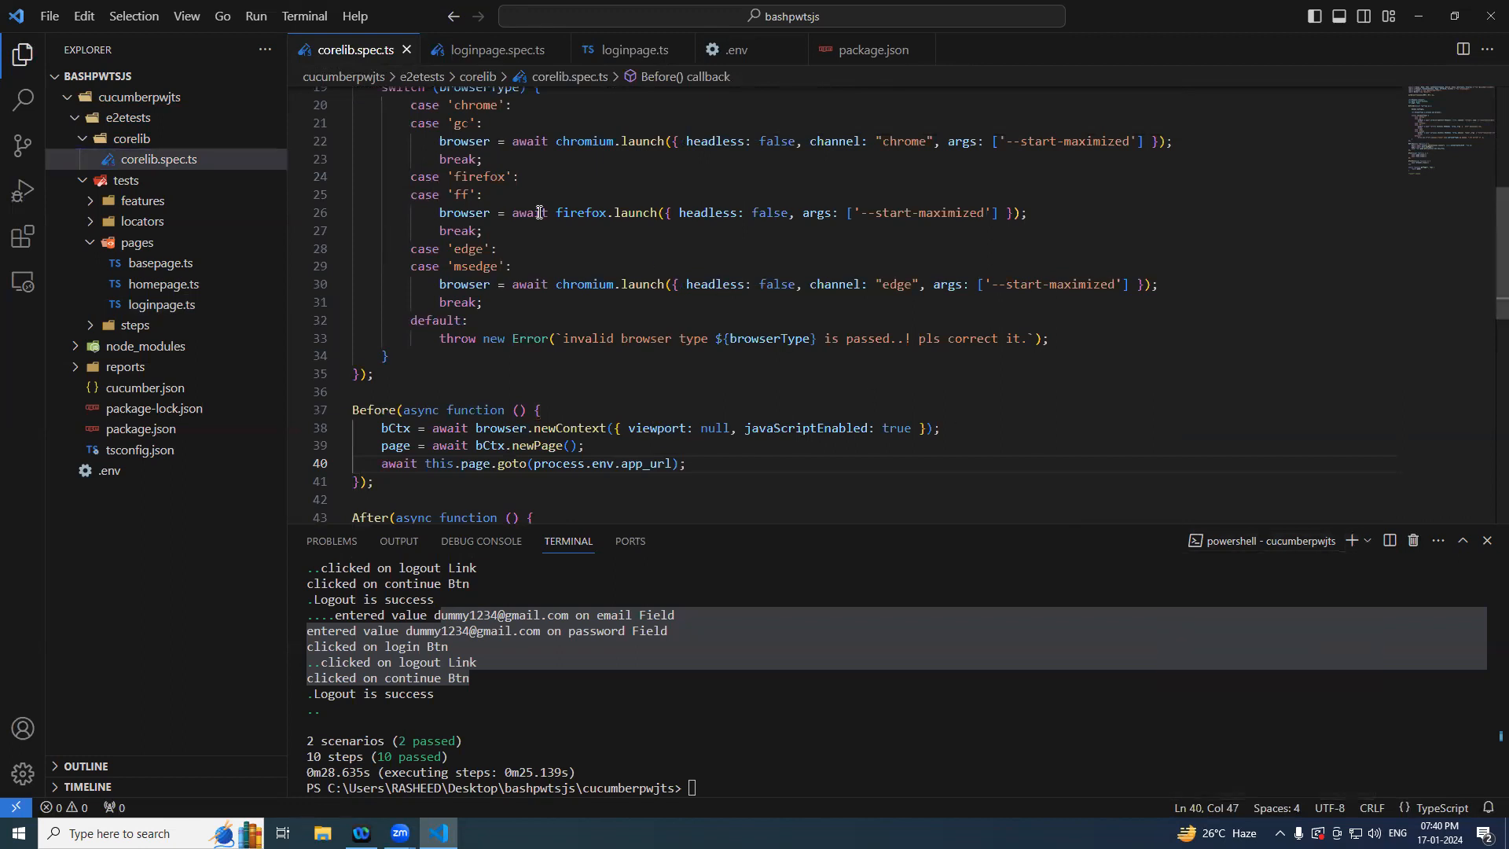
Change browser=chrome to browser=edge in .env, matching the case names in corelib.spec.ts
double_click(475, 200)
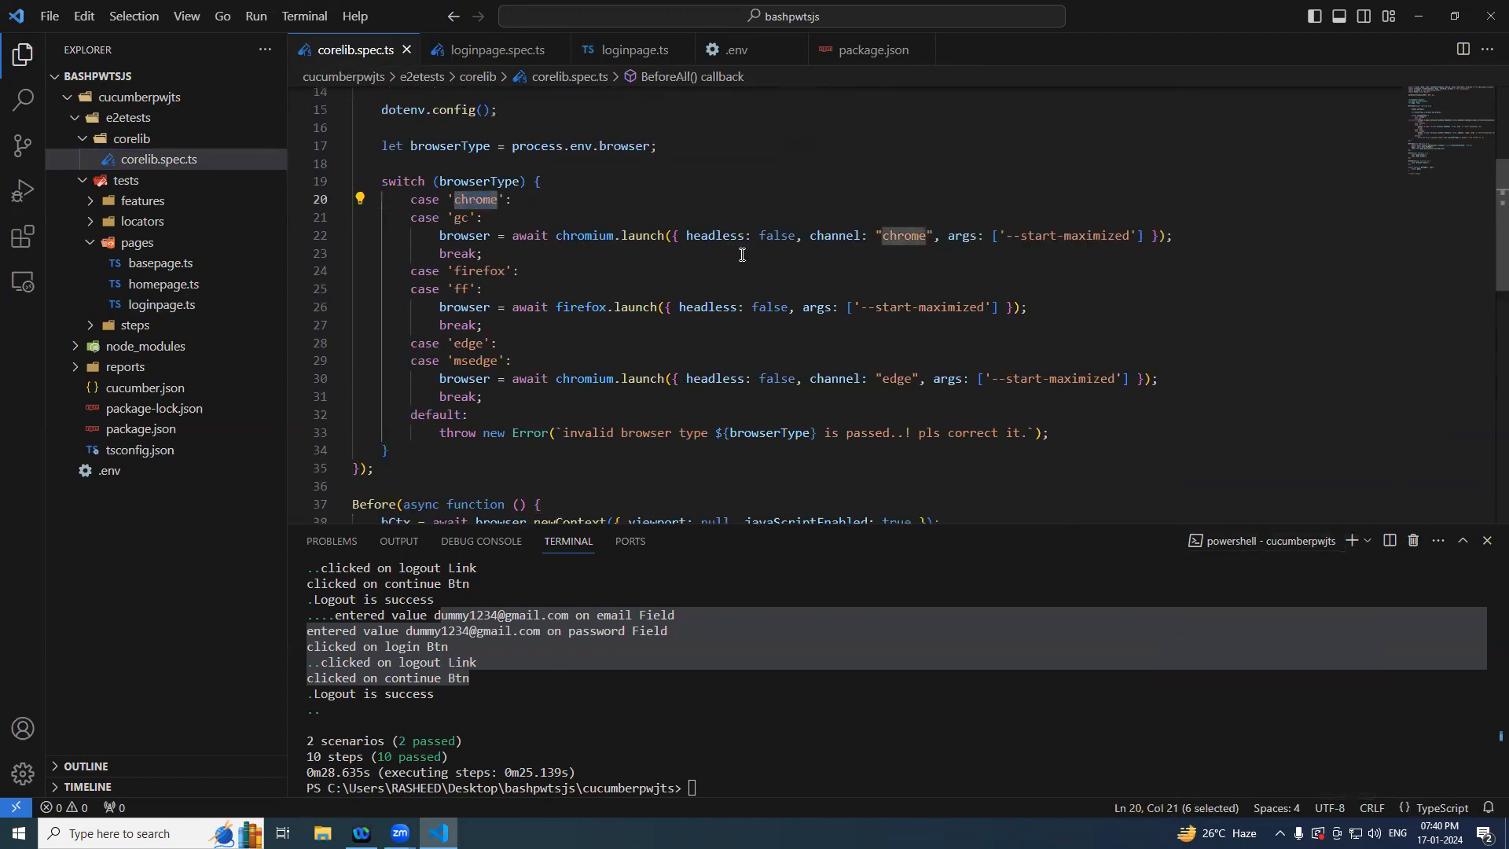
click(737, 49)
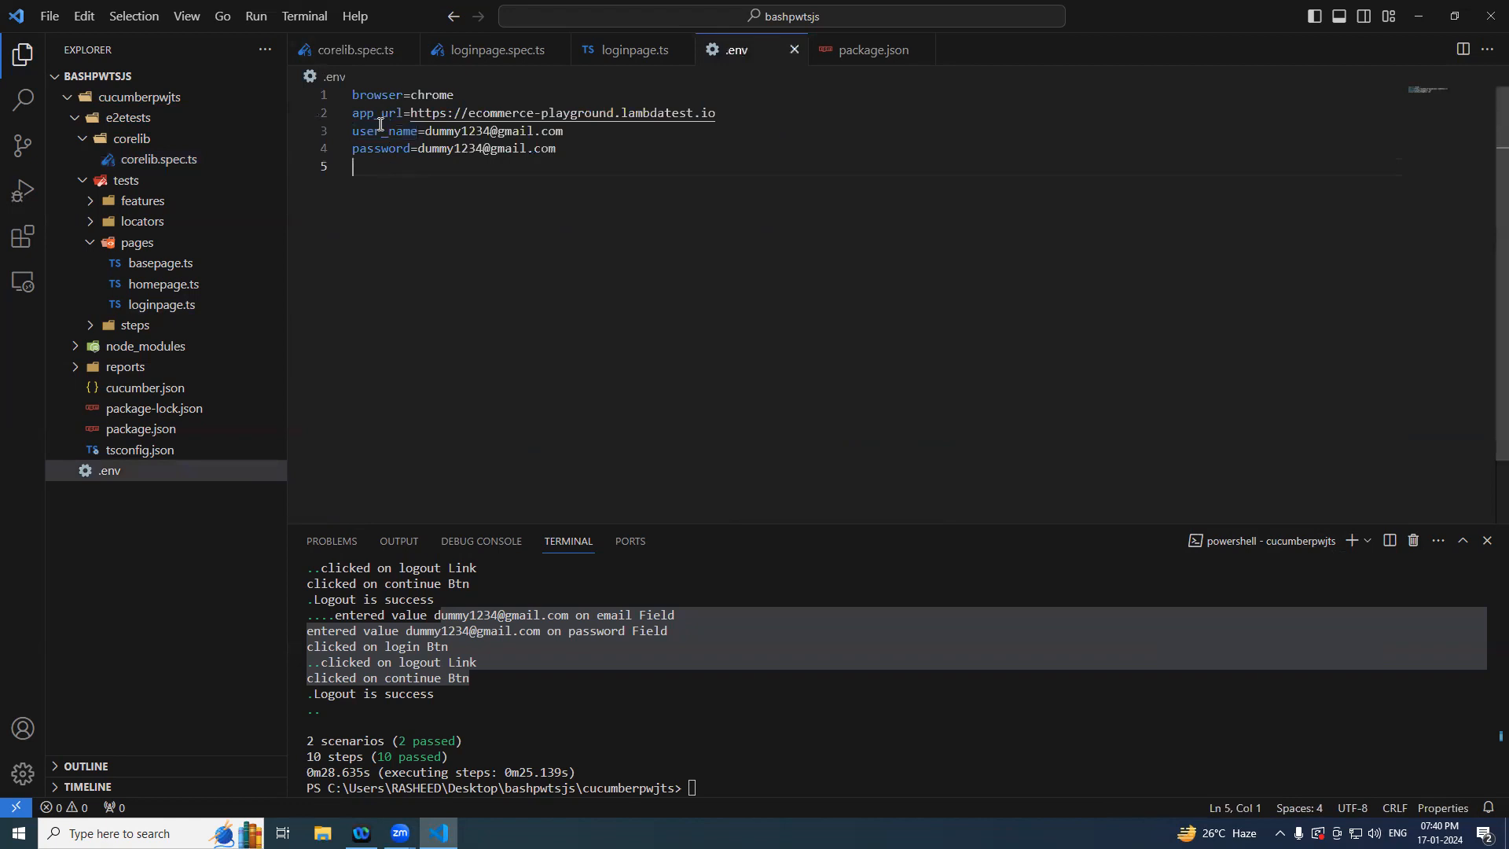
text(edge)
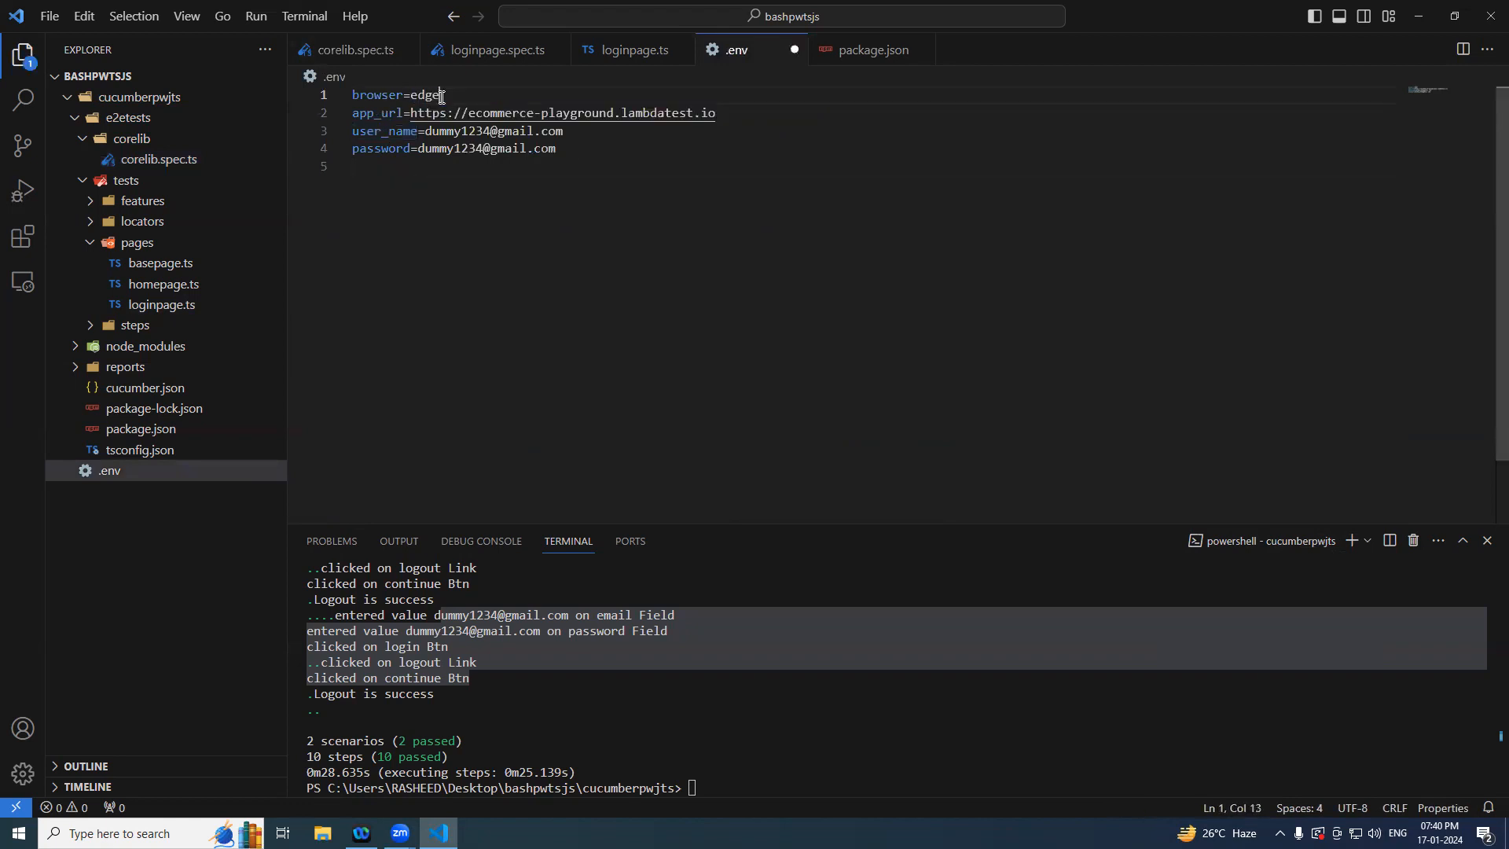
click(351, 49)
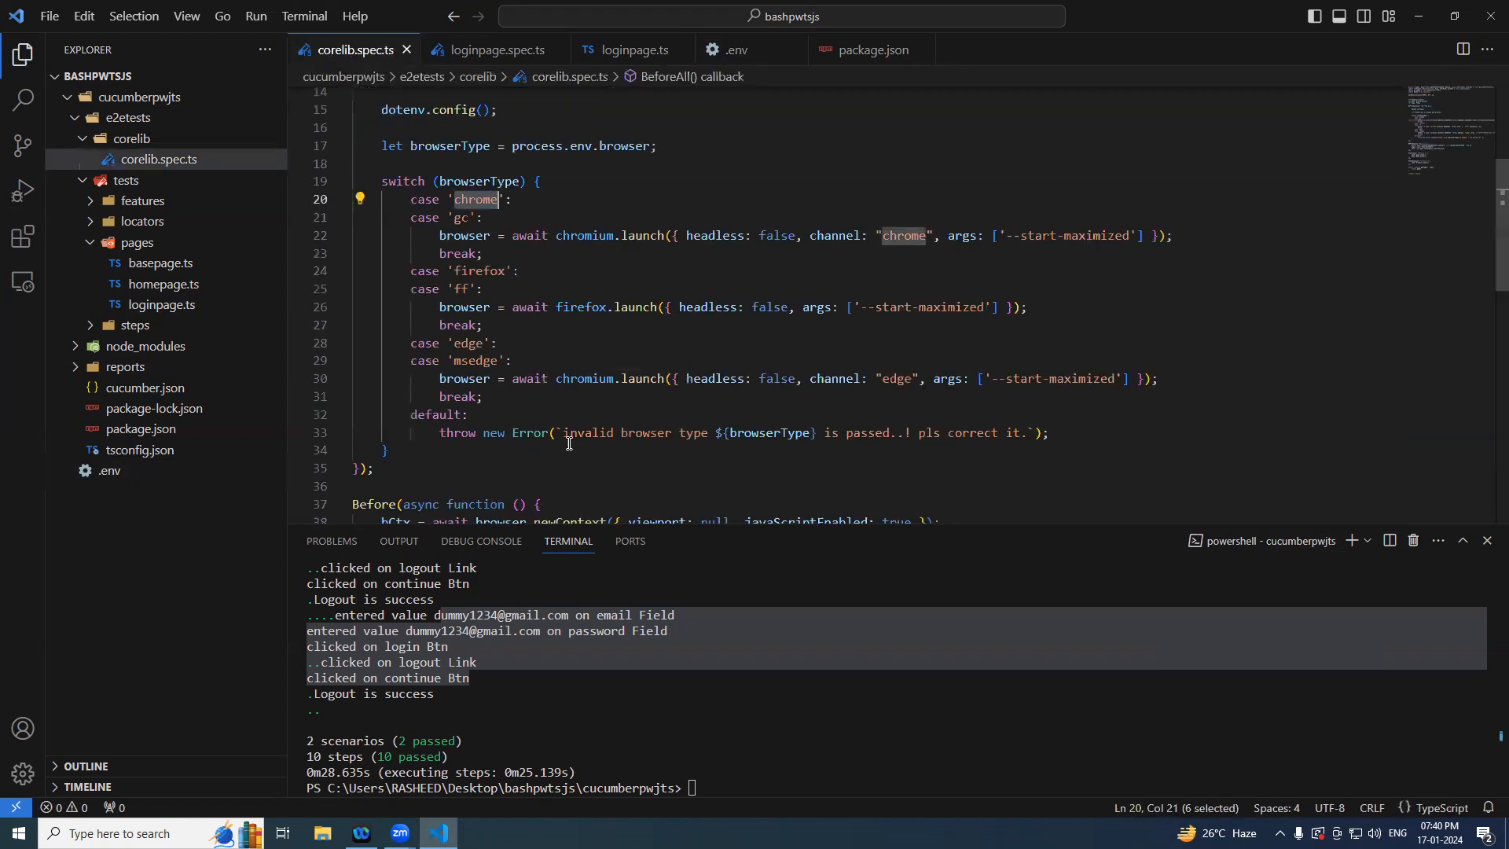
drag(567, 522, 567, 426)
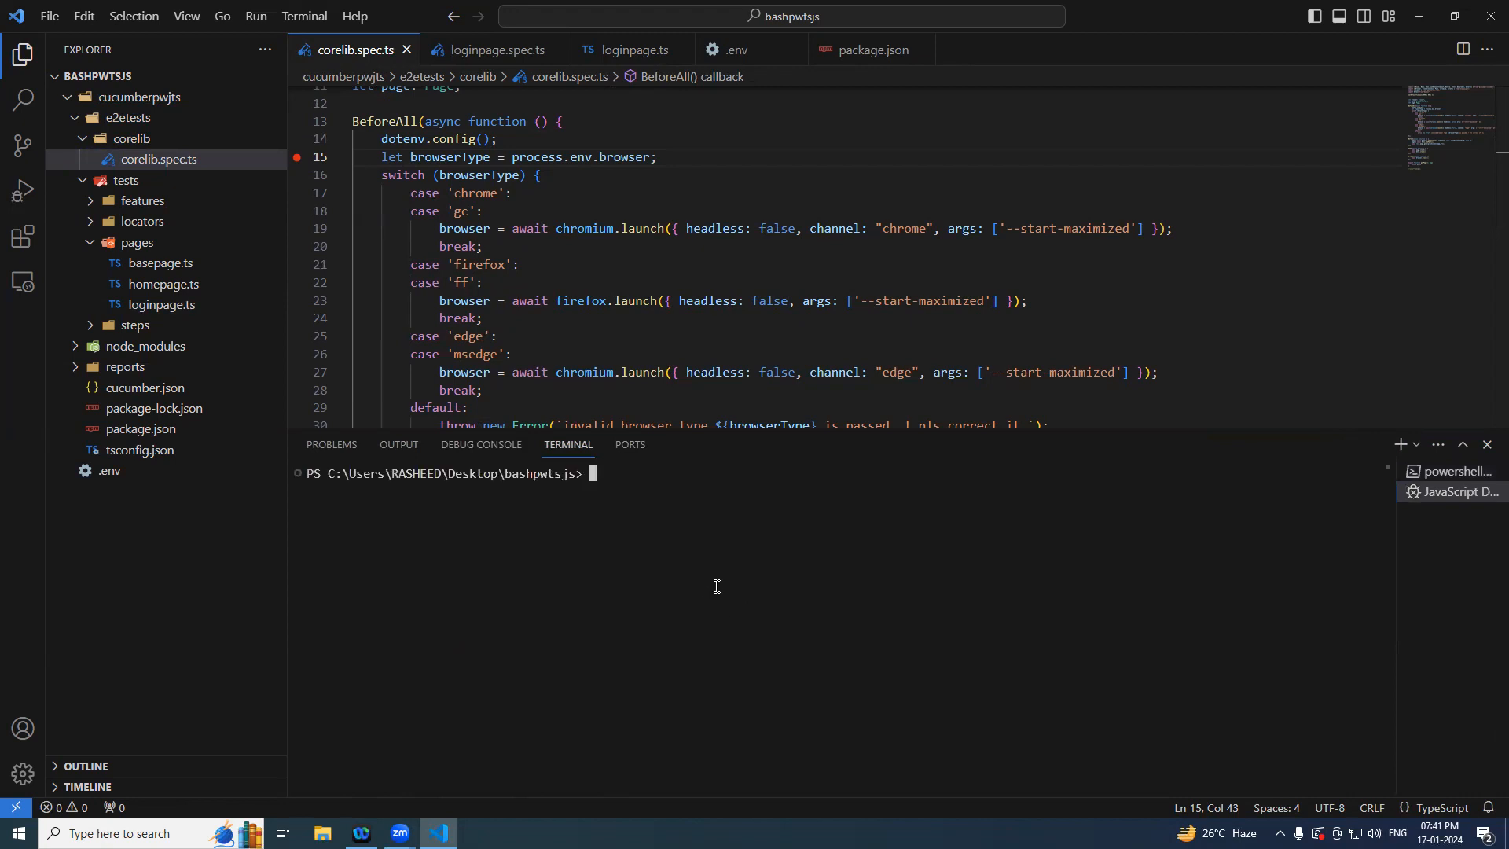
In the JavaScript Debug Terminal, cd .\cucumberpwjts\ and run npm test under the debugger
text(cd .\cucumberpwjts\)
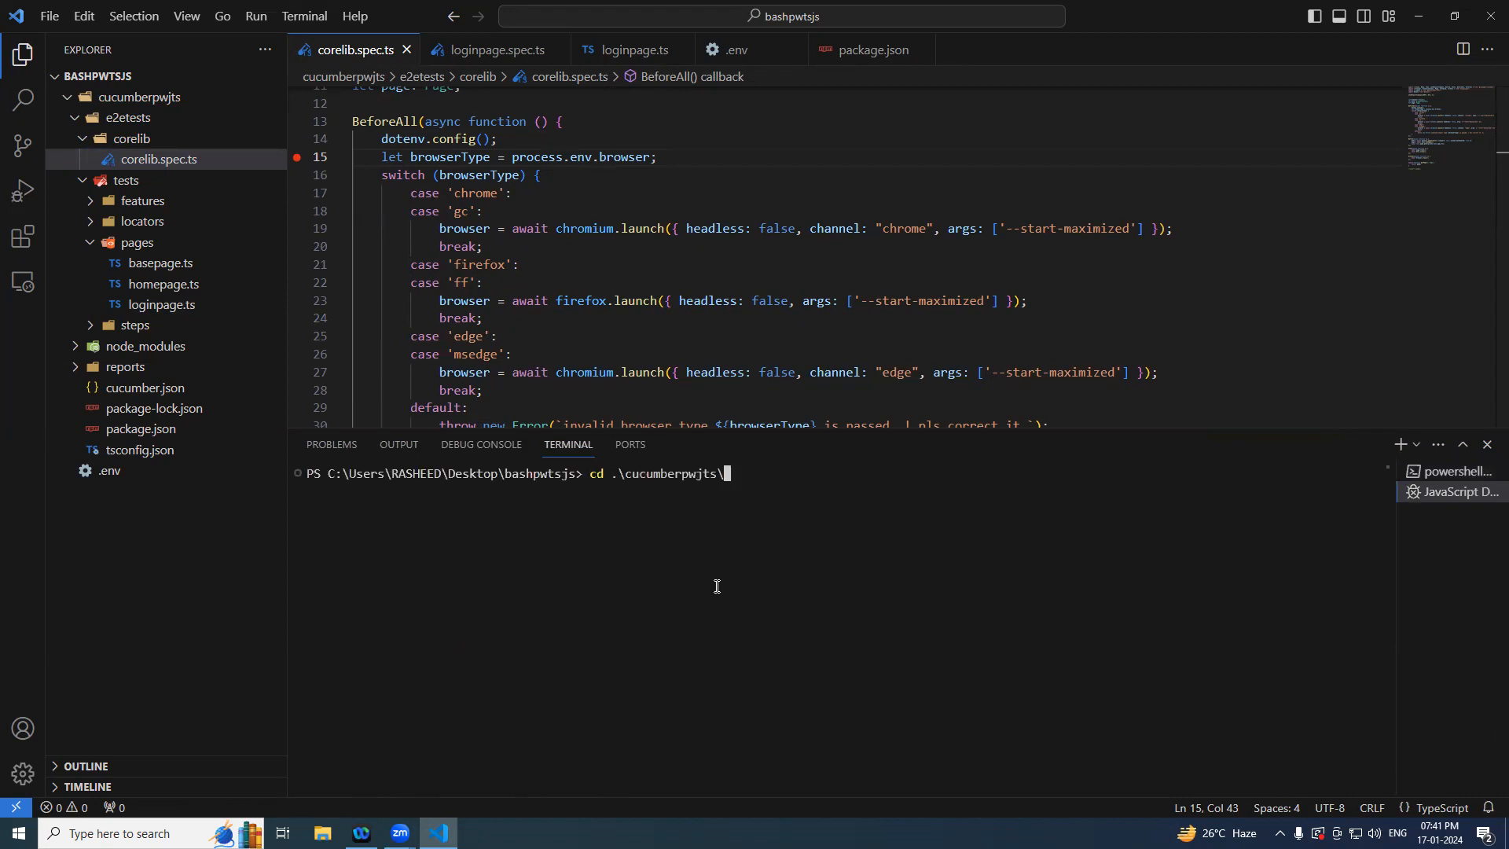
text(npm test)
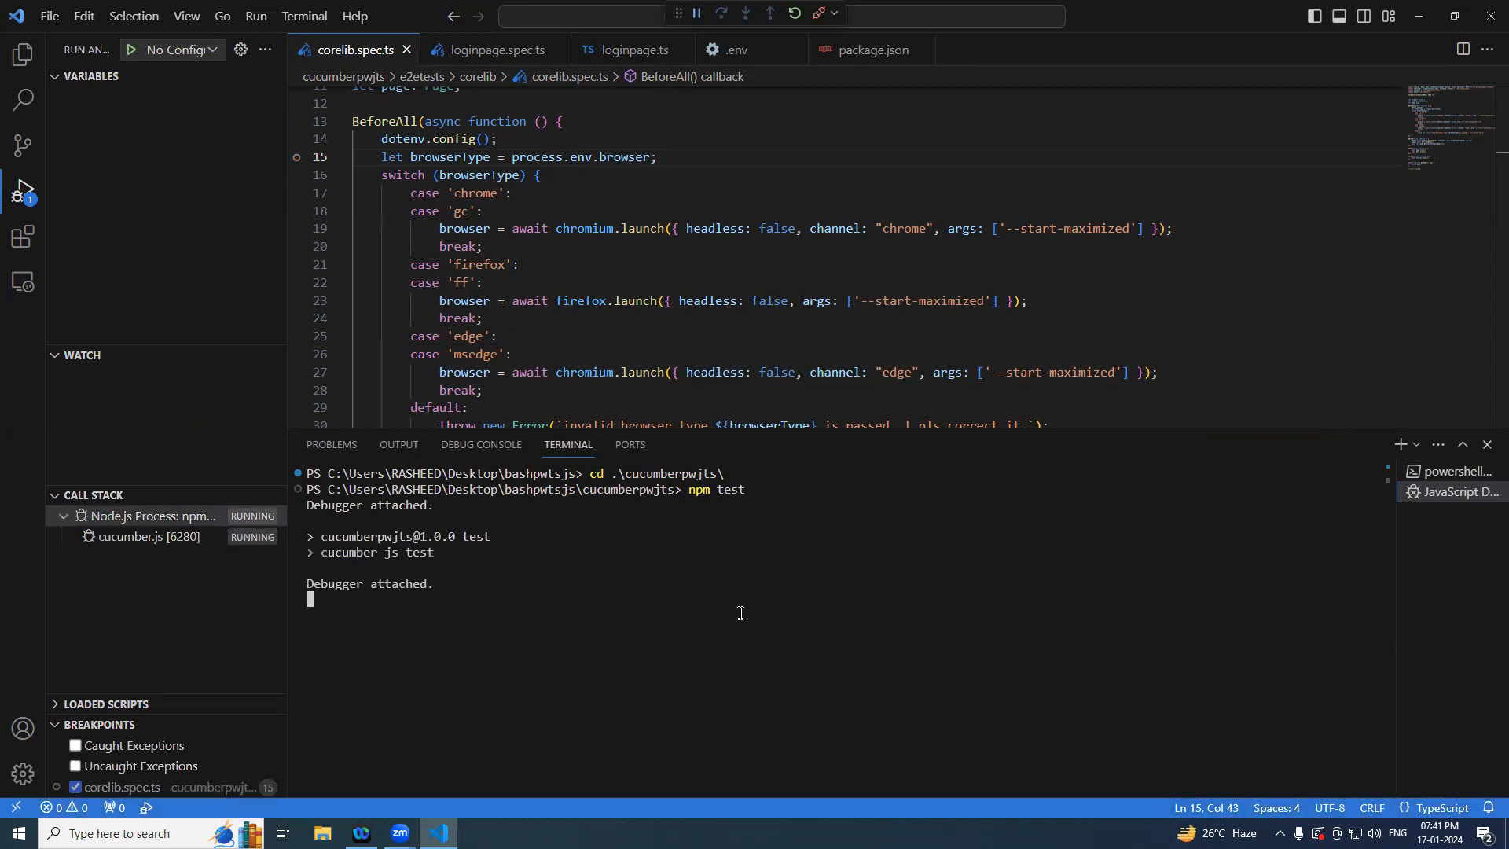
mouse_move(745, 738)
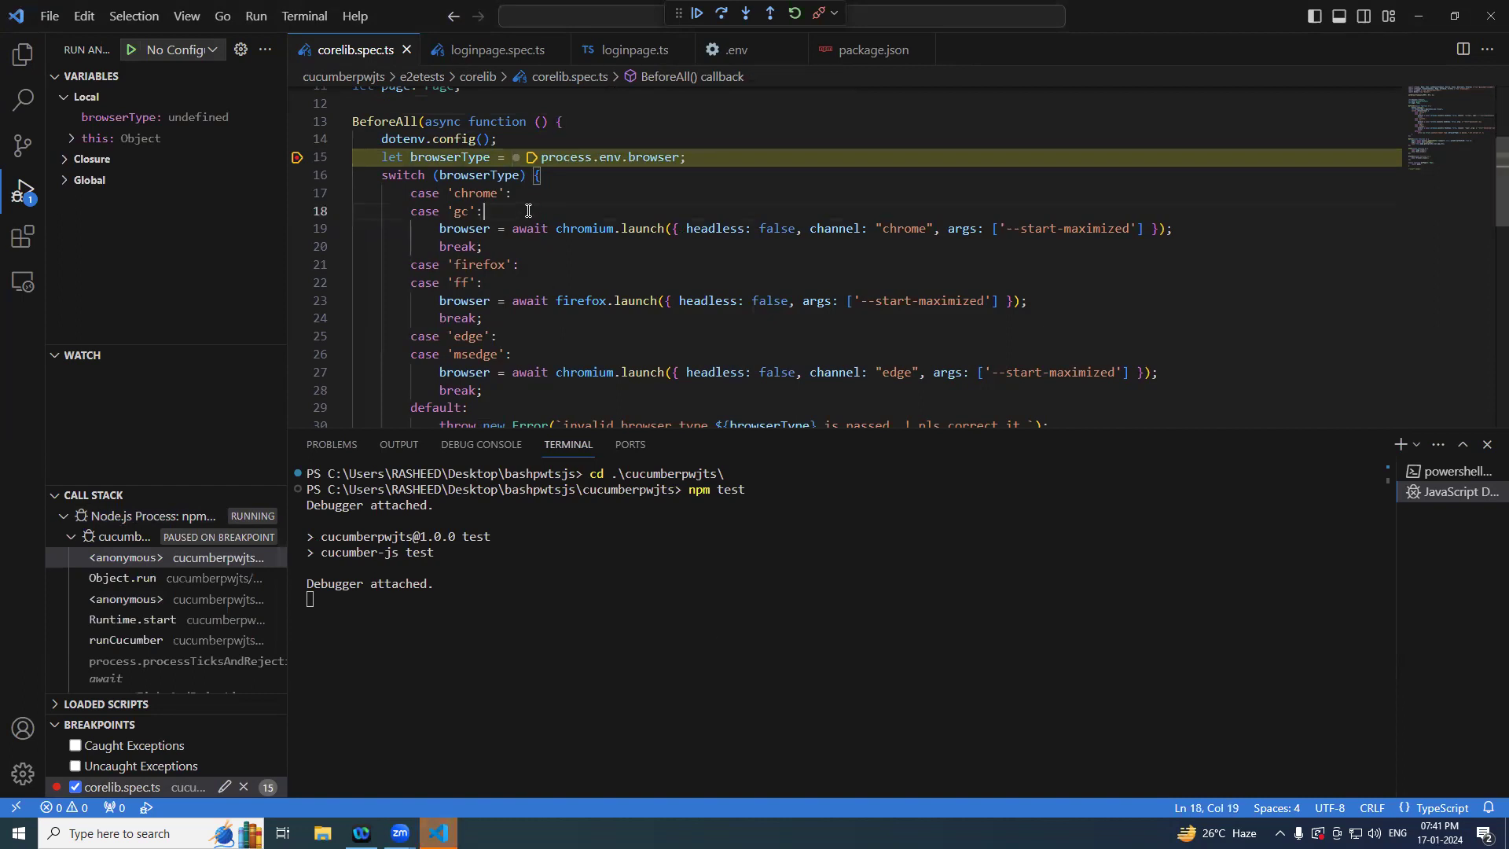
Evaluate process.env at the breakpoint and compare the browser key with the .env file
double_click(566, 157)
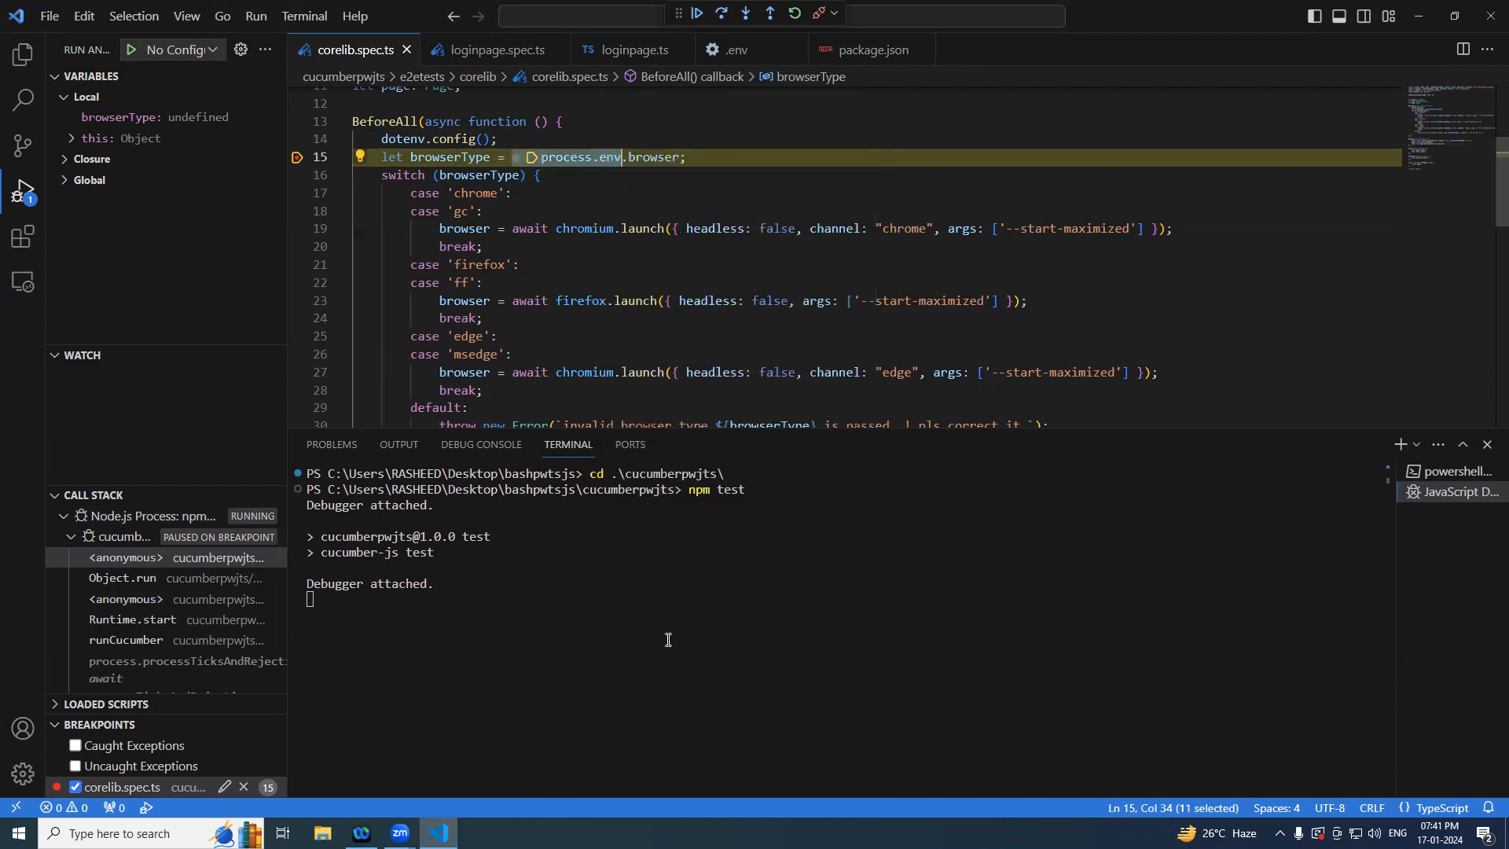
click(481, 443)
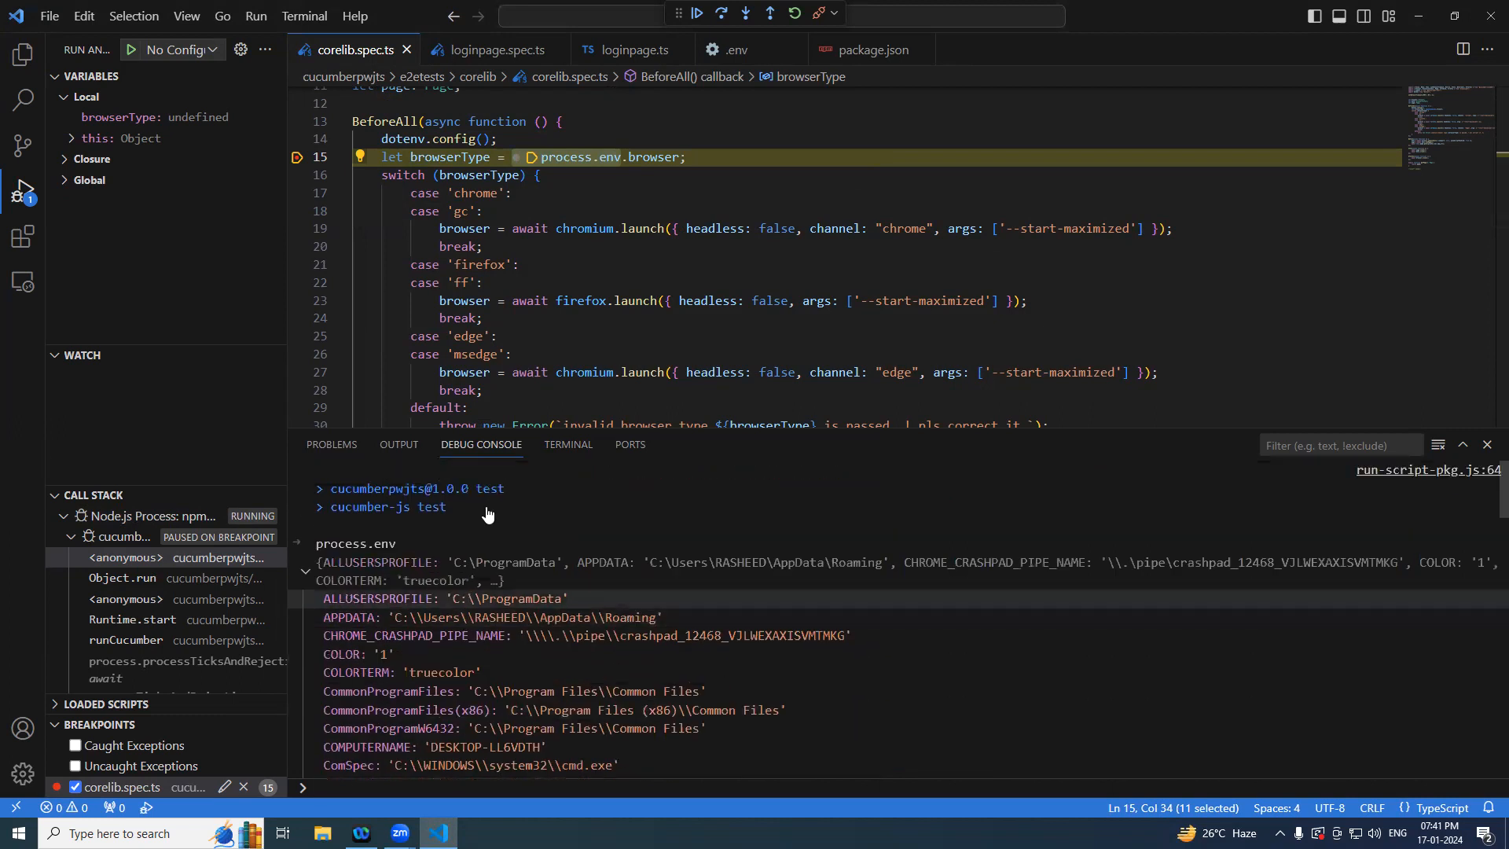
double_click(657, 157)
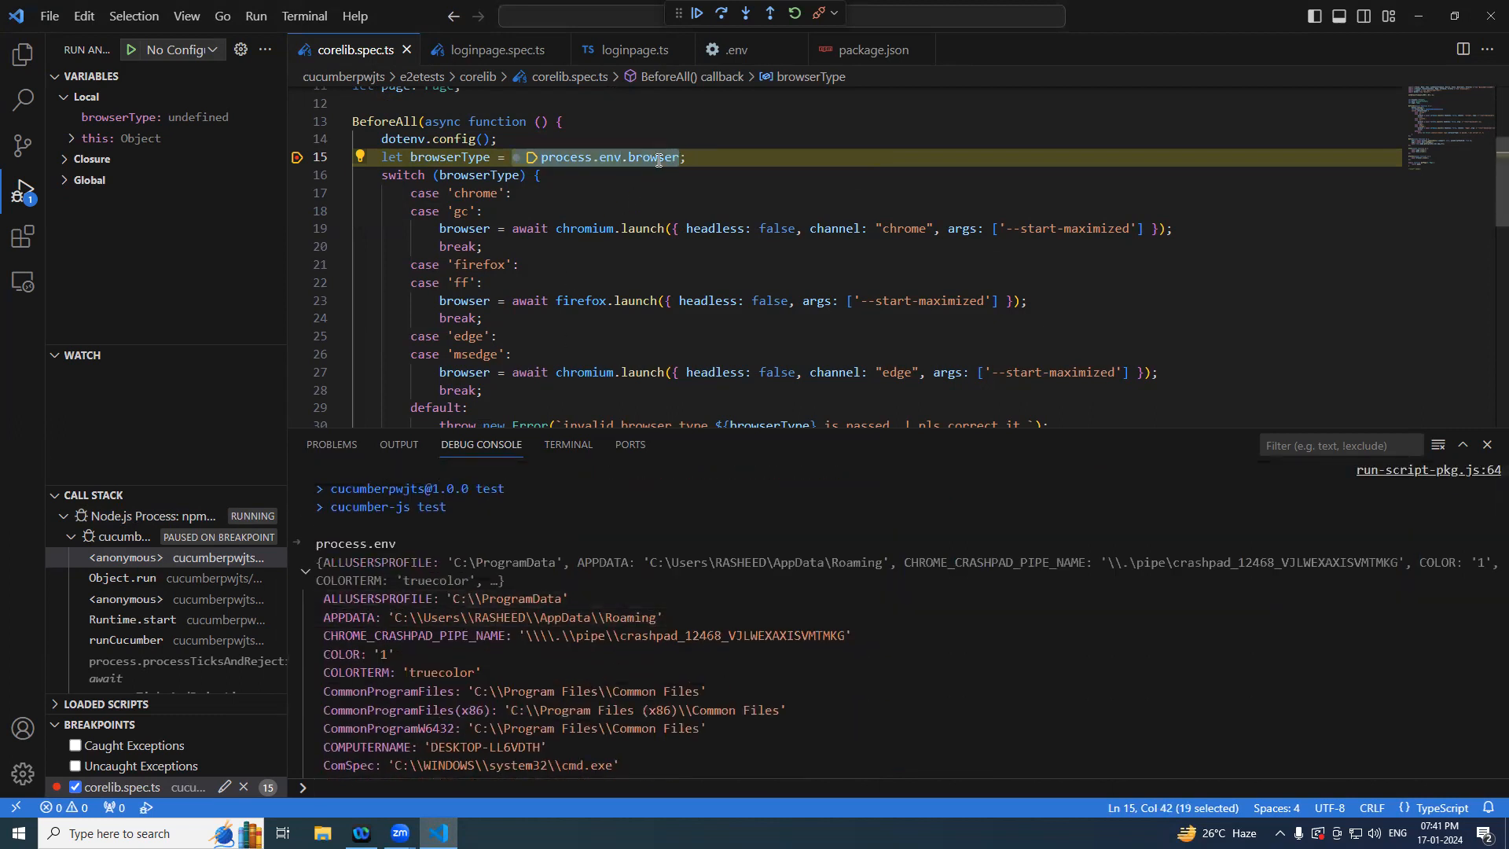
scroll(down, 3)
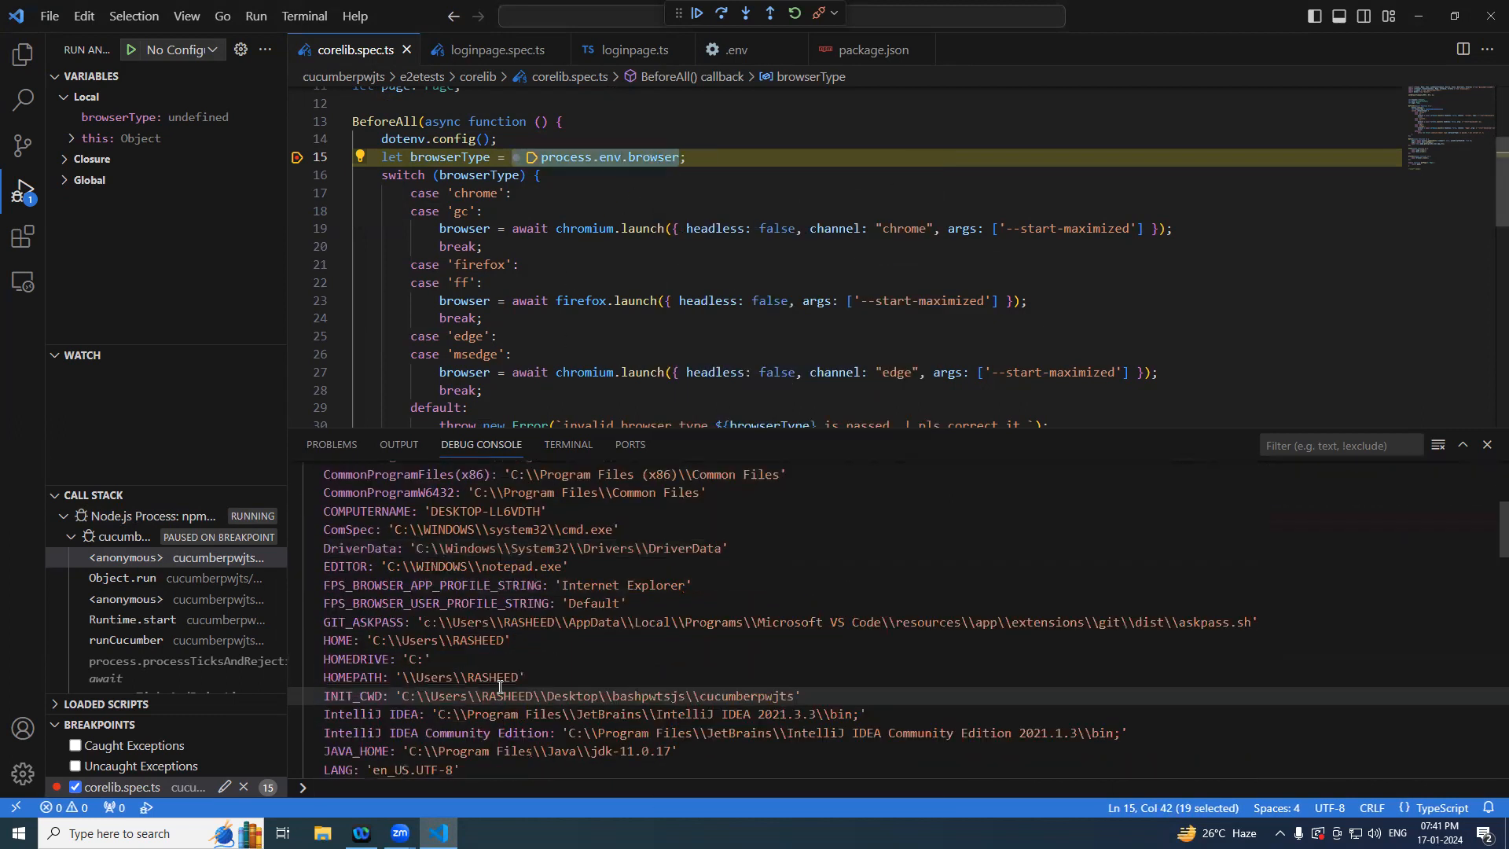
scroll(down, 3)
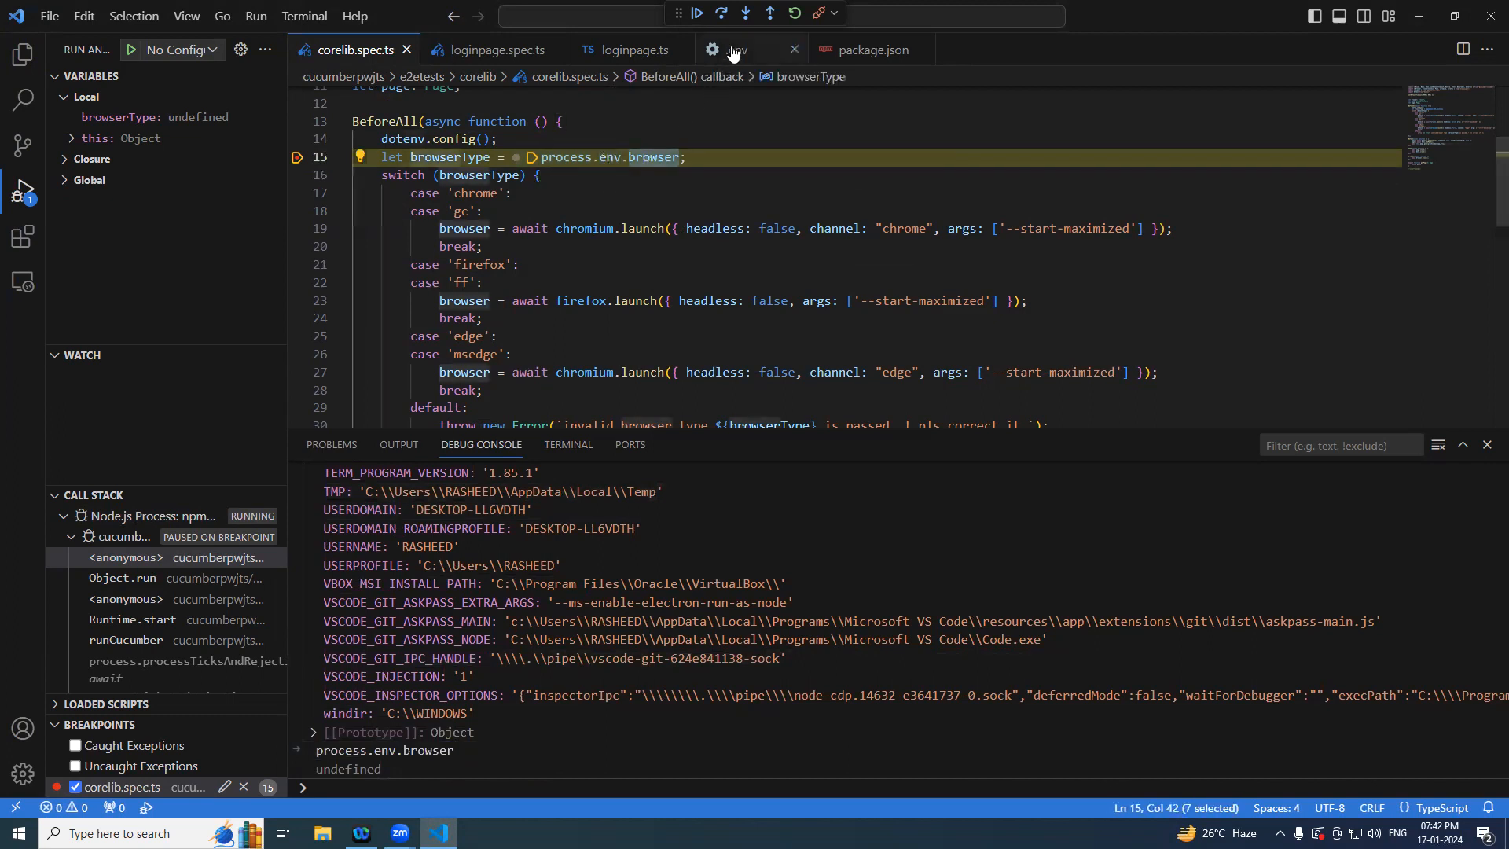
click(740, 48)
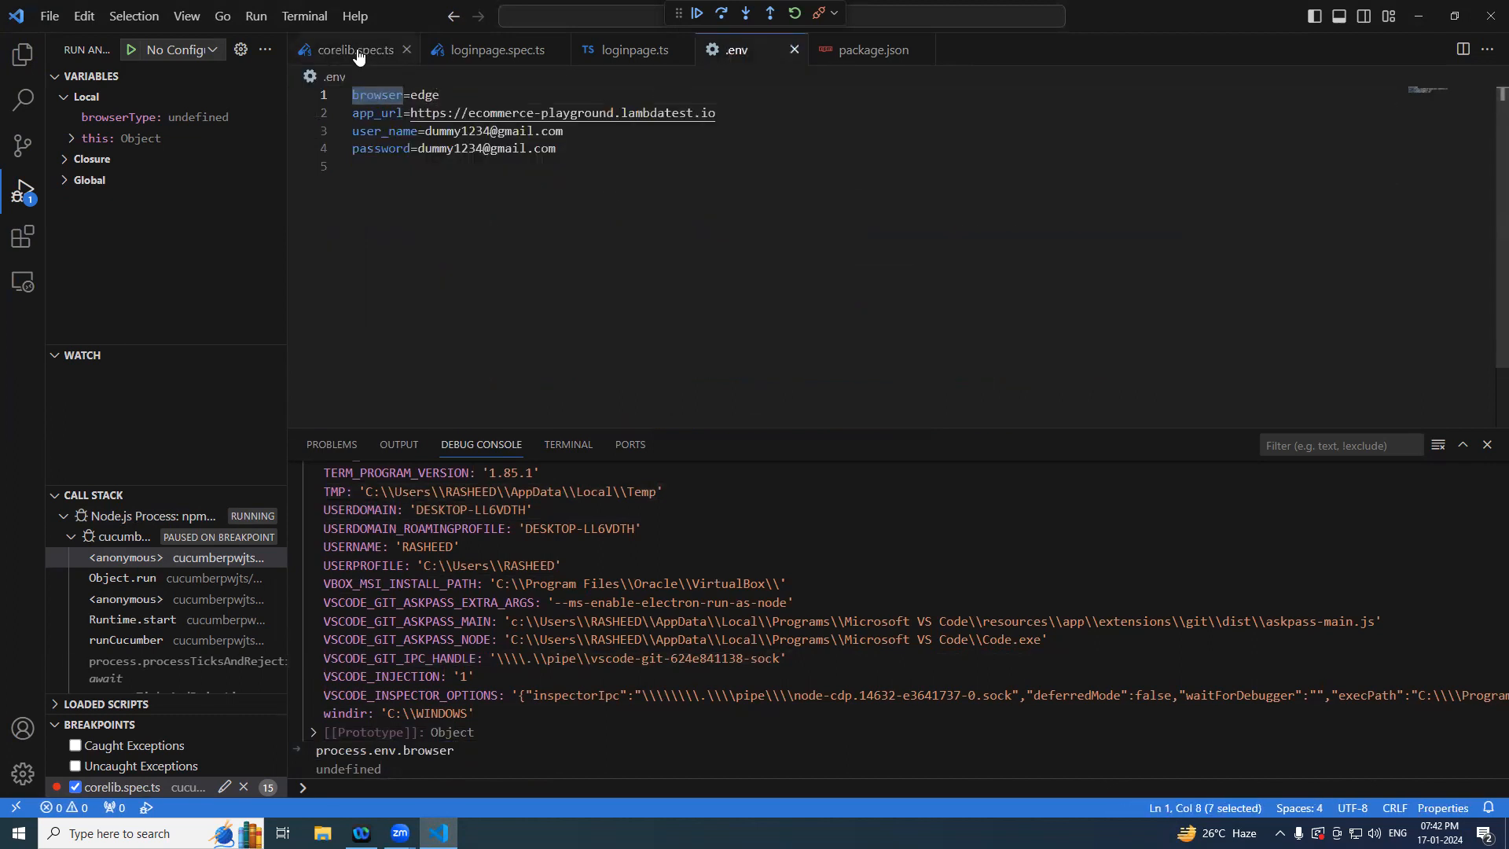
click(356, 48)
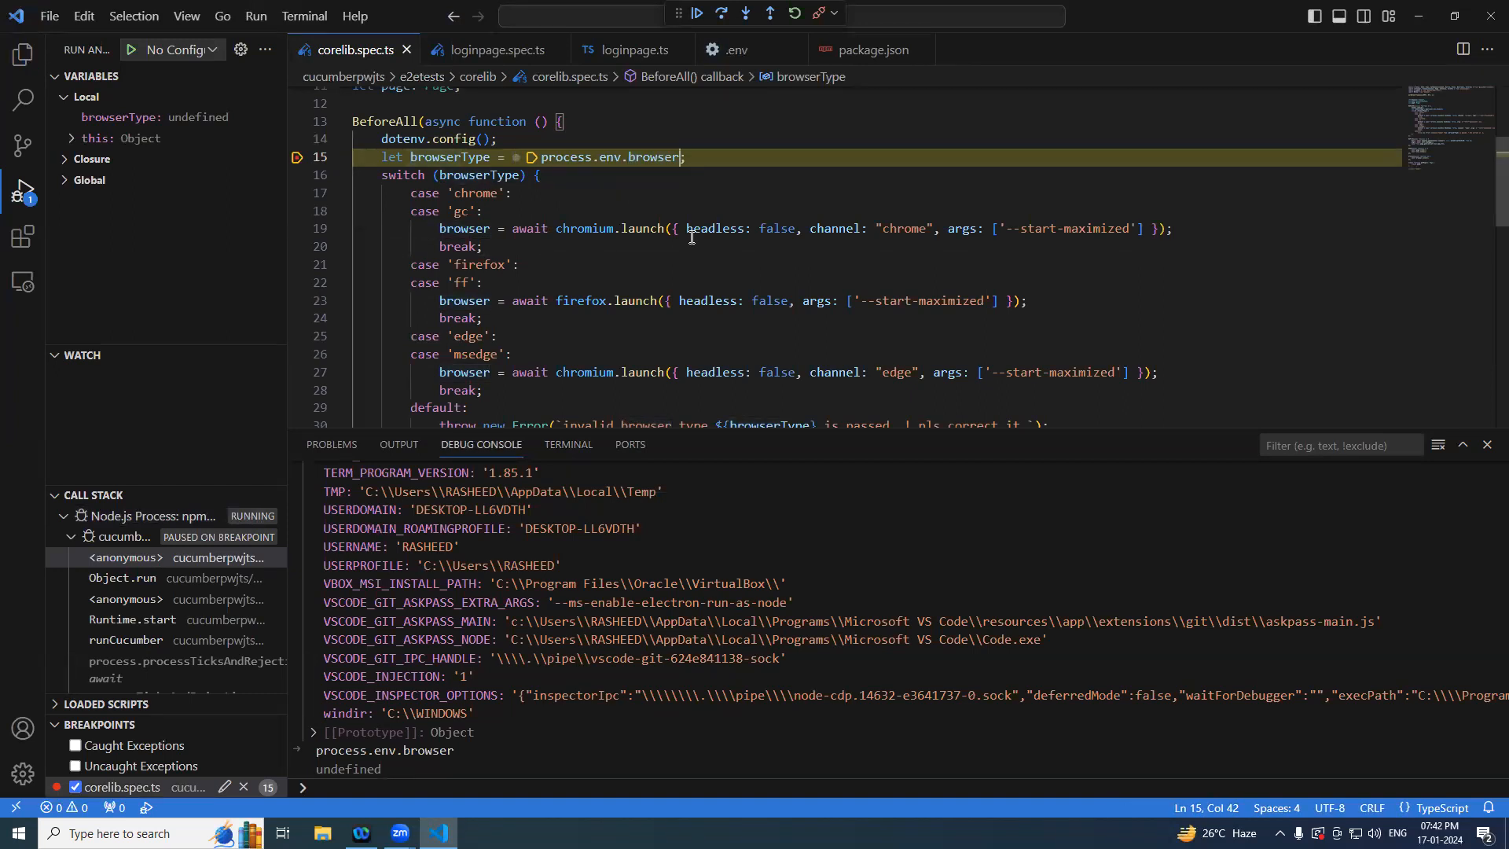
Step past the browserType line and scroll through the process.env output in the Debug Console
click(701, 14)
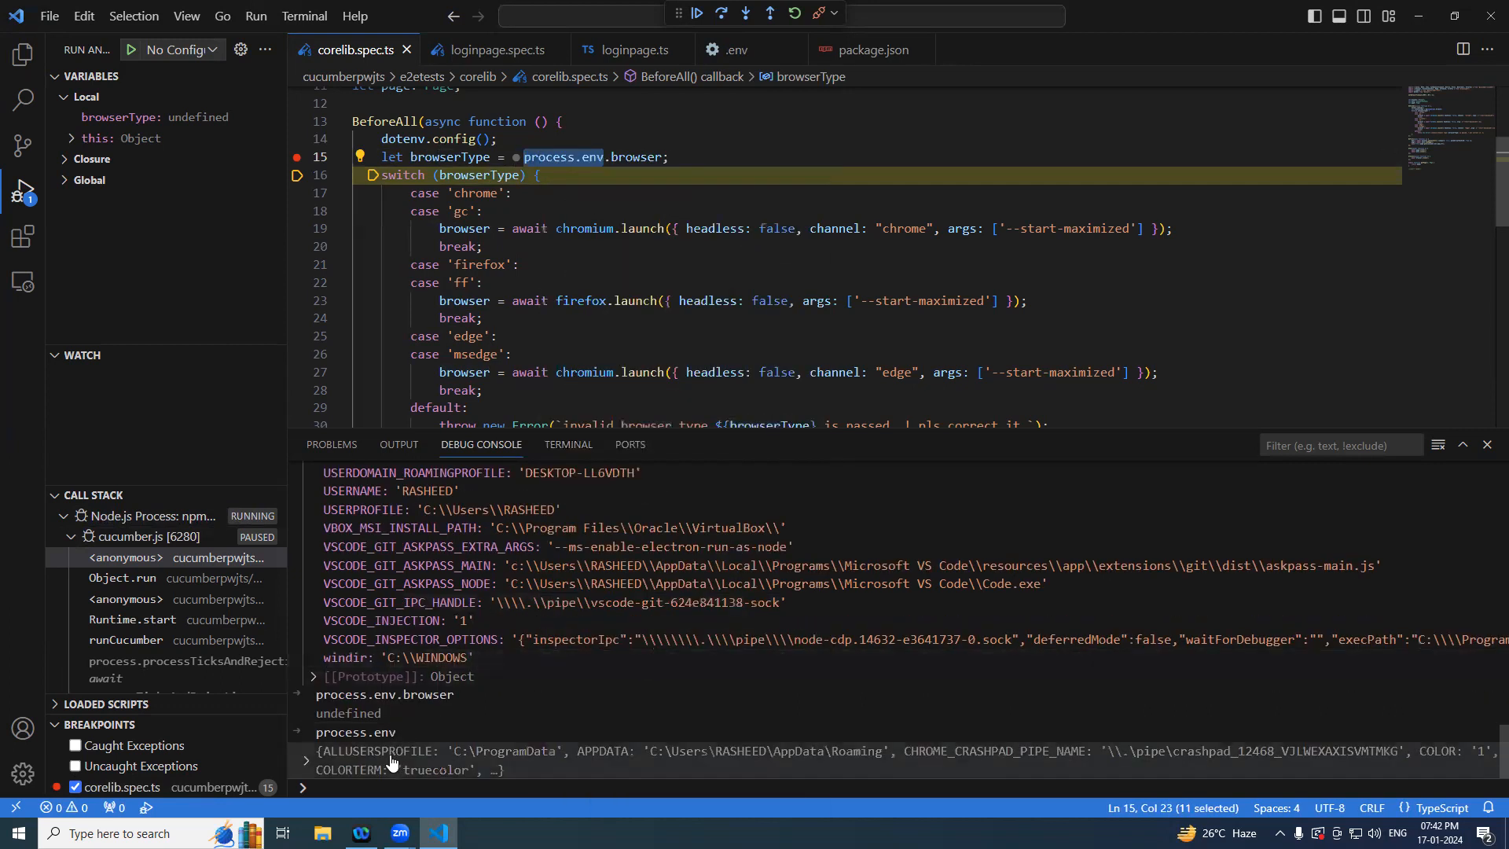
scroll(down, 3)
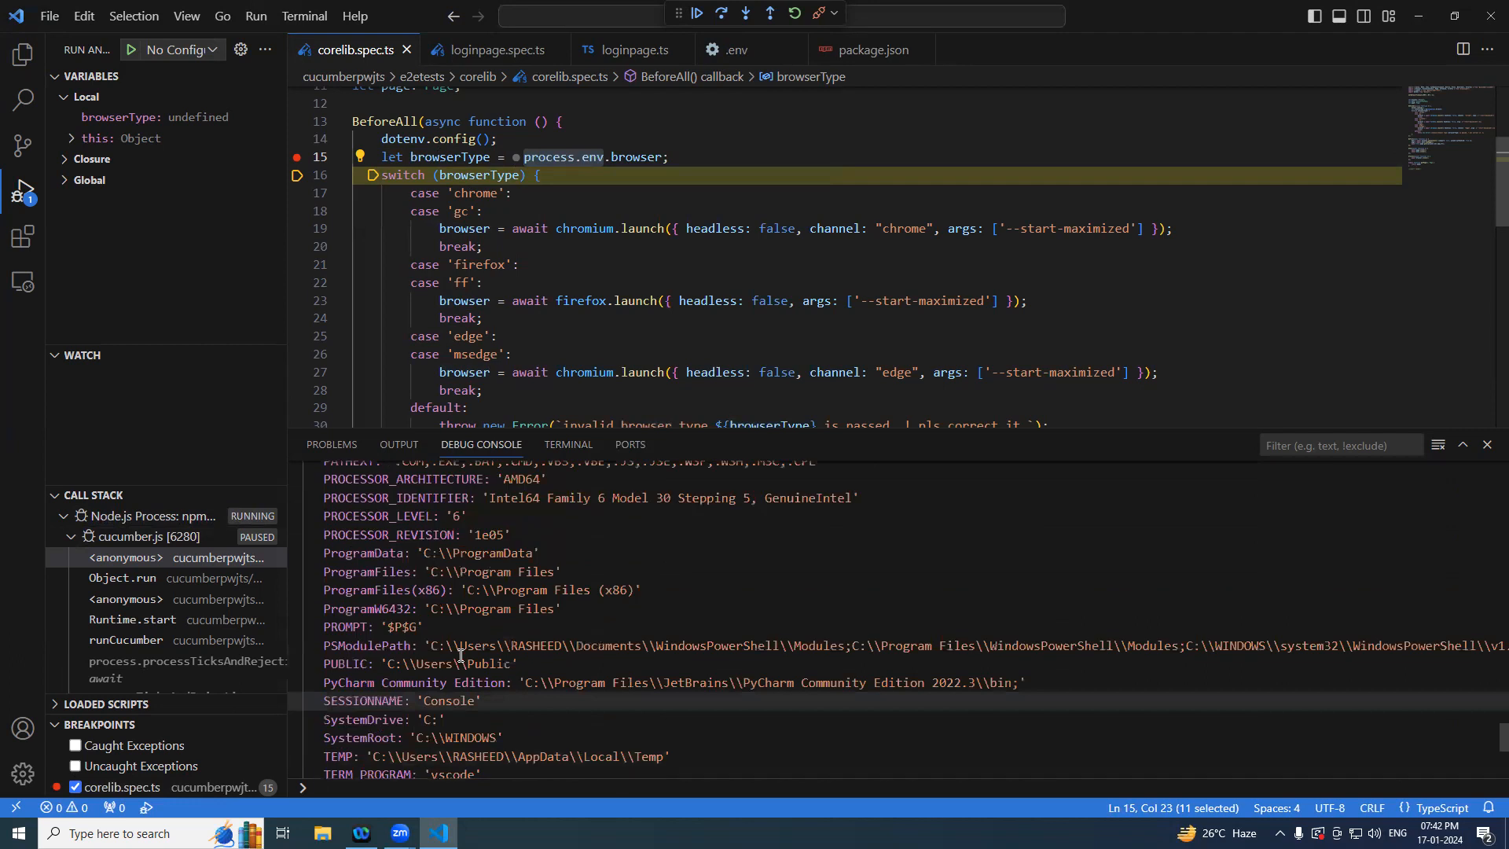
scroll(down, 3)
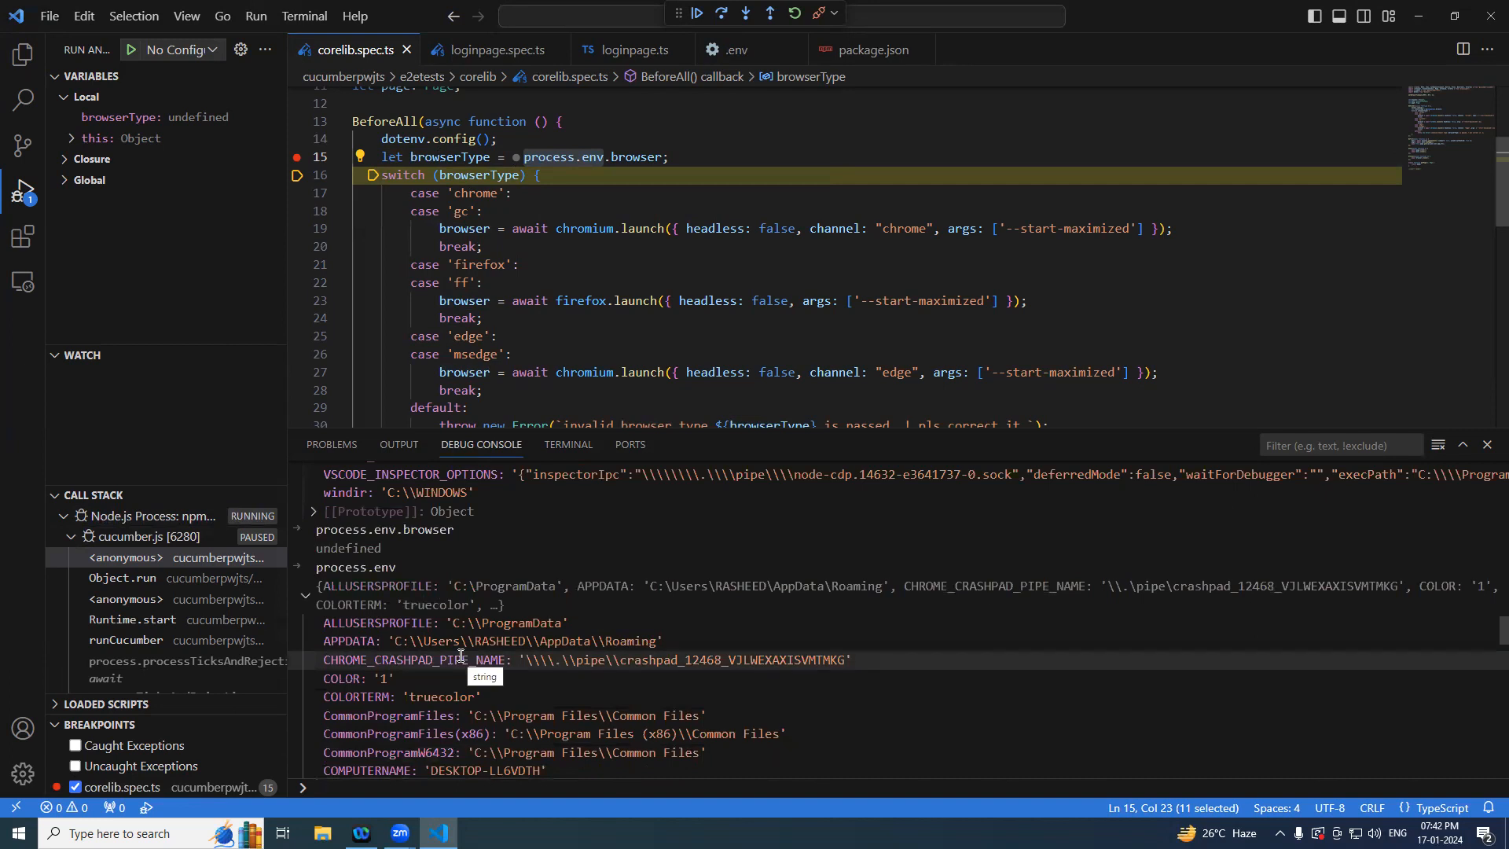
scroll(down, 3)
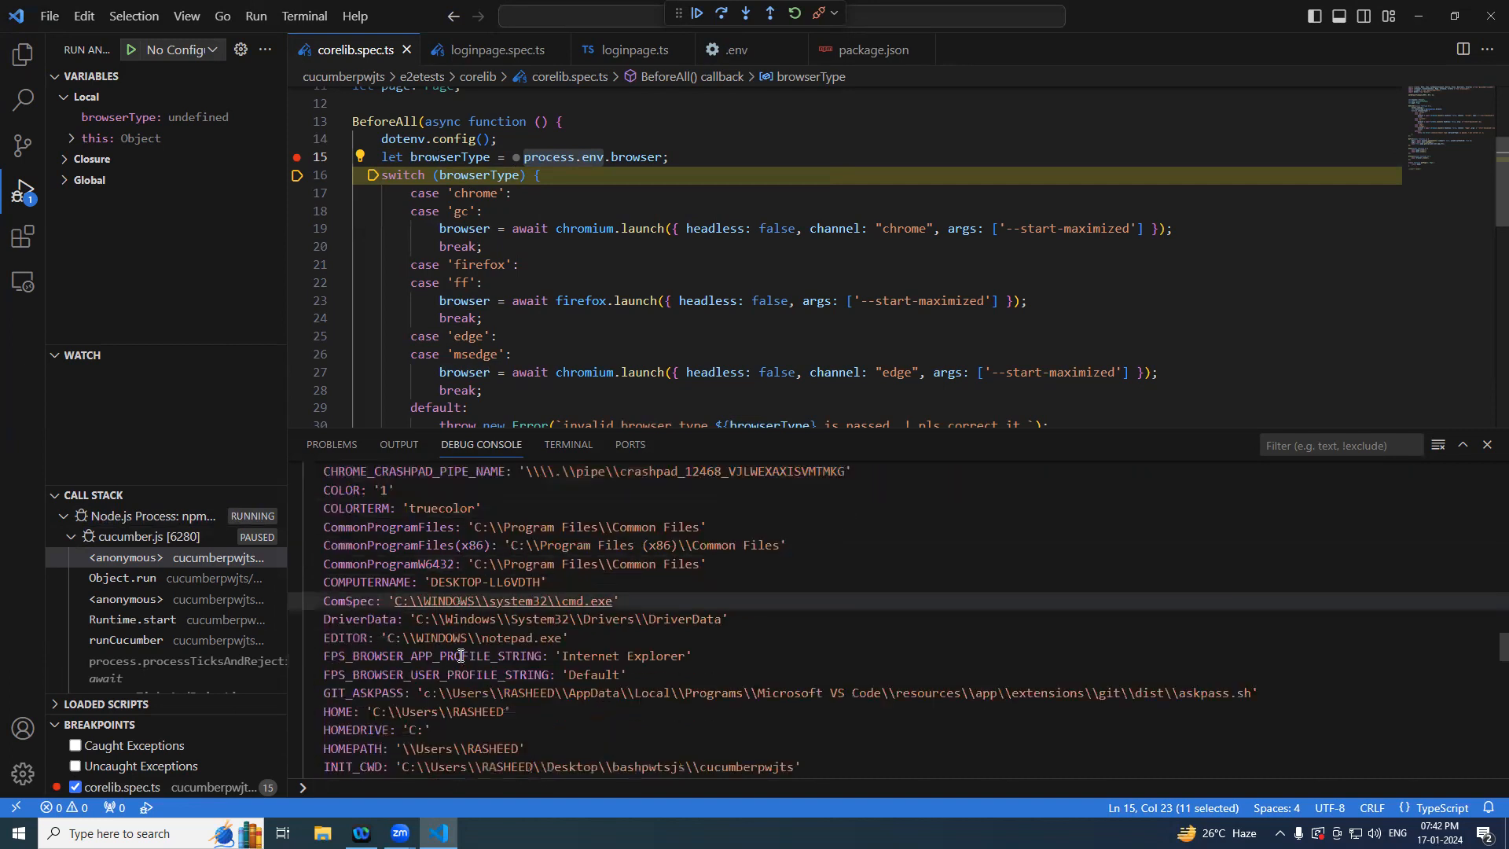
scroll(down, 3)
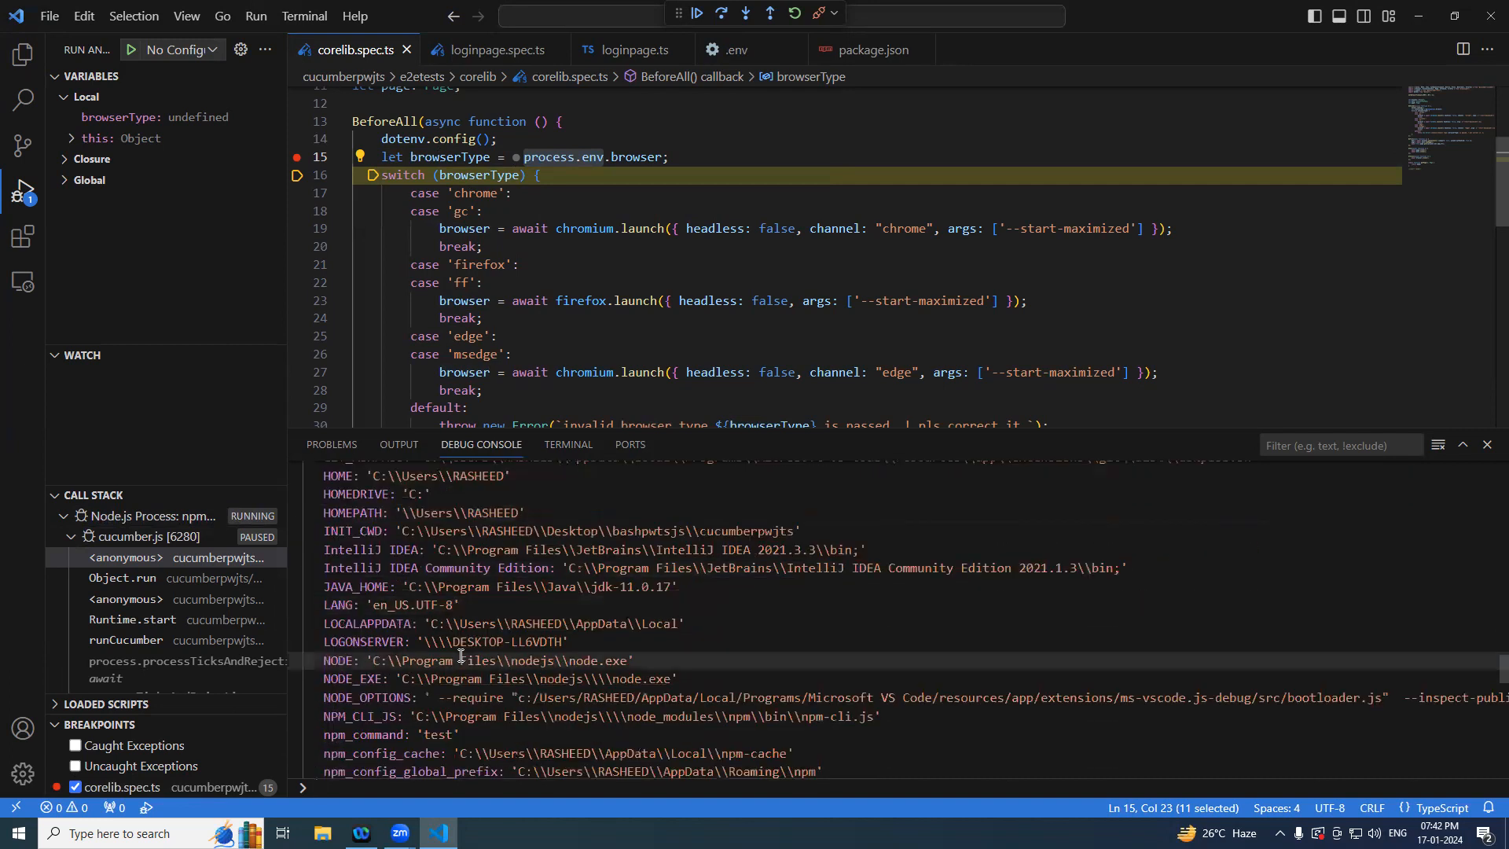
scroll(down, 3)
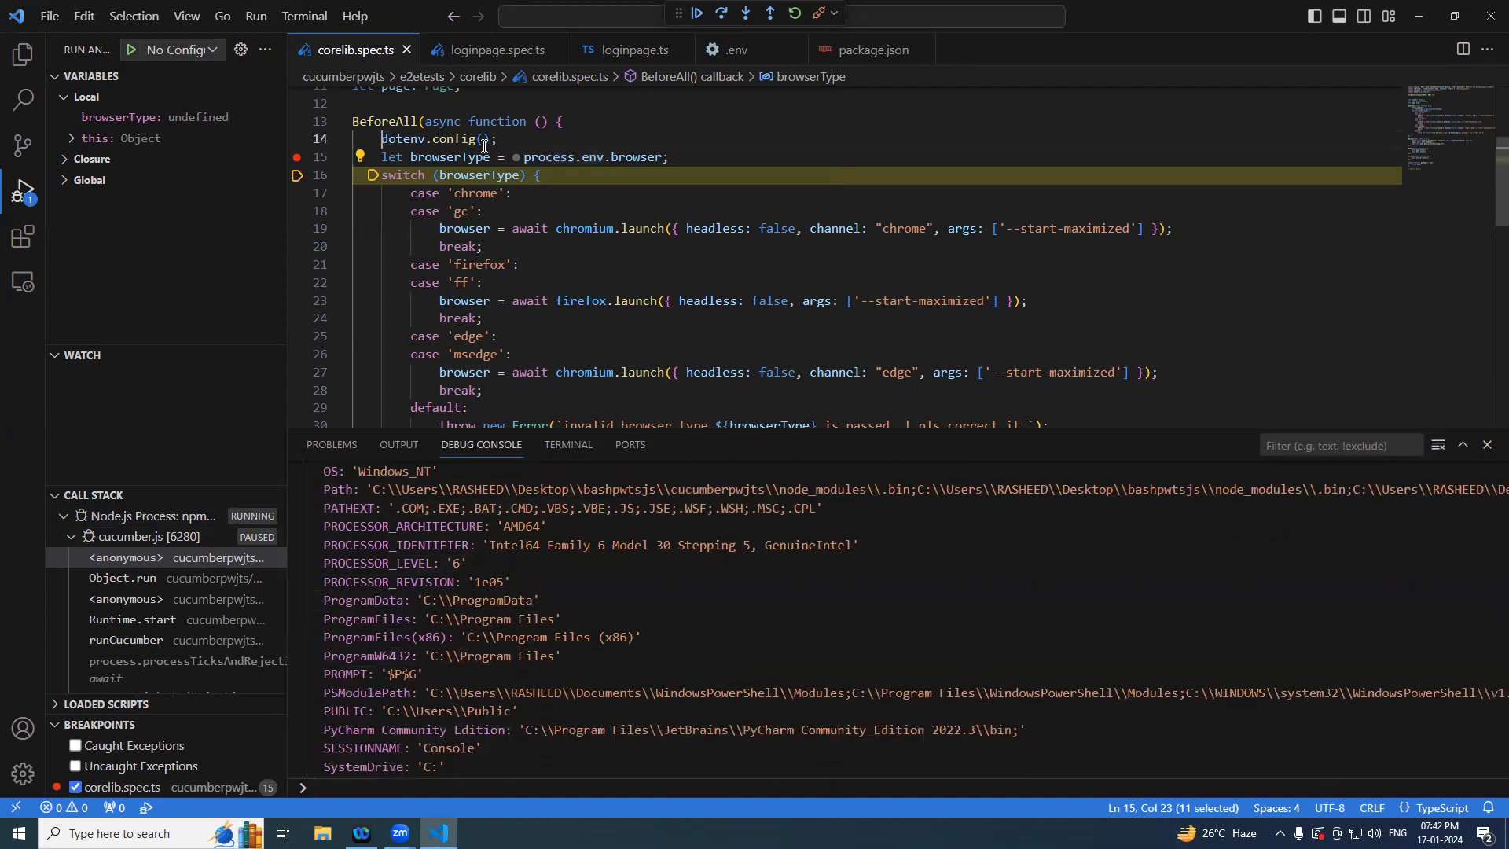
Evaluate dotenv.config() in the Debug Console ('dotenv is not defined') and query process.env.browser, which is undefined
right_click(437, 138)
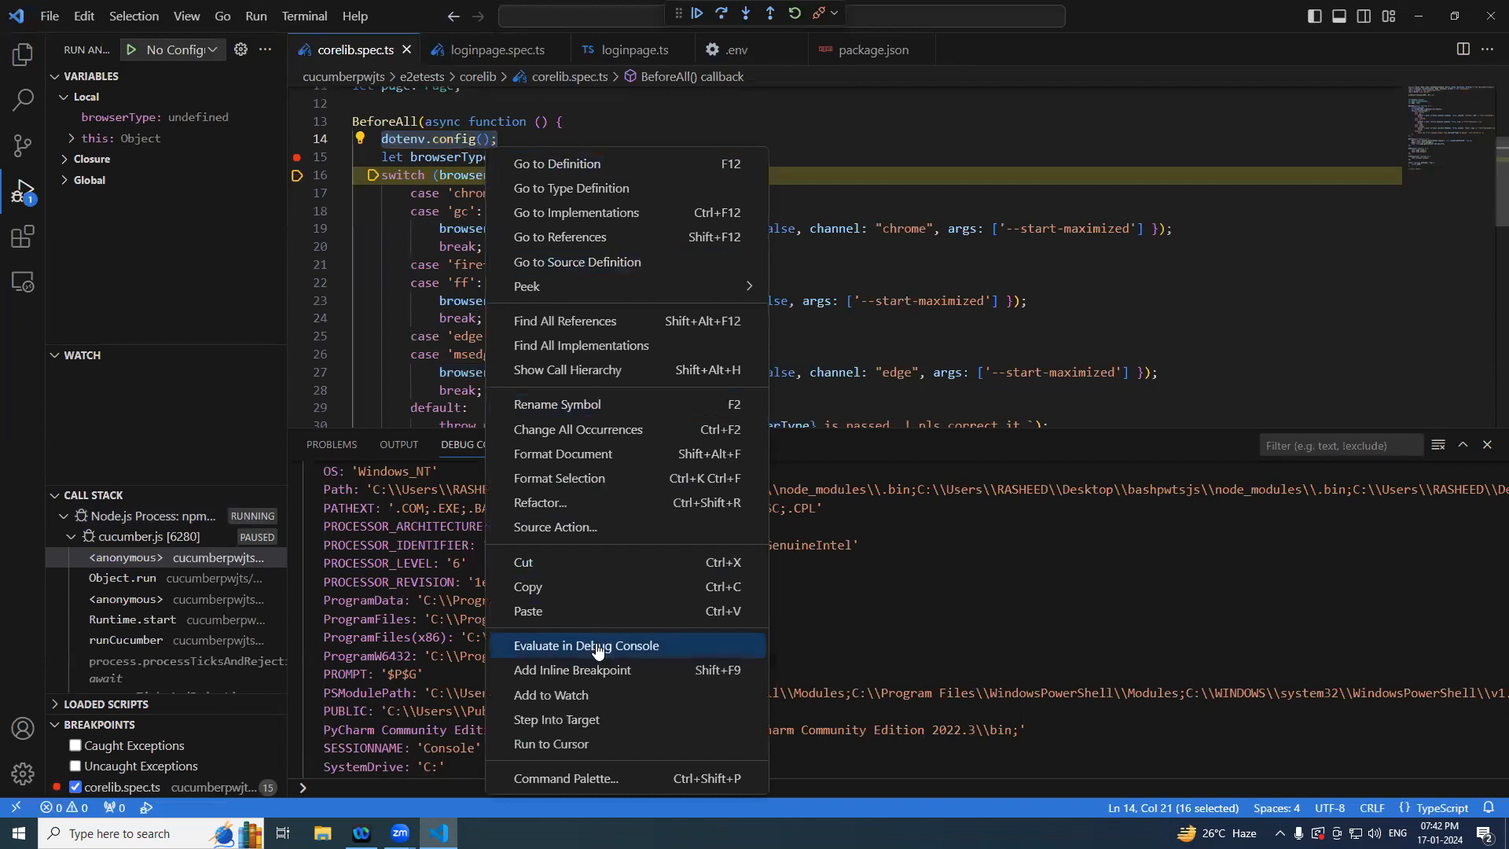
click(584, 644)
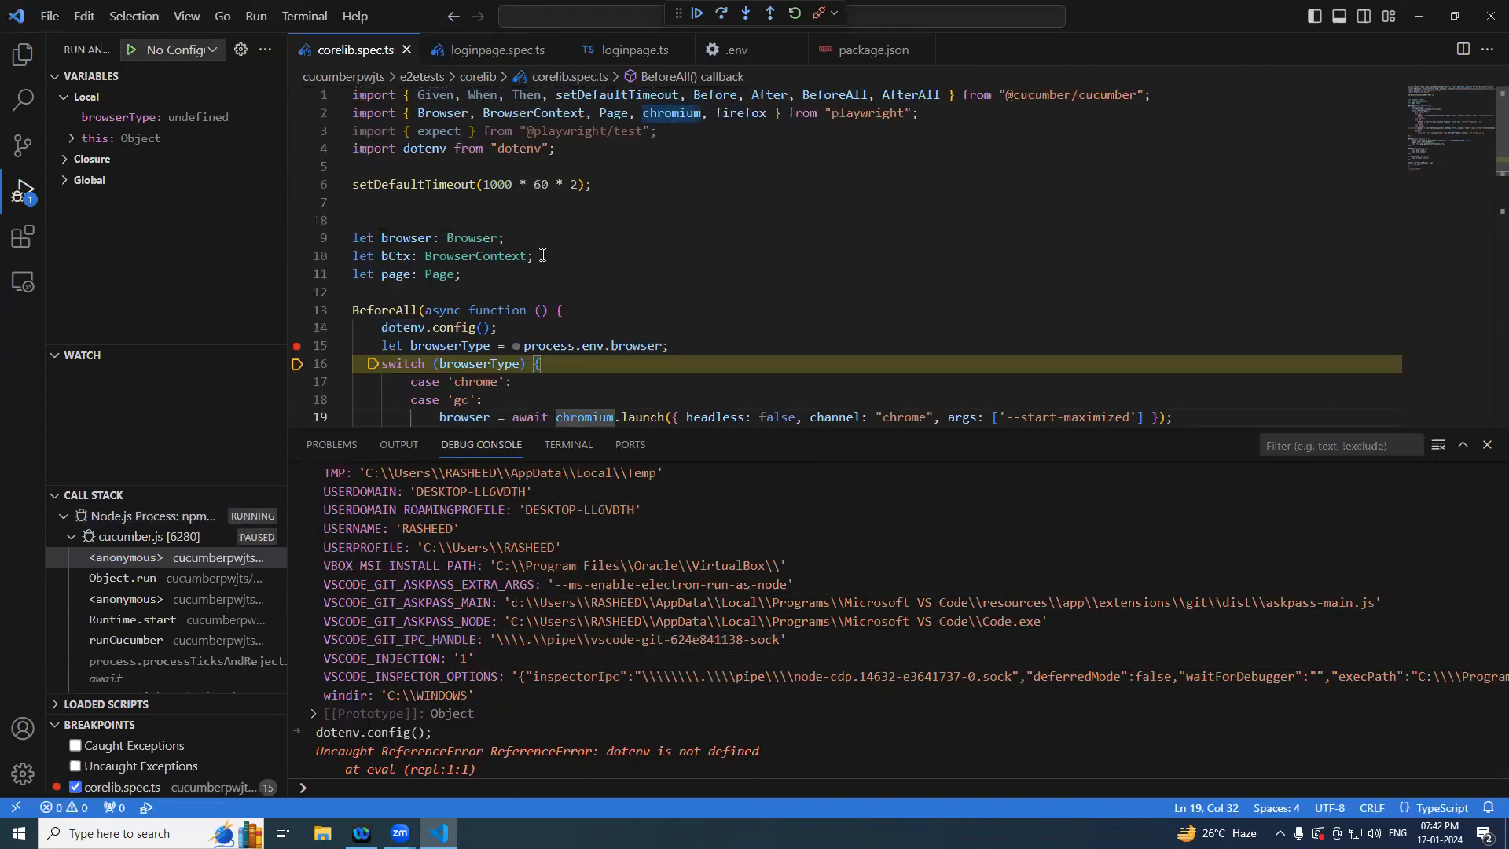
scroll(down, 3)
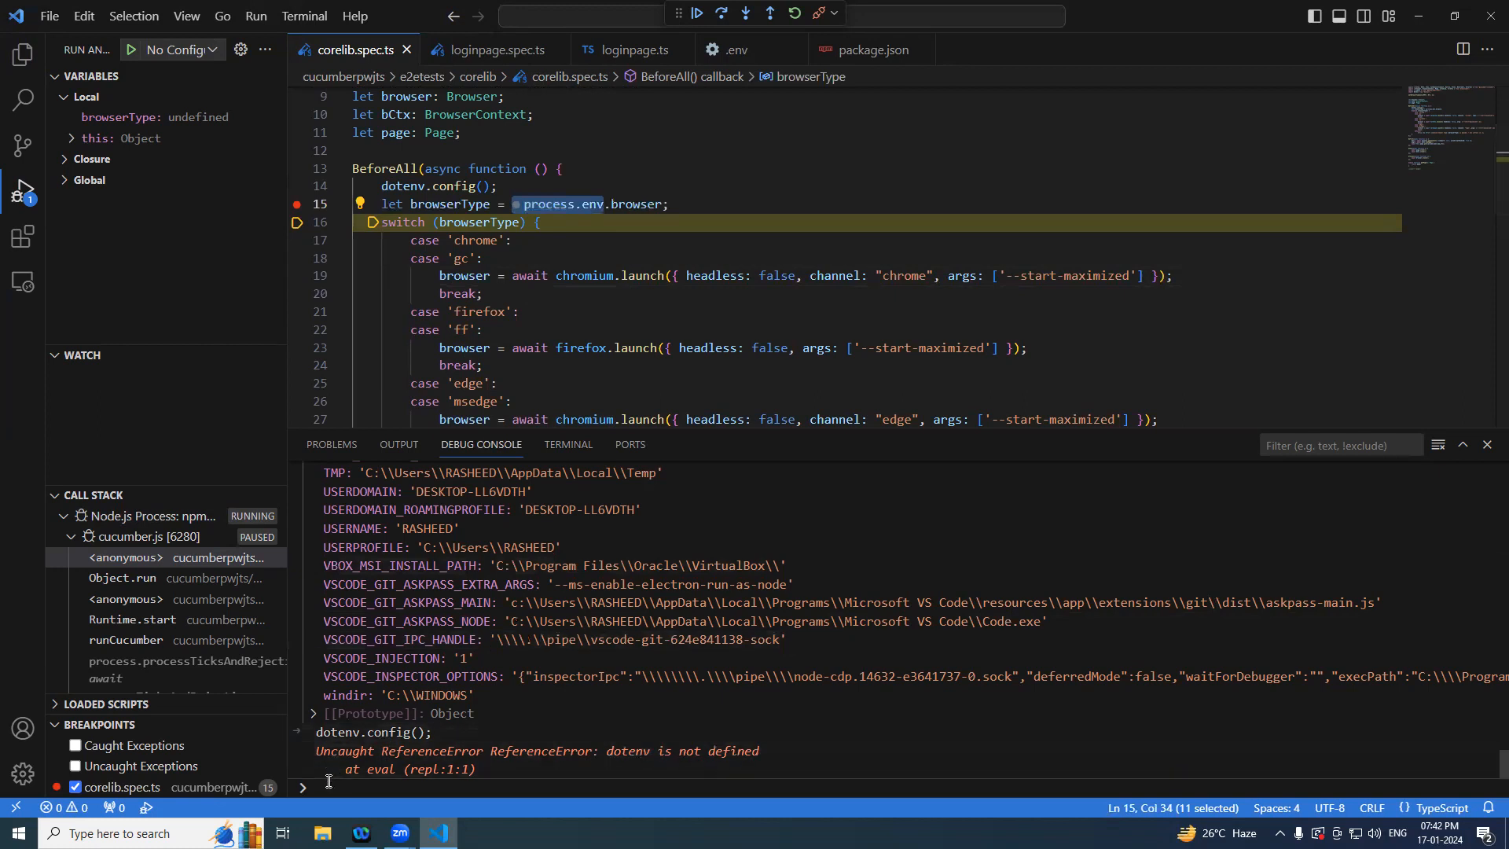
text(process.env)
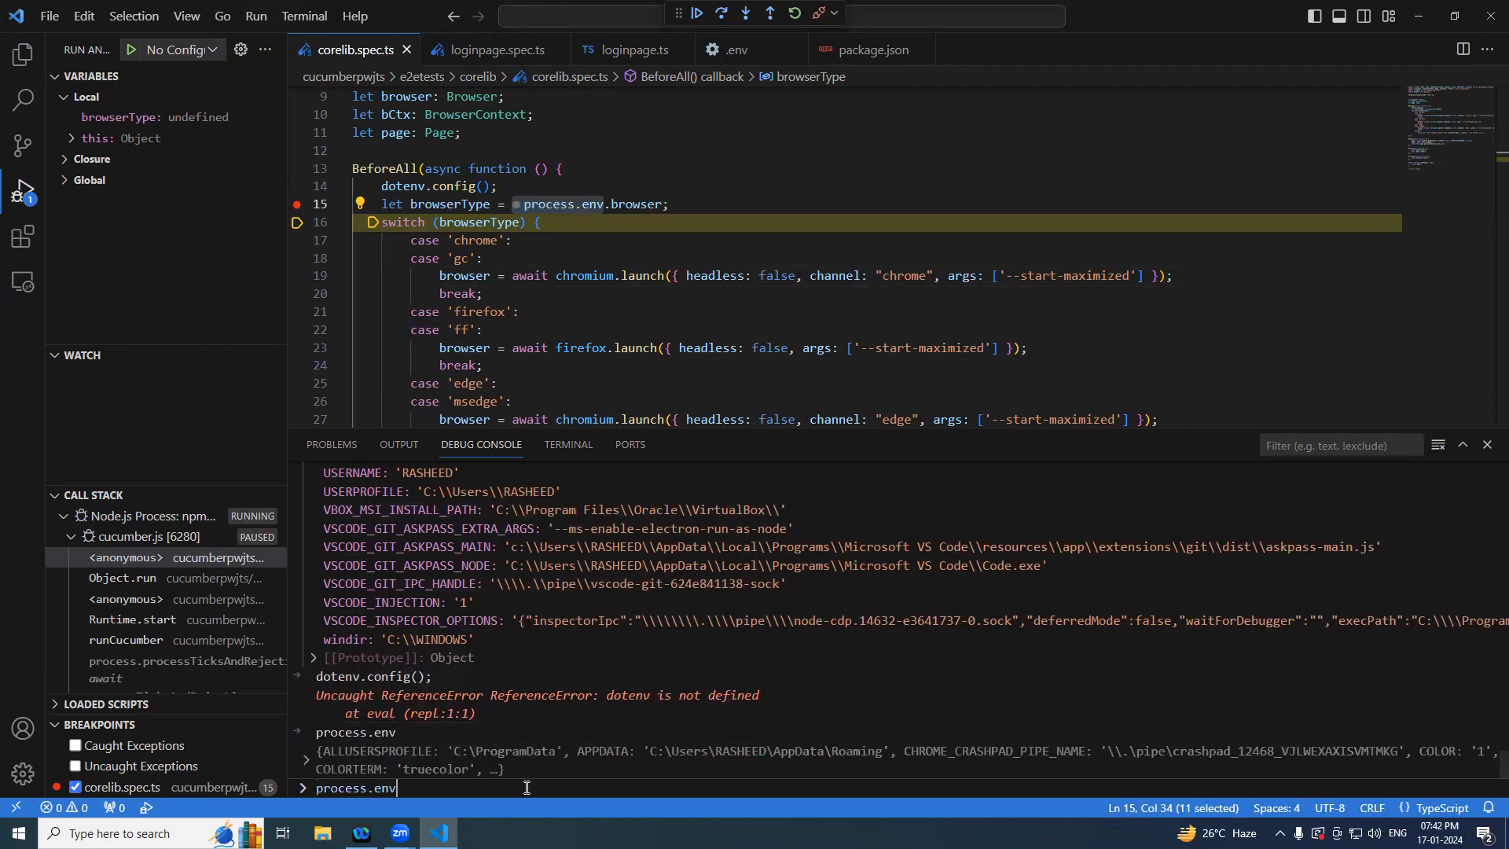
text(.brows)
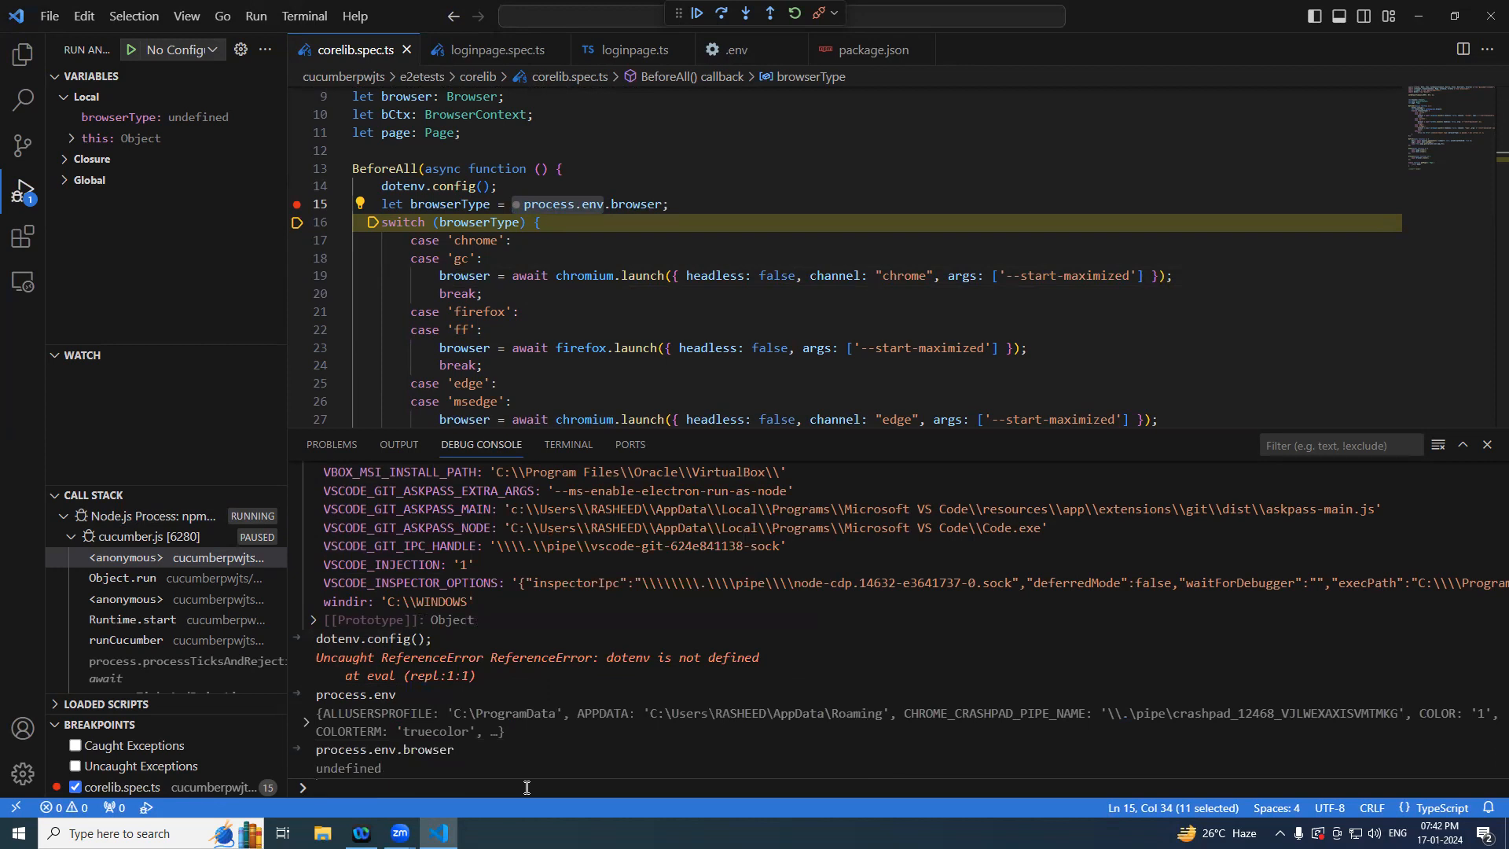
mouse_move(644, 183)
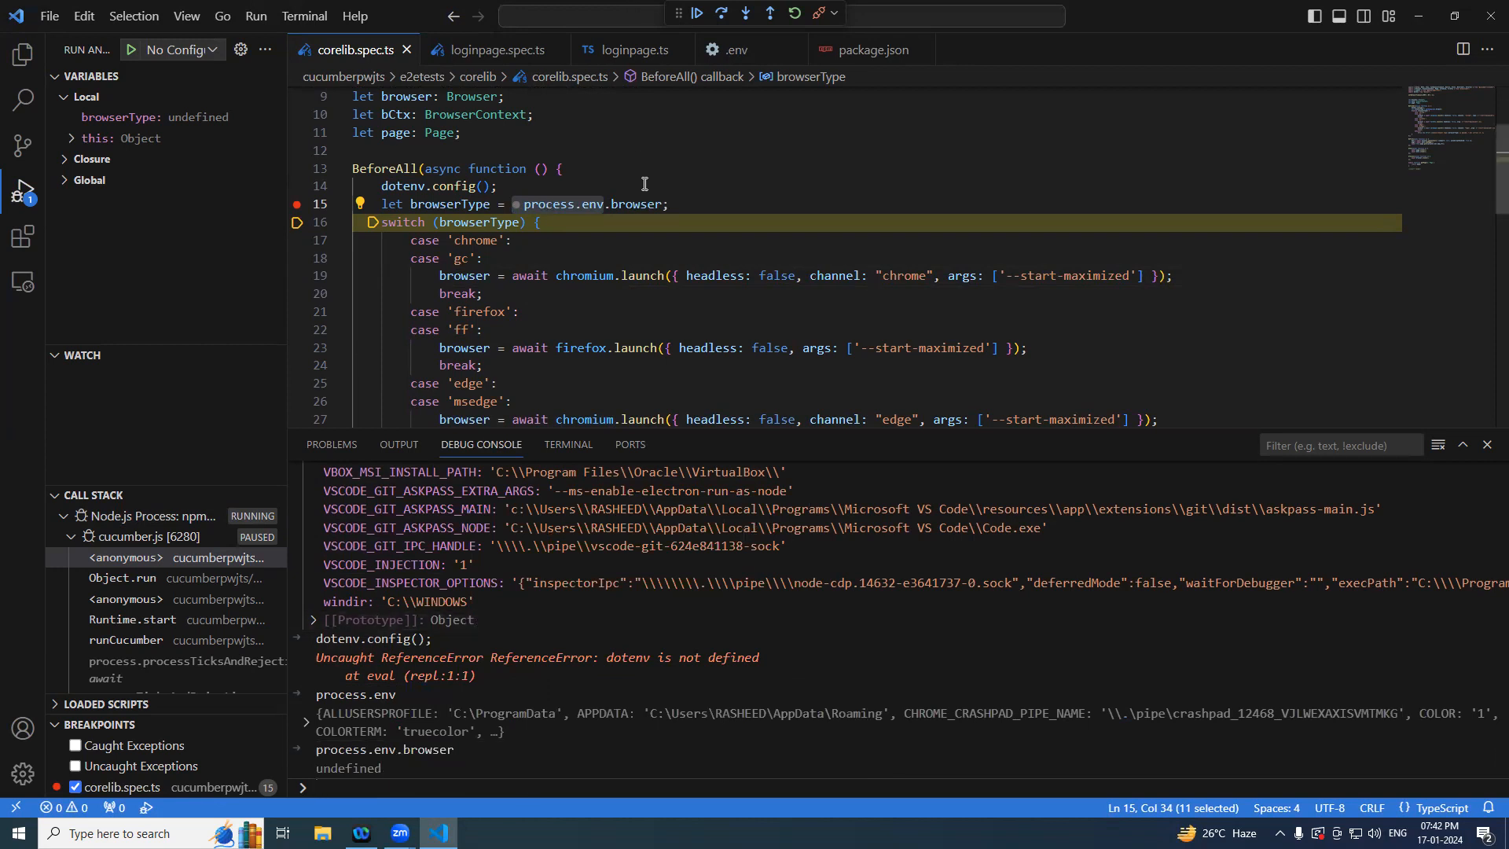
mouse_move(530, 669)
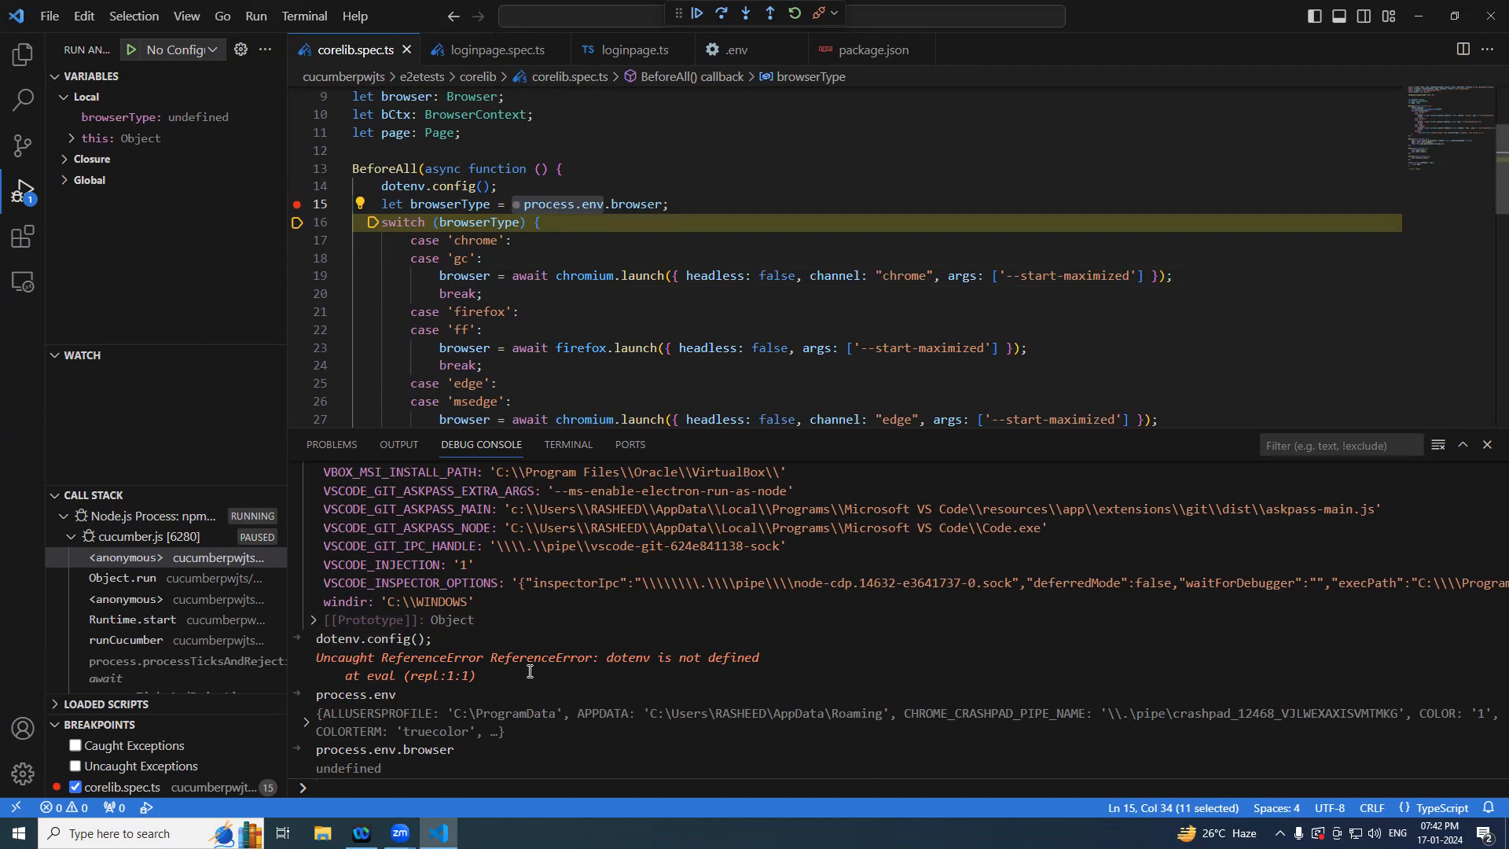
click(568, 443)
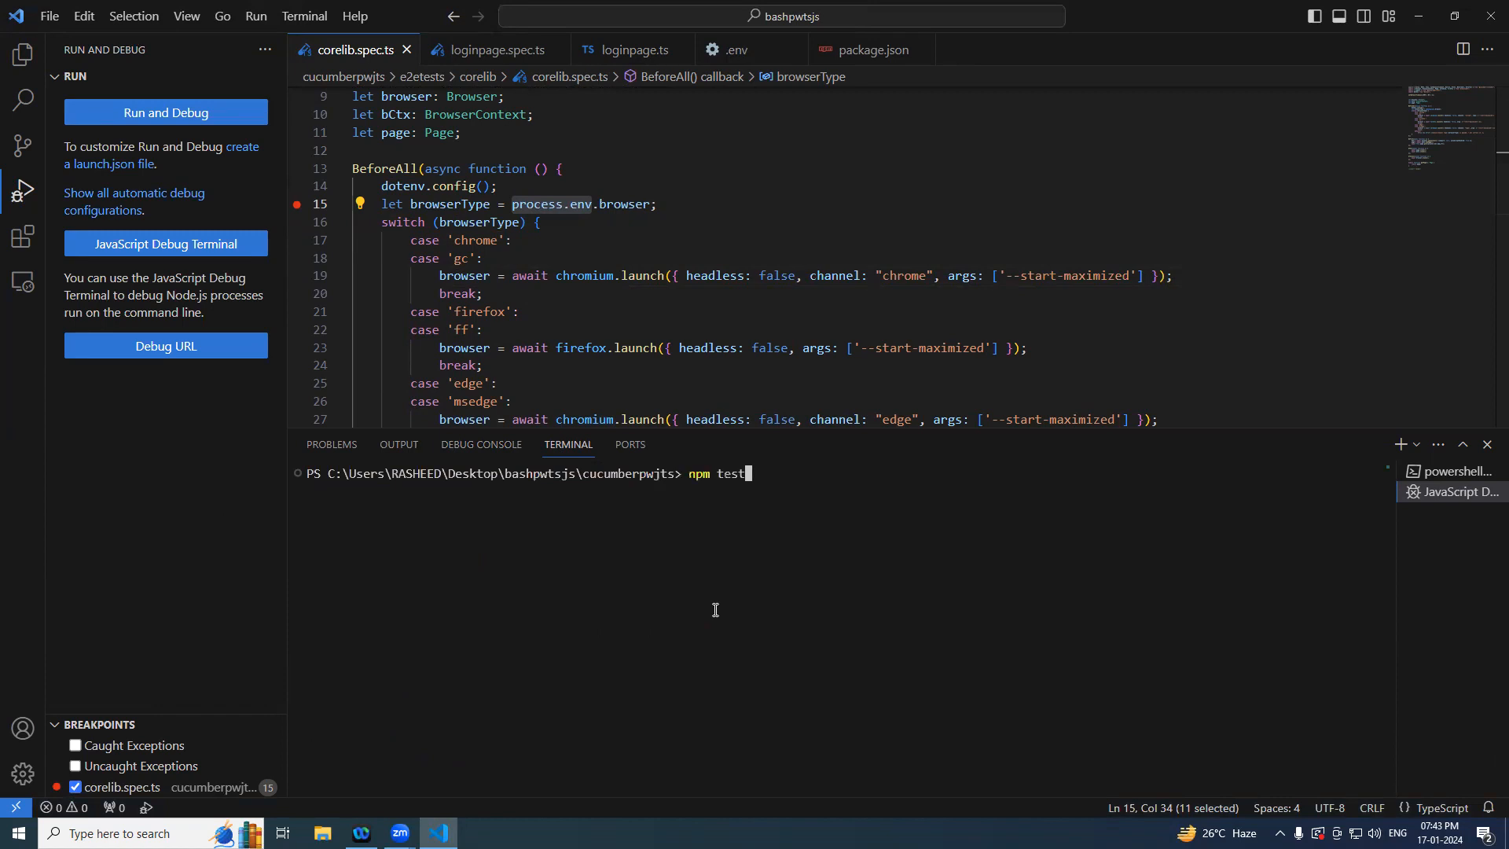
mouse_move(737, 612)
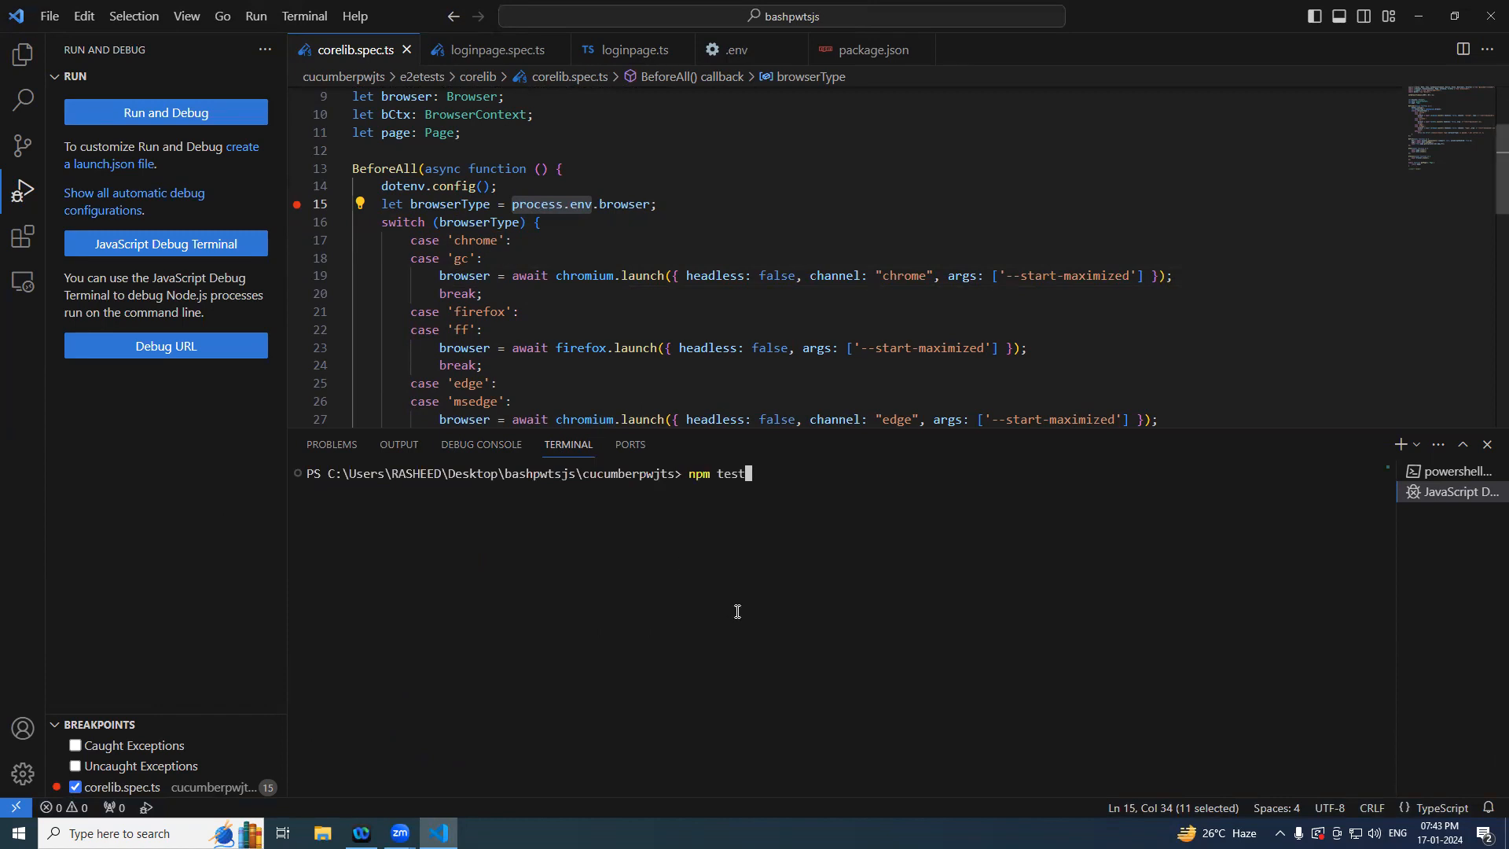
Rerun npm test with a breakpoint on the dotenv.config() line and evaluate process.env.browser, still undefined
key(Enter)
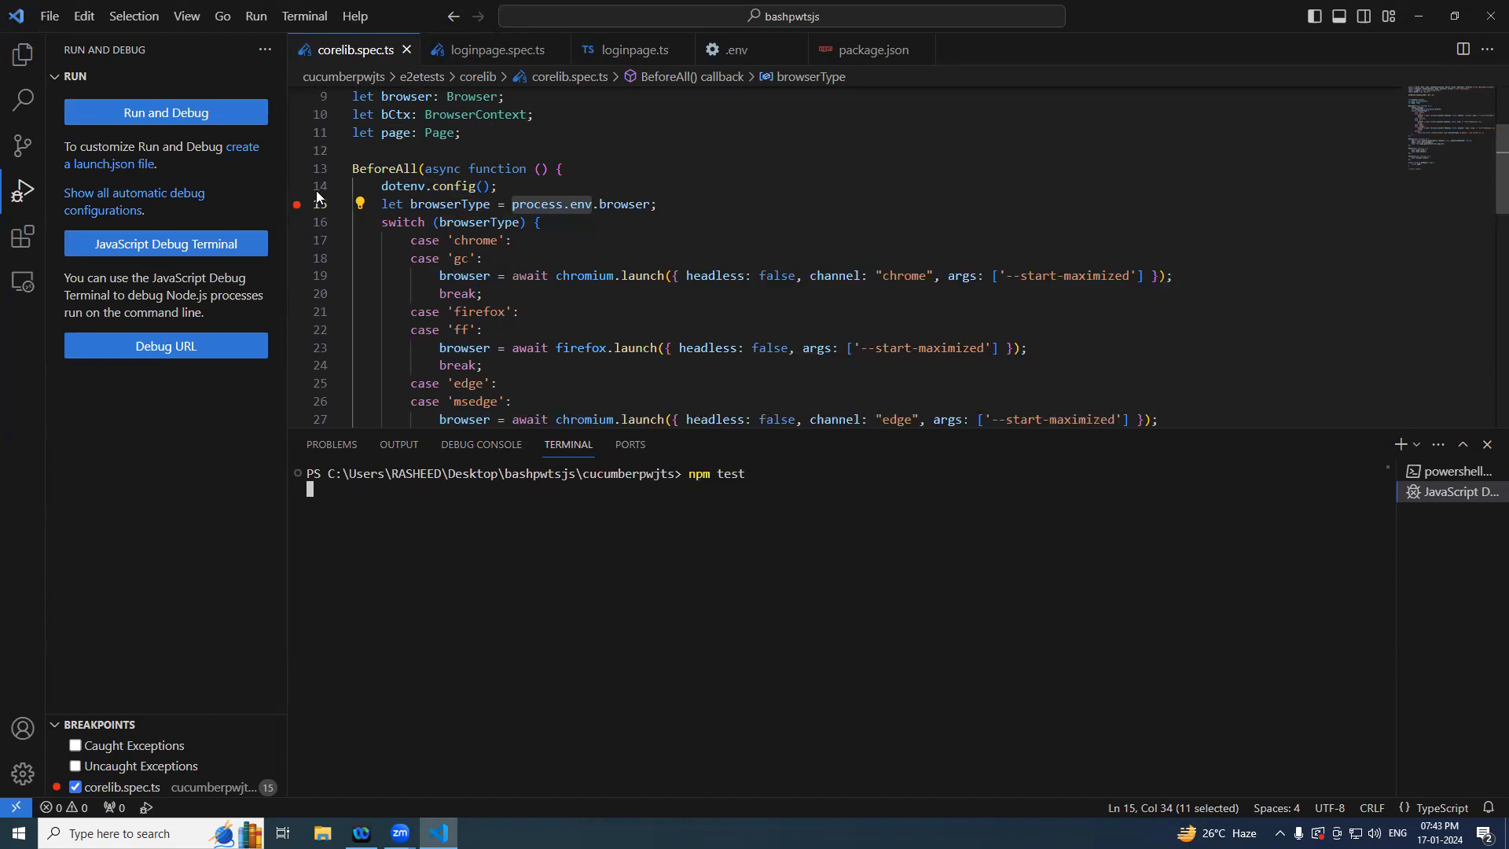
click(165, 113)
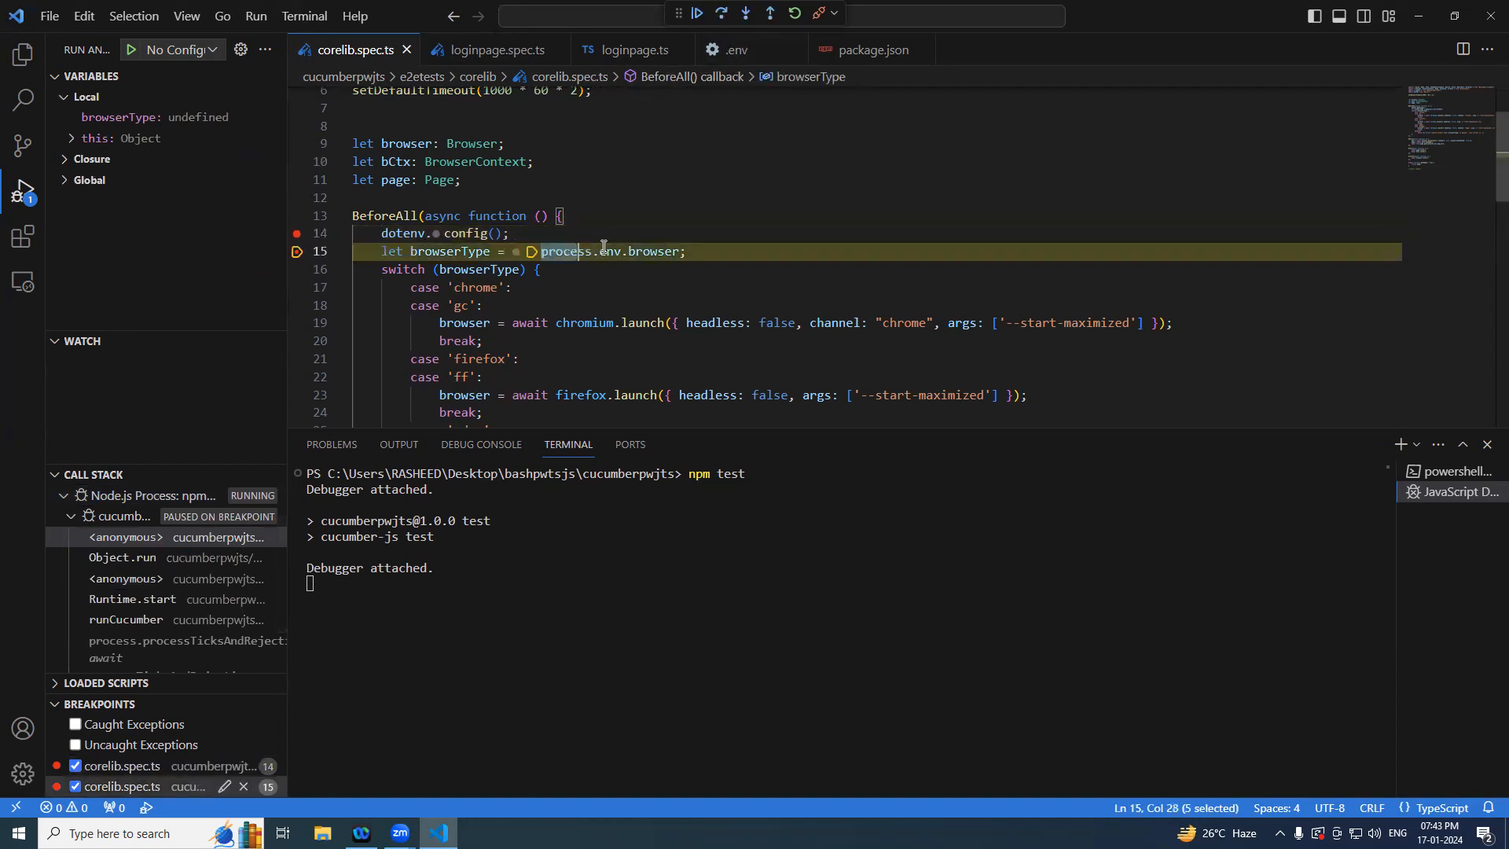
right_click(600, 250)
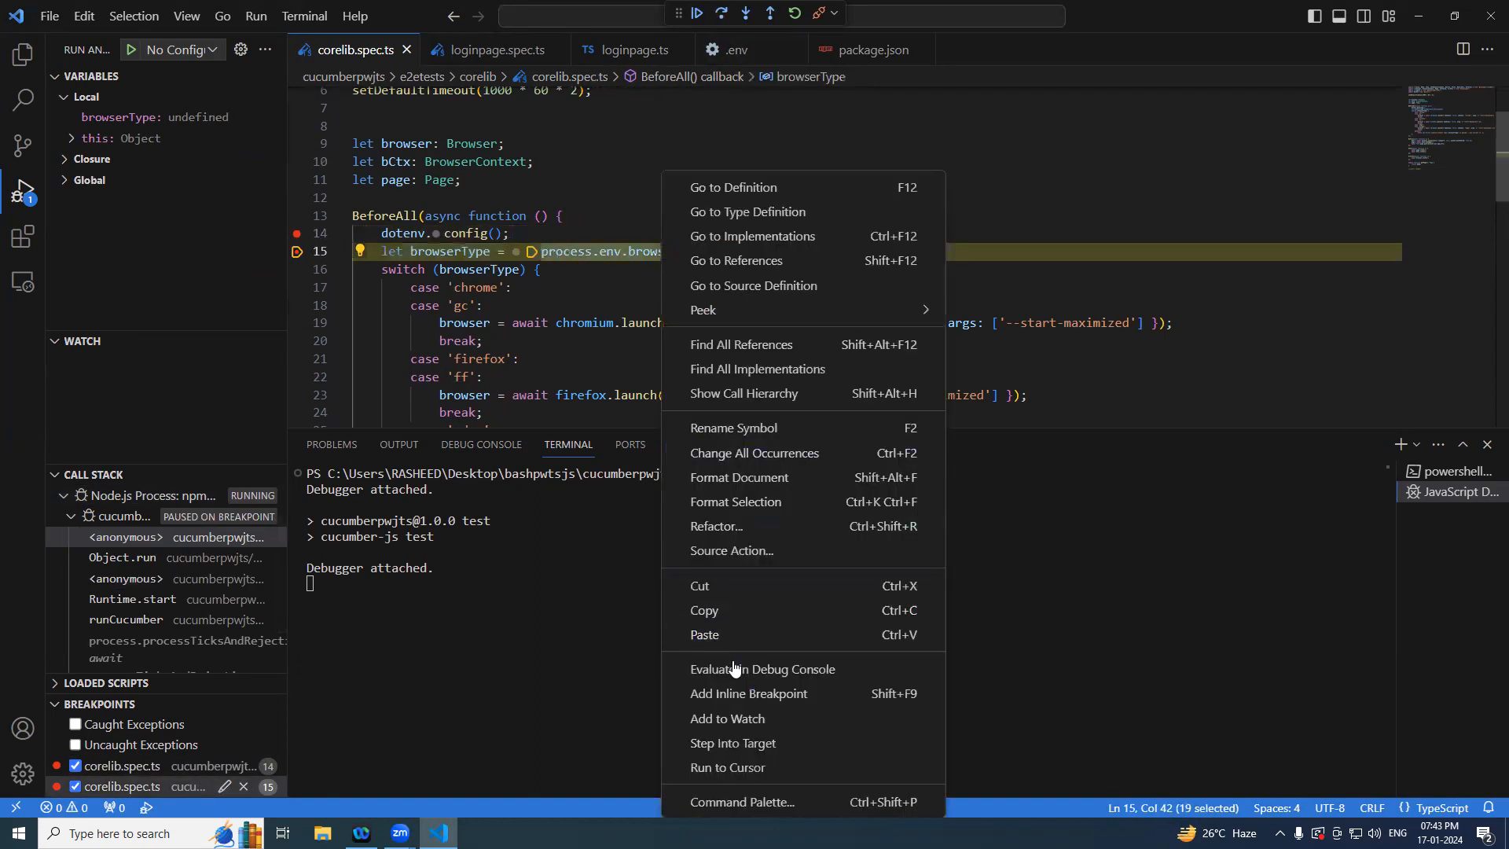
click(764, 670)
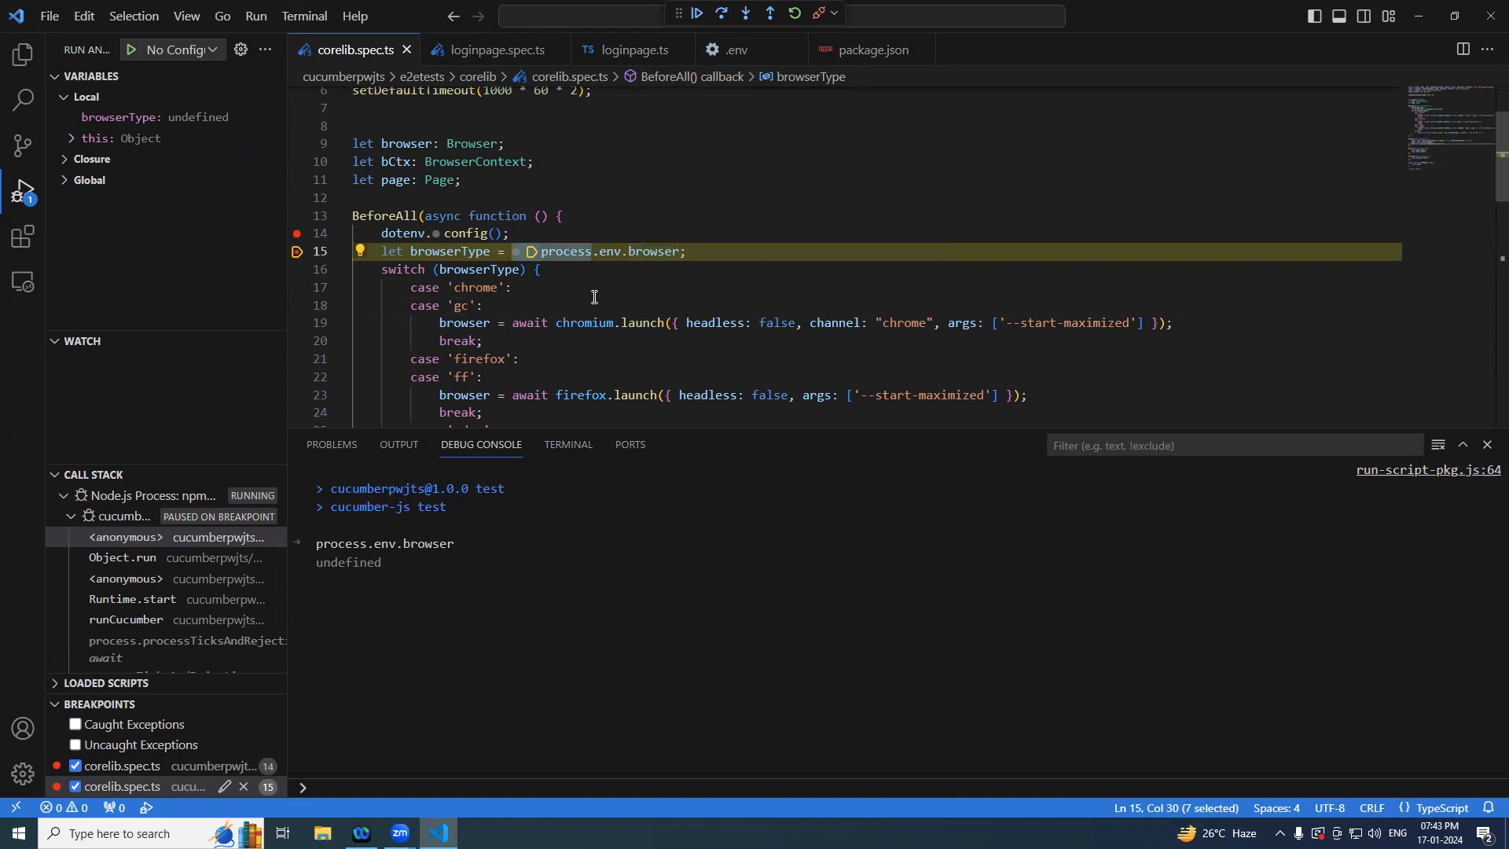
mouse_move(1410, 751)
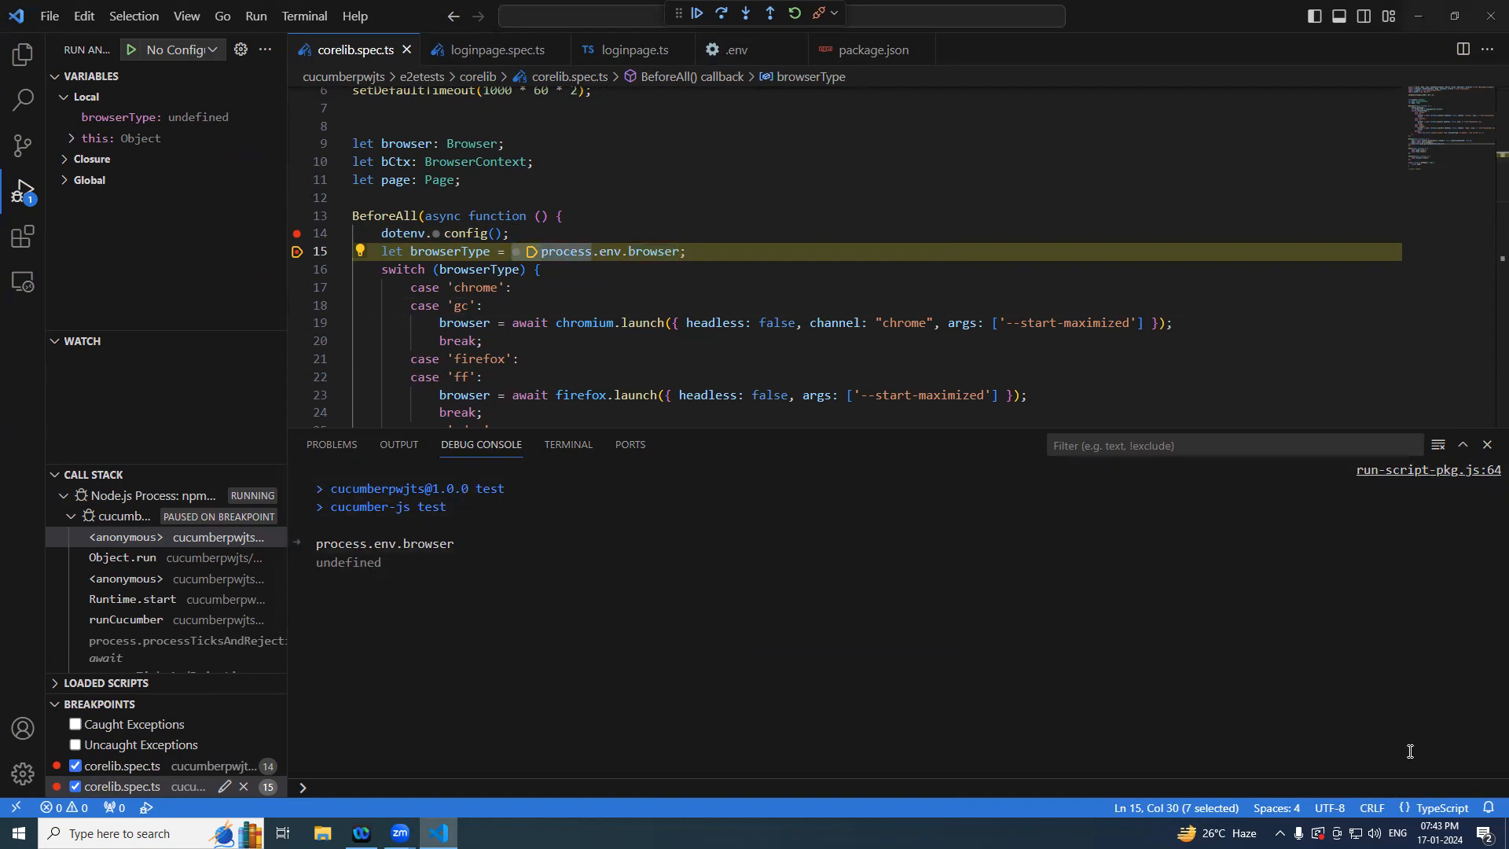
mouse_move(1371, 525)
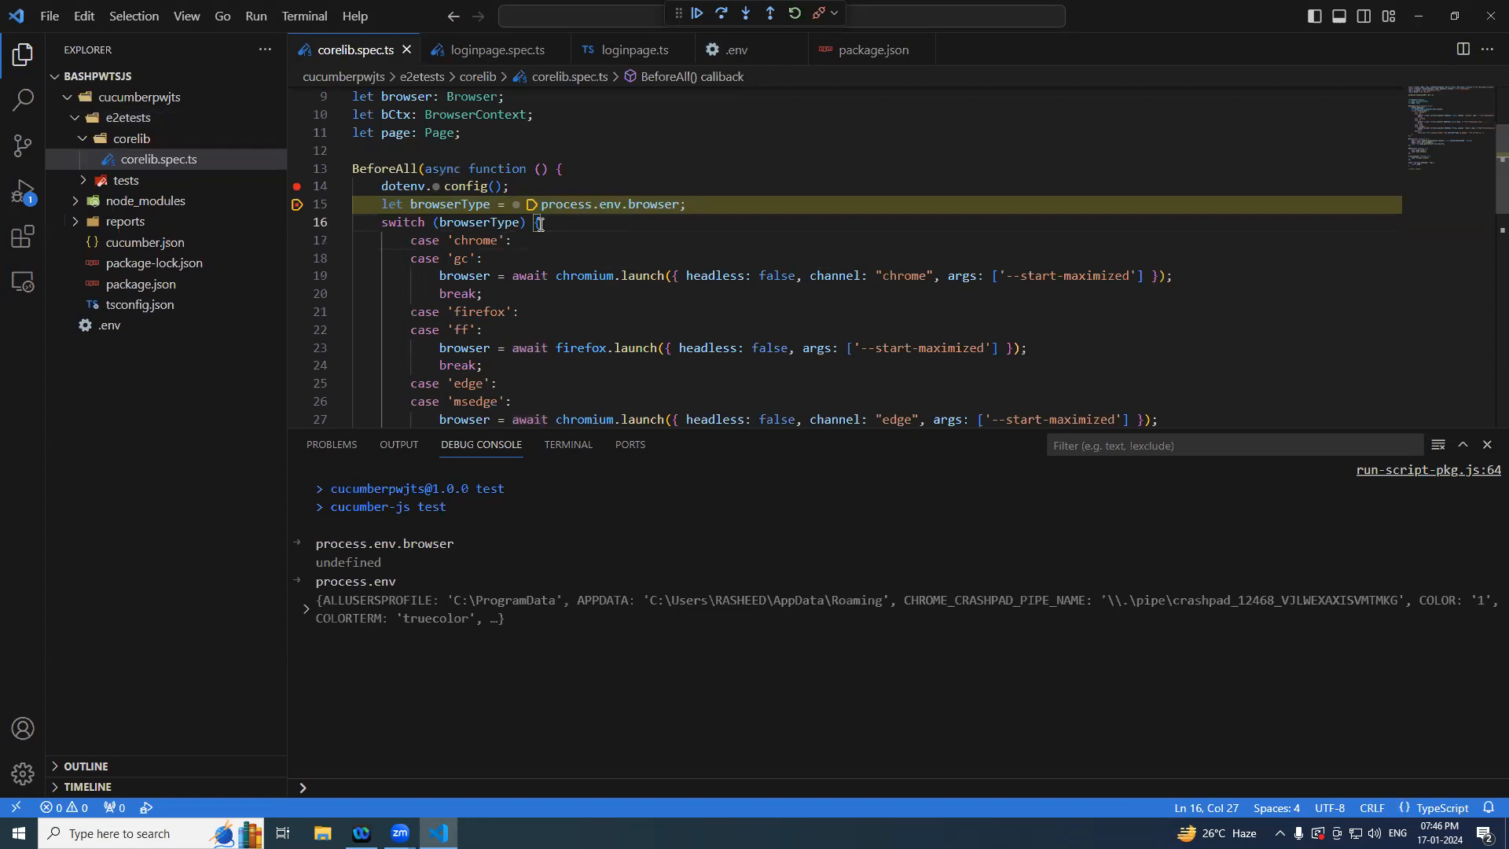
Open .env from the cucumberpwjts folder, review browser=edge, URL and credentials, then clear the terminal with cls
click(118, 116)
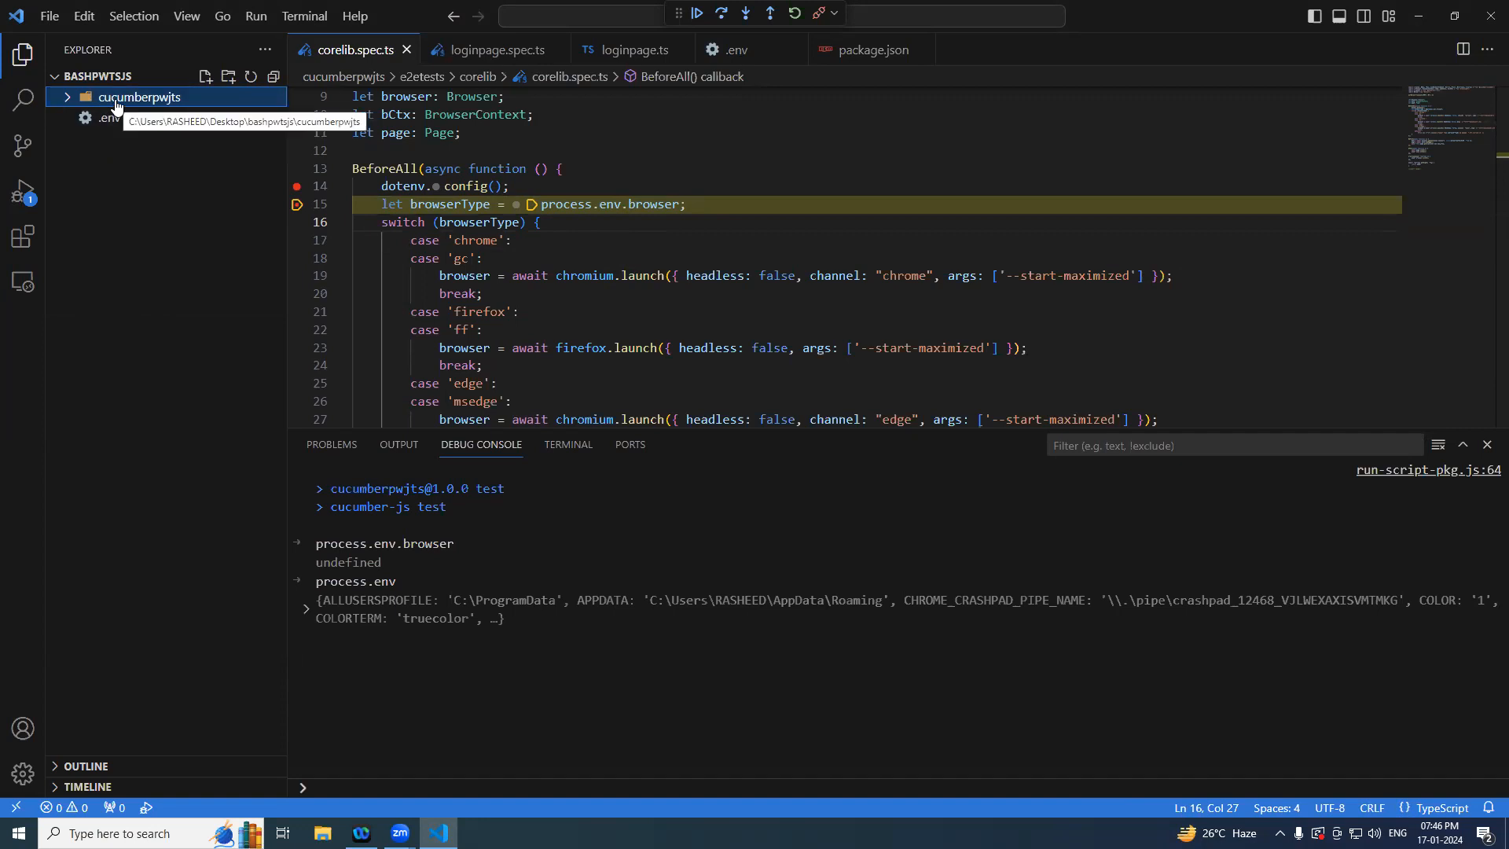
click(140, 97)
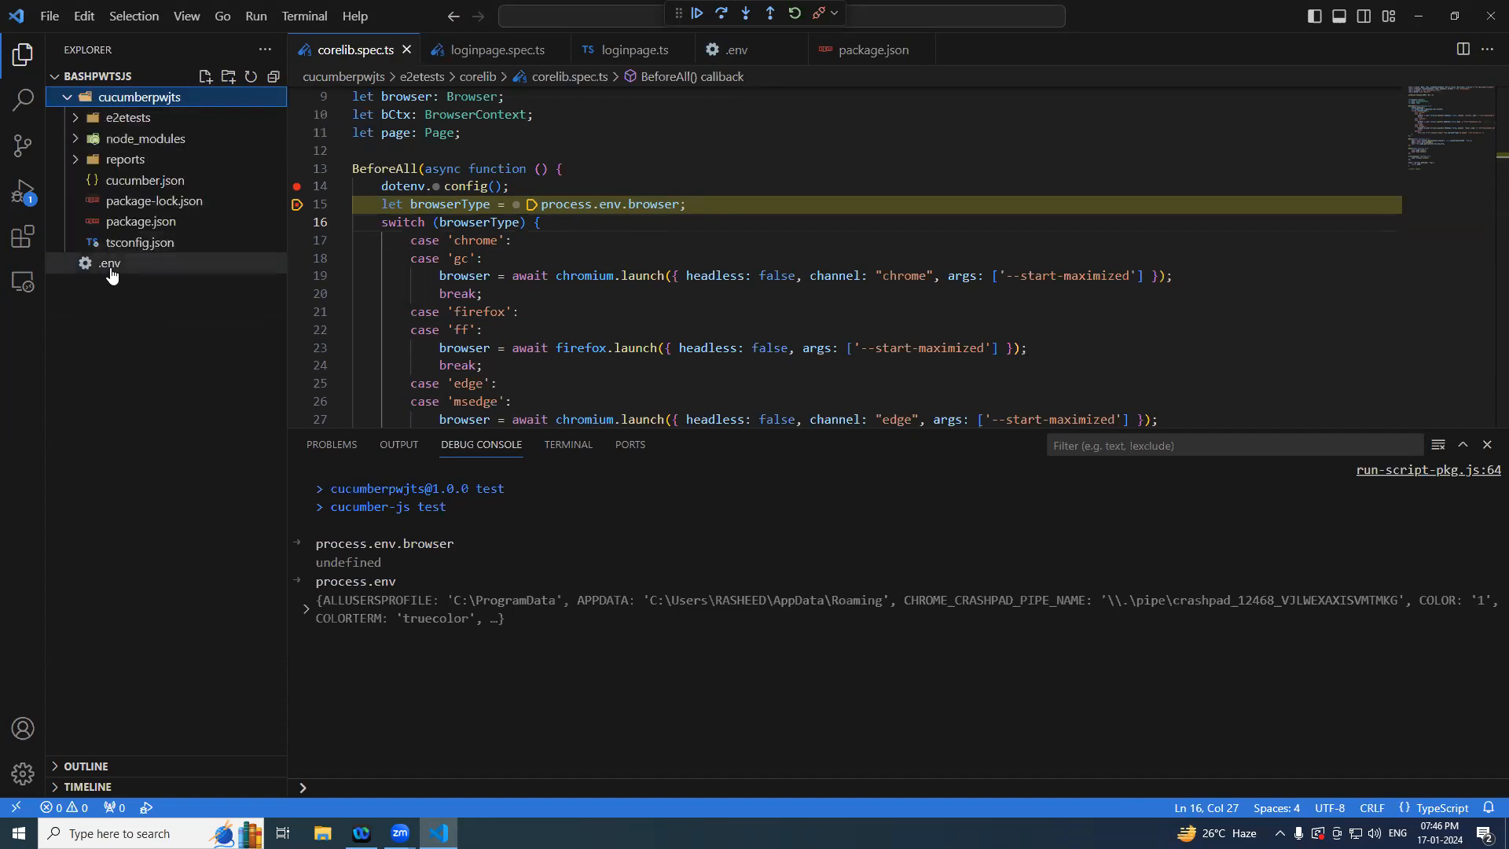
click(110, 264)
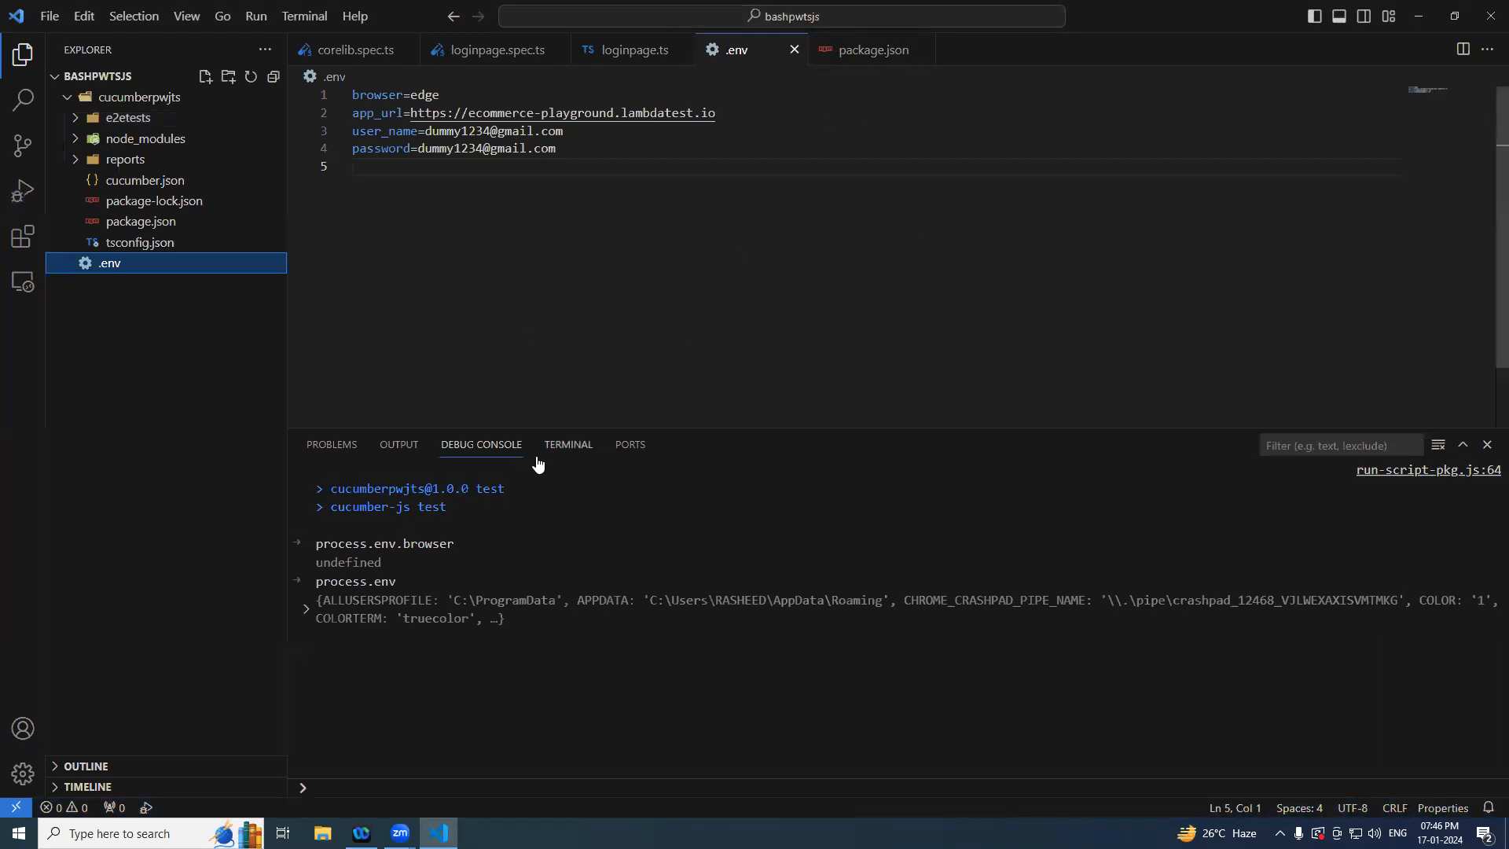
click(568, 444)
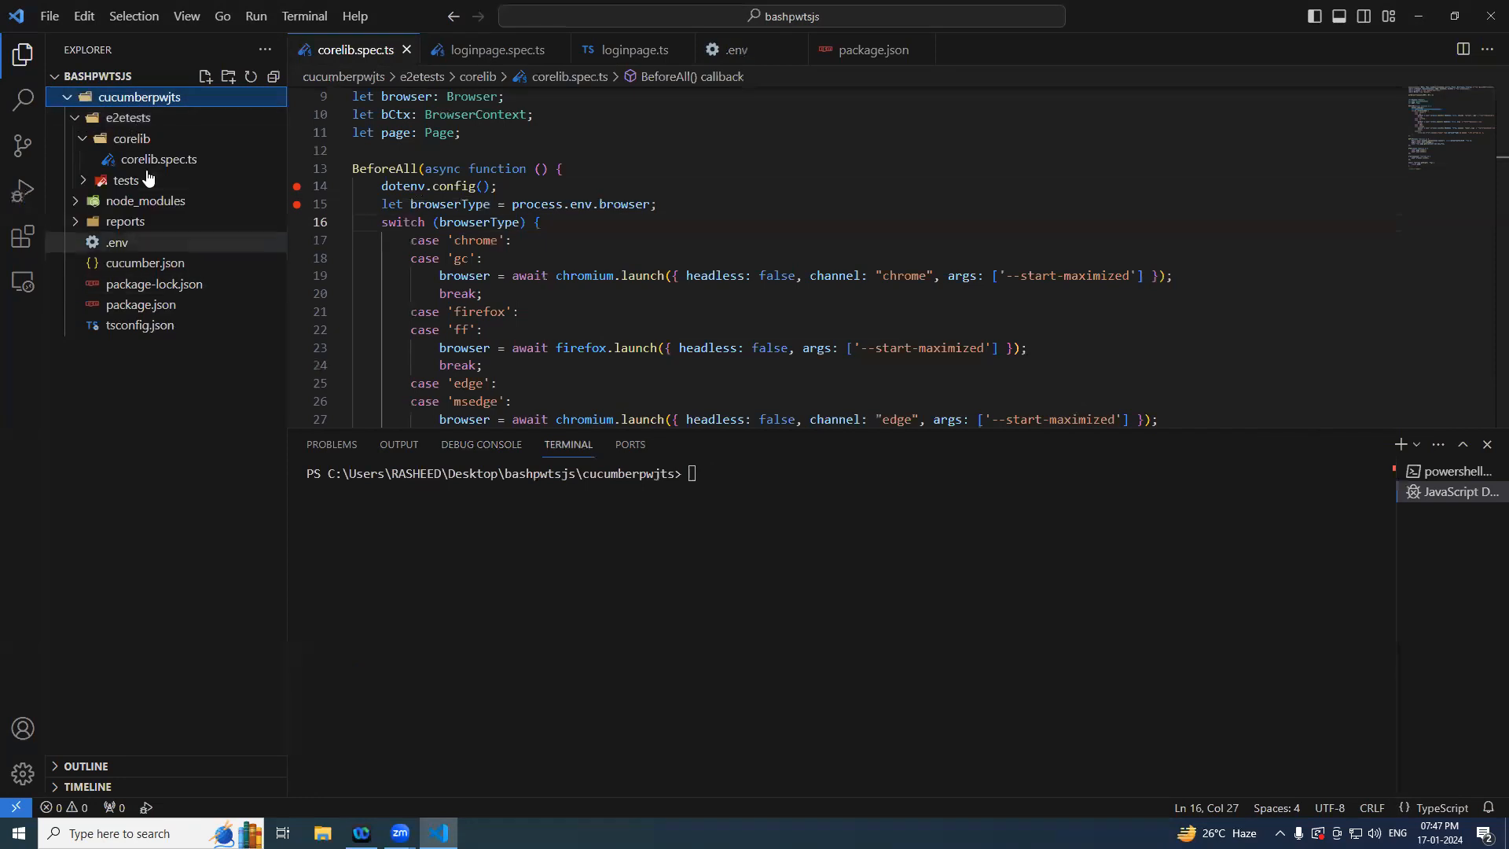
click(118, 116)
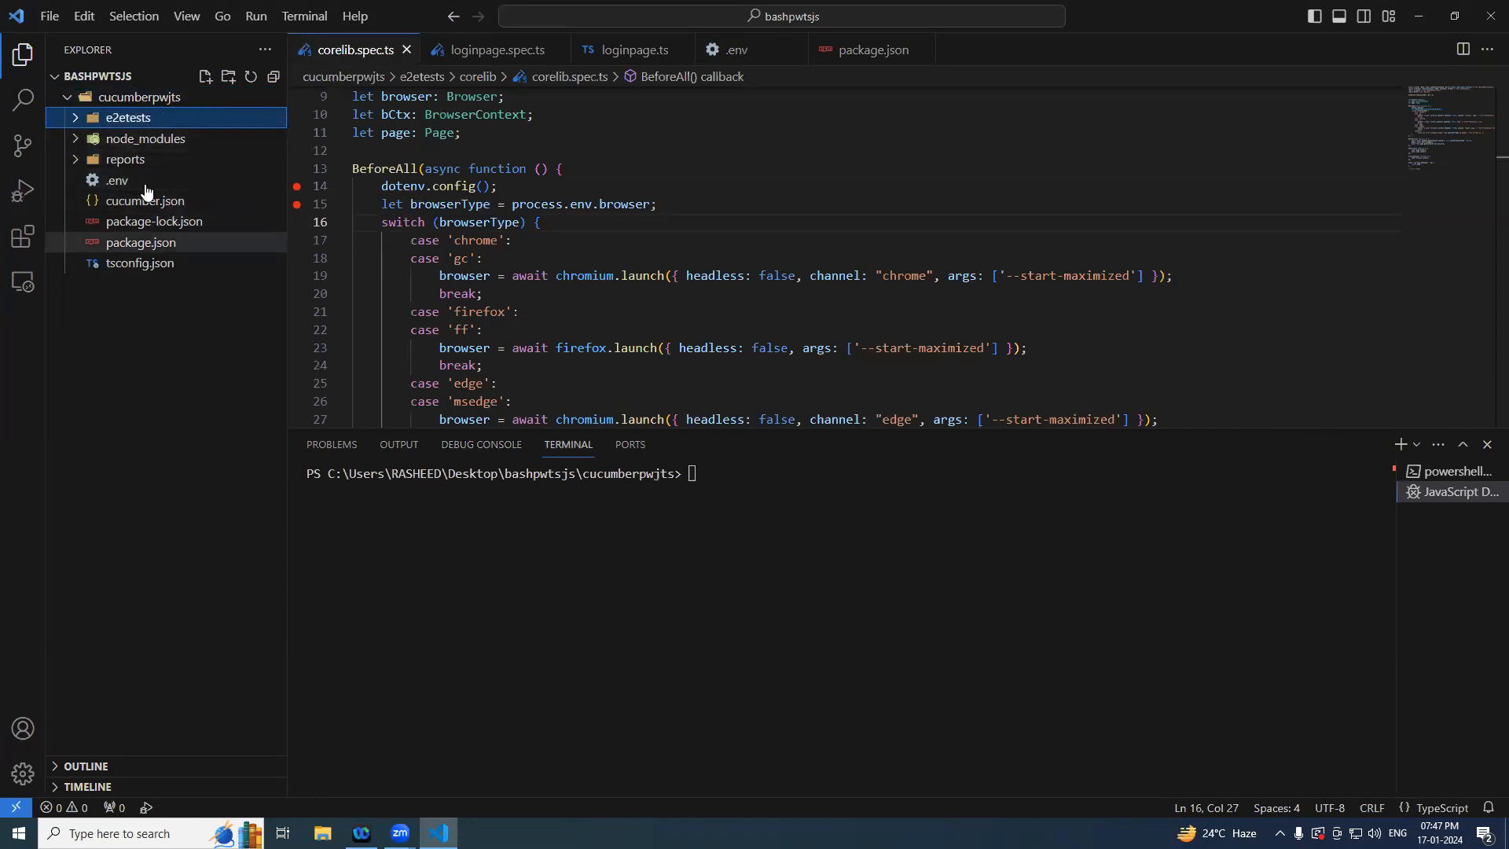
text(cls)
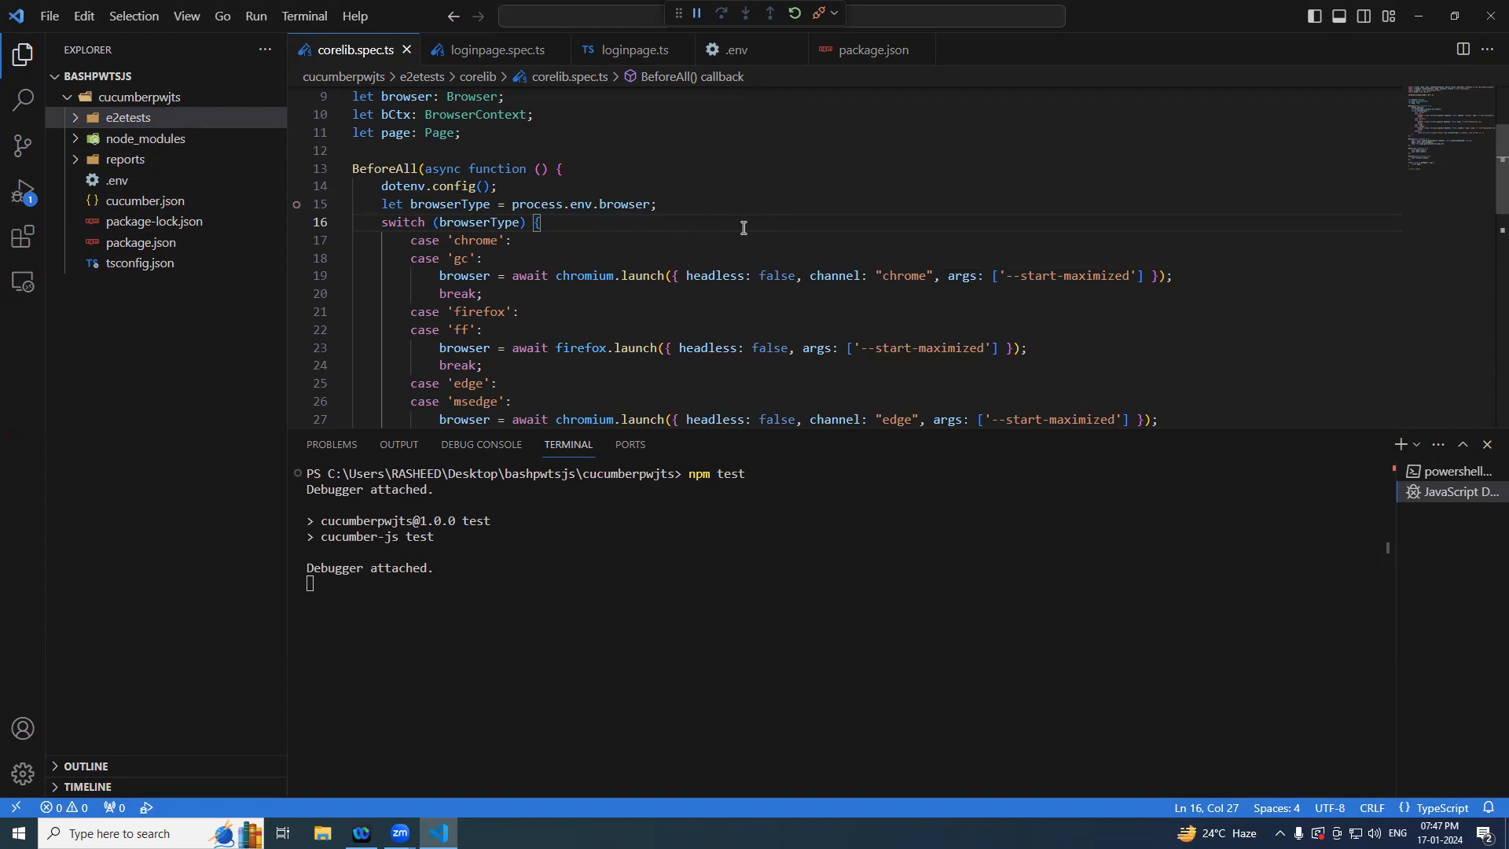
mouse_move(689, 268)
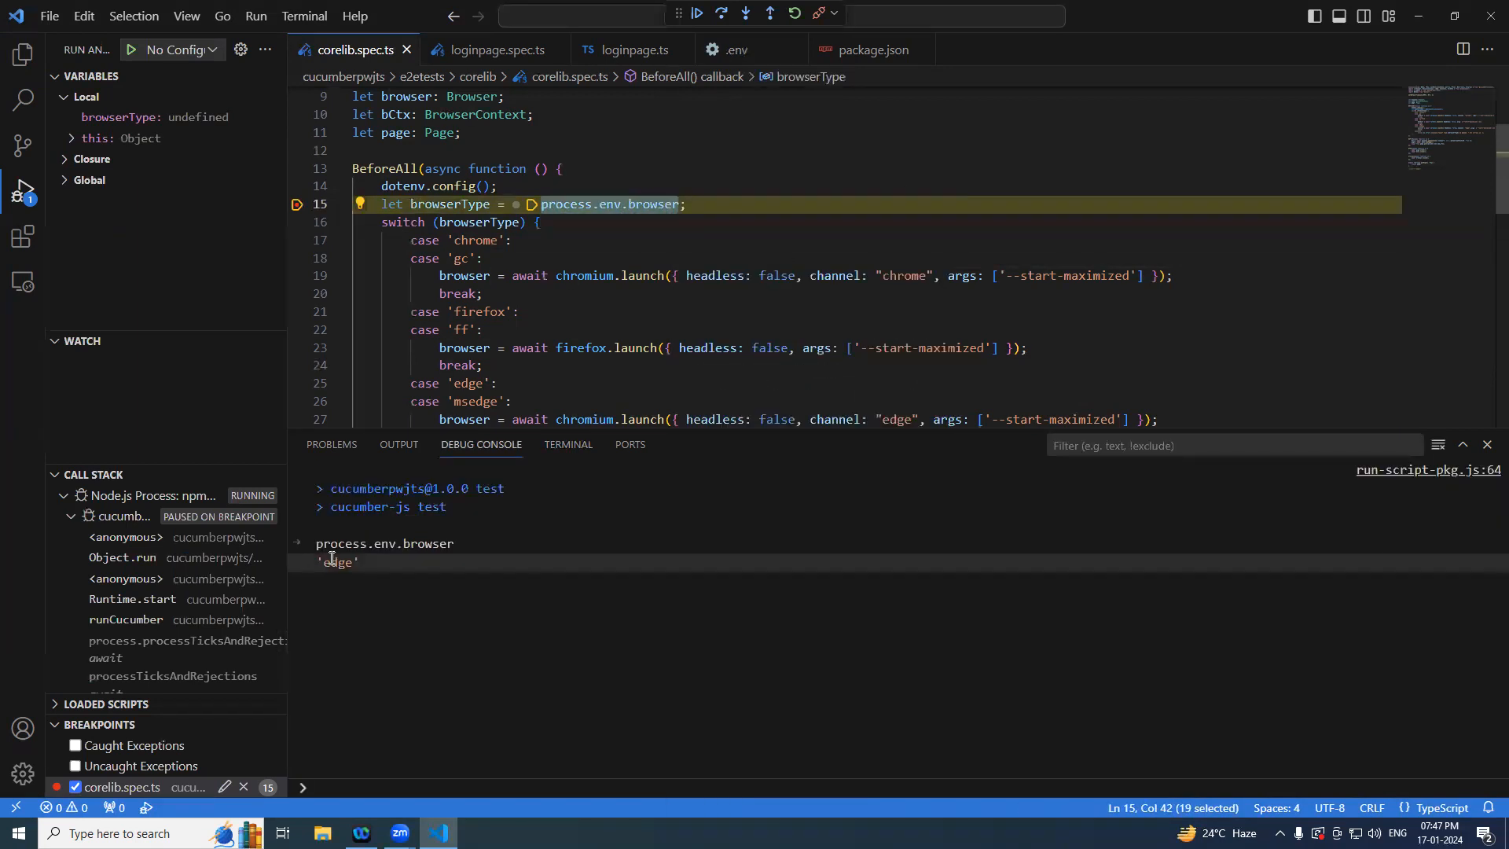
At the breakpoint evaluate process.env.browser, user_name and app_url in the Debug Console, getting 'edge', the email and the URL
double_click(336, 562)
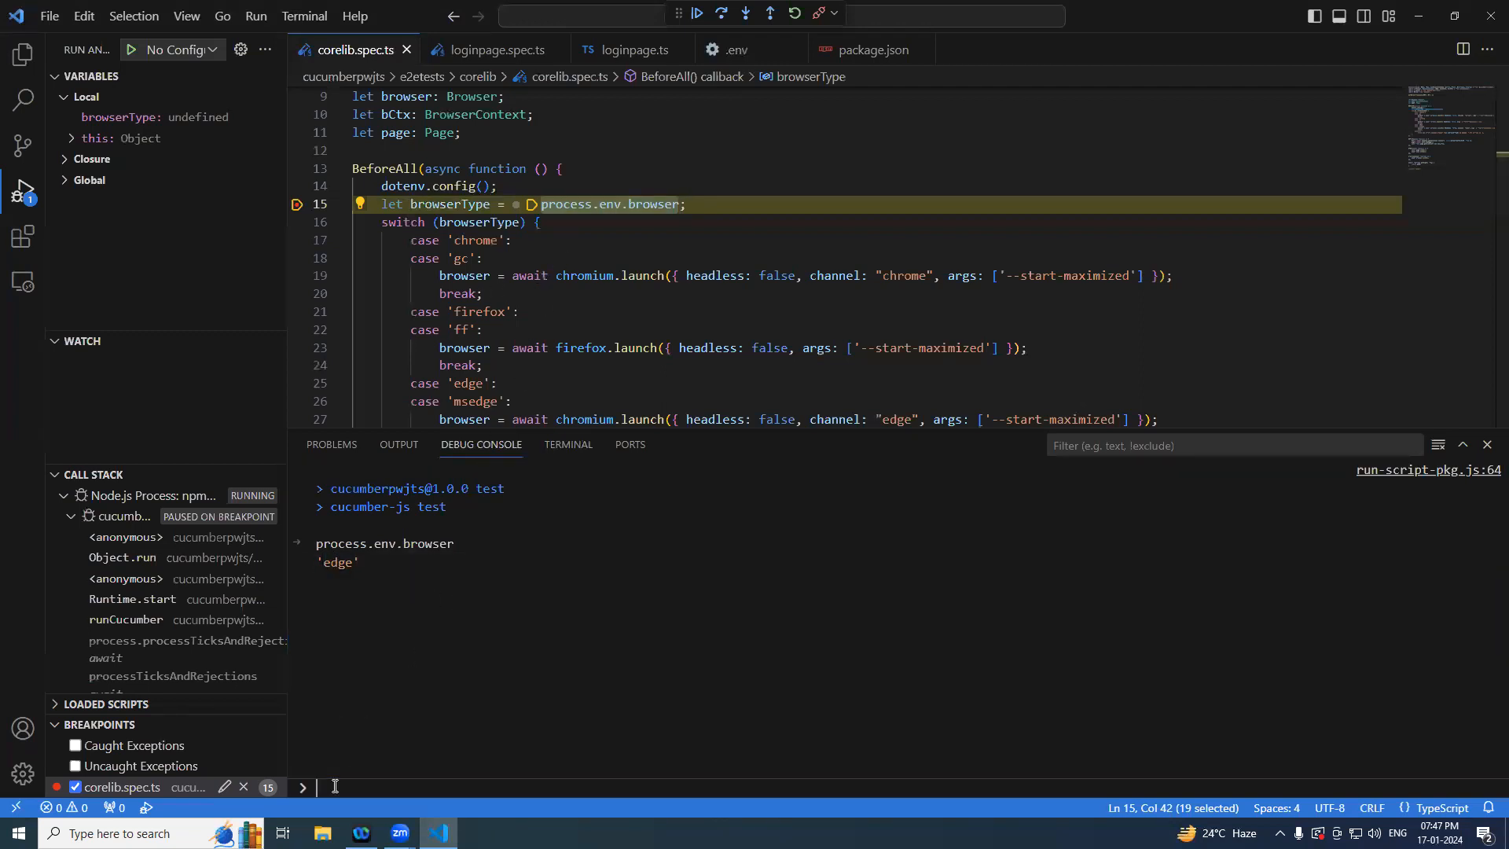
text(process.e)
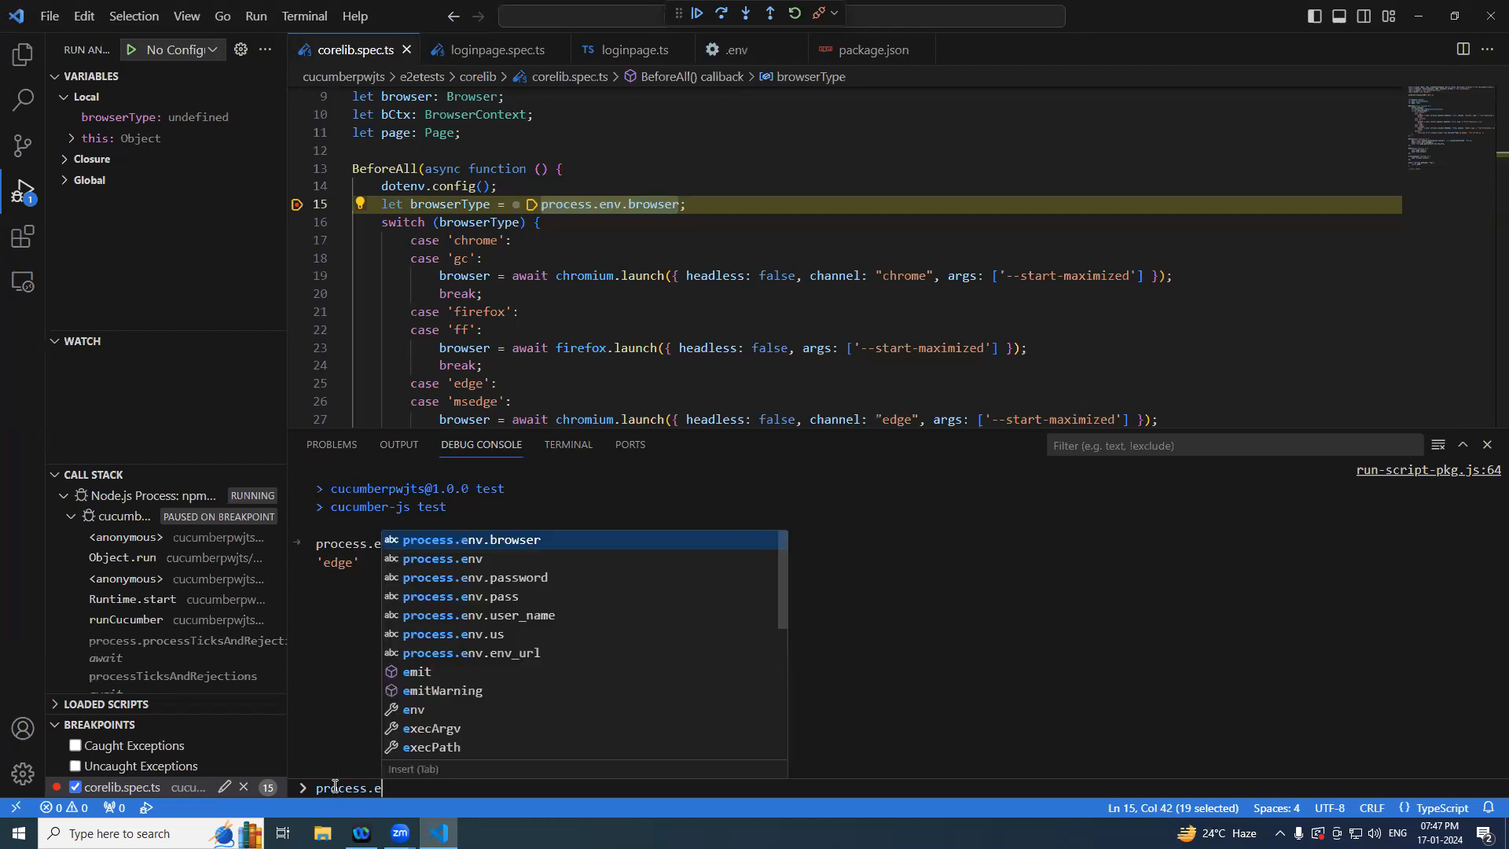
text(n)
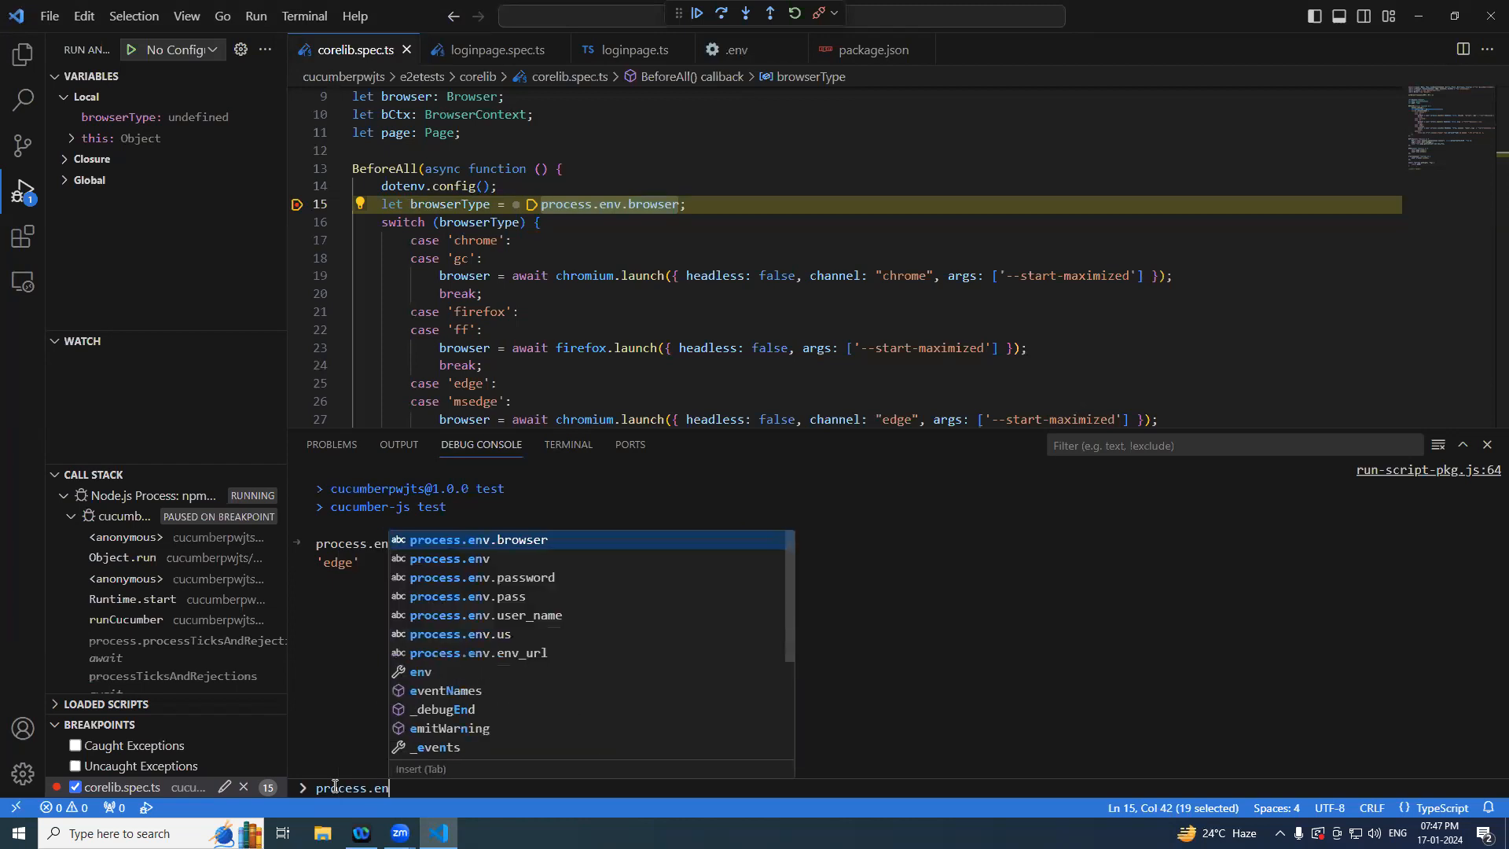
text(.)
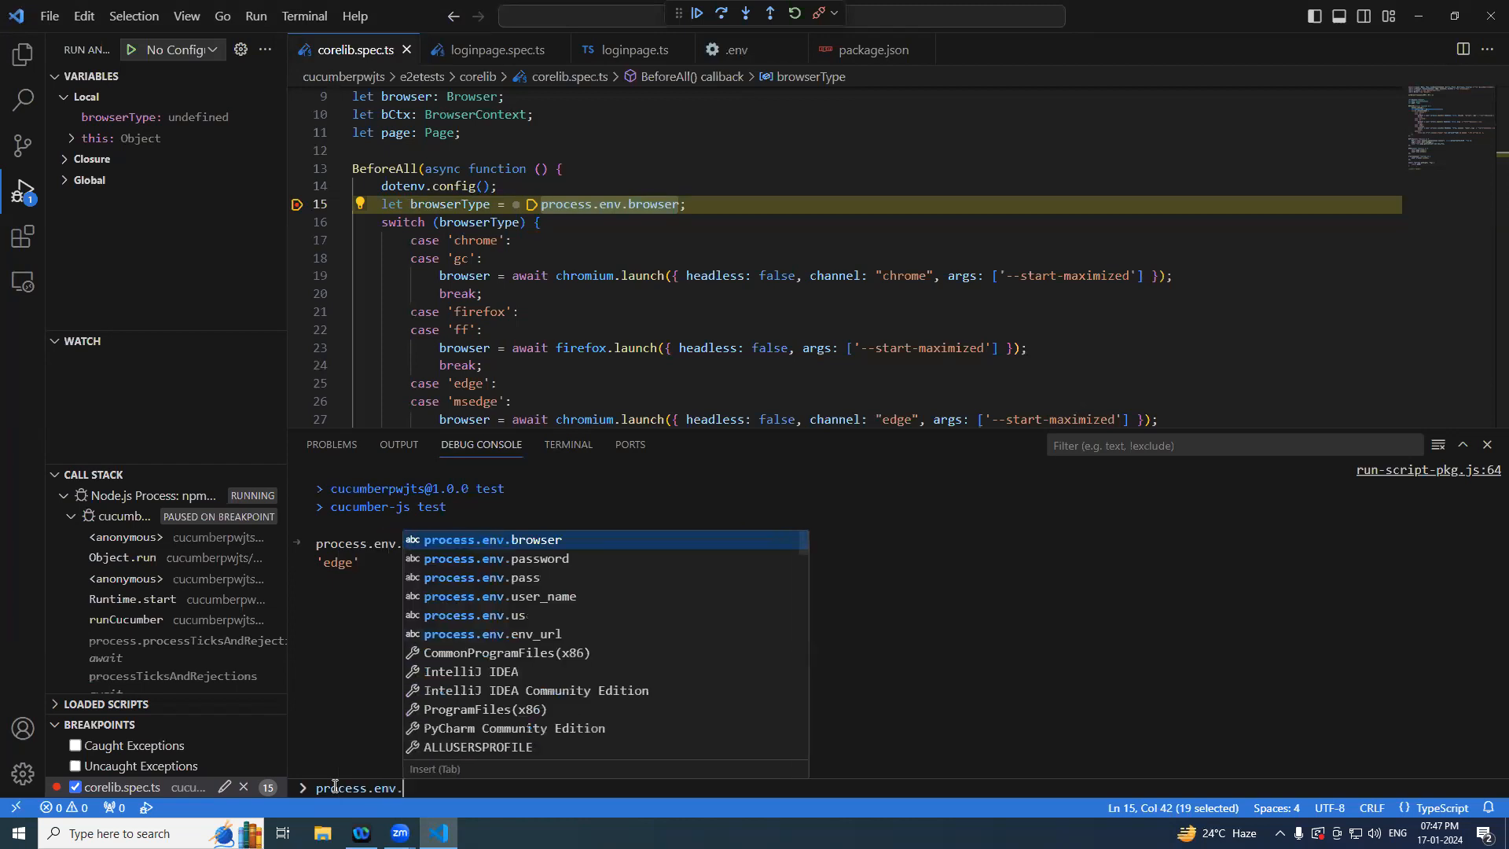
text(us)
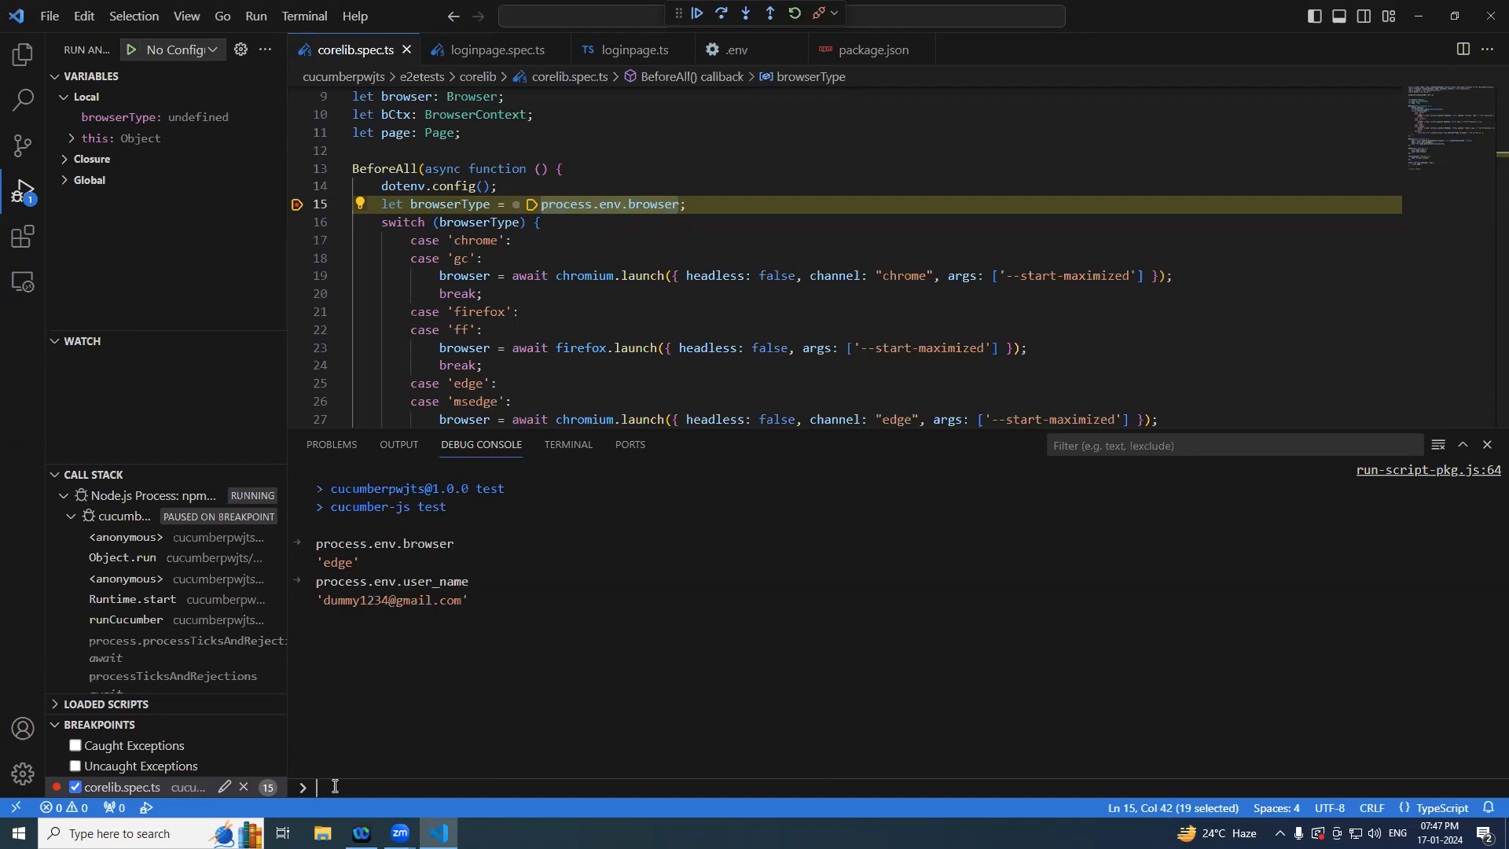
text(process.env.a)
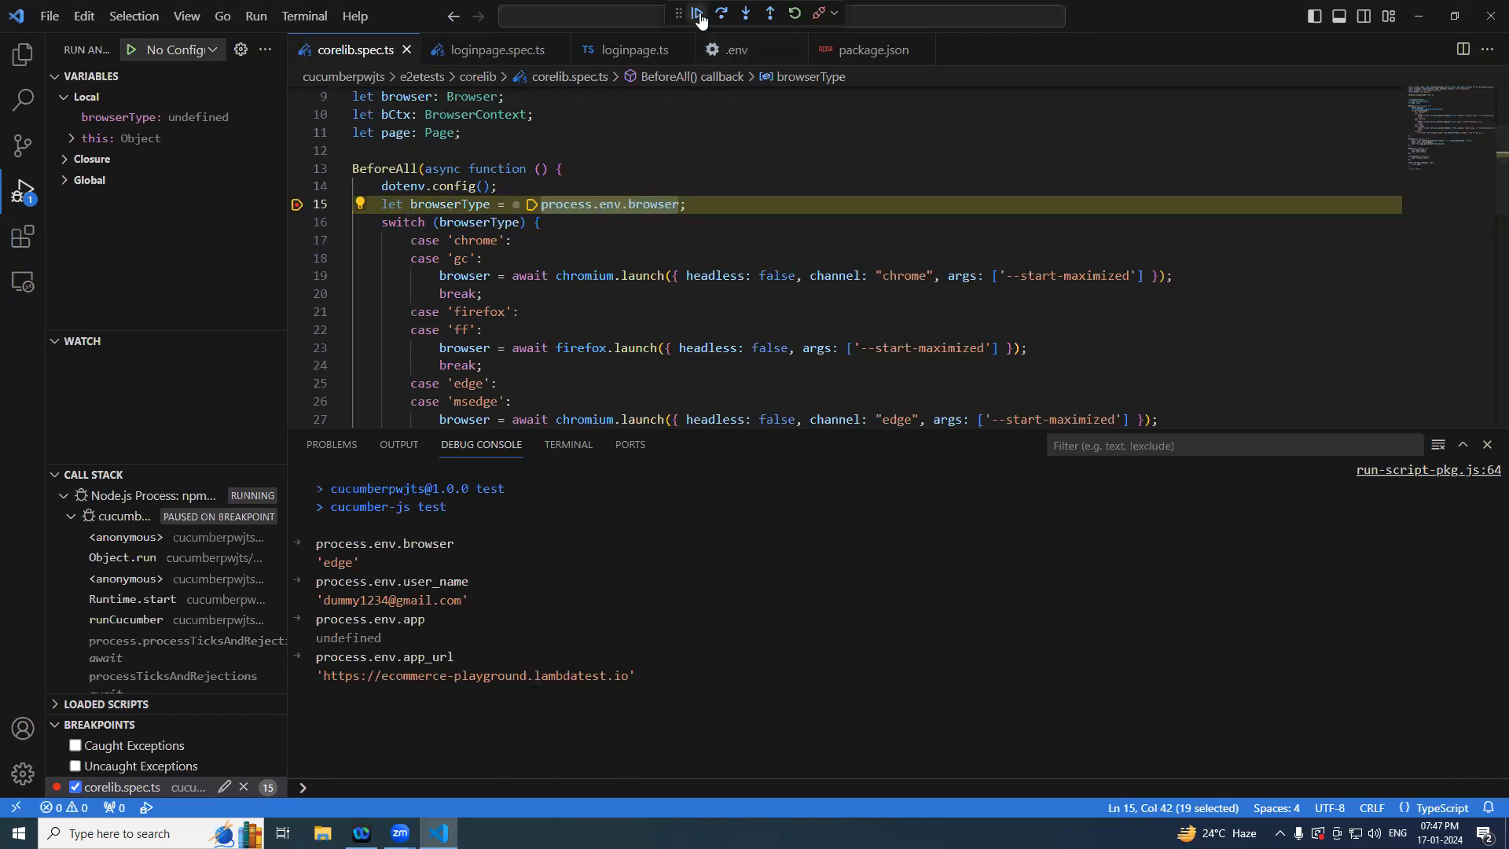
Resume past the breakpoint and inspect the BeforeAll hook's unsupported-channel 'edge' error in the terminal output
click(696, 14)
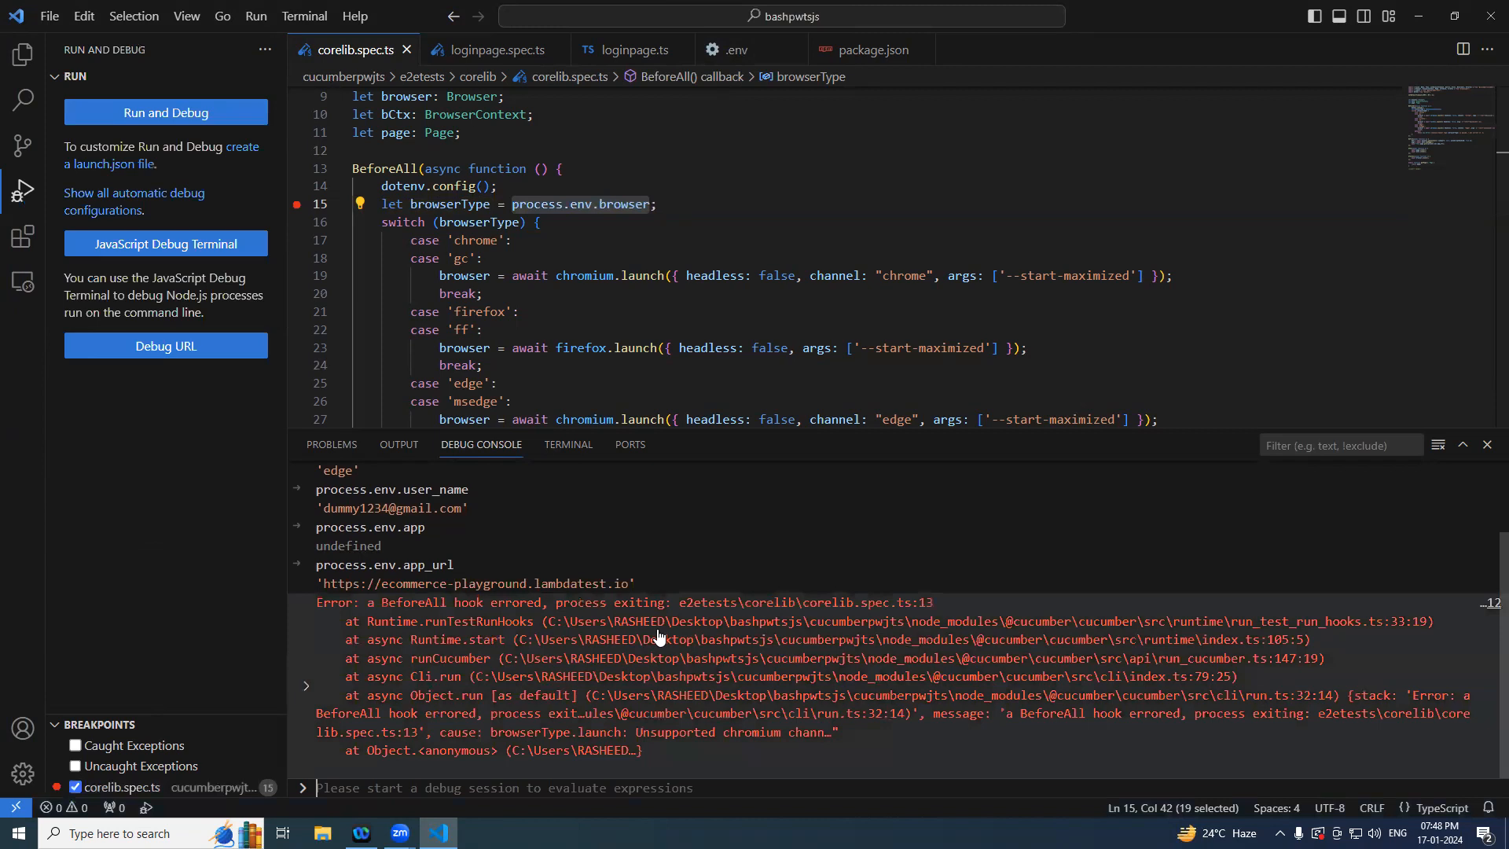
click(567, 444)
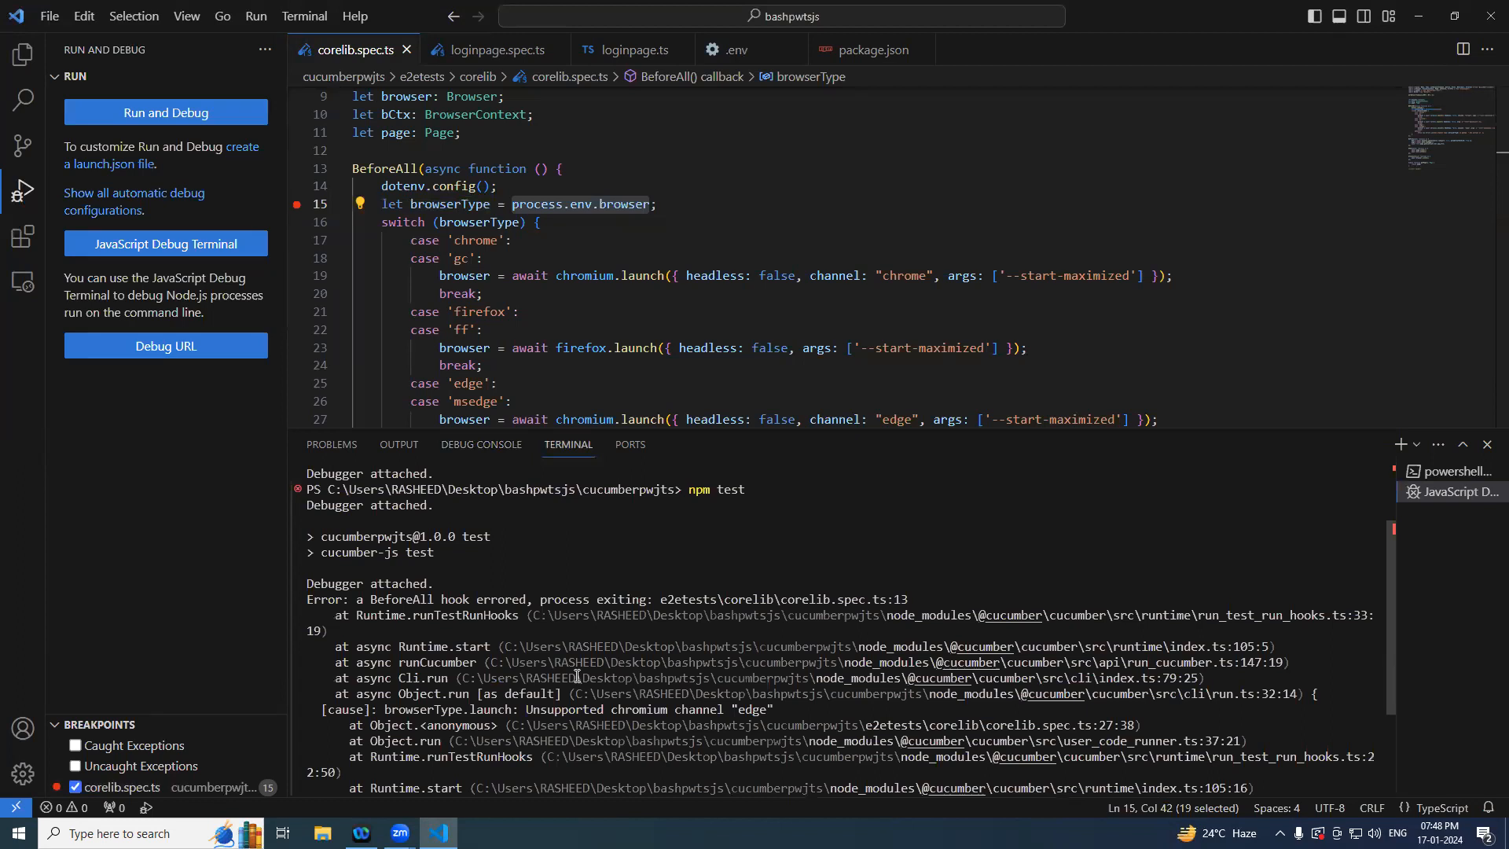
drag(385, 599, 538, 599)
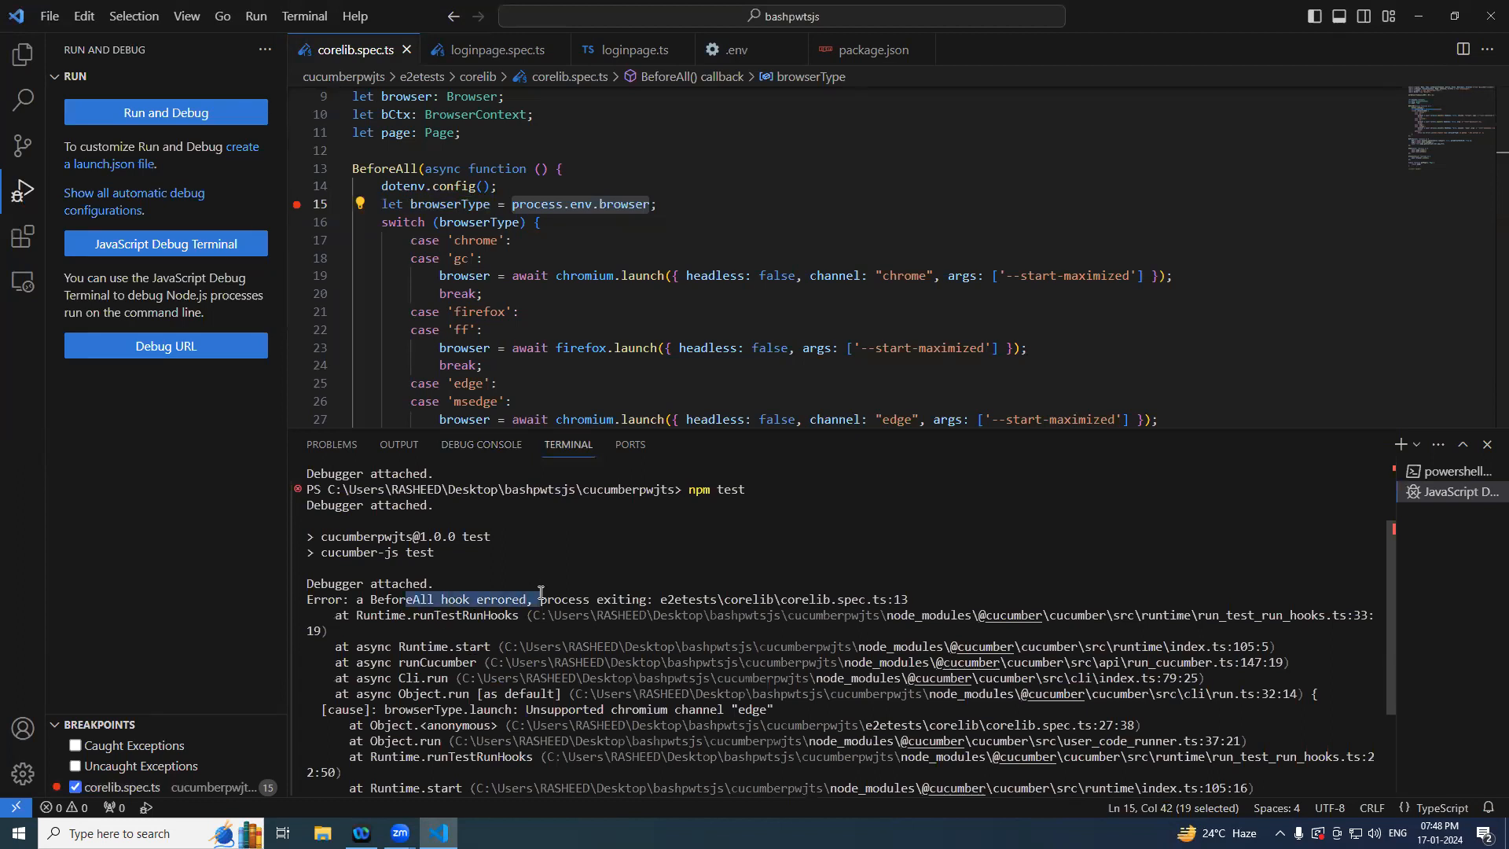
mouse_move(644, 714)
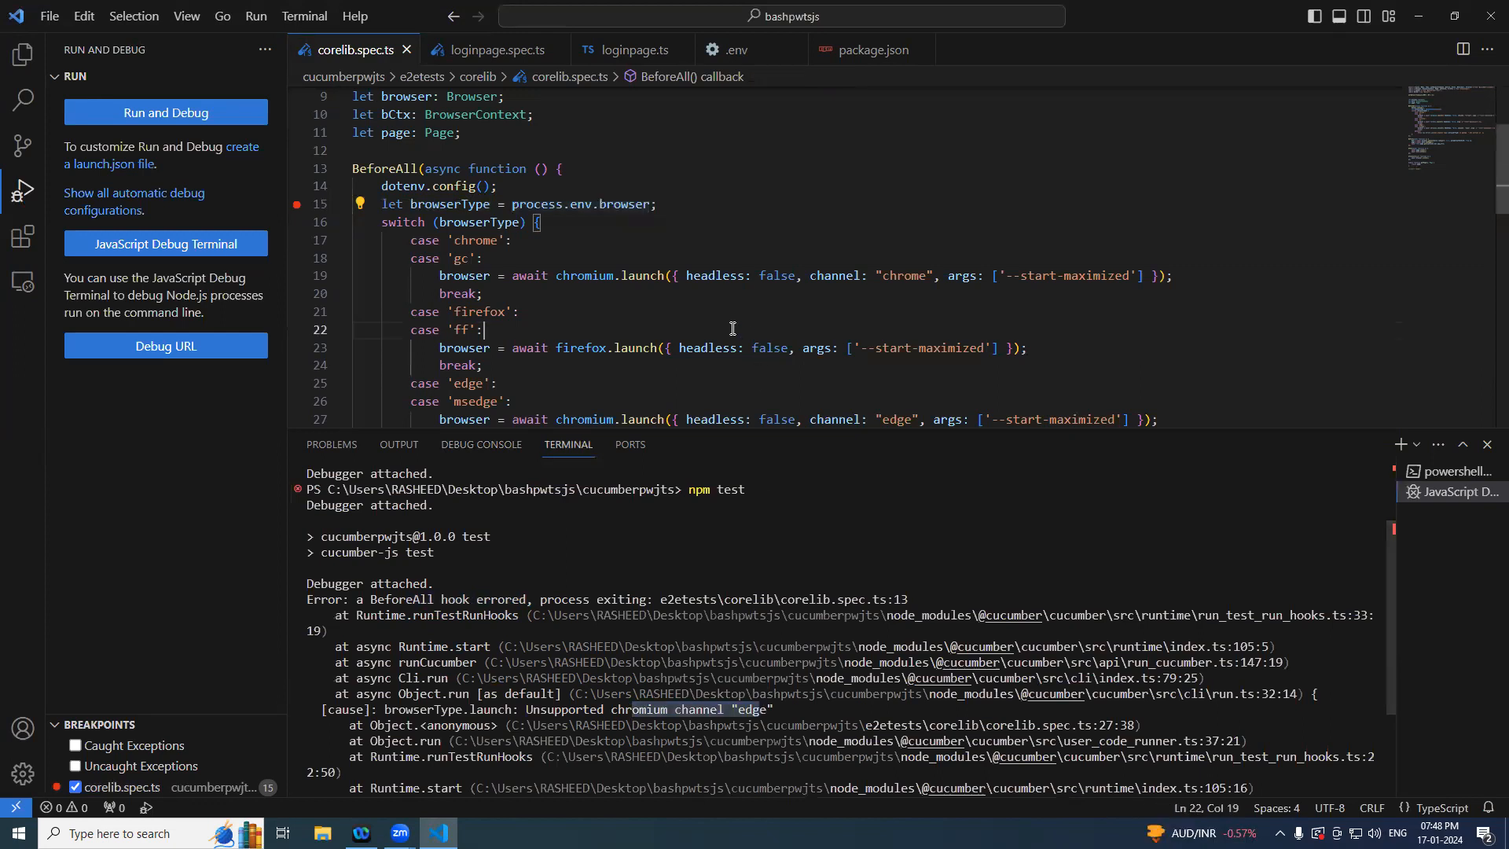
scroll(down, 3)
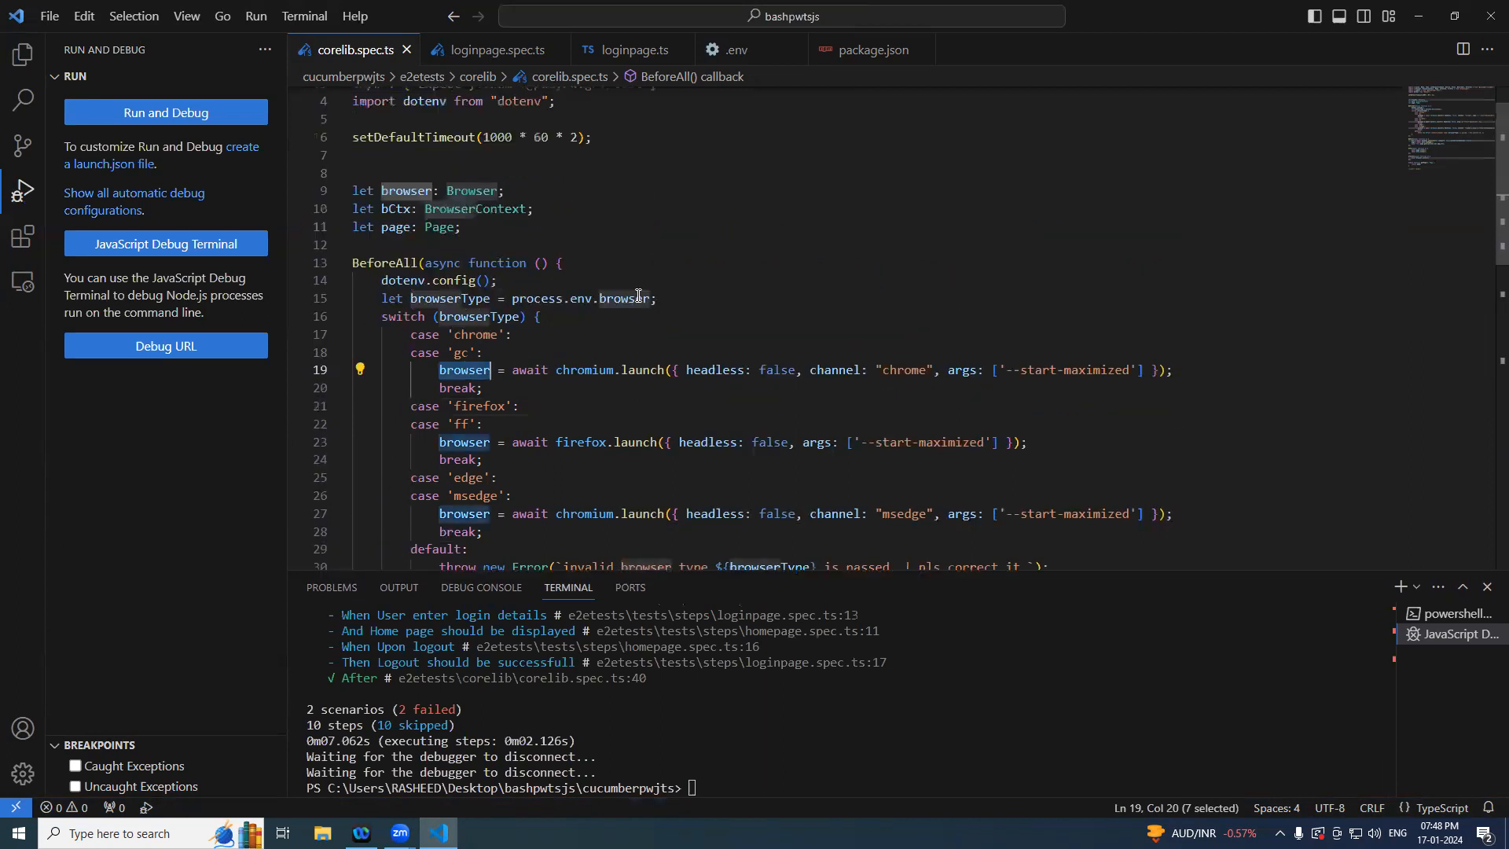
mouse_move(643, 307)
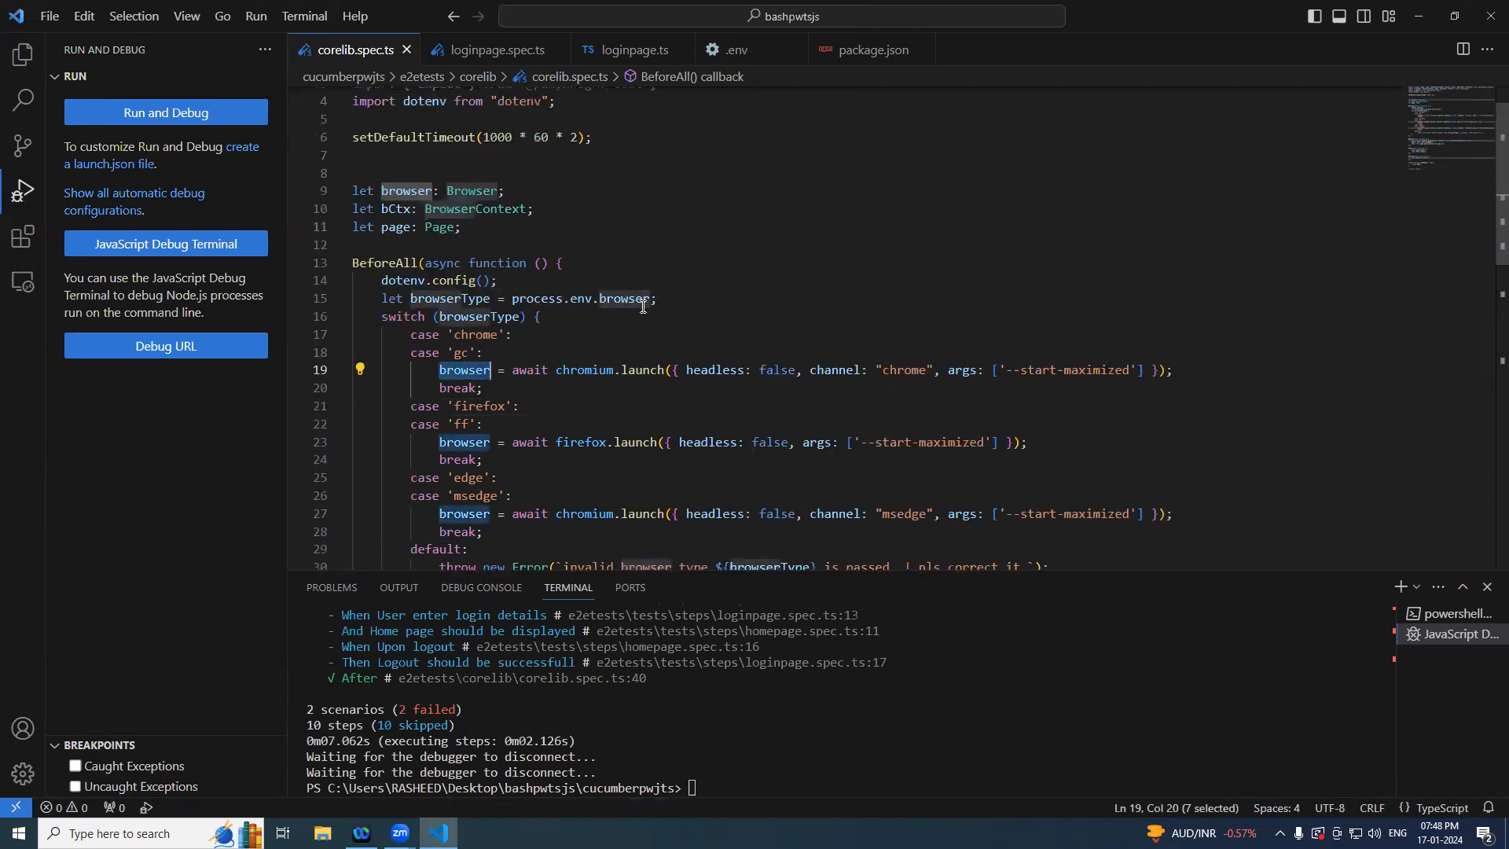
mouse_move(614, 327)
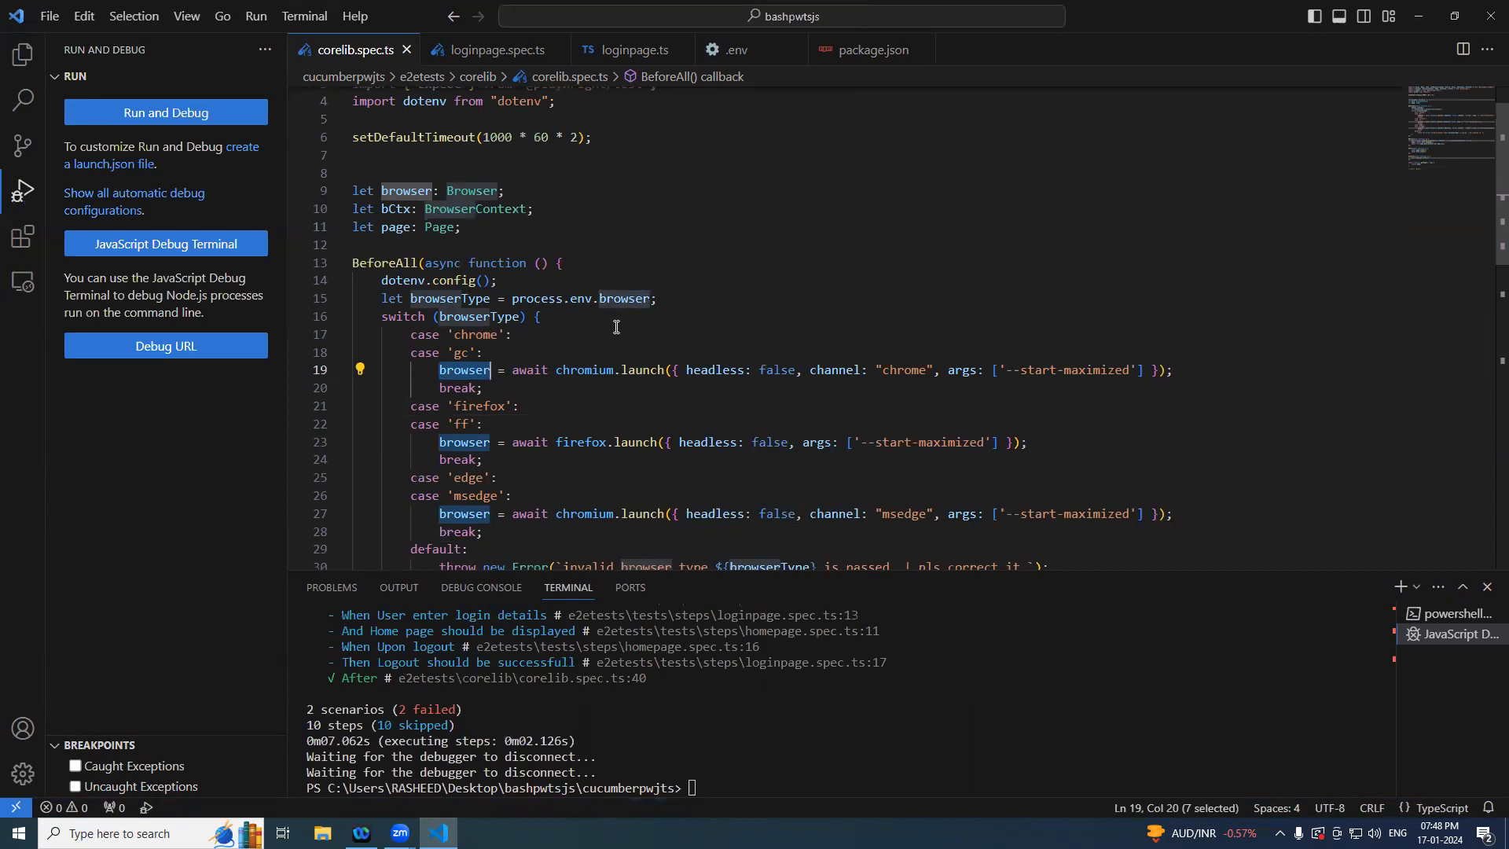
Review the 'reading goto' TypeError and edit the Before hook to call page.goto(process.env.app_url!) instead of this.page.goto
scroll(down, 3)
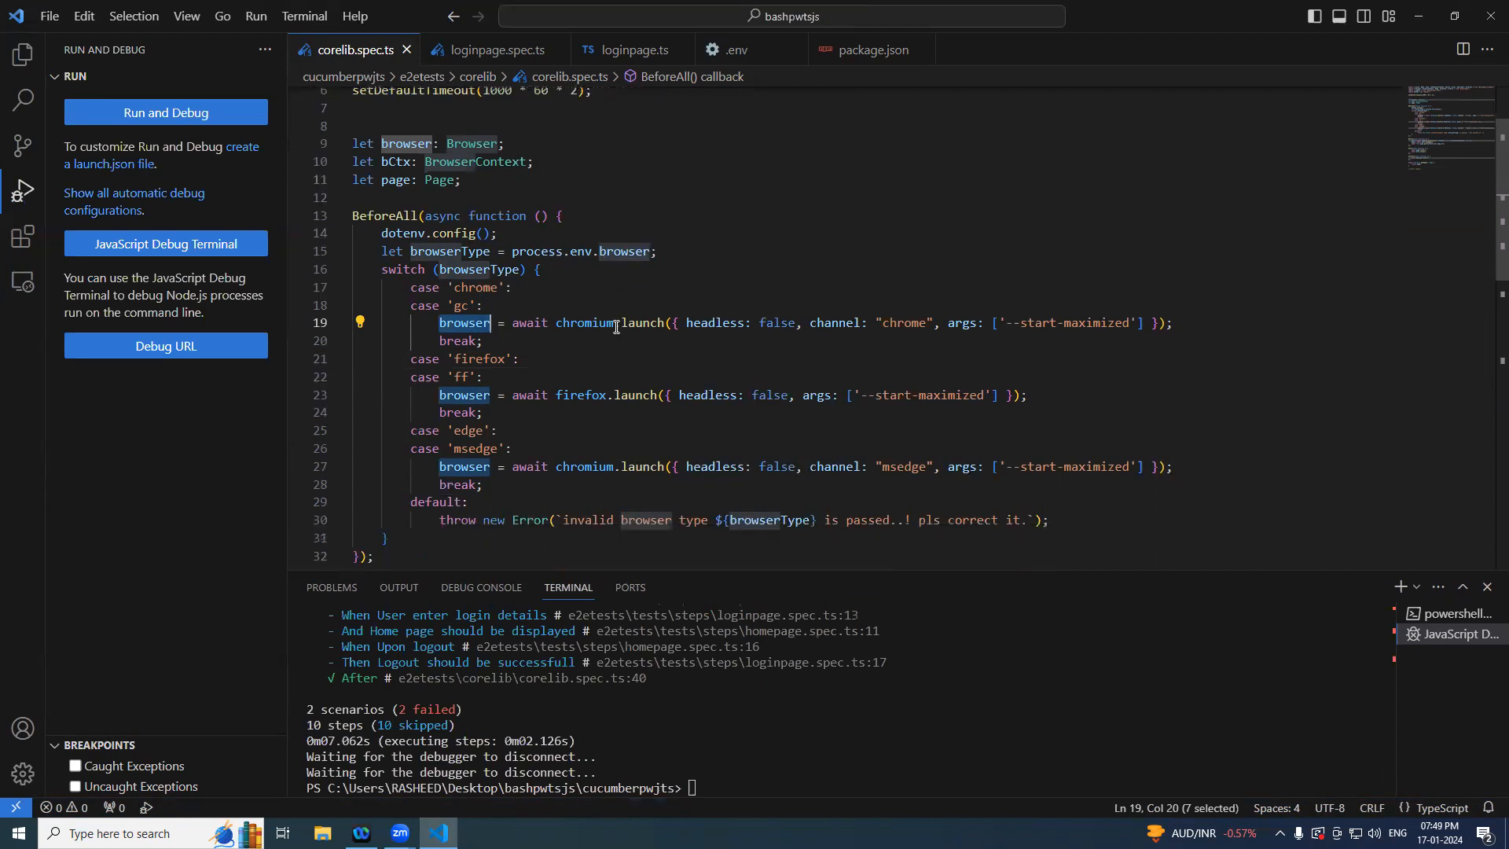
scroll(down, 3)
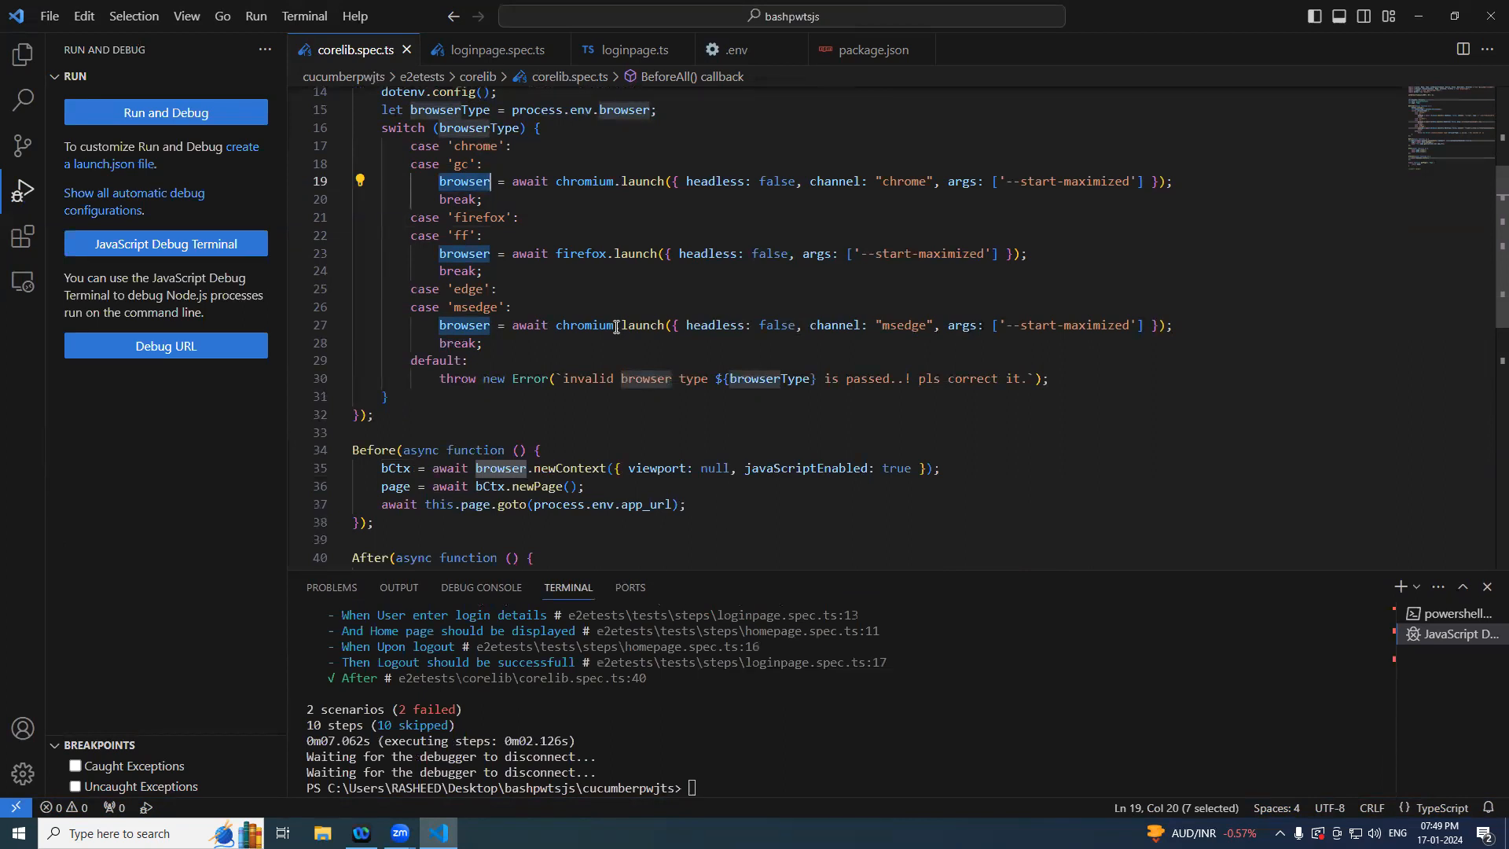
mouse_move(1267, 752)
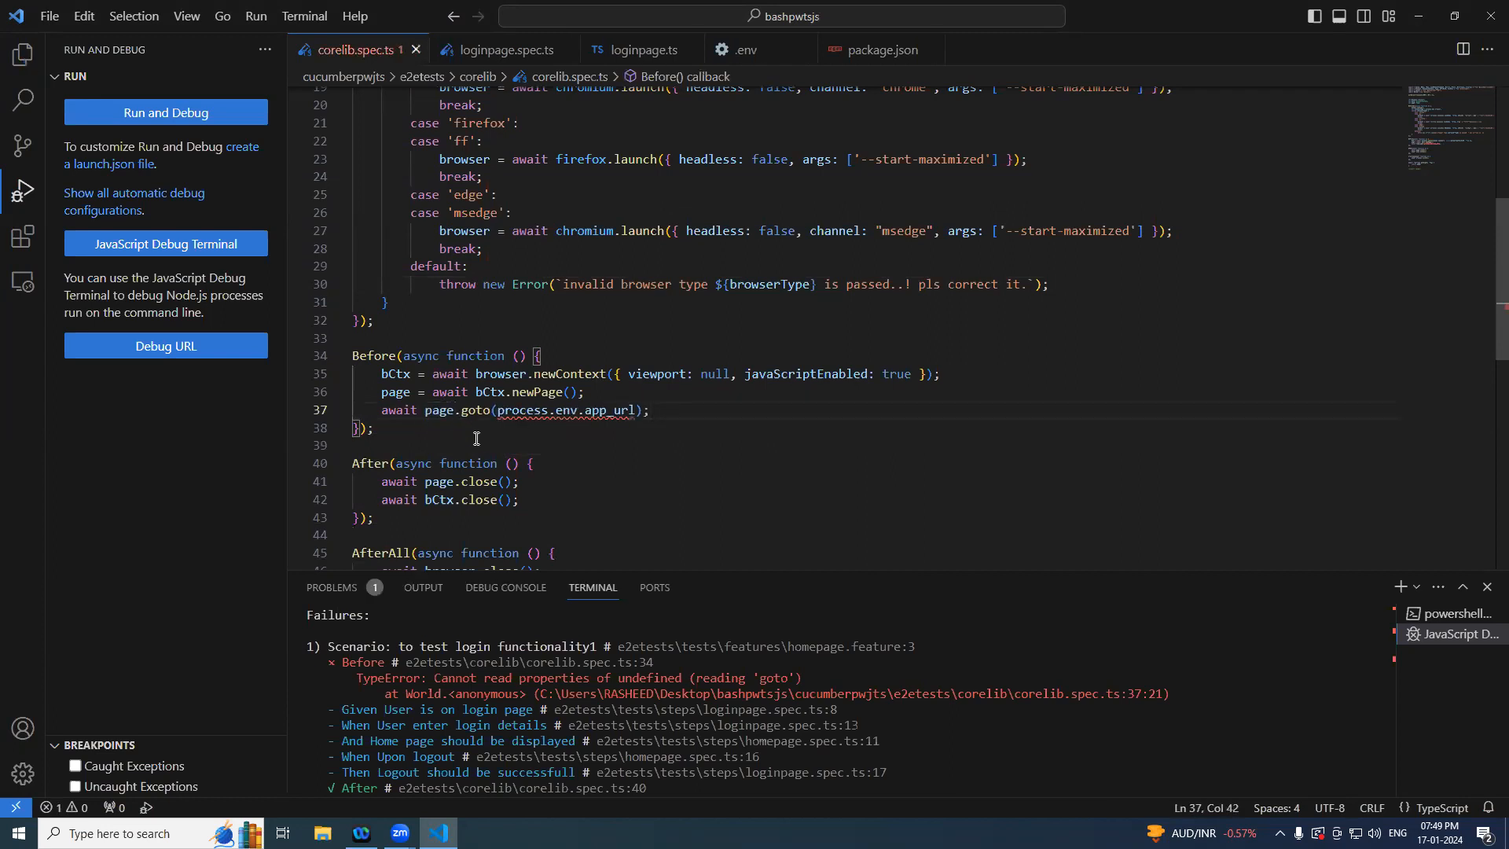
click(424, 410)
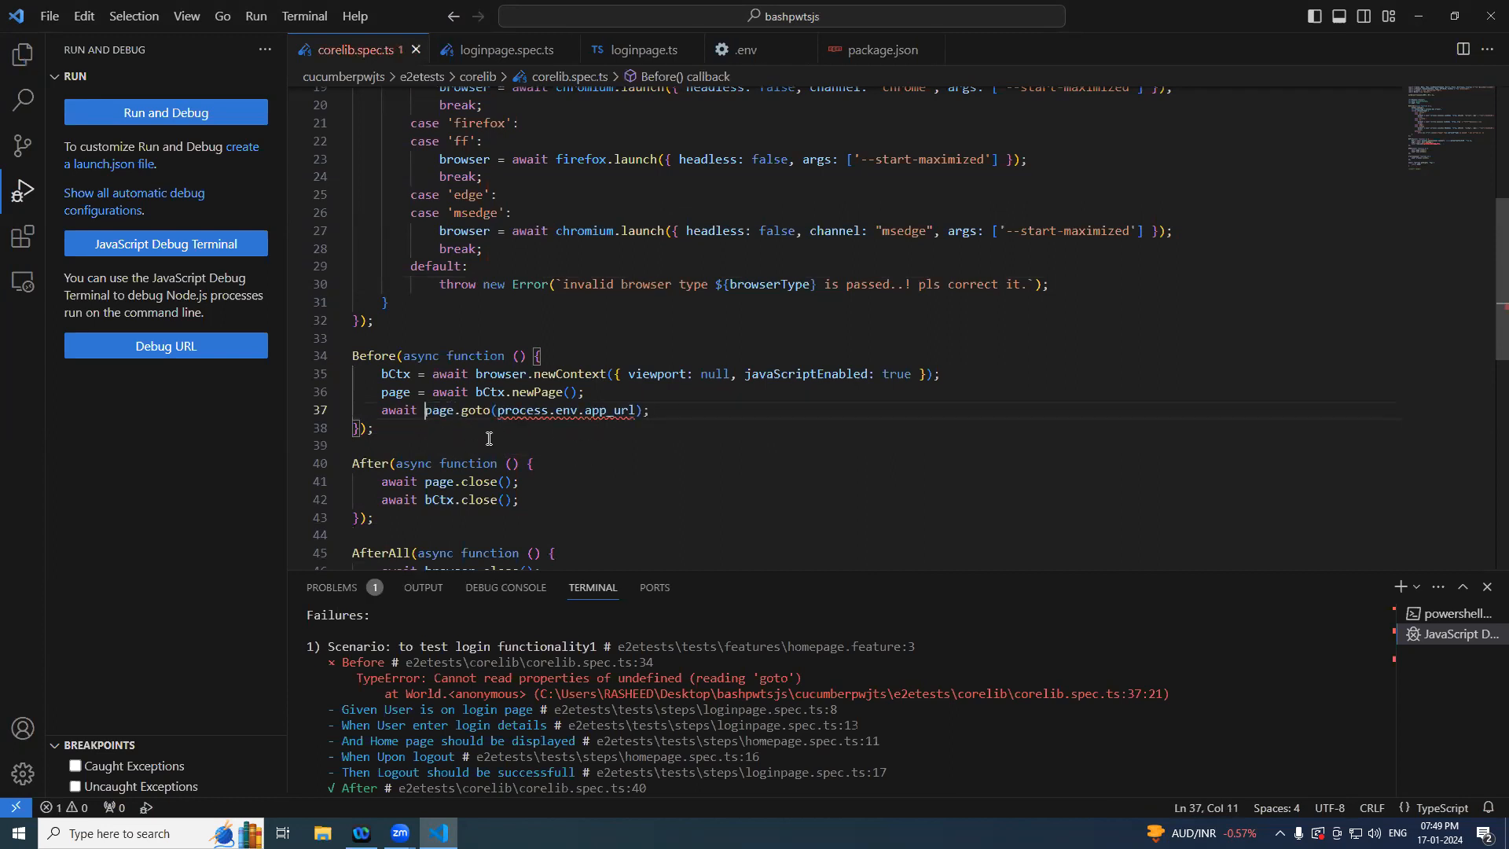
mouse_move(586, 410)
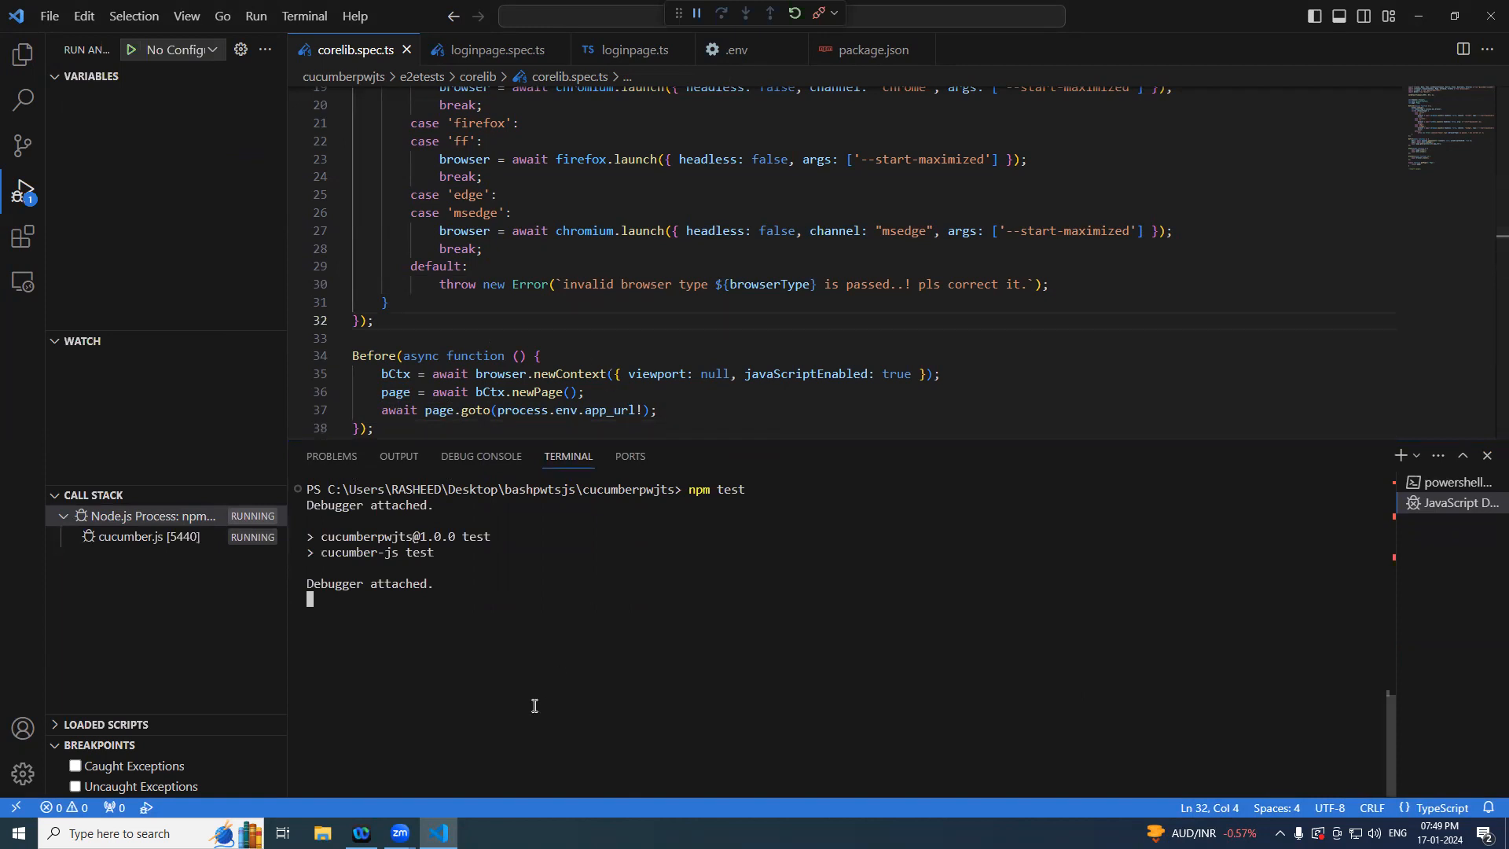
mouse_move(654, 739)
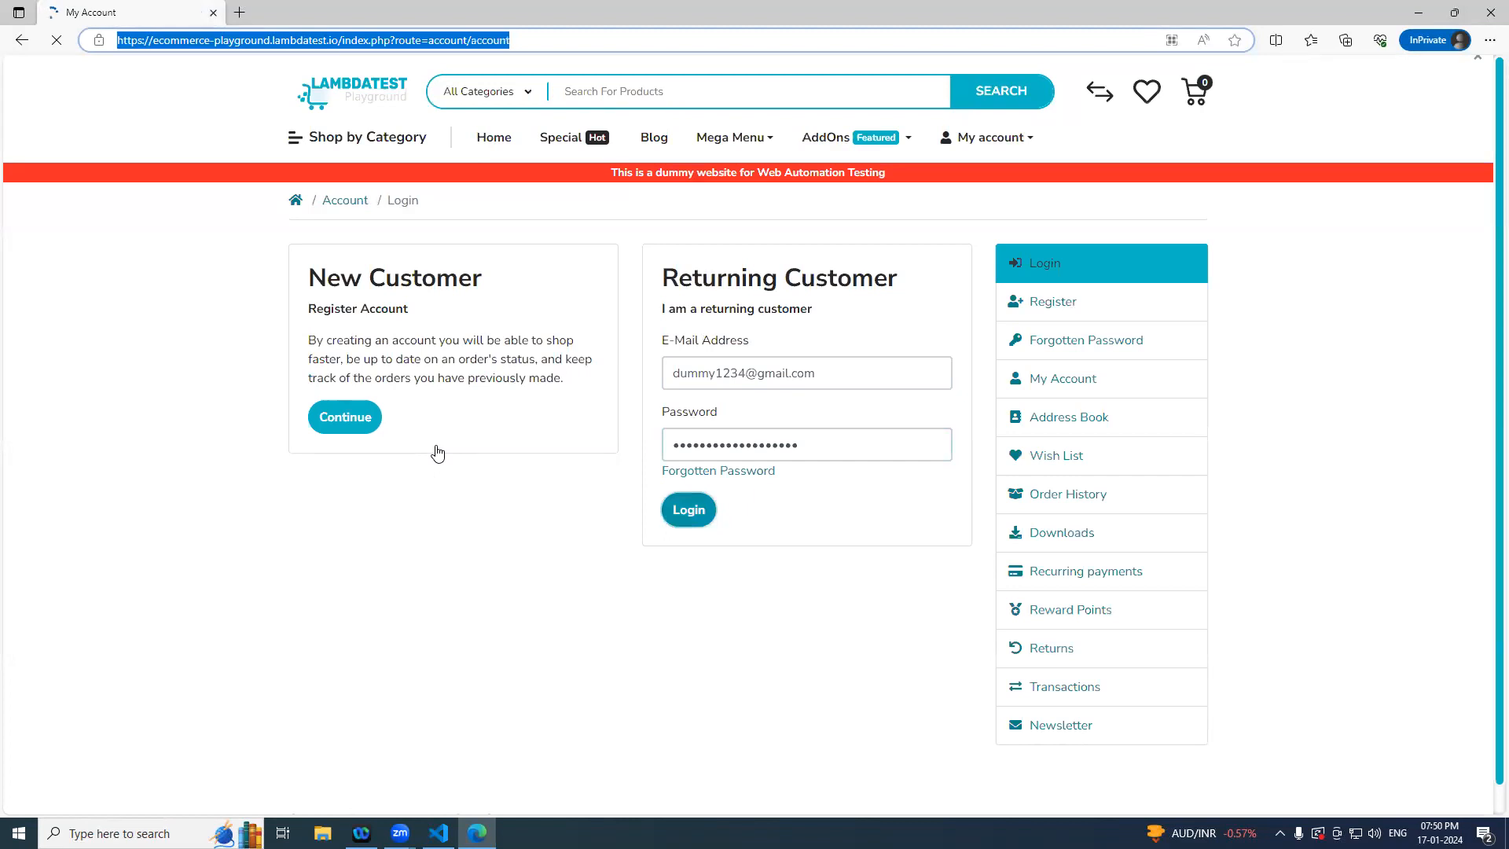
Let Playwright run the login and logout scenarios on the LambdaTest playground in Edge until both pass
click(689, 509)
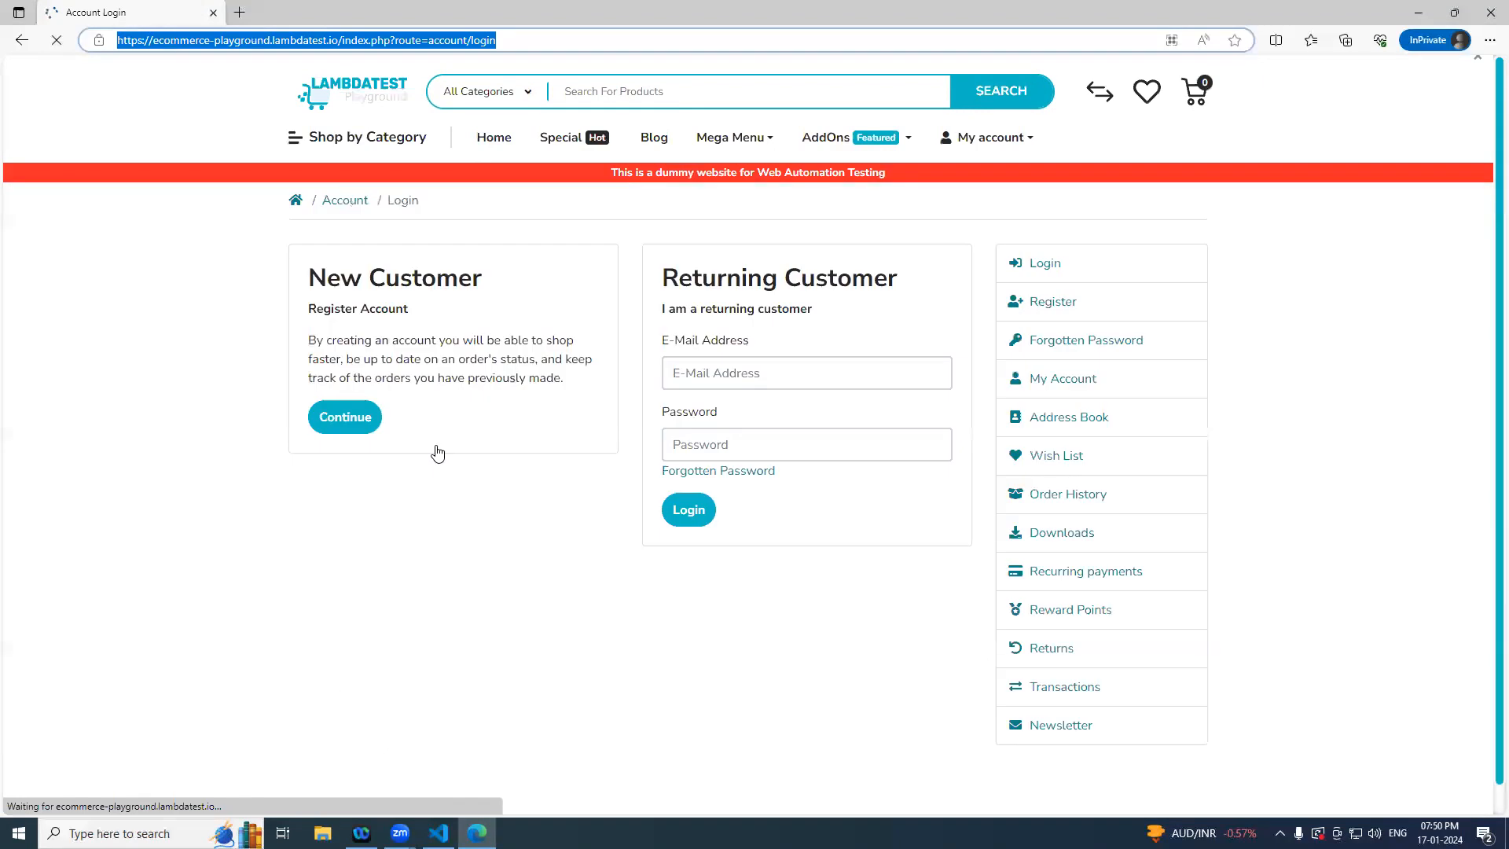
click(688, 510)
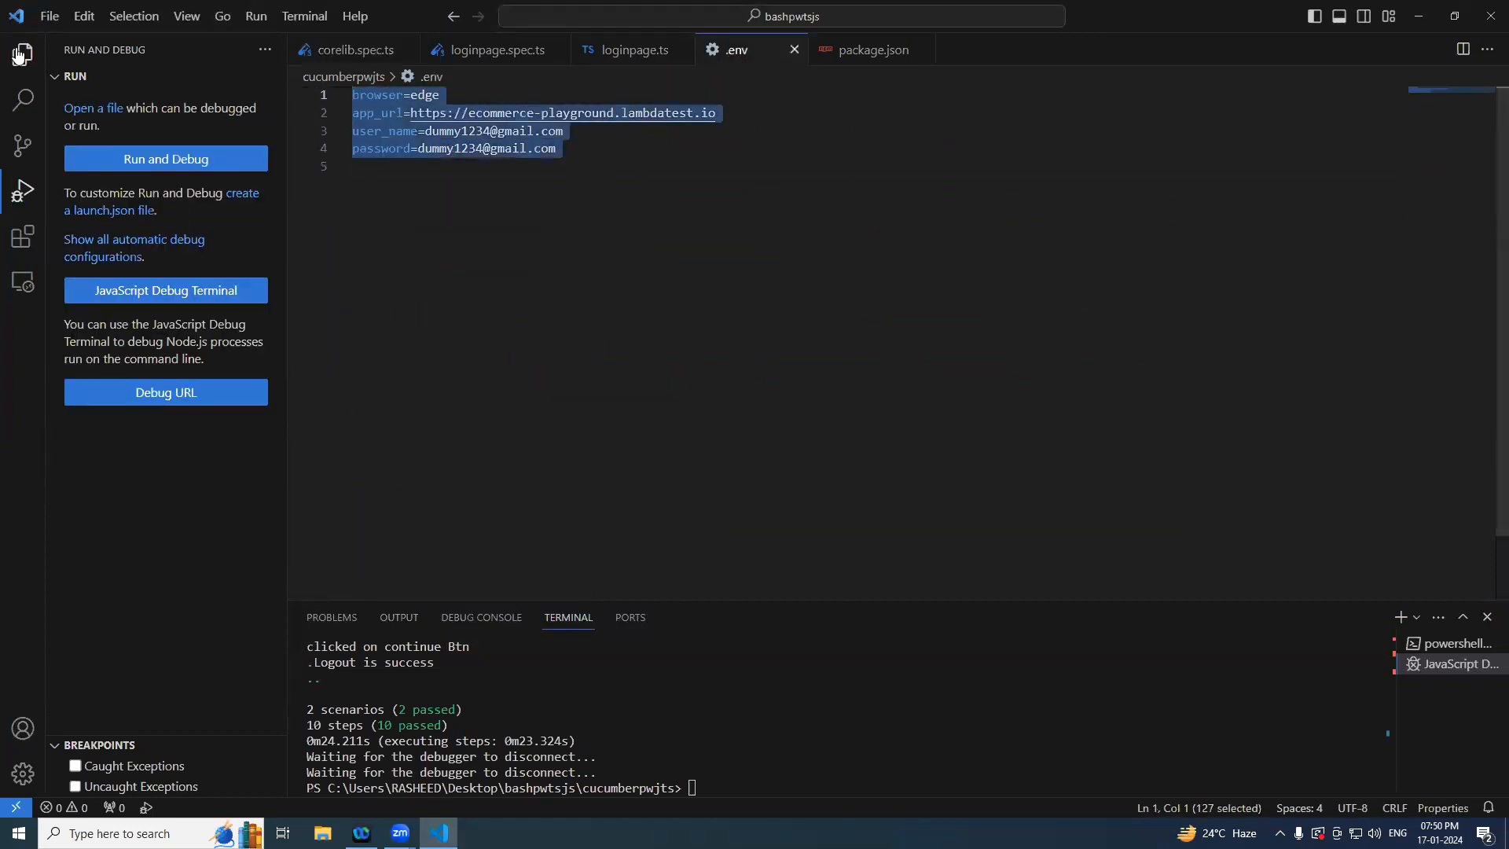
Show the file tree and highlight the app_url and password keys in the .env file
click(17, 52)
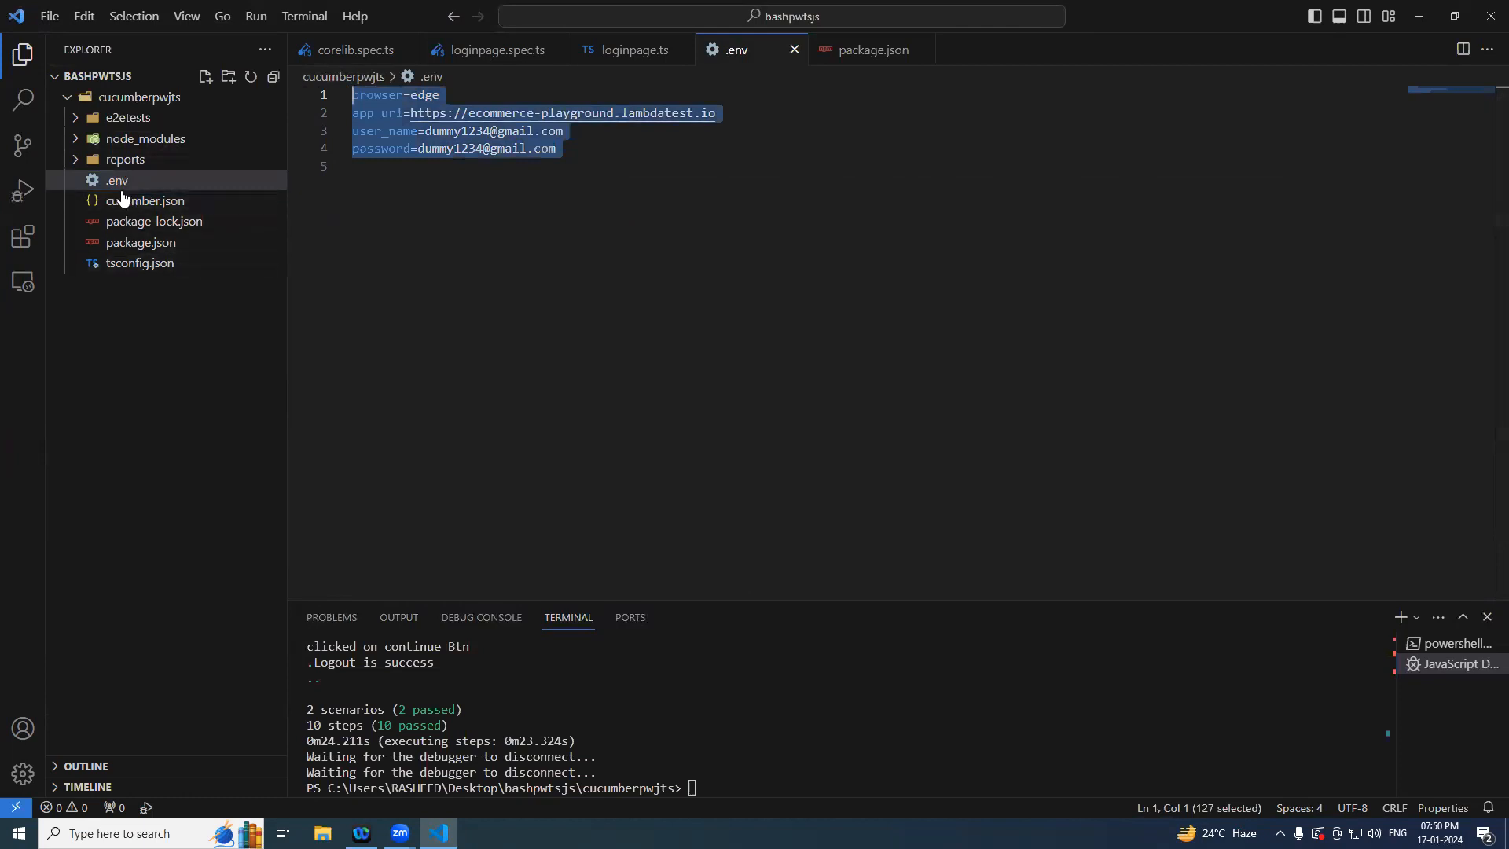
click(116, 179)
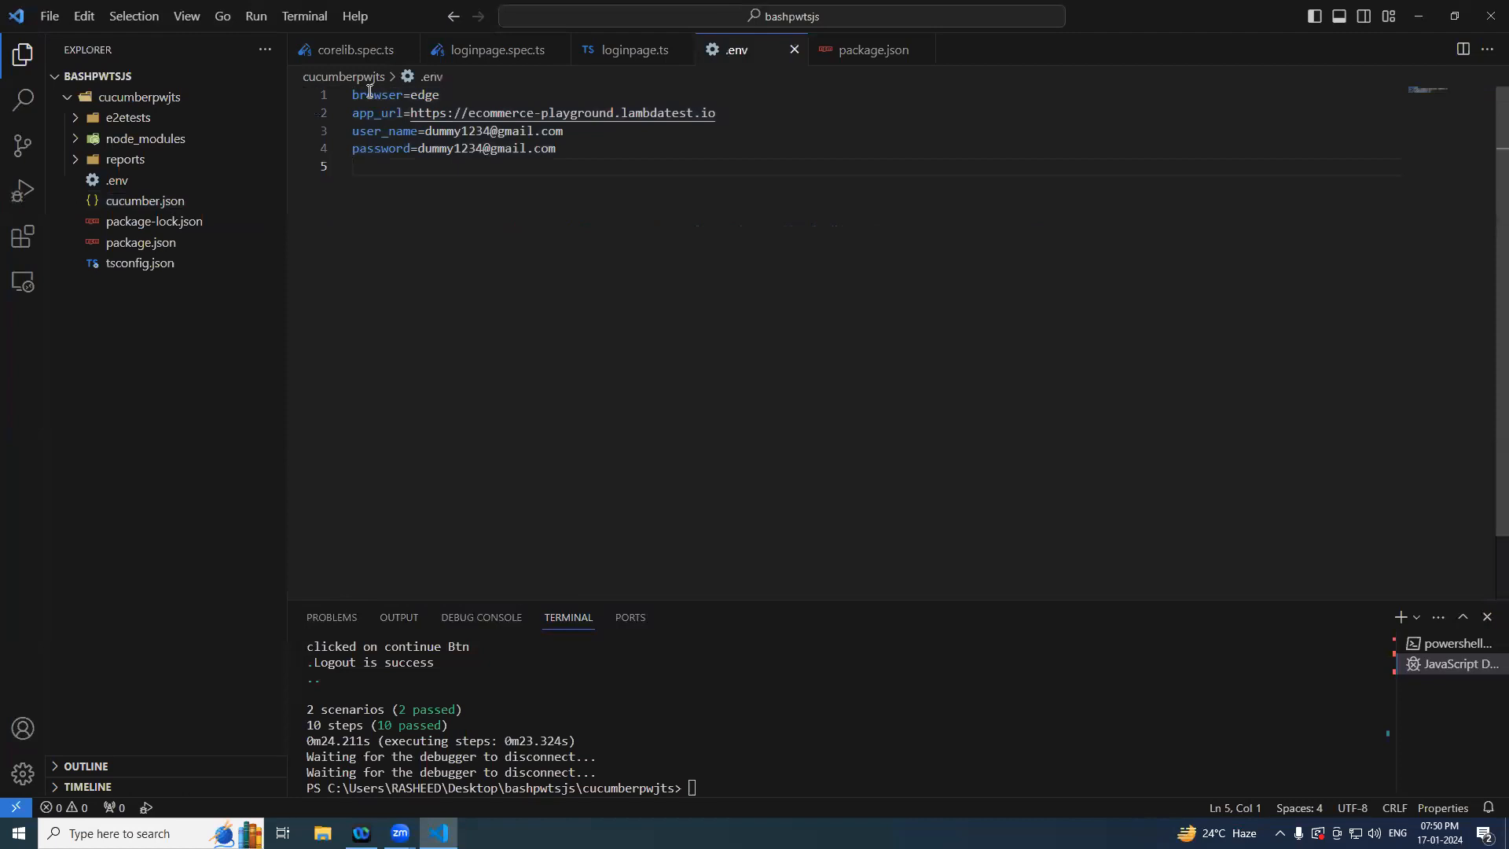
double_click(377, 113)
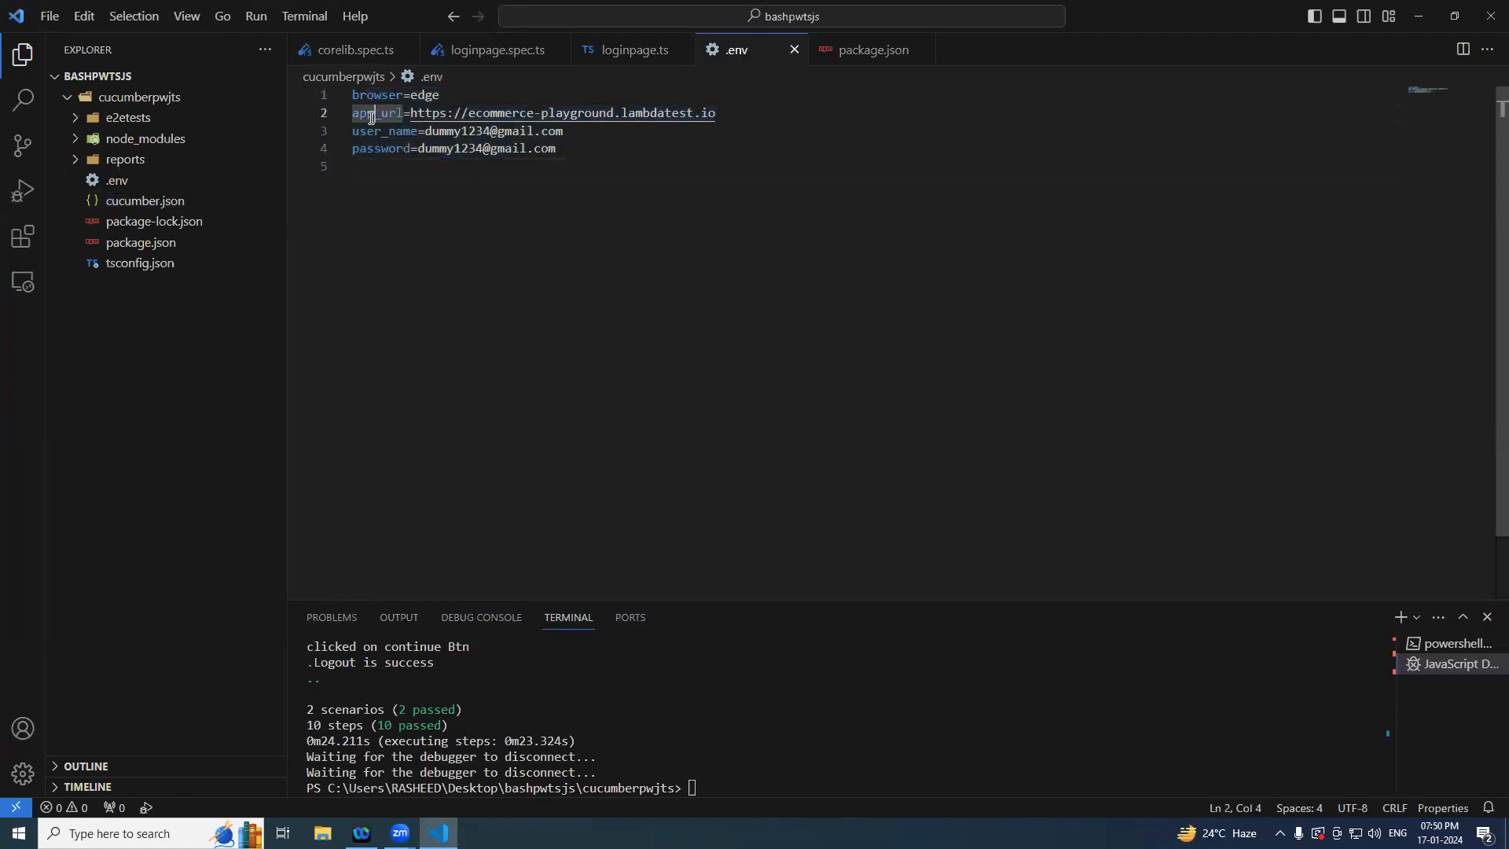
double_click(379, 148)
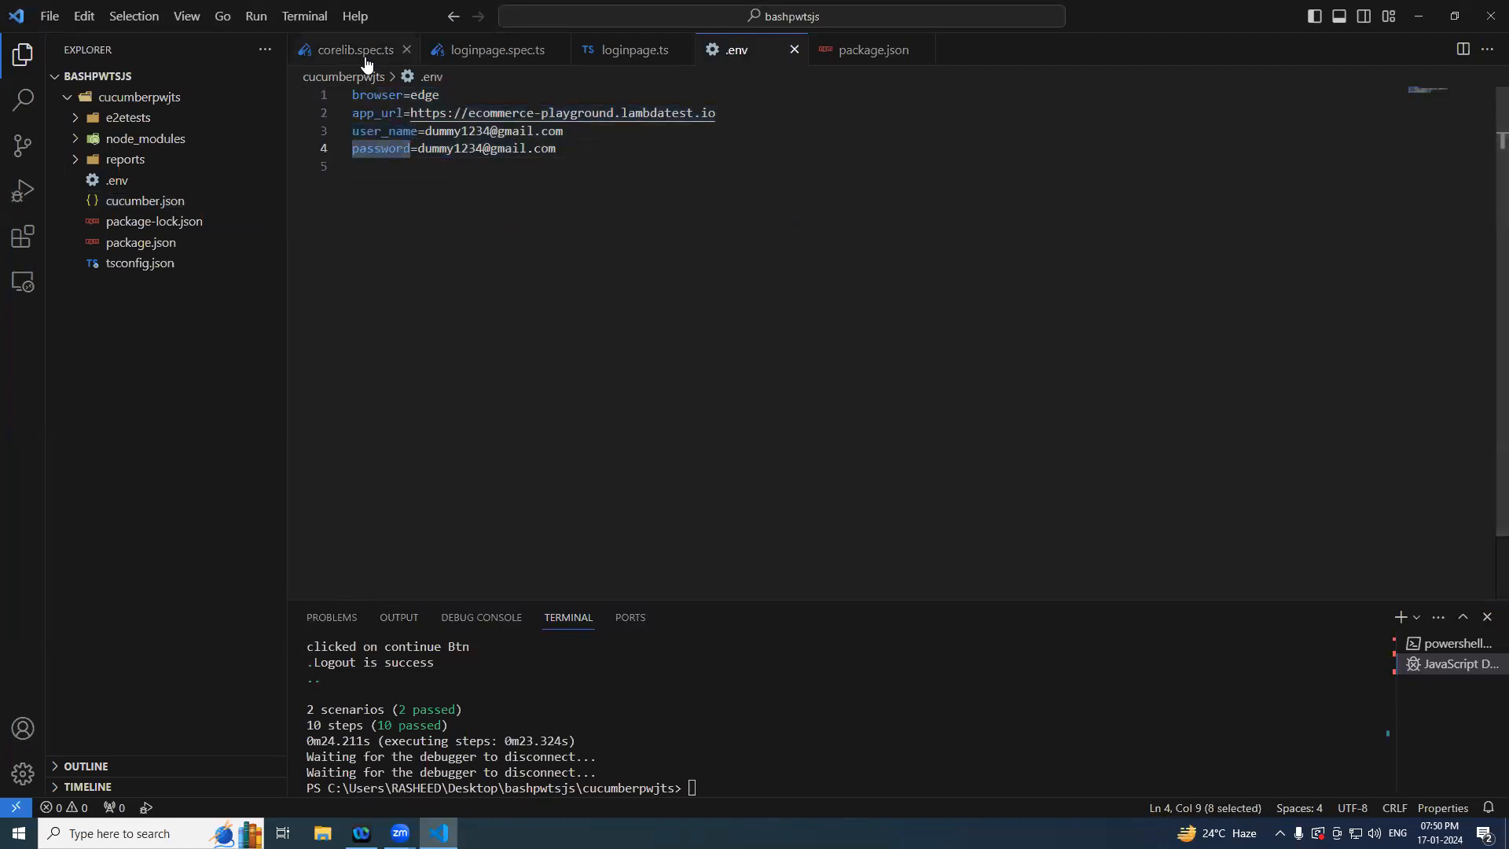
Review corelib.spec.ts reading process.env.browser, then return to the .env settings
click(352, 49)
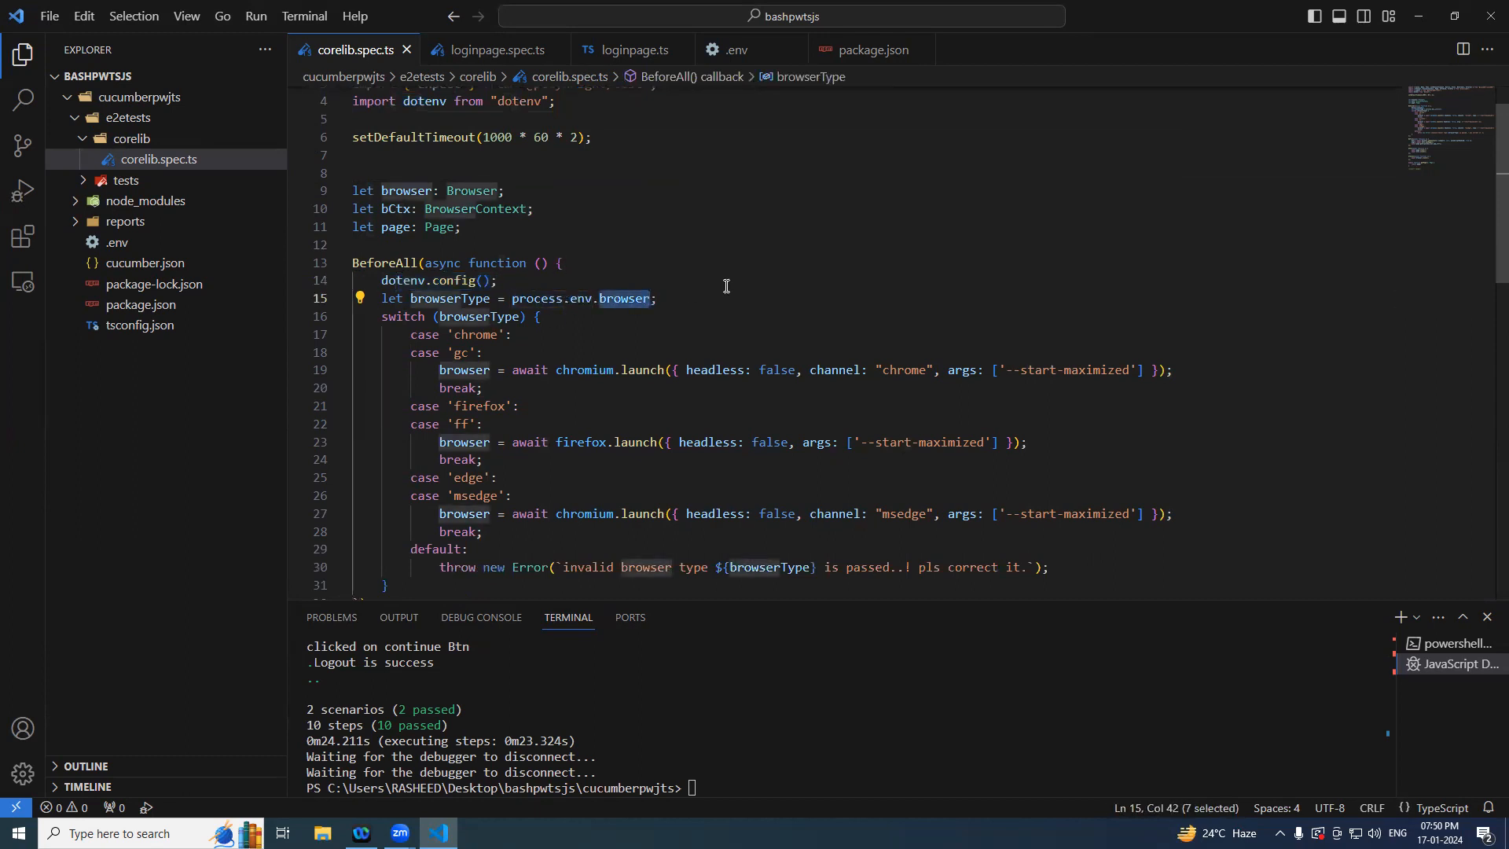
scroll(down, 3)
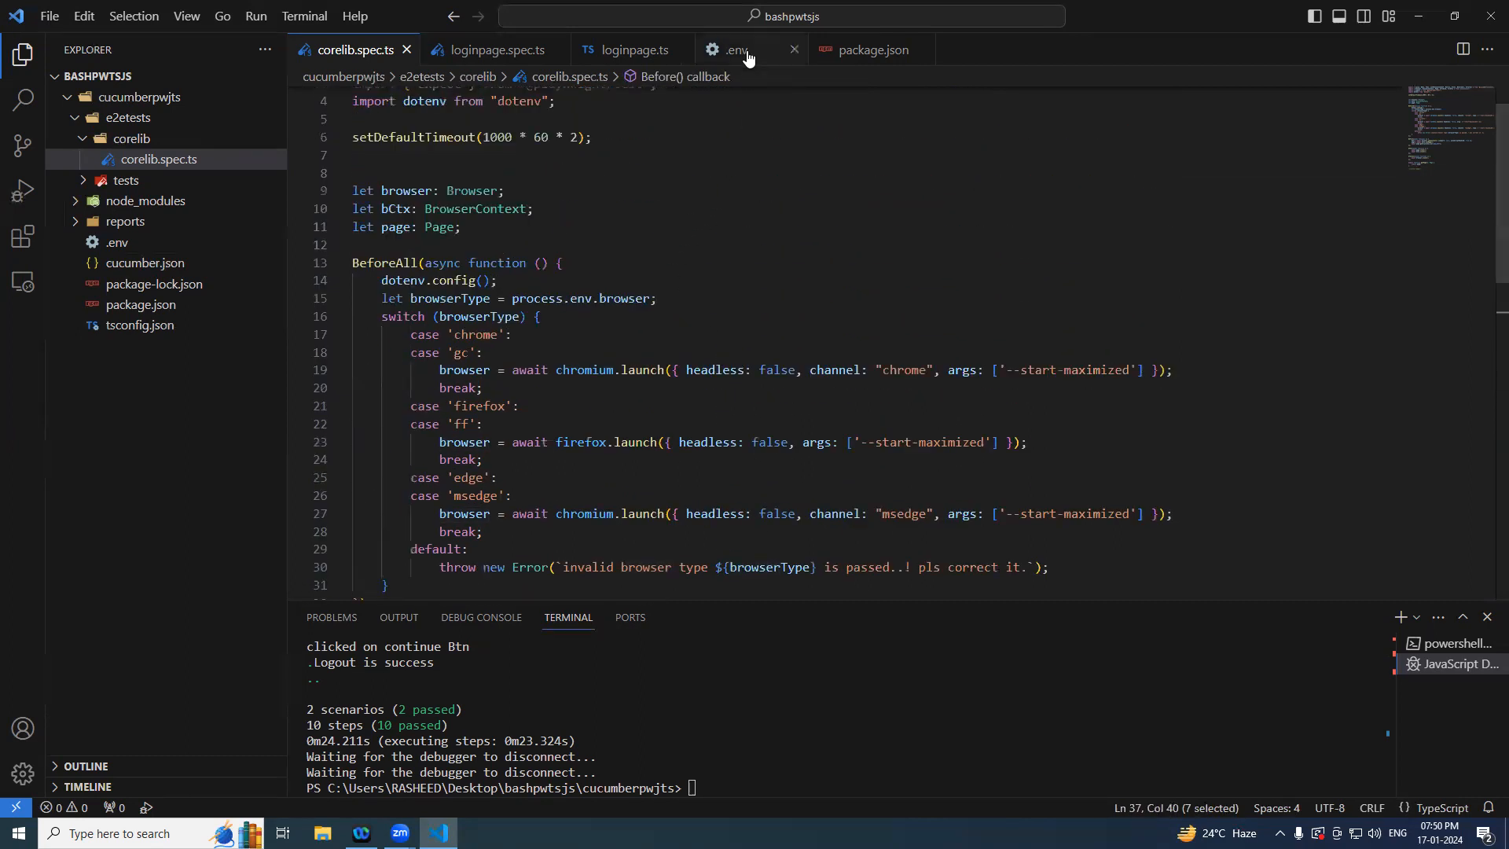
click(739, 49)
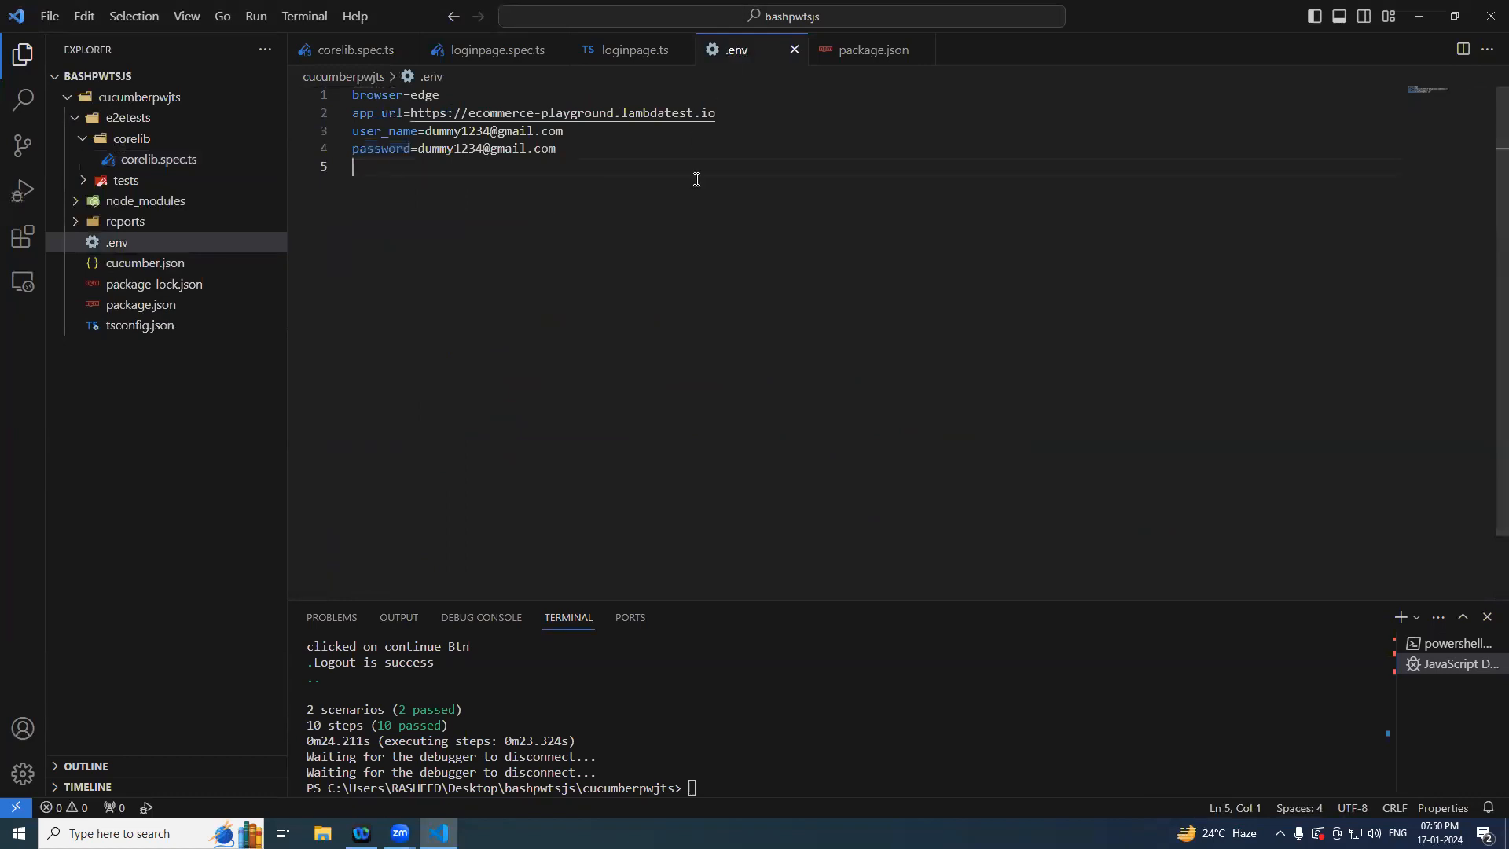
mouse_move(603, 239)
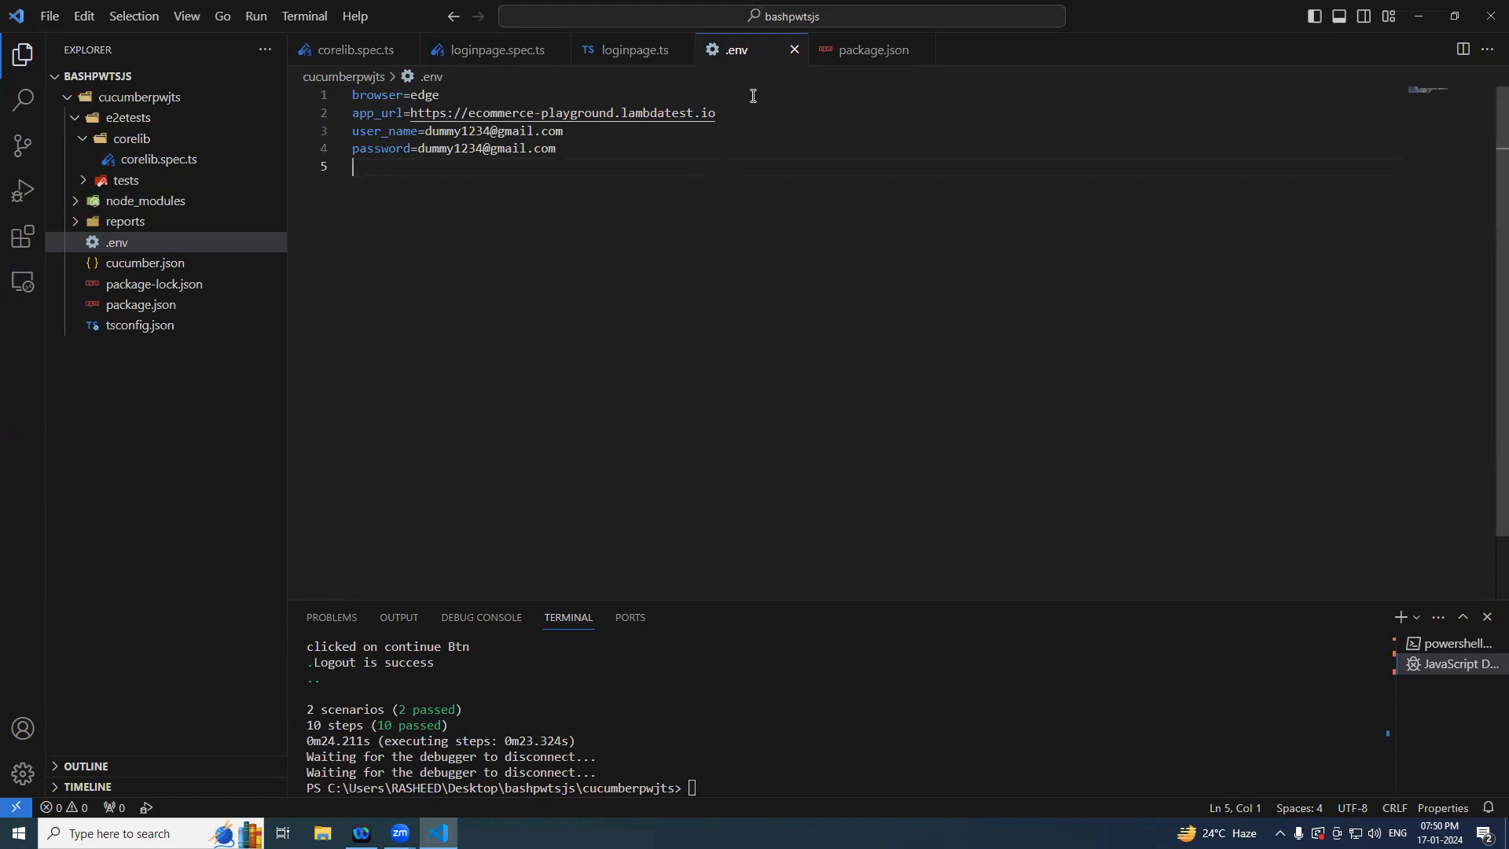
mouse_move(1237, 716)
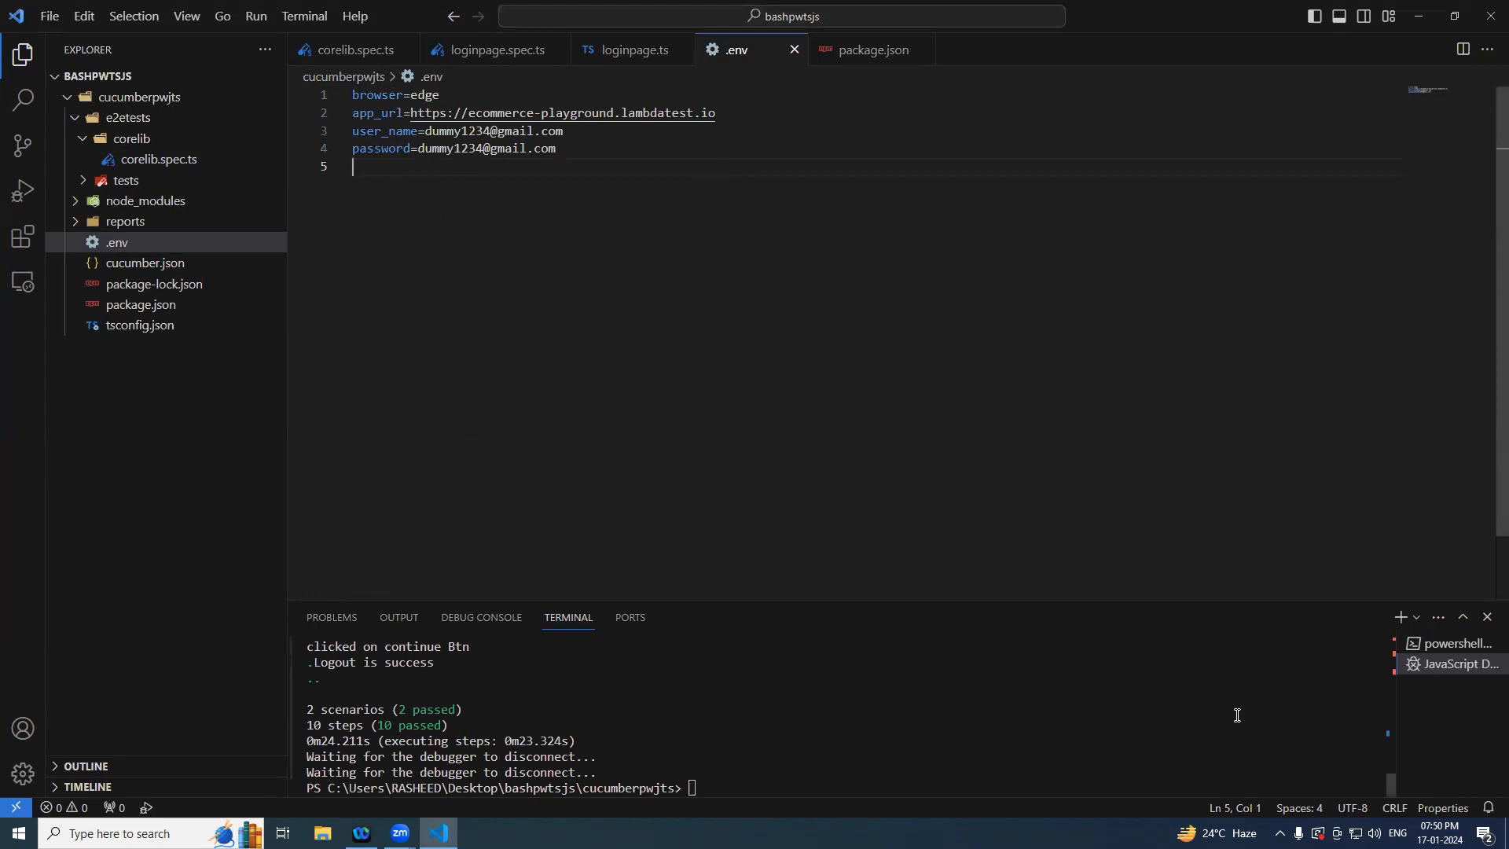